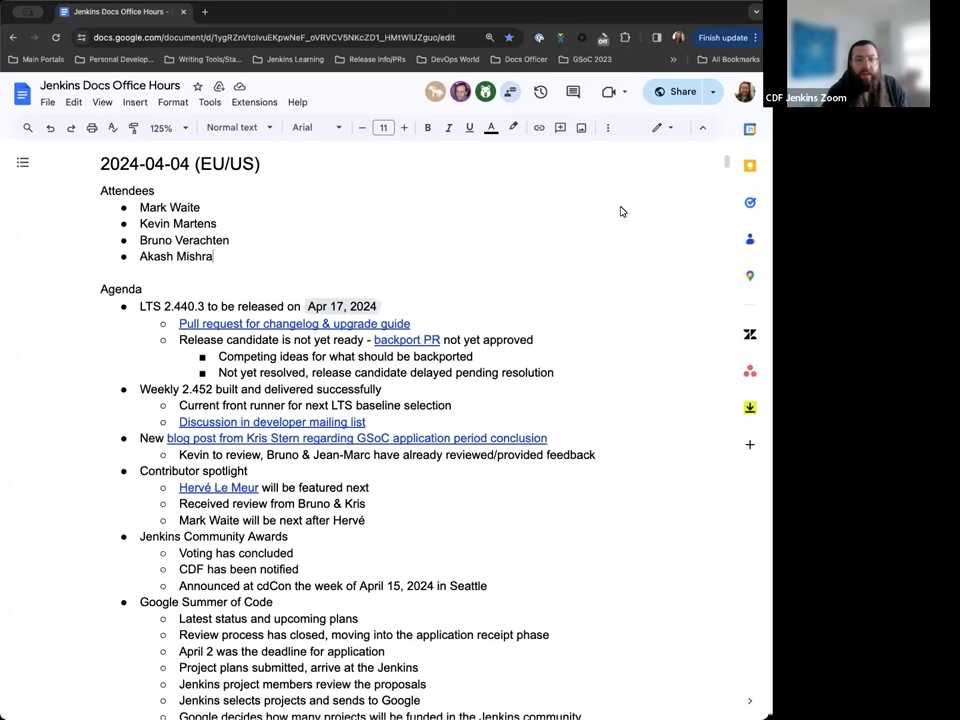
pyautogui.moveTo(604, 264)
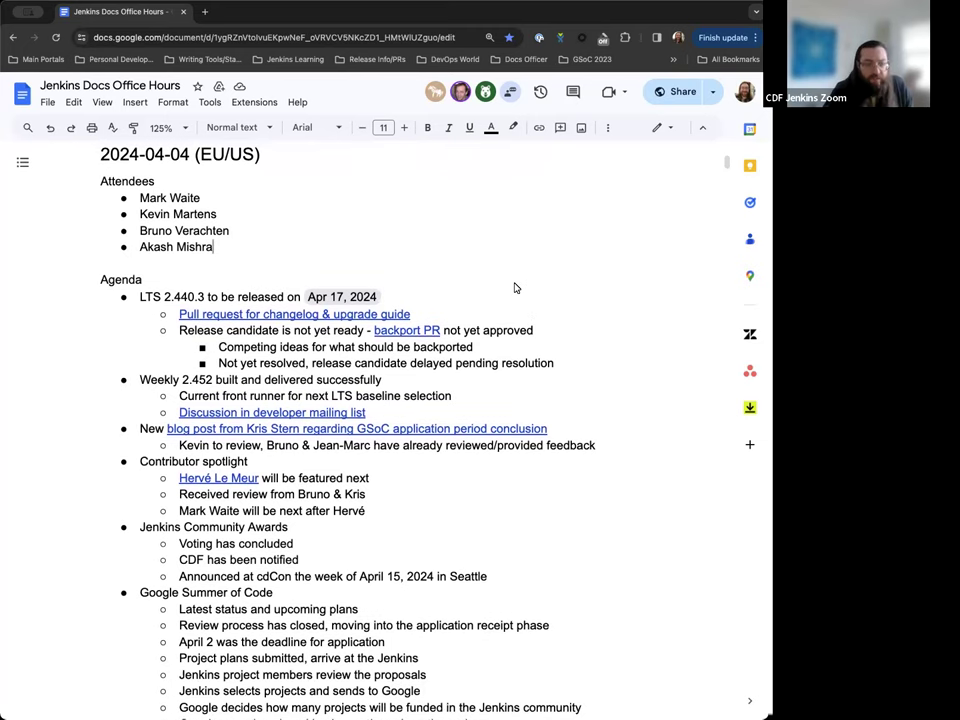
# - Scroll down through the earlier office hours notes to reach the new section
pyautogui.scroll(-3)
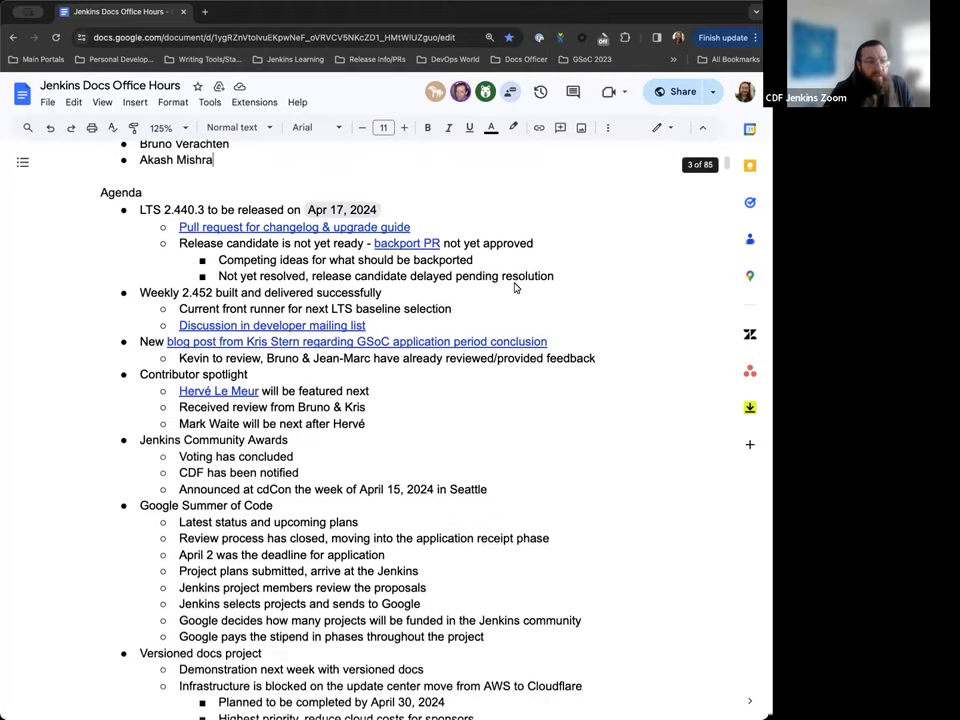
pyautogui.scroll(-3)
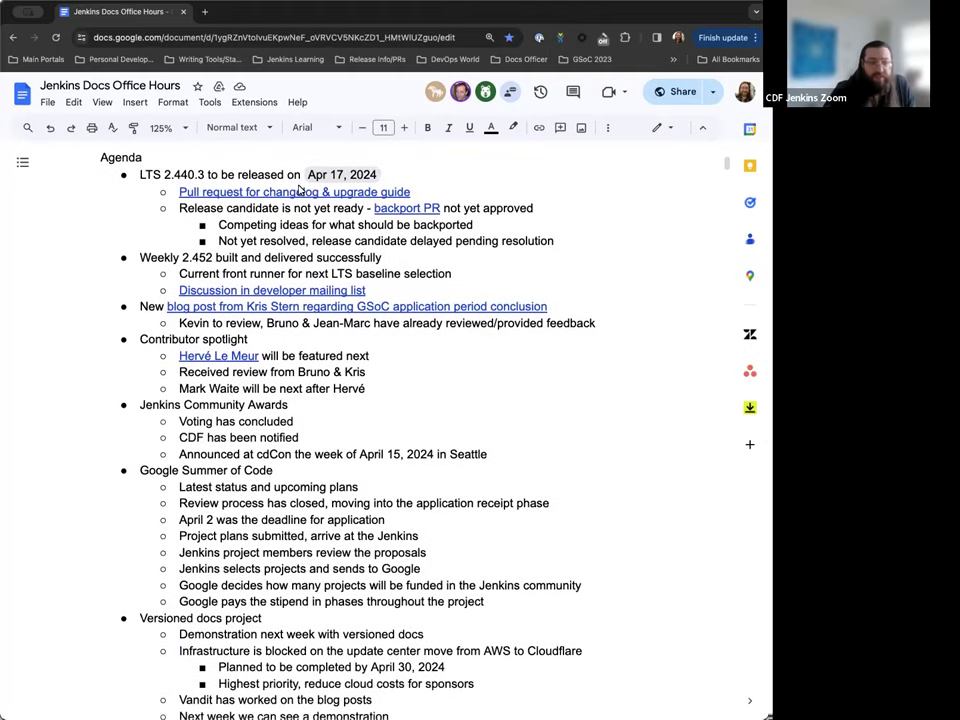
pyautogui.scroll(-3)
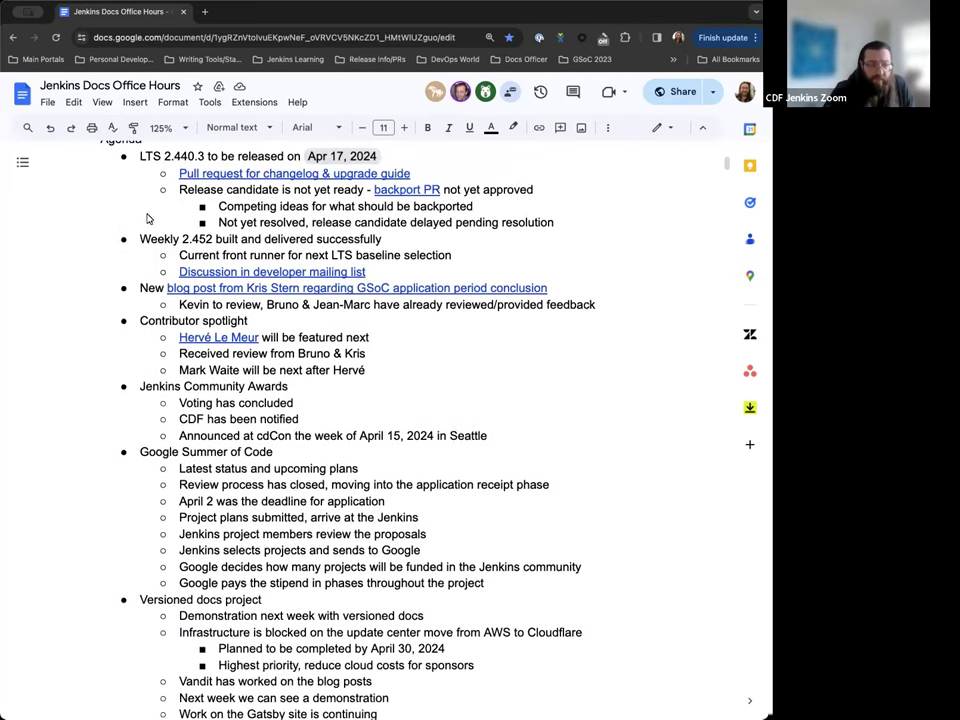
pyautogui.scroll(-3)
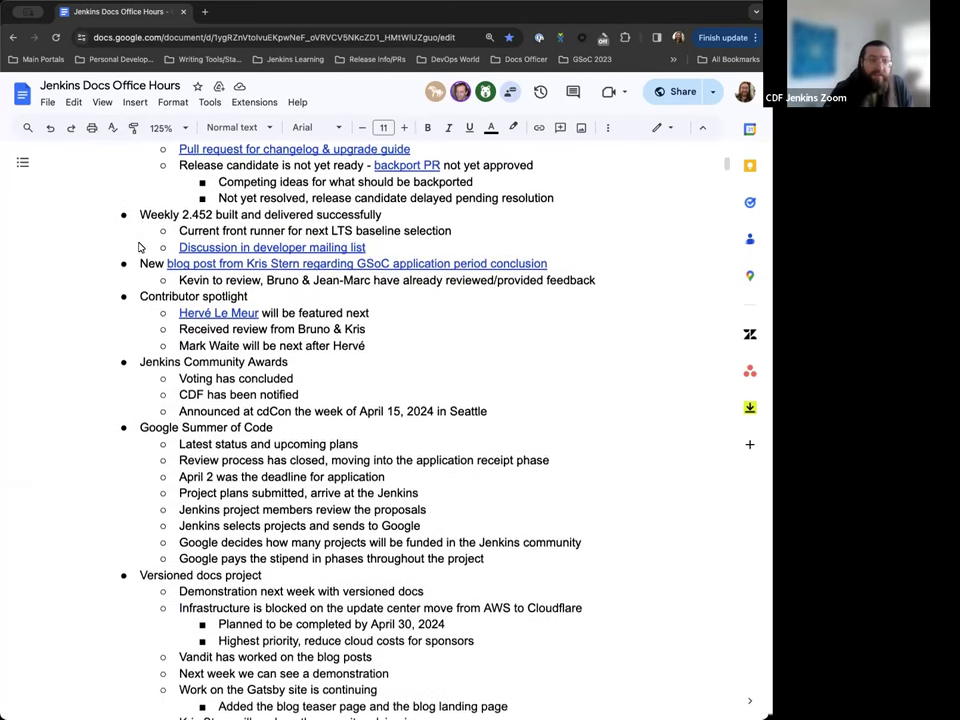
pyautogui.scroll(-3)
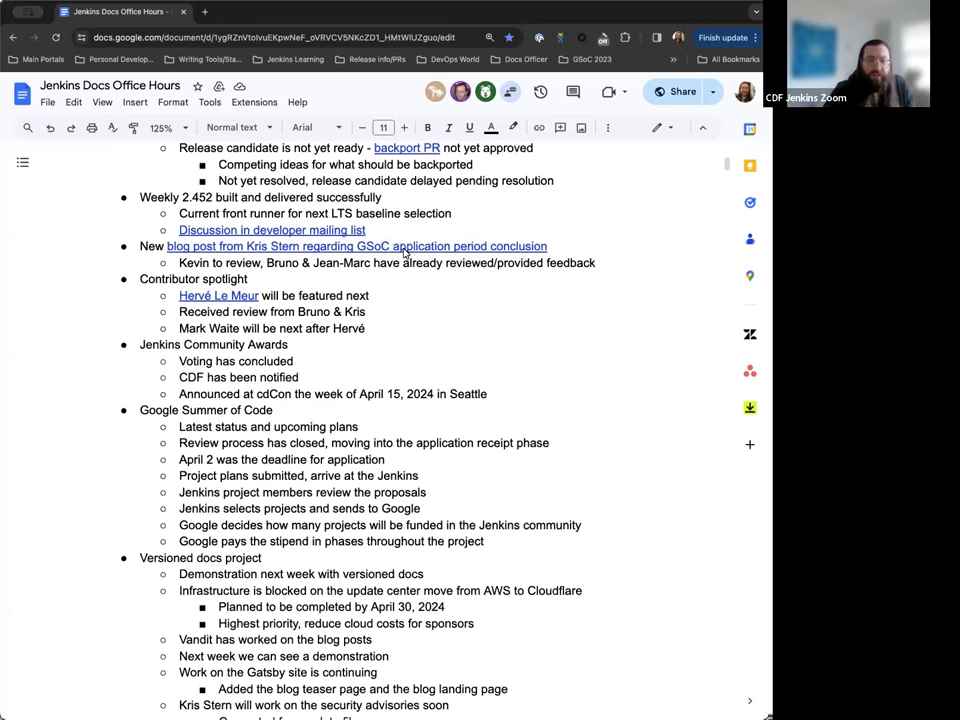
pyautogui.moveTo(490, 258)
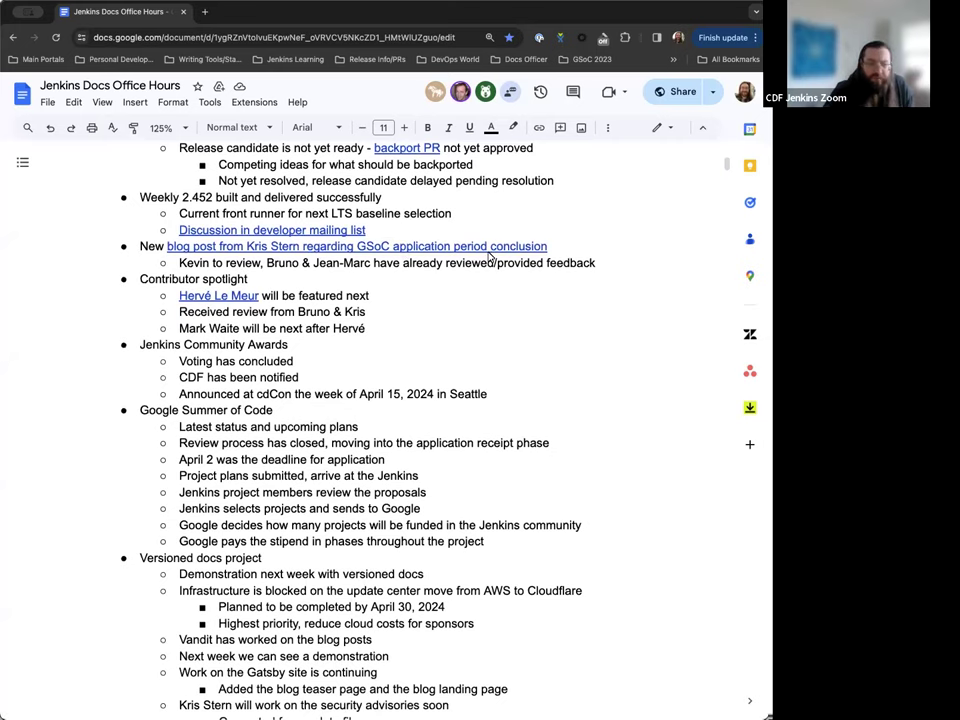
pyautogui.scroll(-3)
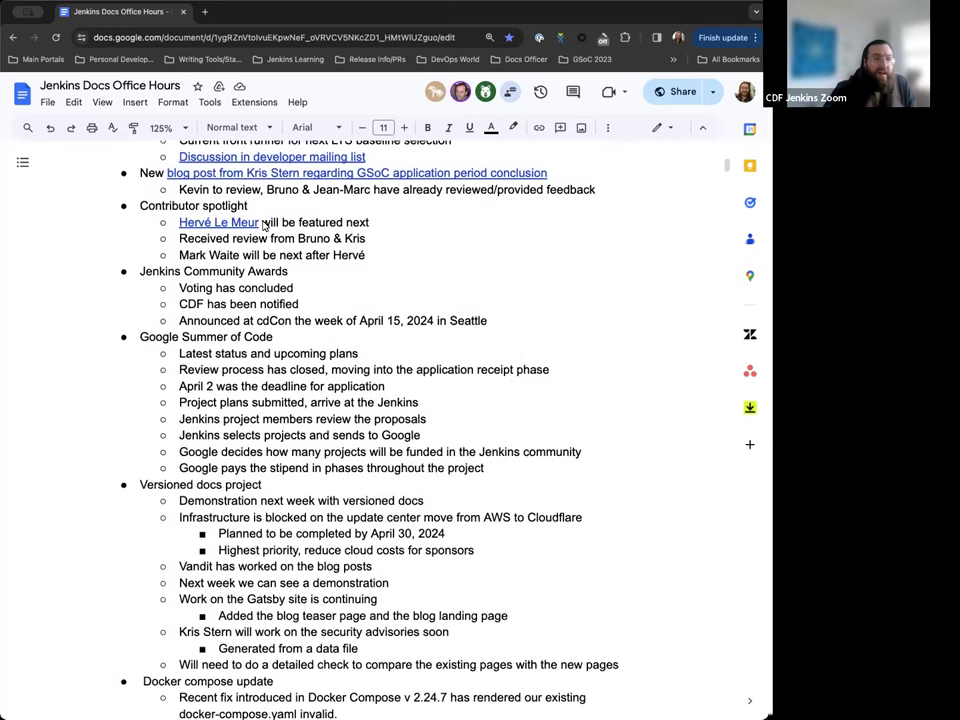
pyautogui.scroll(-3)
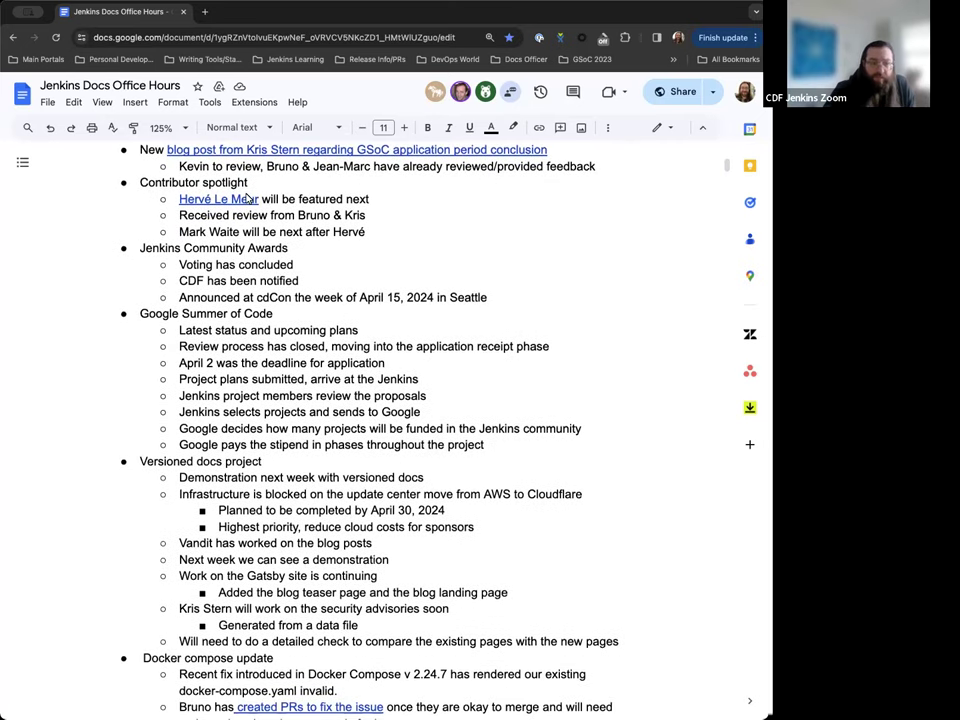
pyautogui.scroll(-3)
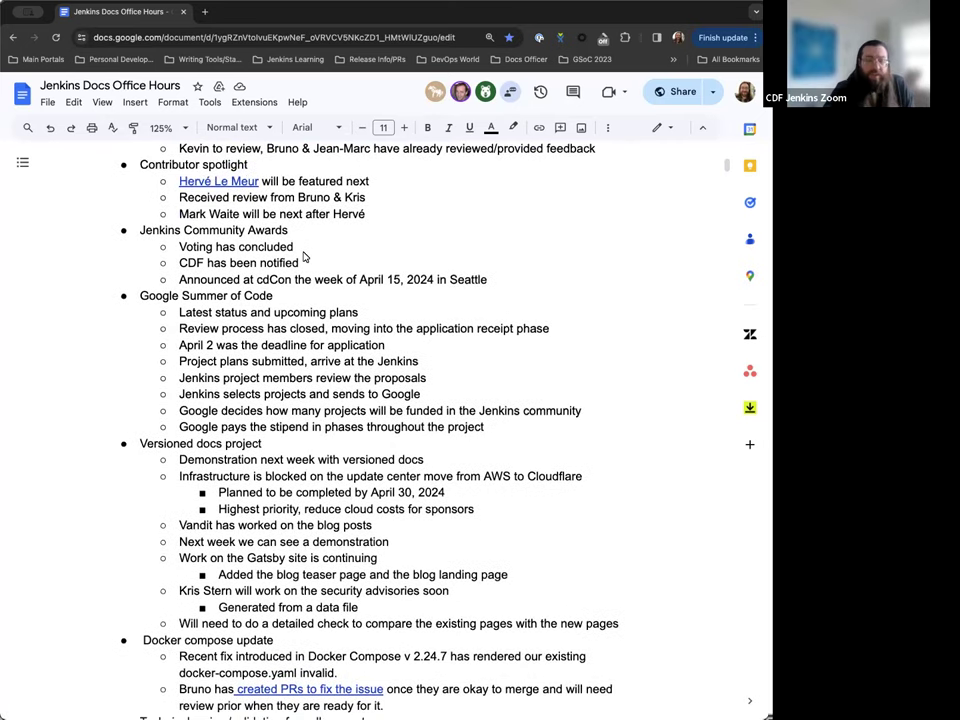
pyautogui.scroll(-3)
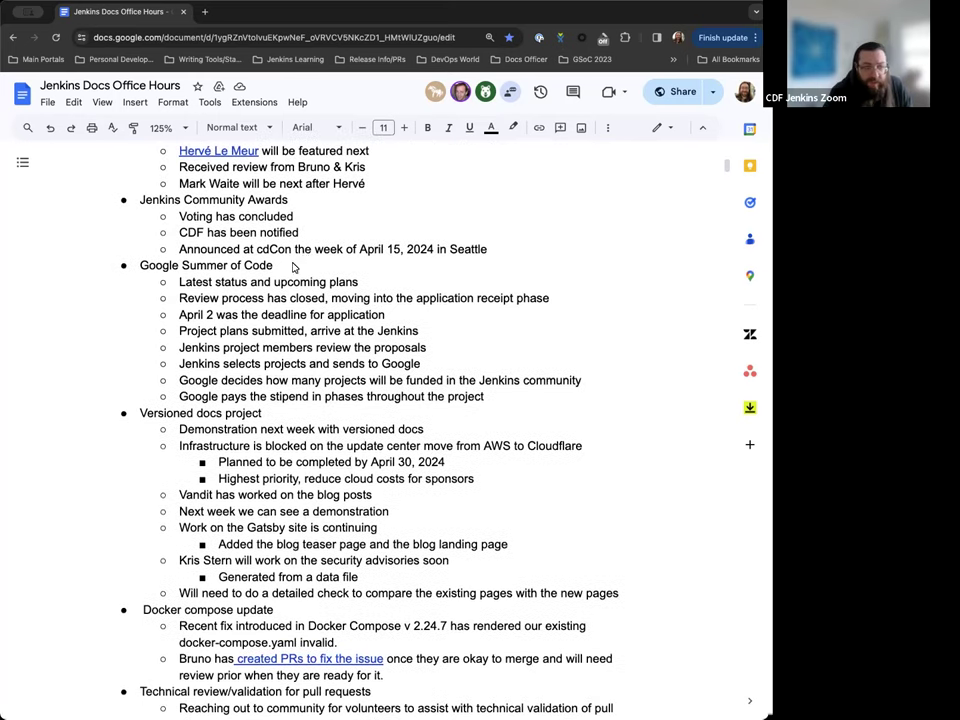
pyautogui.scroll(-3)
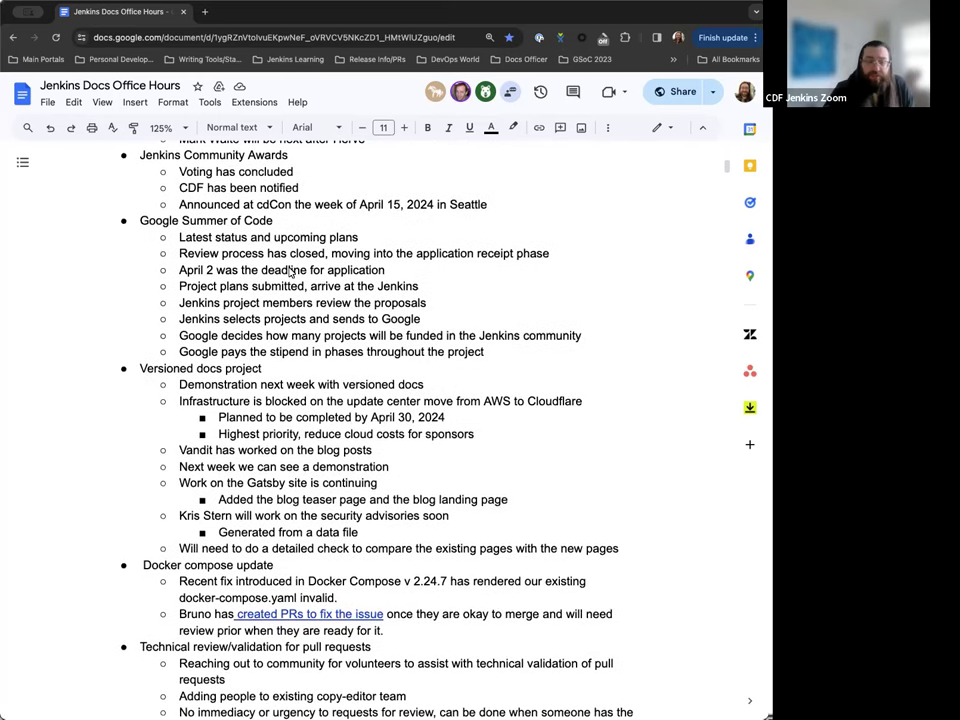
pyautogui.scroll(-3)
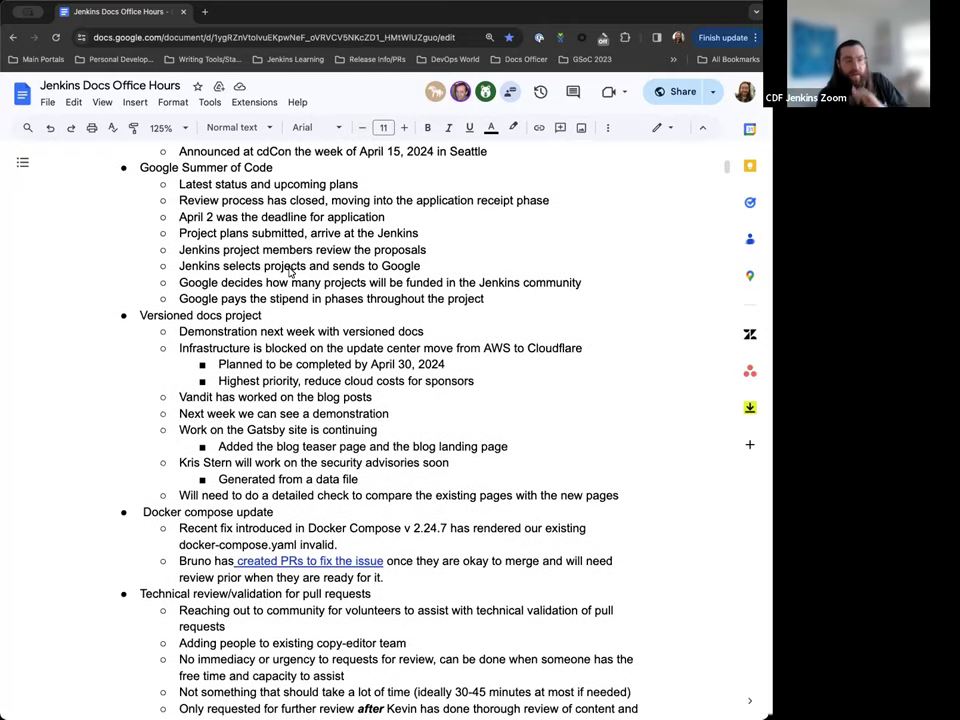
pyautogui.scroll(-3)
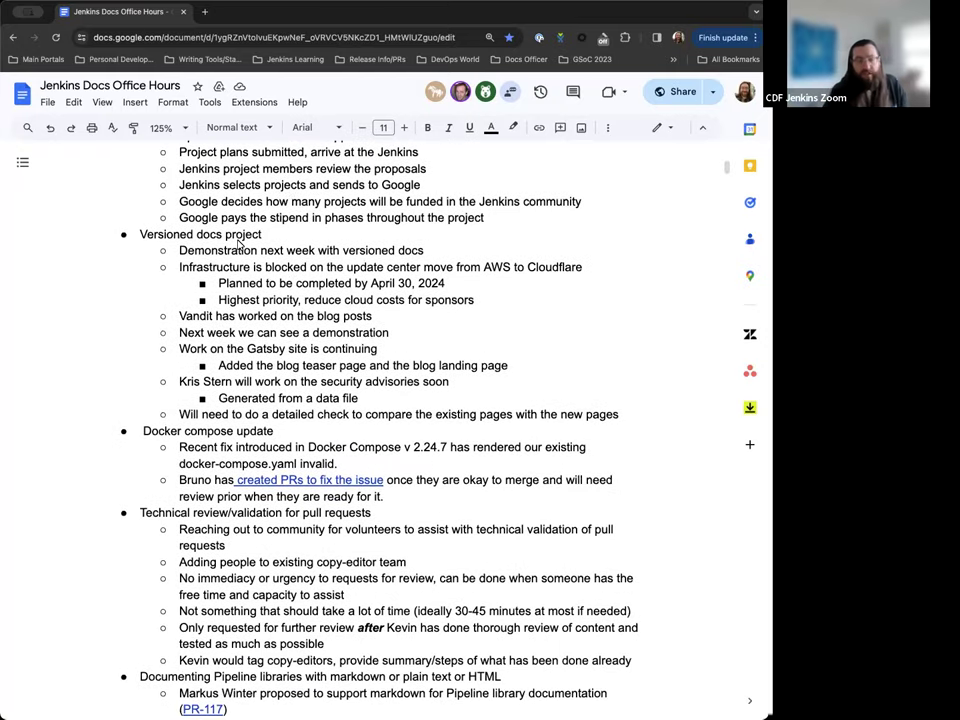
pyautogui.moveTo(240, 250)
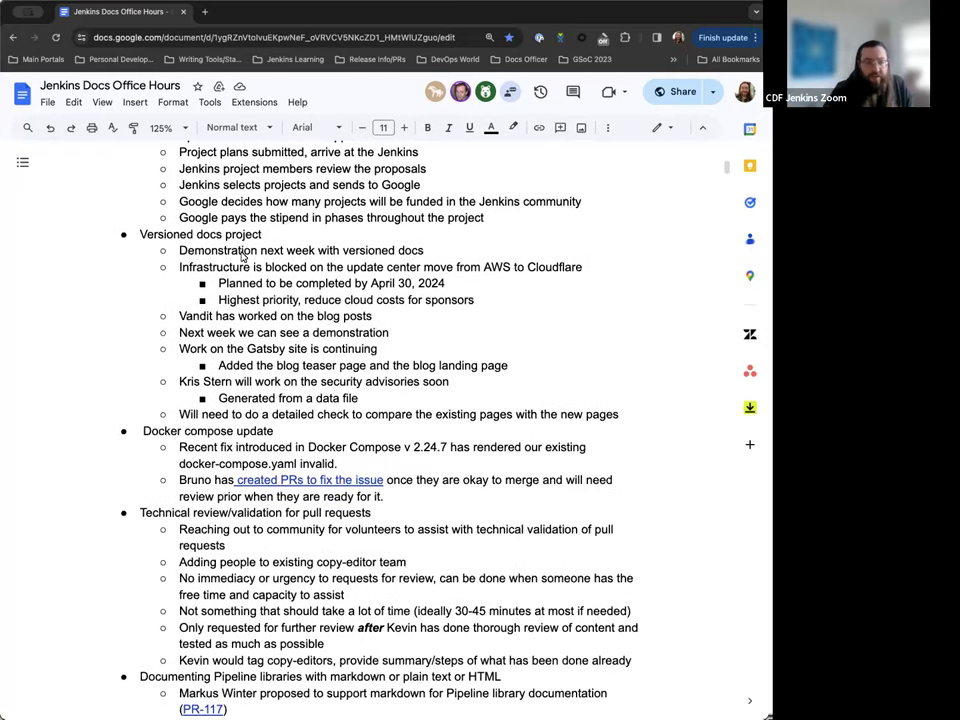
pyautogui.scroll(-3)
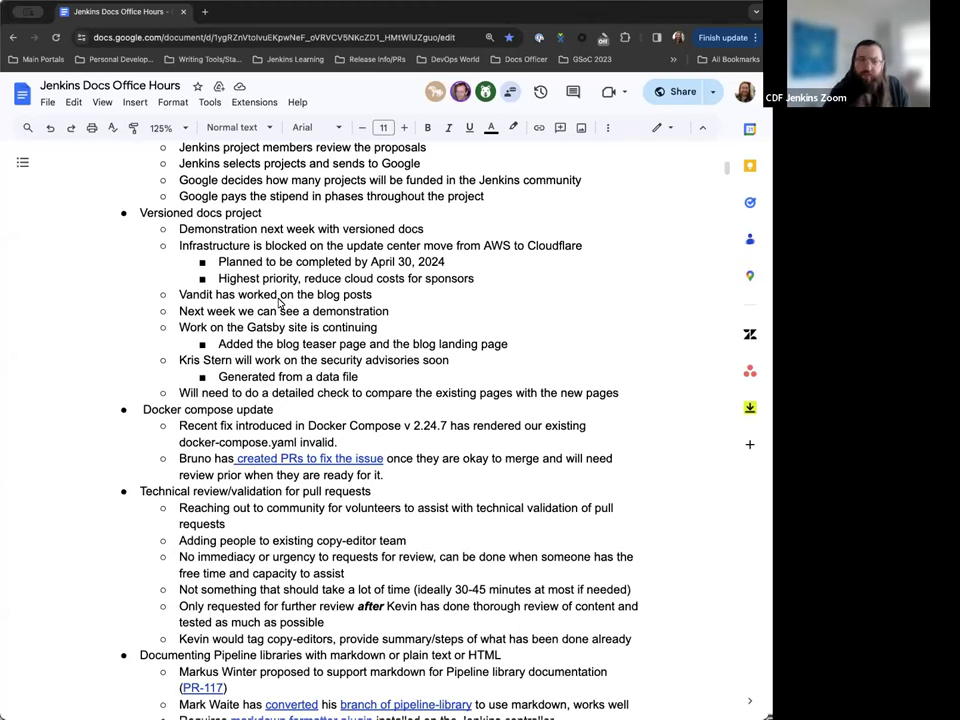
pyautogui.scroll(-3)
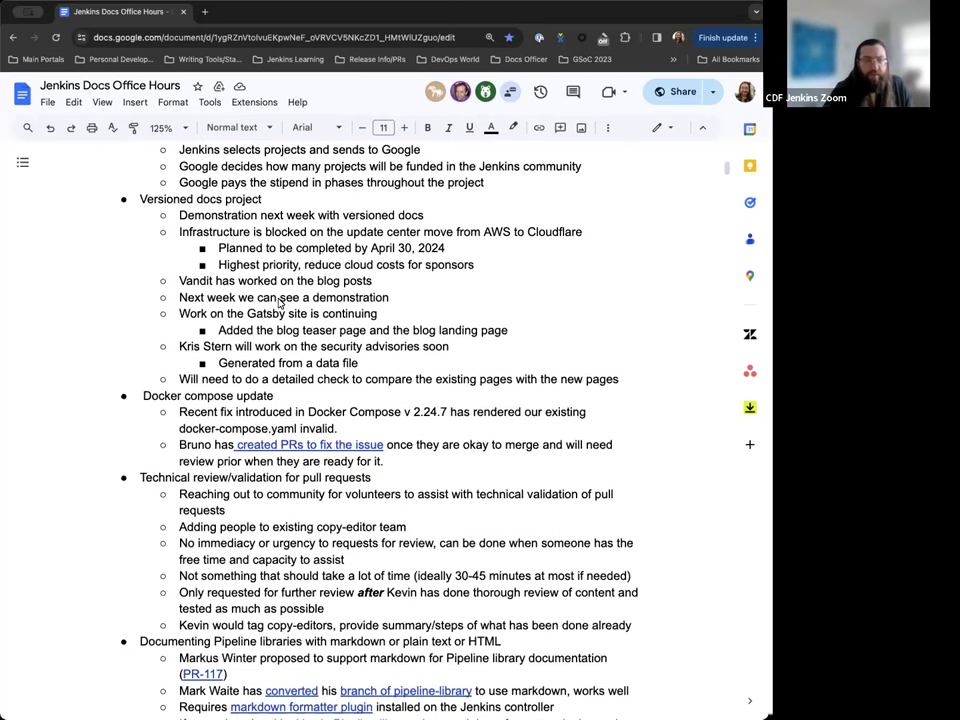
pyautogui.scroll(-3)
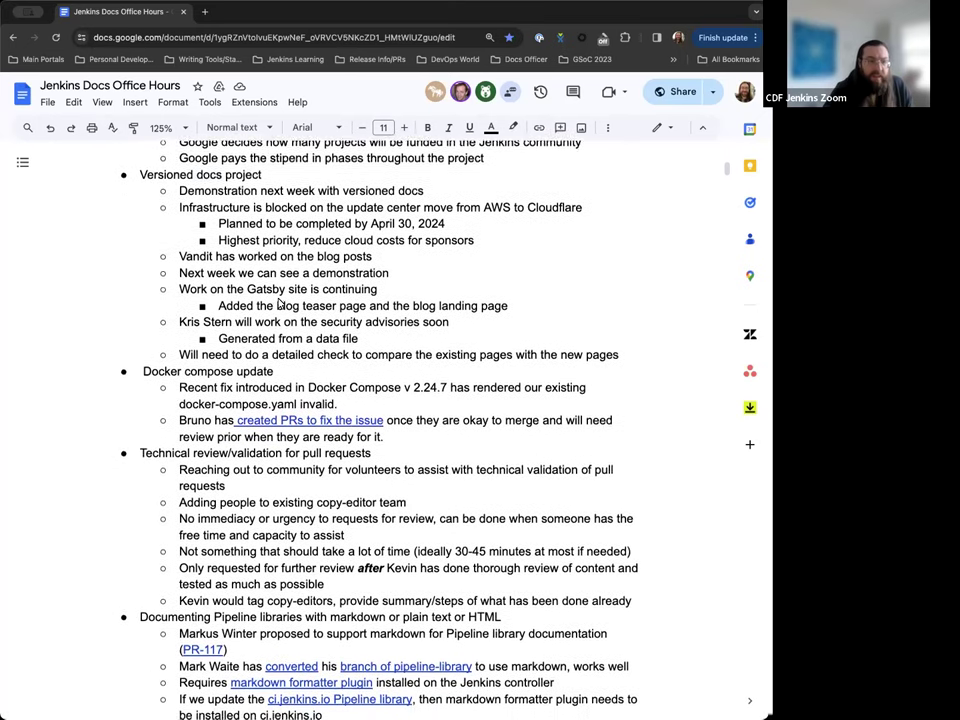
pyautogui.scroll(-3)
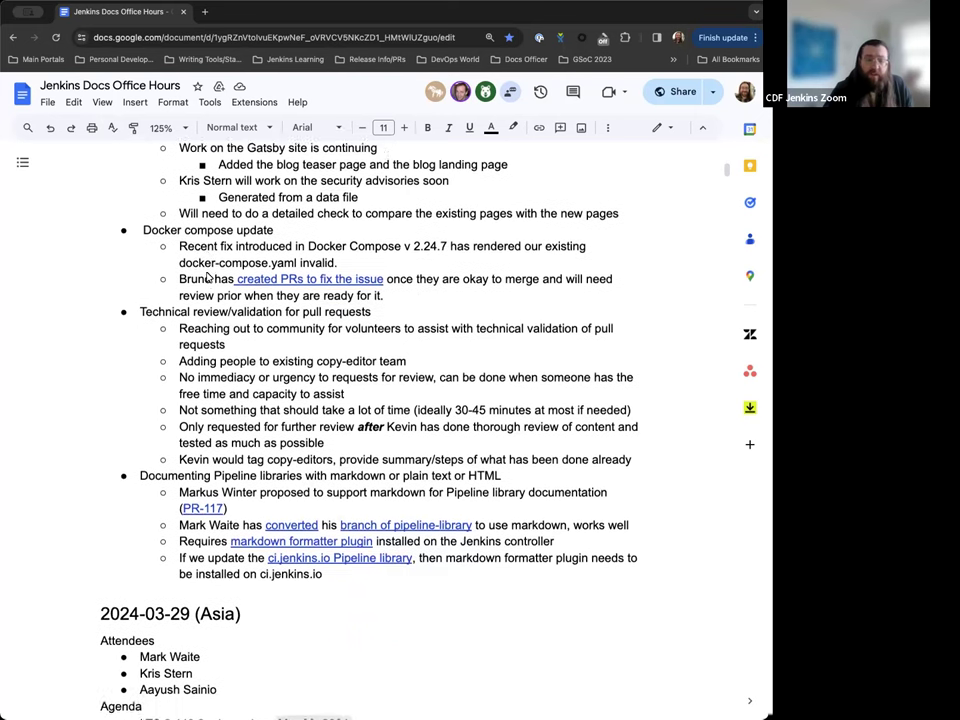
pyautogui.scroll(-3)
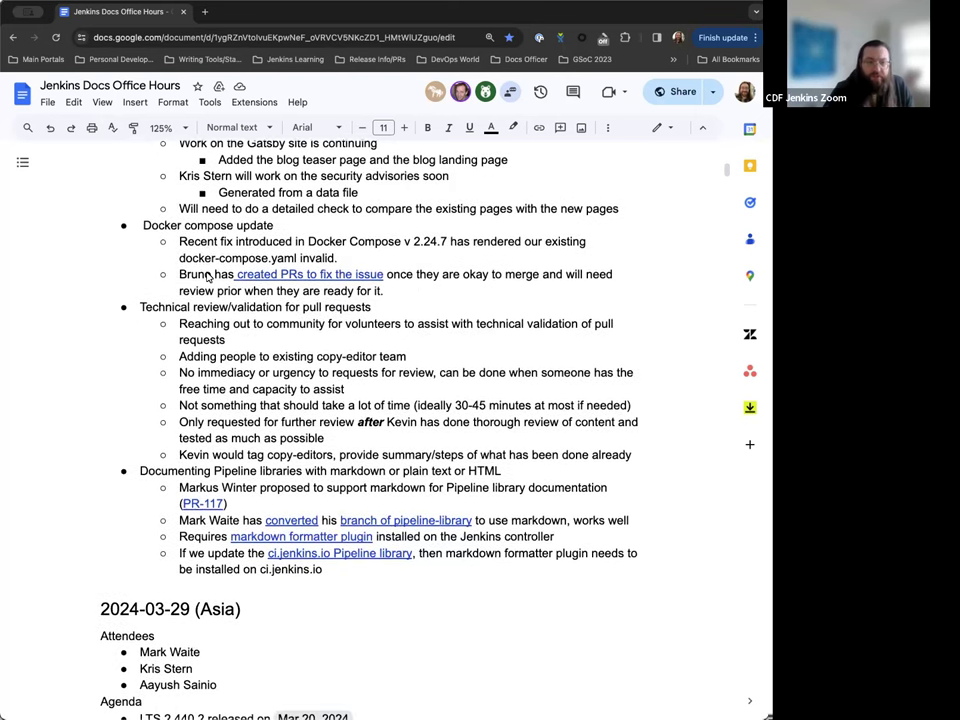
pyautogui.scroll(-3)
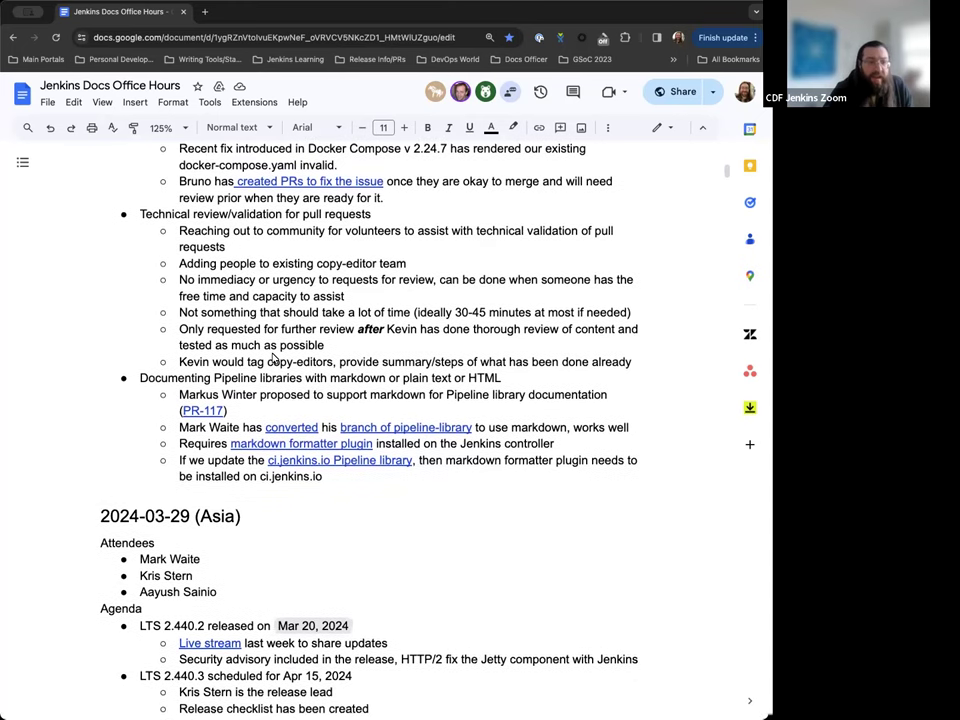
pyautogui.scroll(-3)
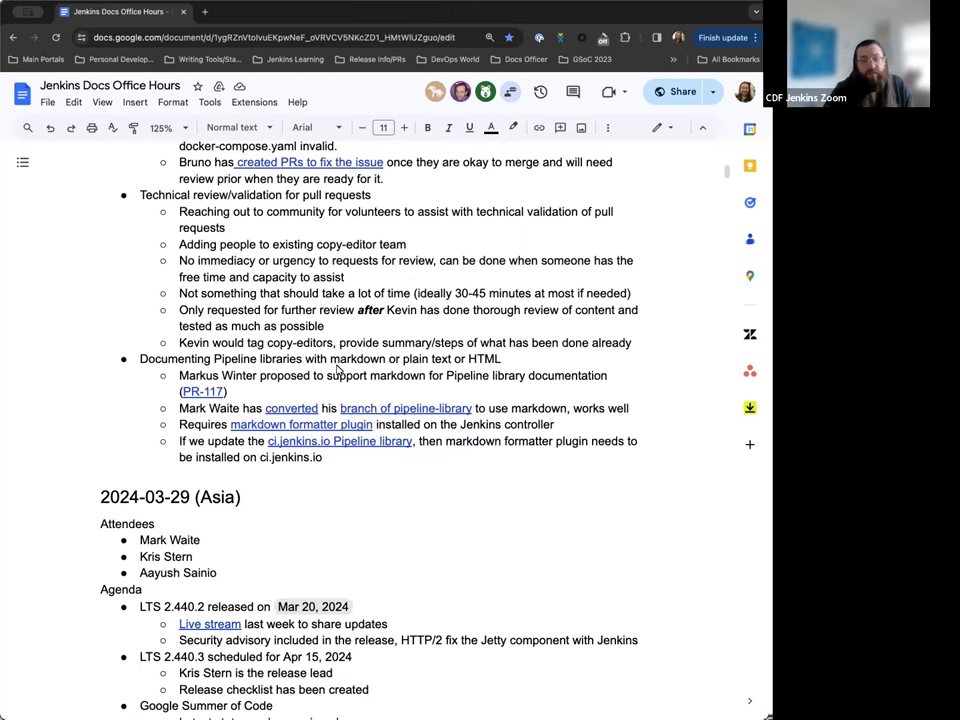
pyautogui.scroll(-3)
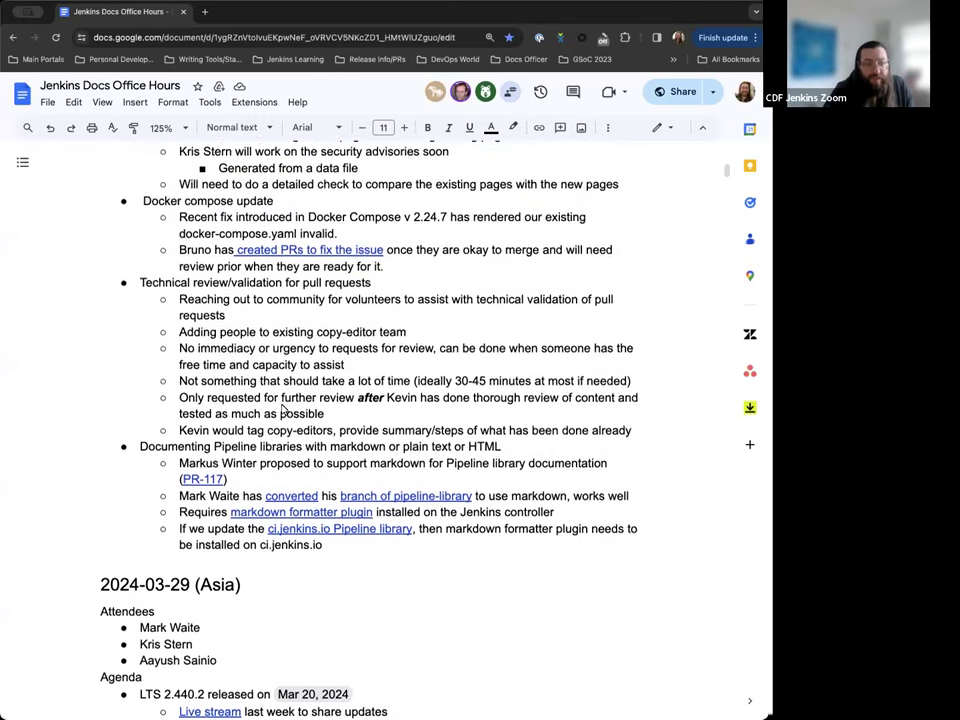
pyautogui.scroll(-3)
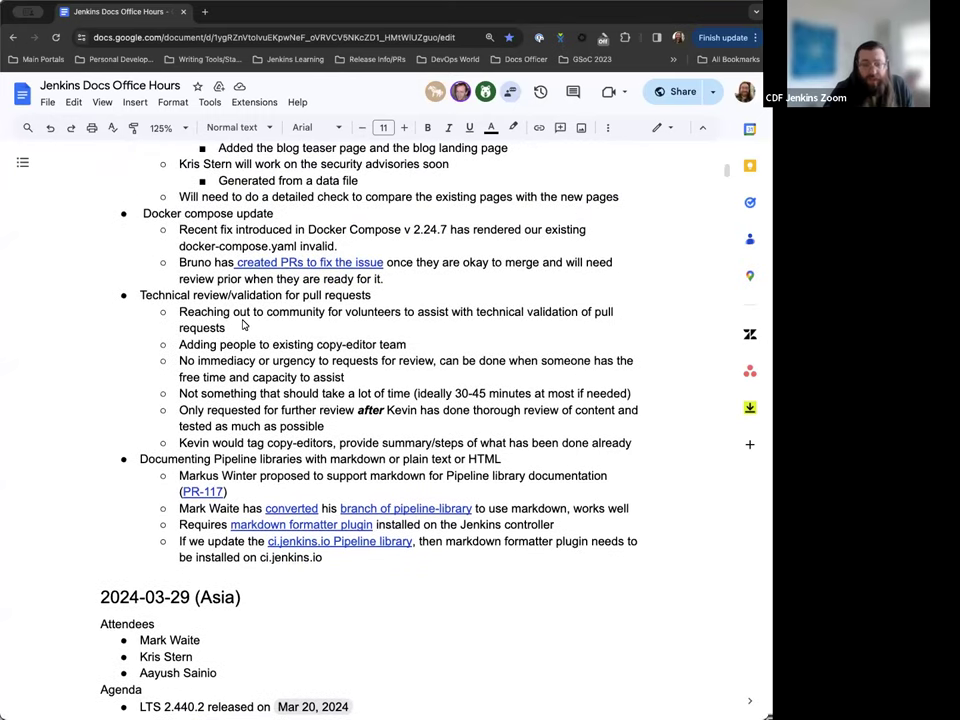
pyautogui.scroll(-3)
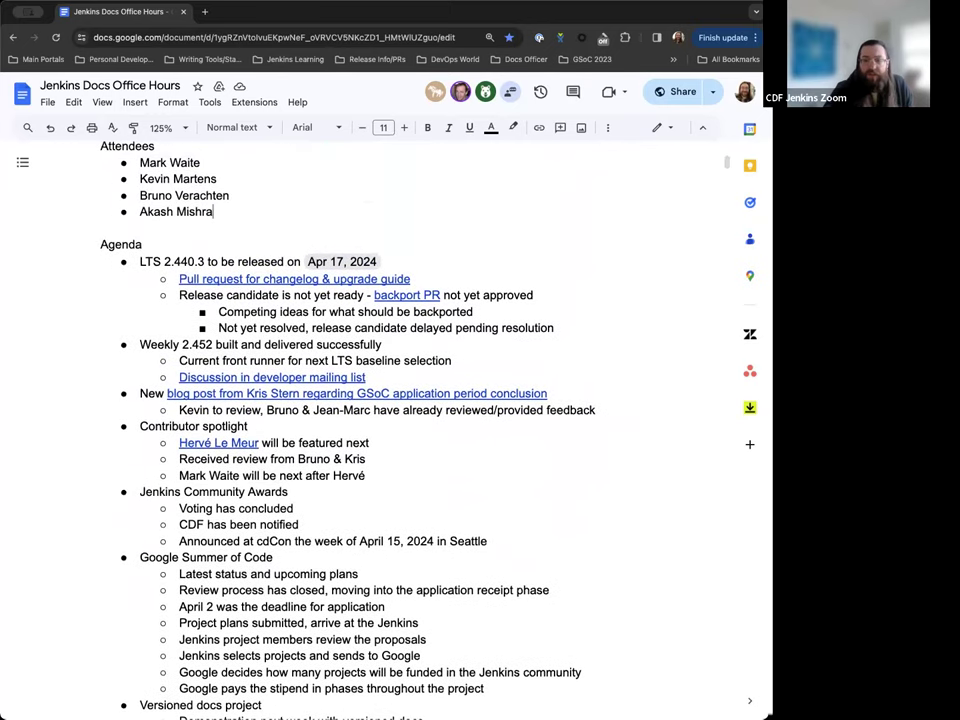
pyautogui.moveTo(616, 460)
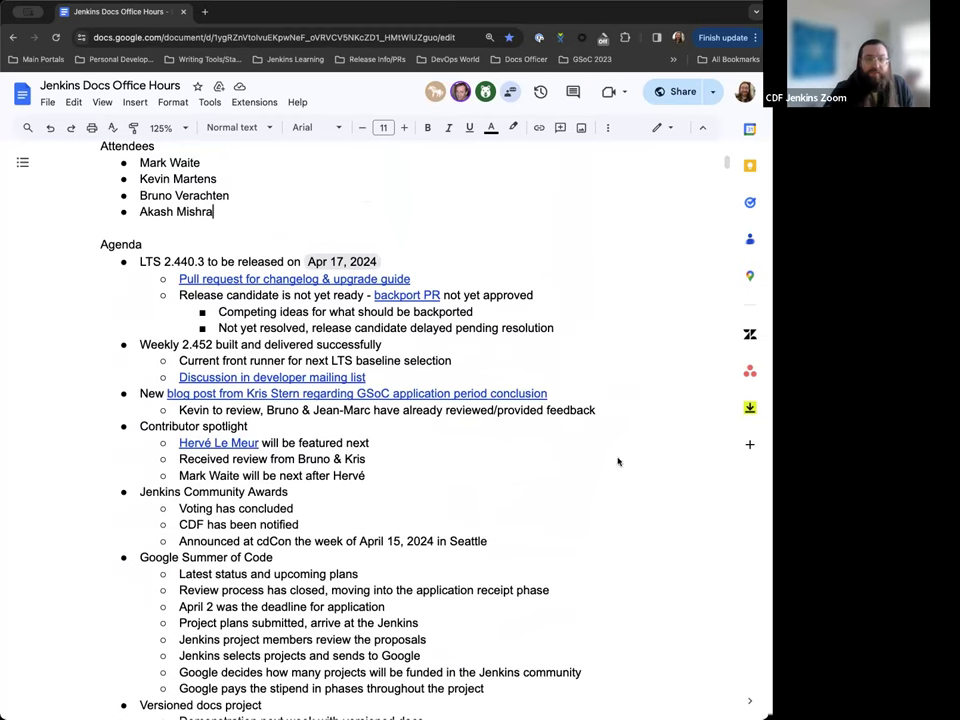
# - Title the new section heading '2024-04-04 (EU/US)' and review the notes below it
pyautogui.write('2024-04-04 (EU/US)')
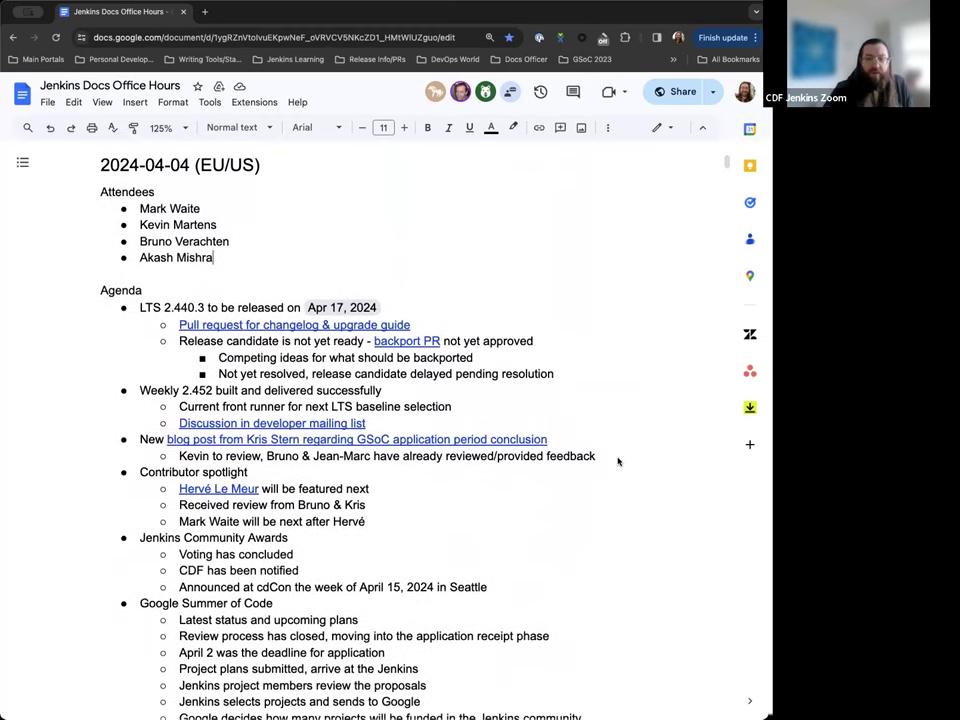
pyautogui.scroll(-3)
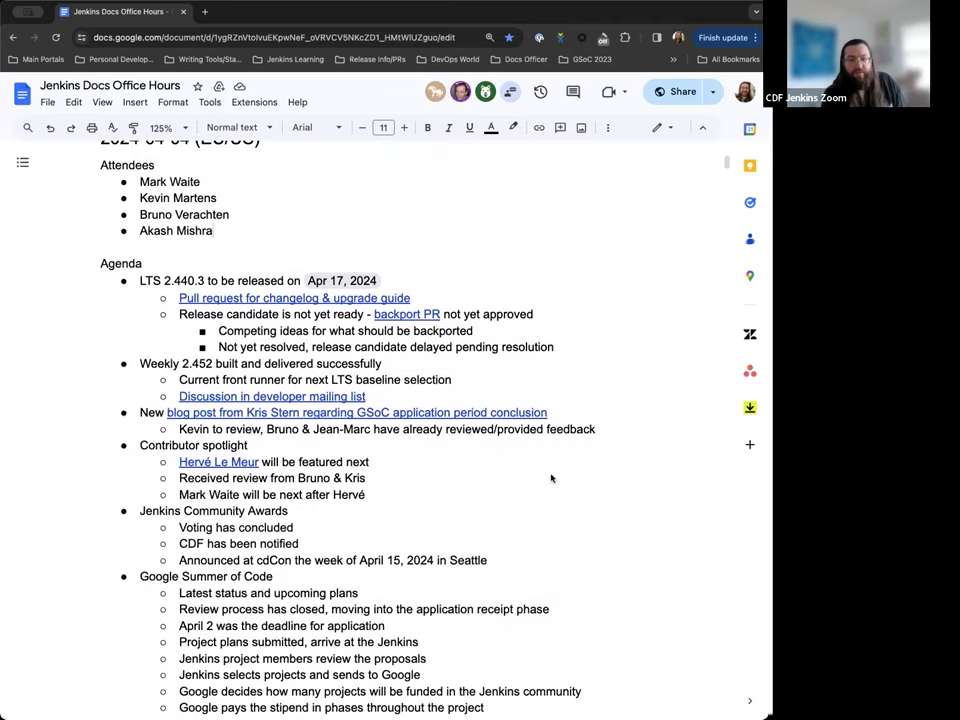
pyautogui.scroll(-3)
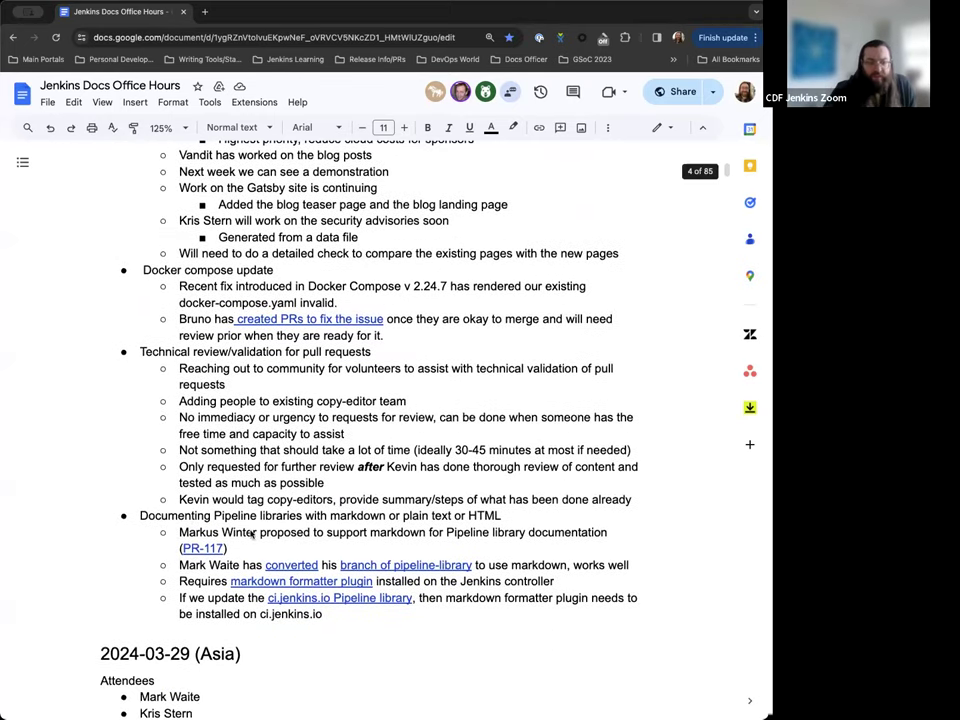
pyautogui.scroll(-3)
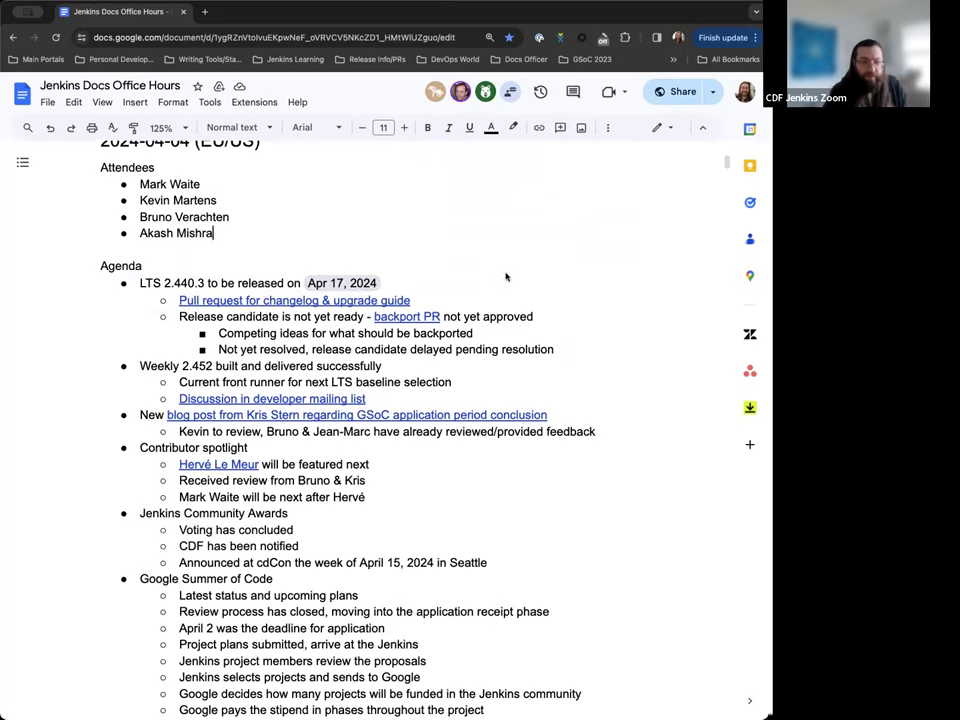
pyautogui.moveTo(448, 284)
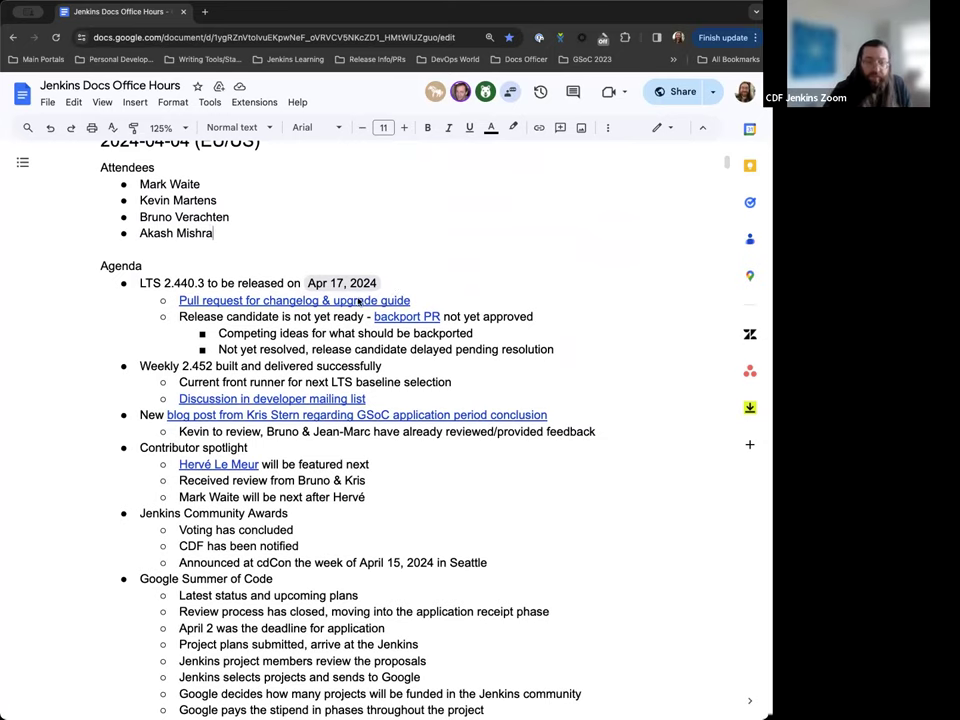
pyautogui.click(346, 12)
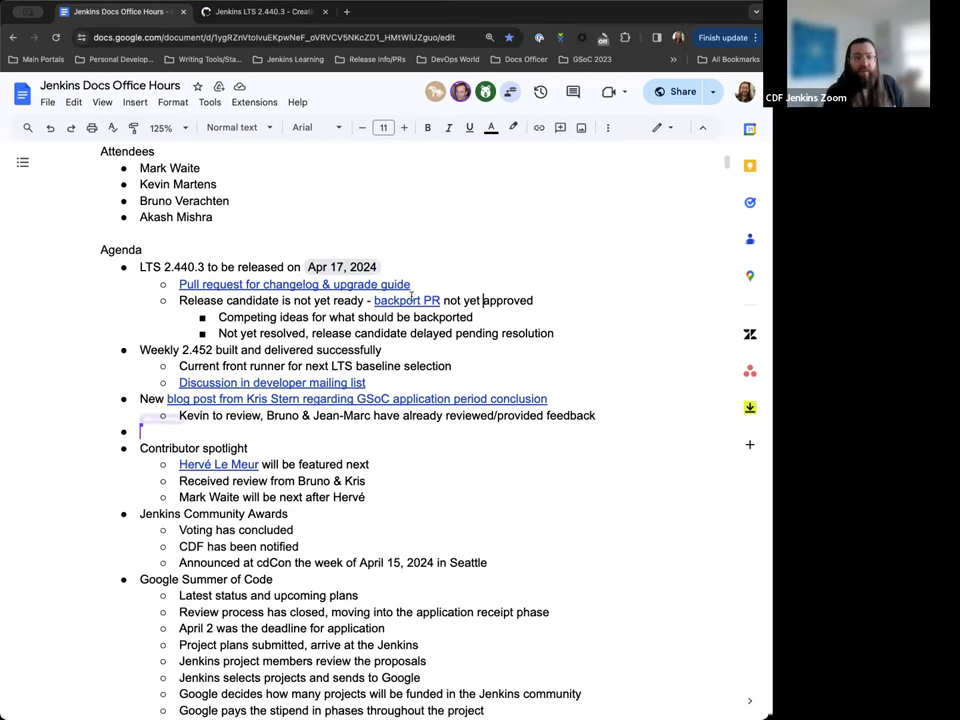
# - Write the agenda bullet 'Baseline for next LTS likely 2.452'
pyautogui.write('Baseline for')
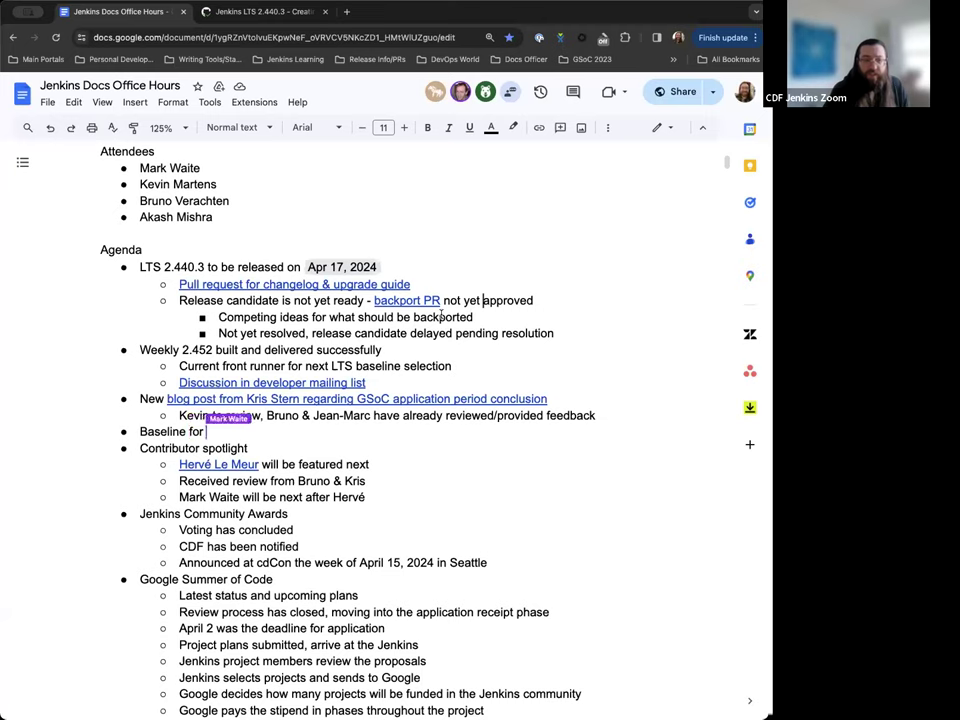
pyautogui.write('next LTS s')
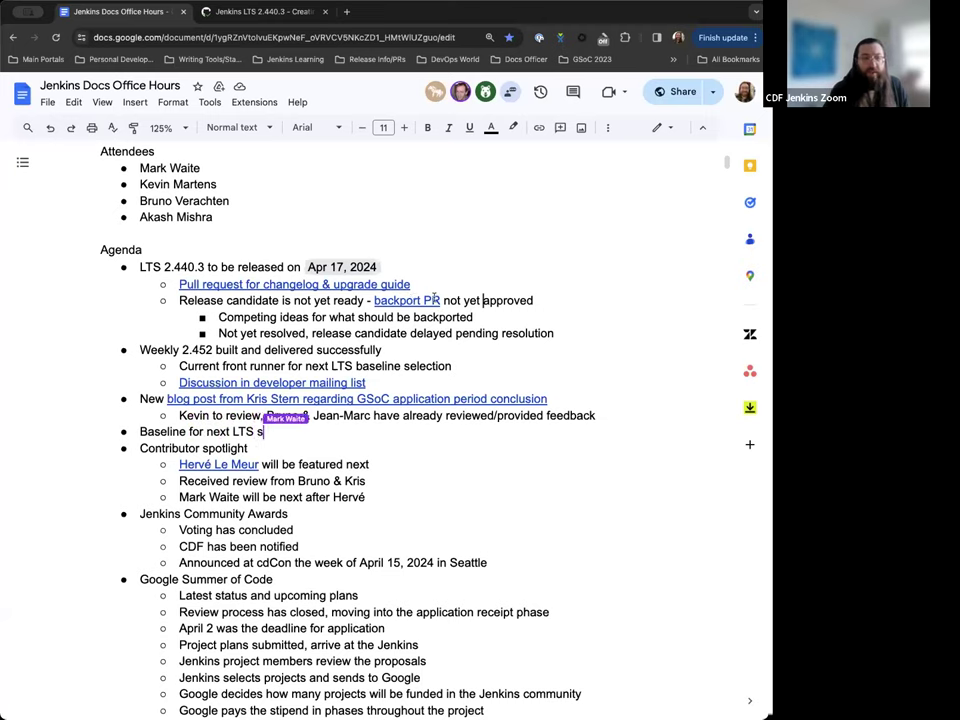
pyautogui.write('likely')
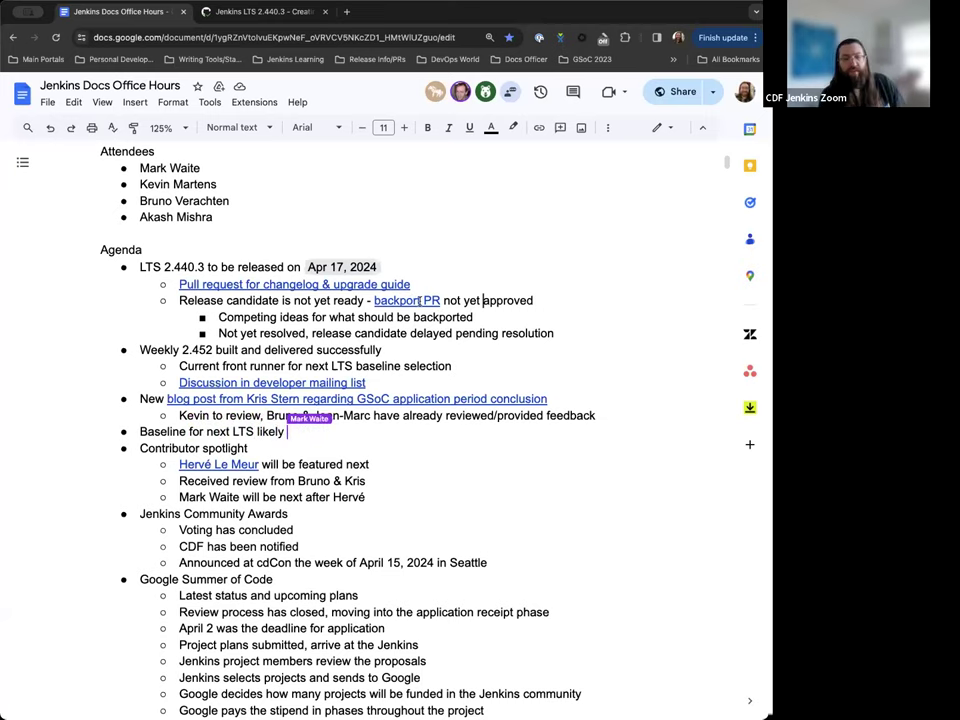
pyautogui.write('2.452')
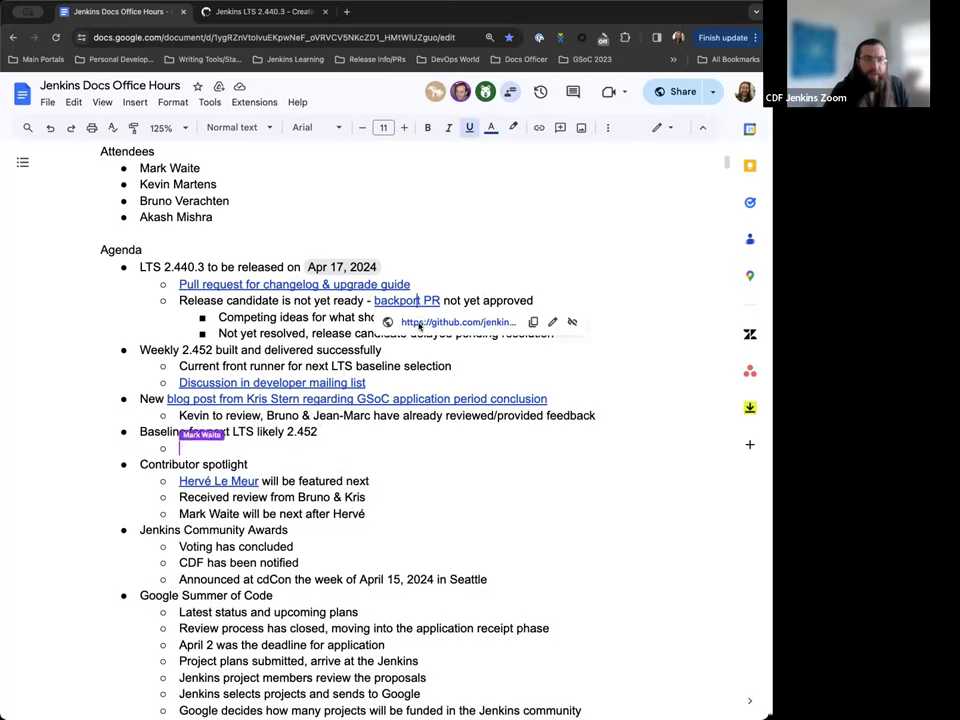
# - Follow the backport link to pull request #9113 and scroll through its postponed and fixed issues
pyautogui.click(406, 300)
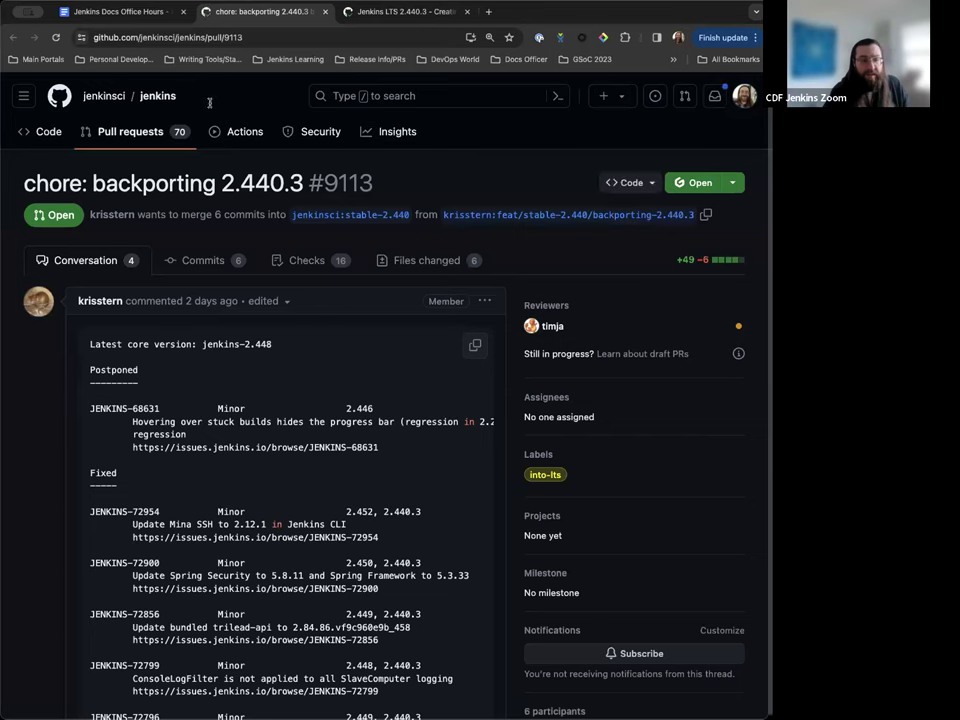
pyautogui.scroll(-3)
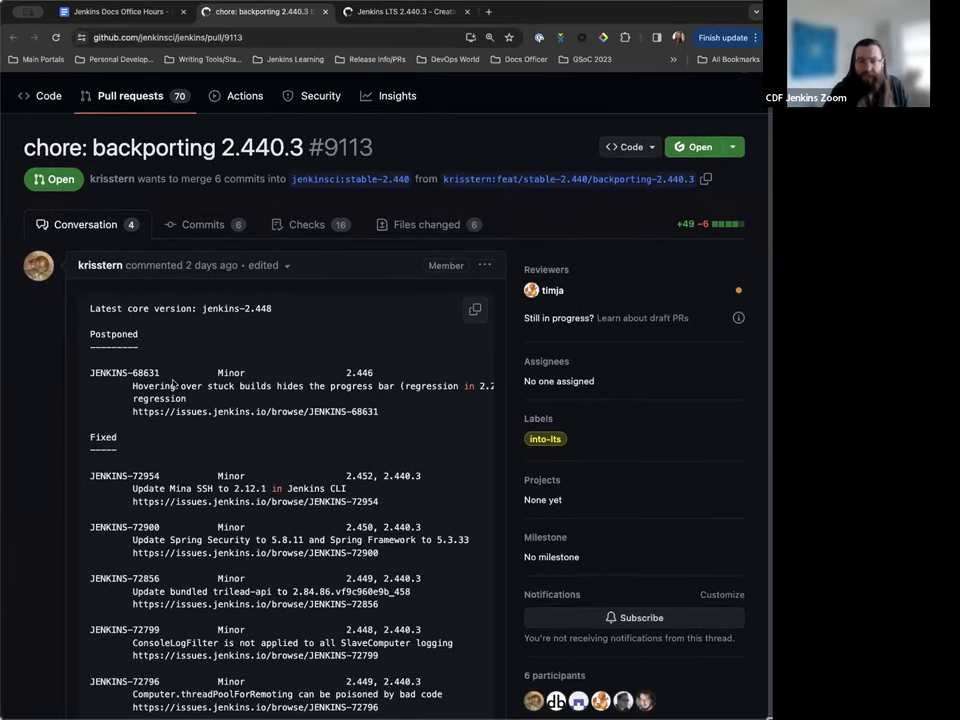
pyautogui.scroll(-3)
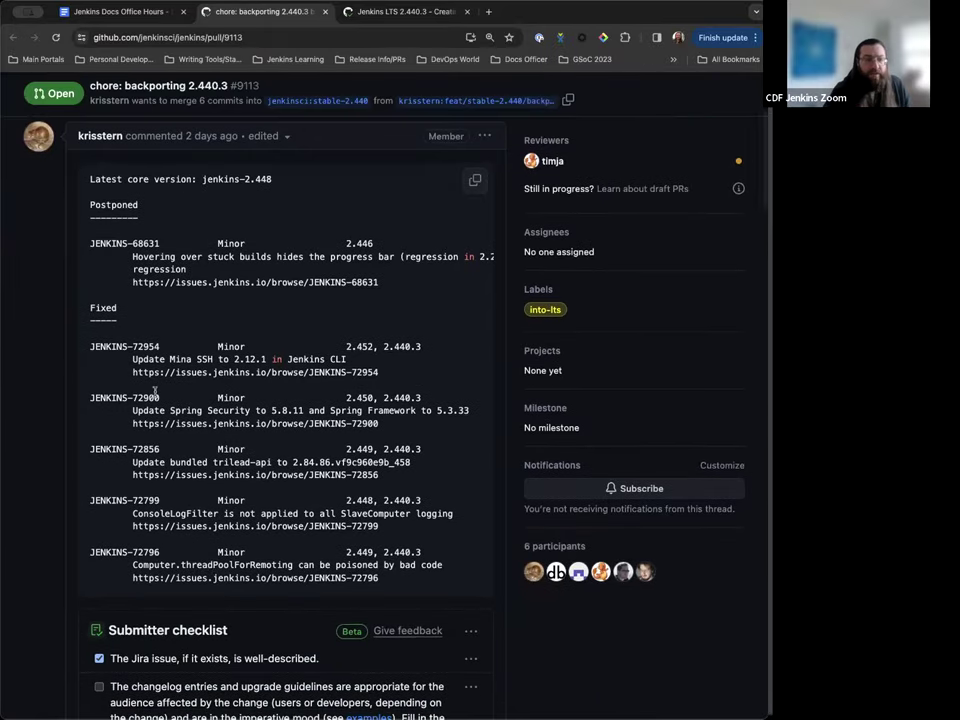
pyautogui.scroll(-3)
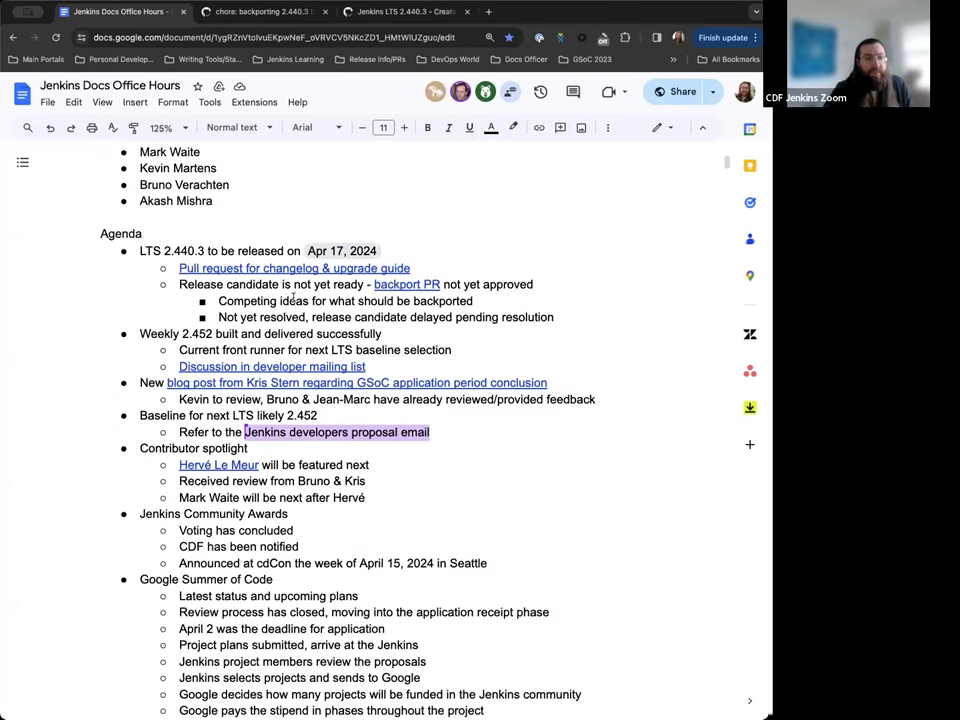
# - Scroll the linked proposal email thread about 2.452 as the LTS baseline
pyautogui.scroll(-3)
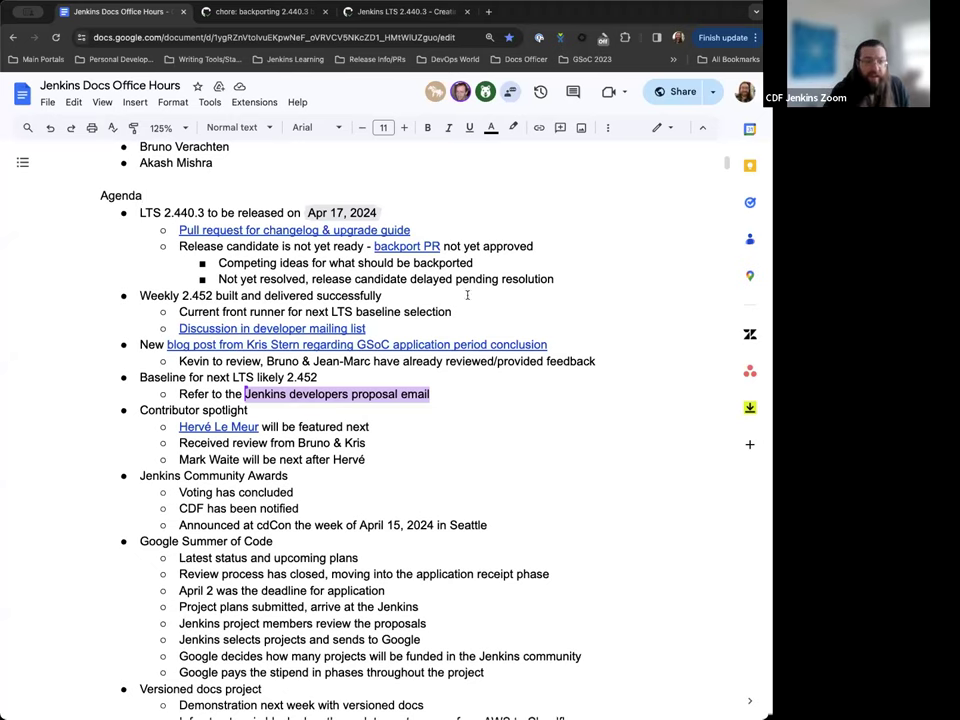
pyautogui.scroll(-3)
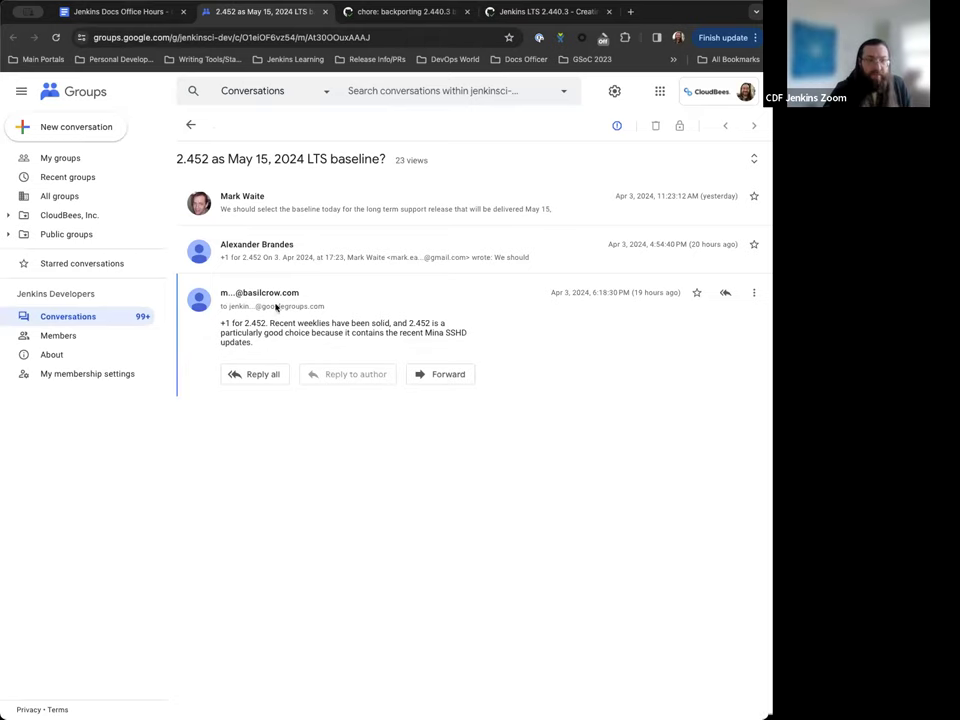
# - Go back to the Jenkins Developers conversation list and return to the notes document
pyautogui.click(192, 124)
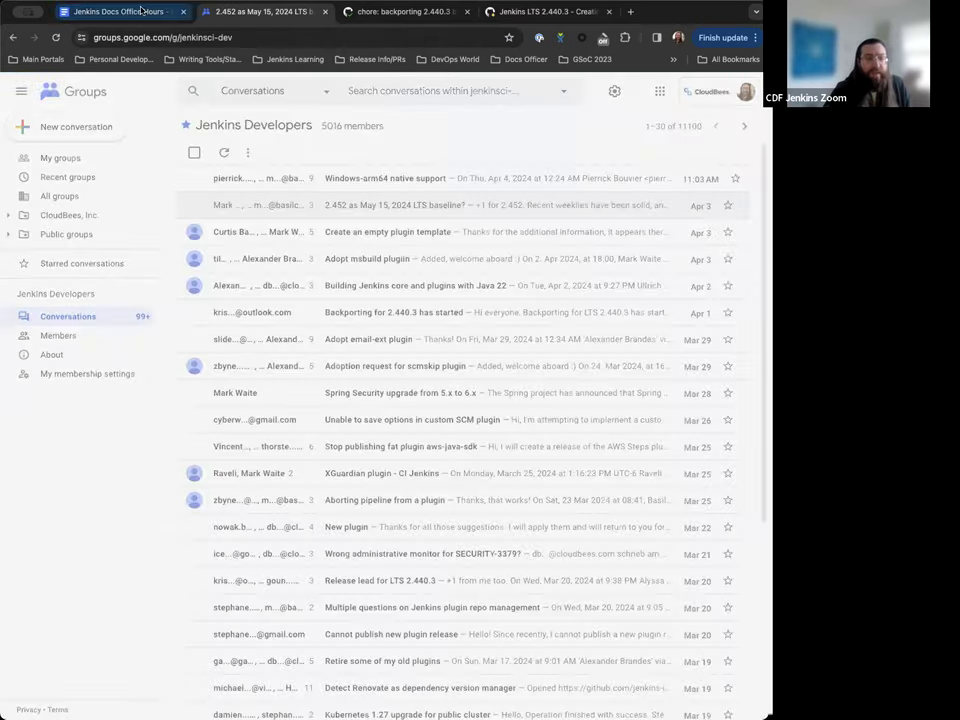
pyautogui.click(120, 12)
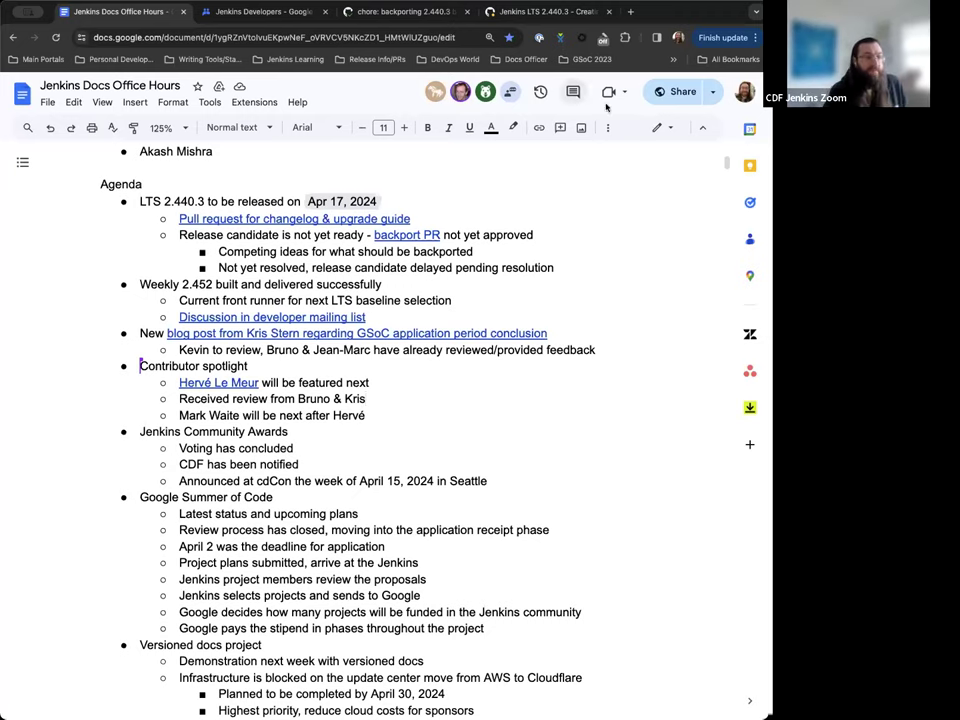
pyautogui.scroll(-3)
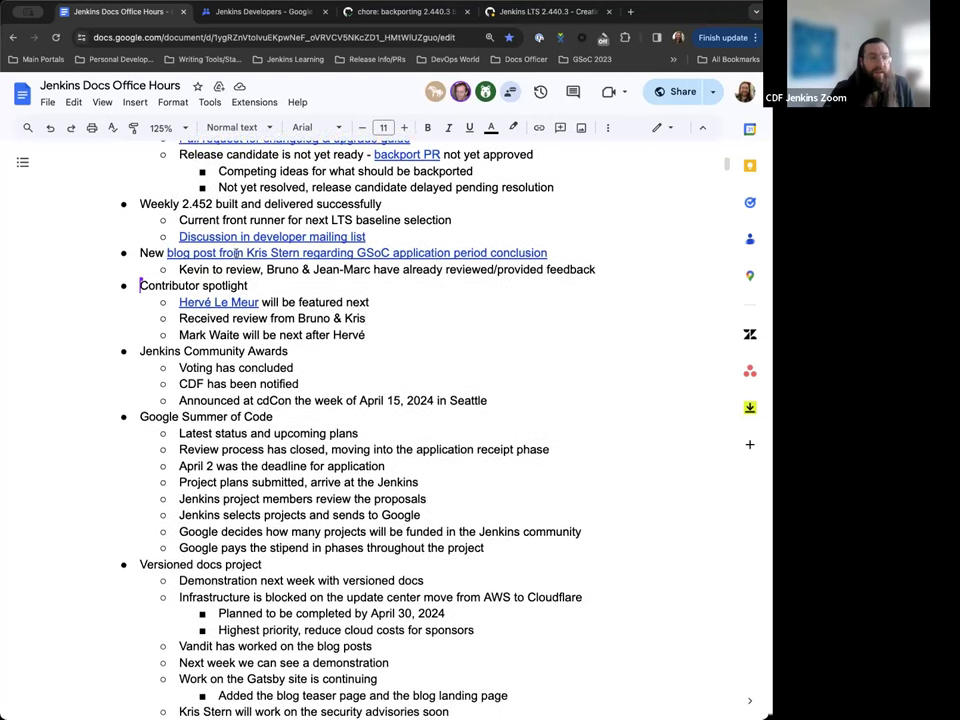
pyautogui.scroll(-3)
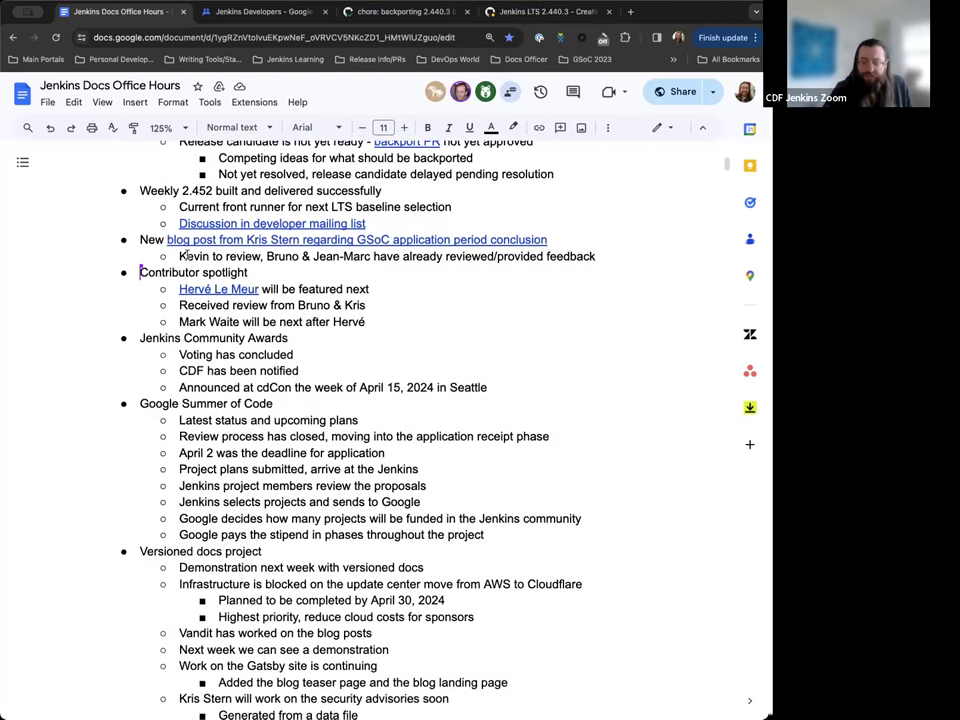
pyautogui.scroll(-3)
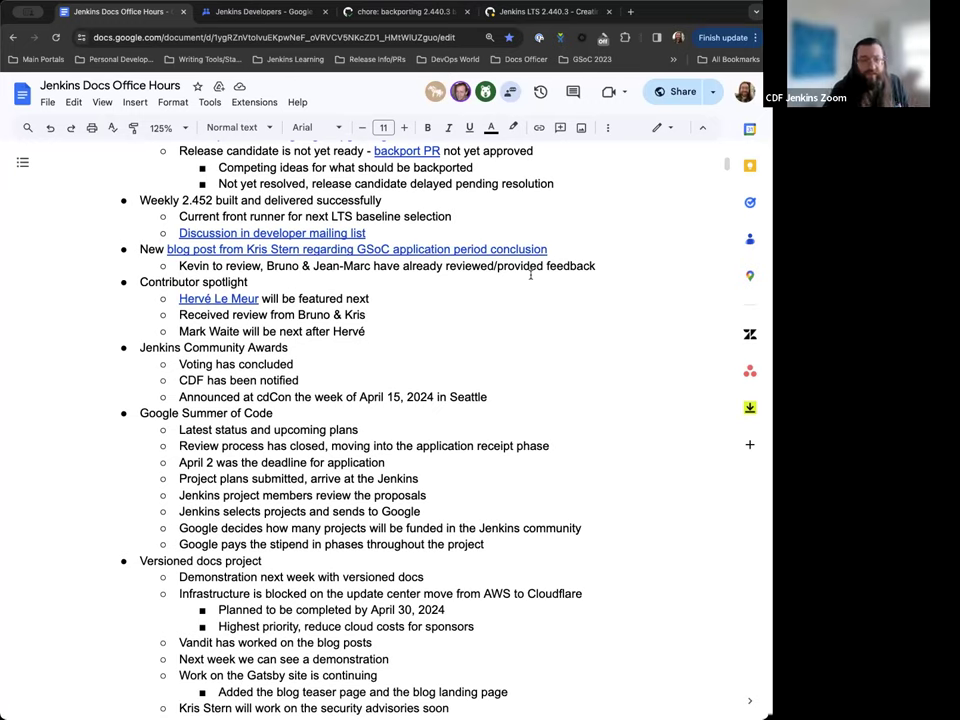
pyautogui.moveTo(384, 284)
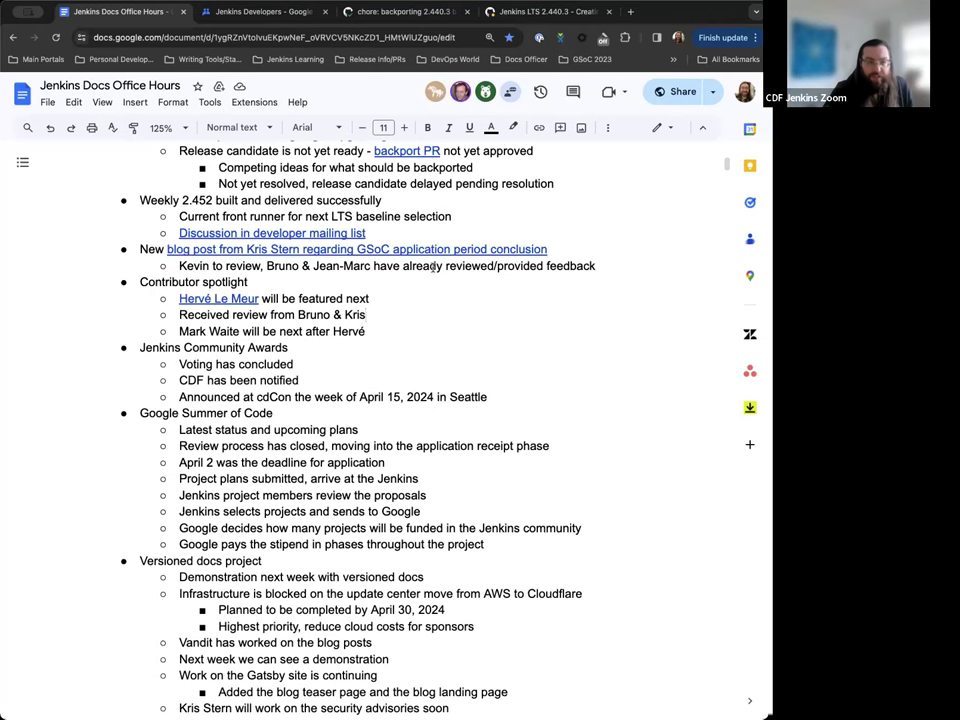
pyautogui.scroll(-3)
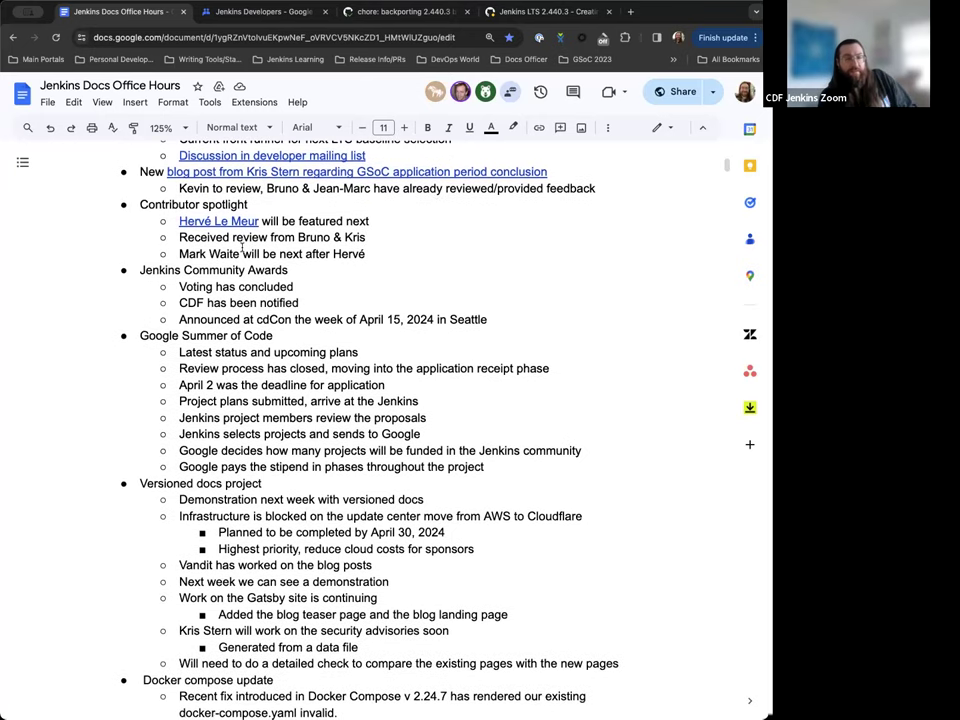
pyautogui.scroll(-3)
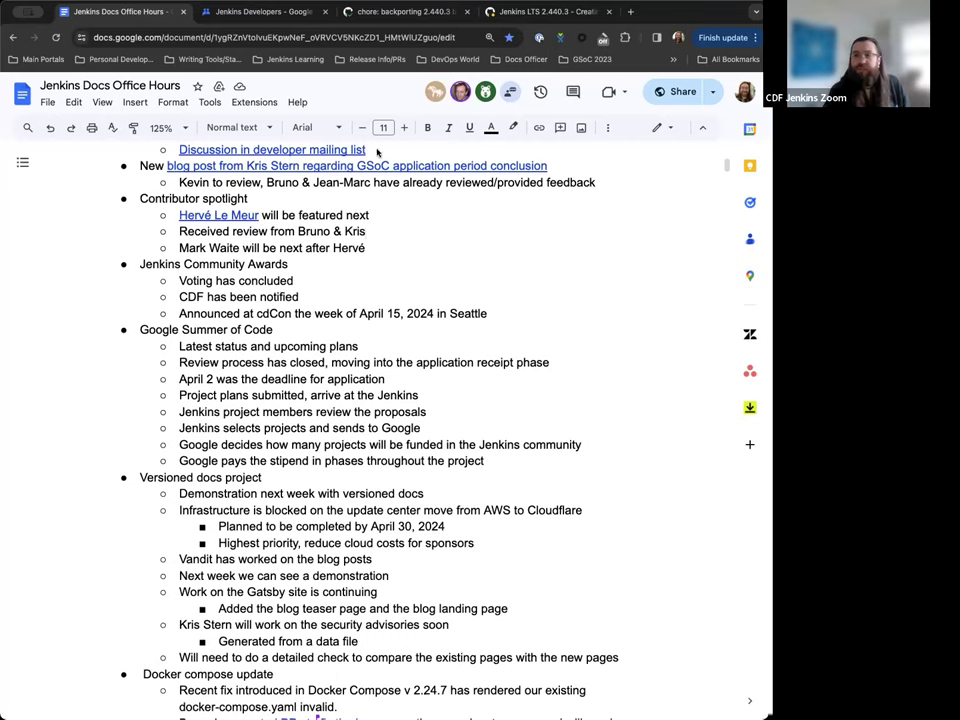
pyautogui.moveTo(424, 310)
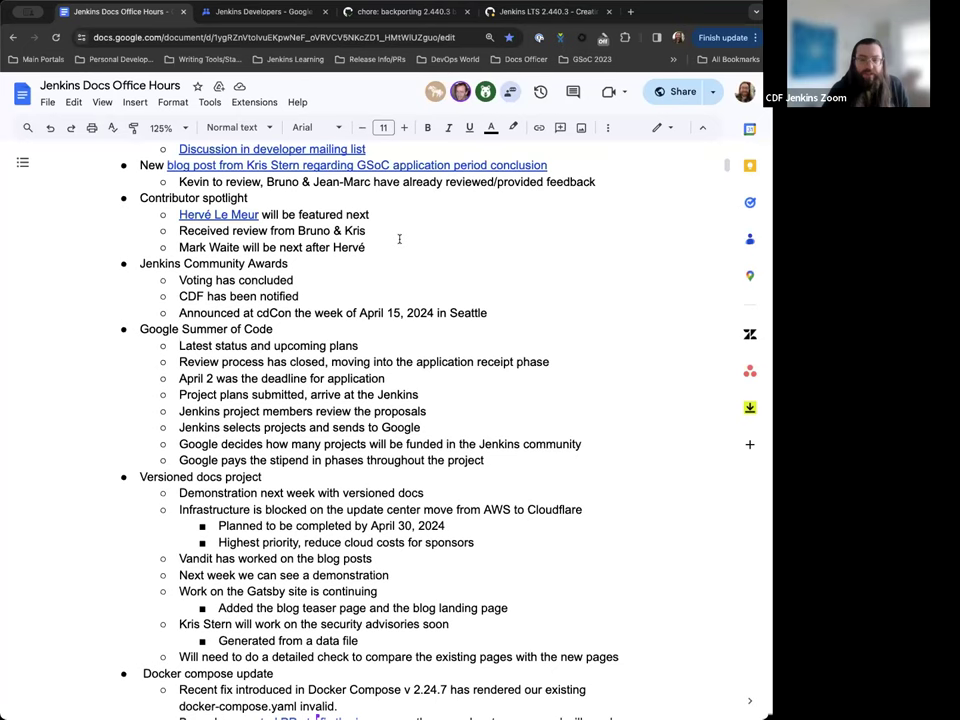
pyautogui.scroll(-3)
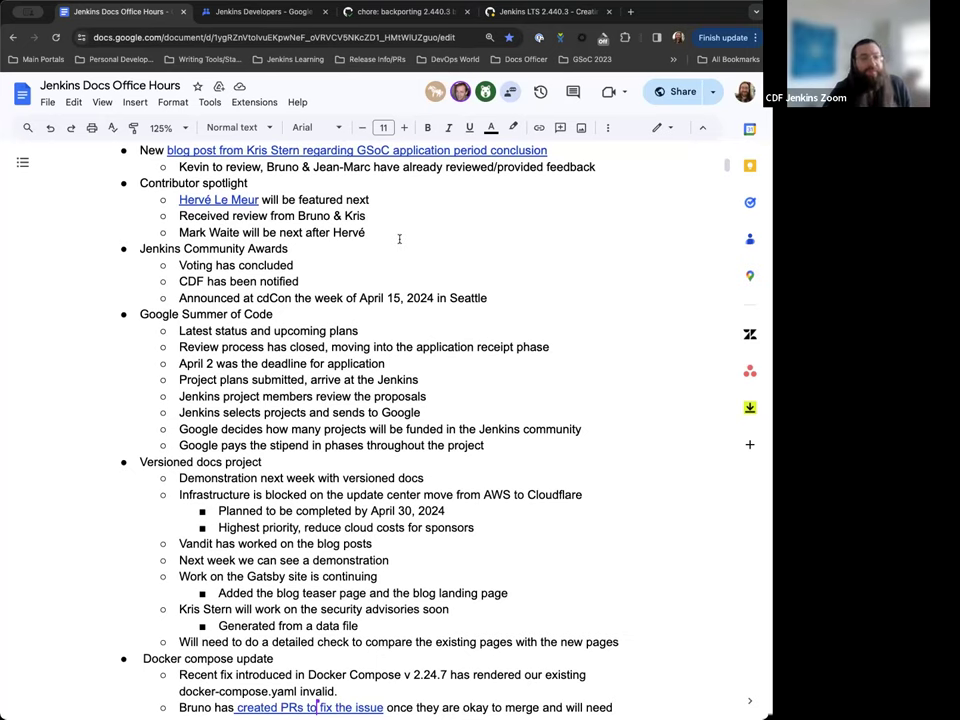
pyautogui.scroll(-3)
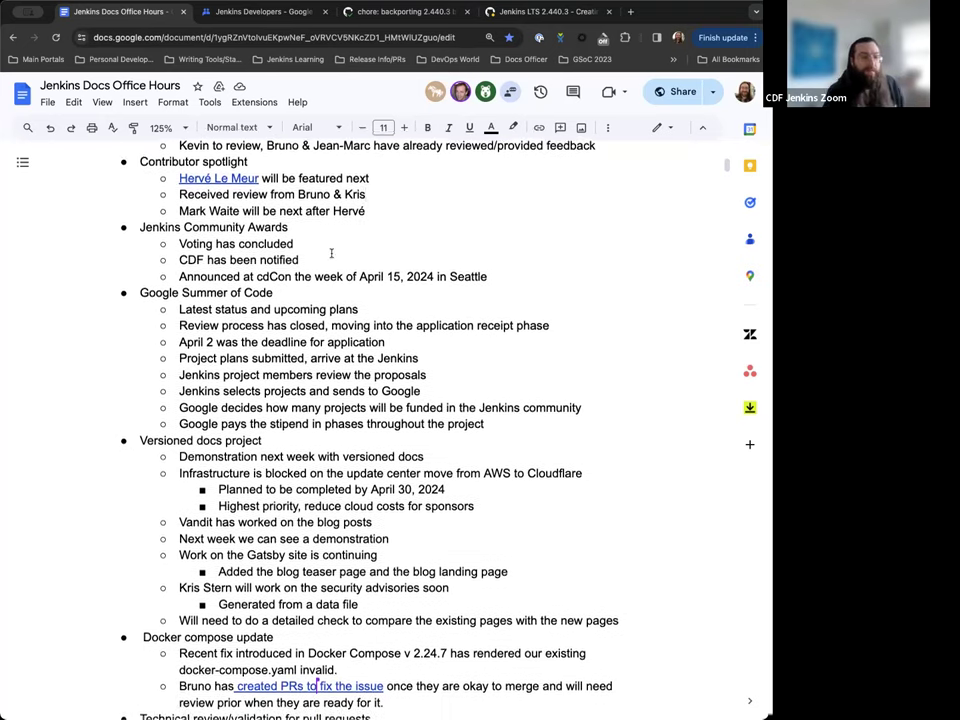
pyautogui.scroll(-3)
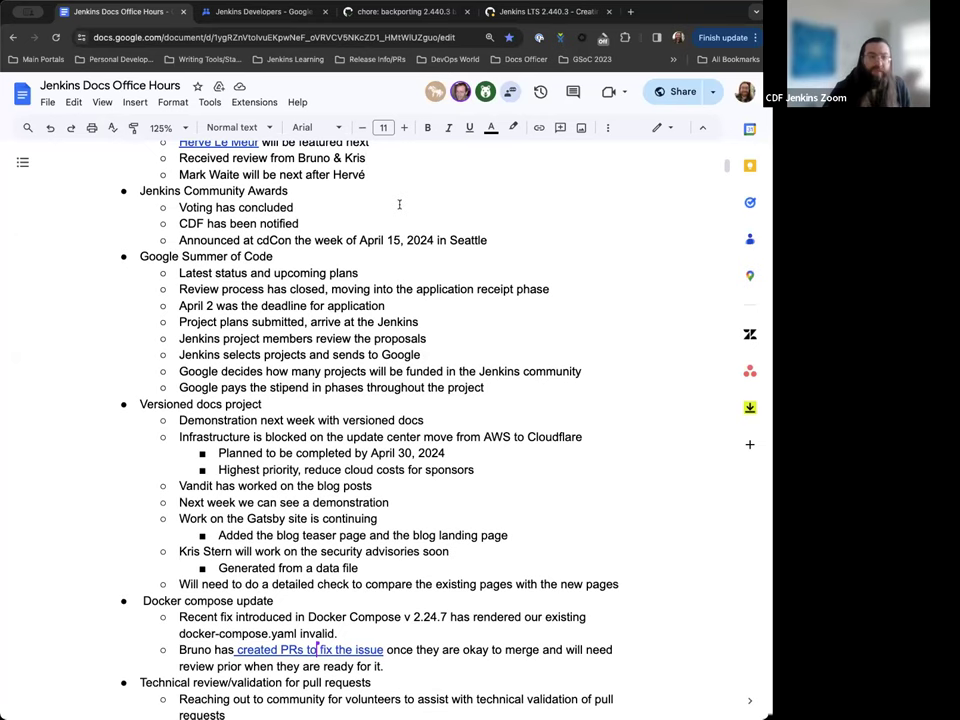
pyautogui.scroll(-3)
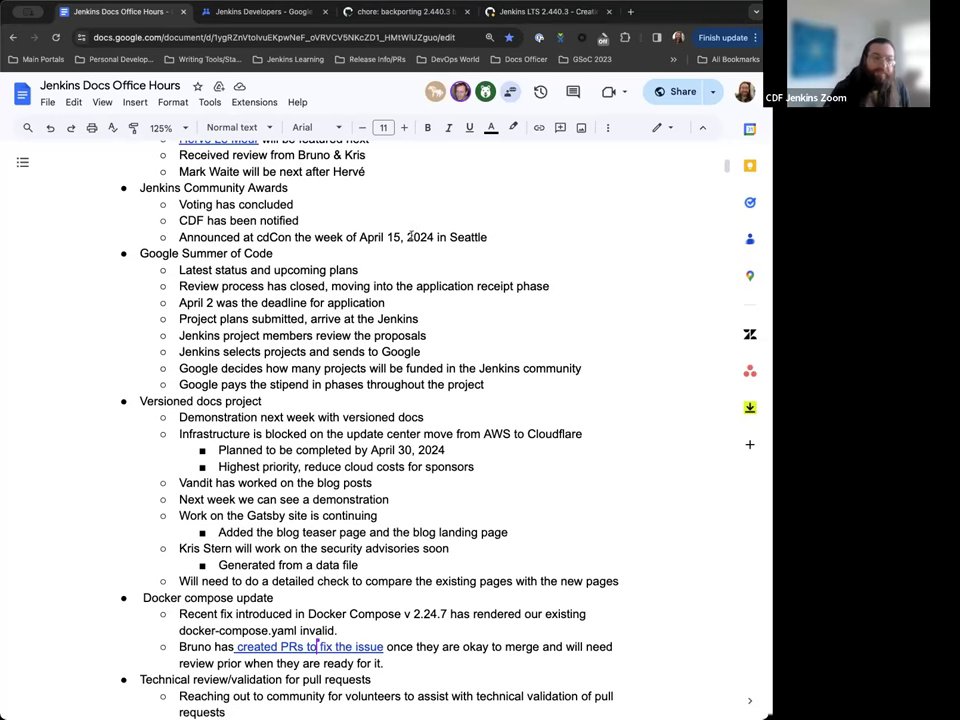
pyautogui.scroll(-3)
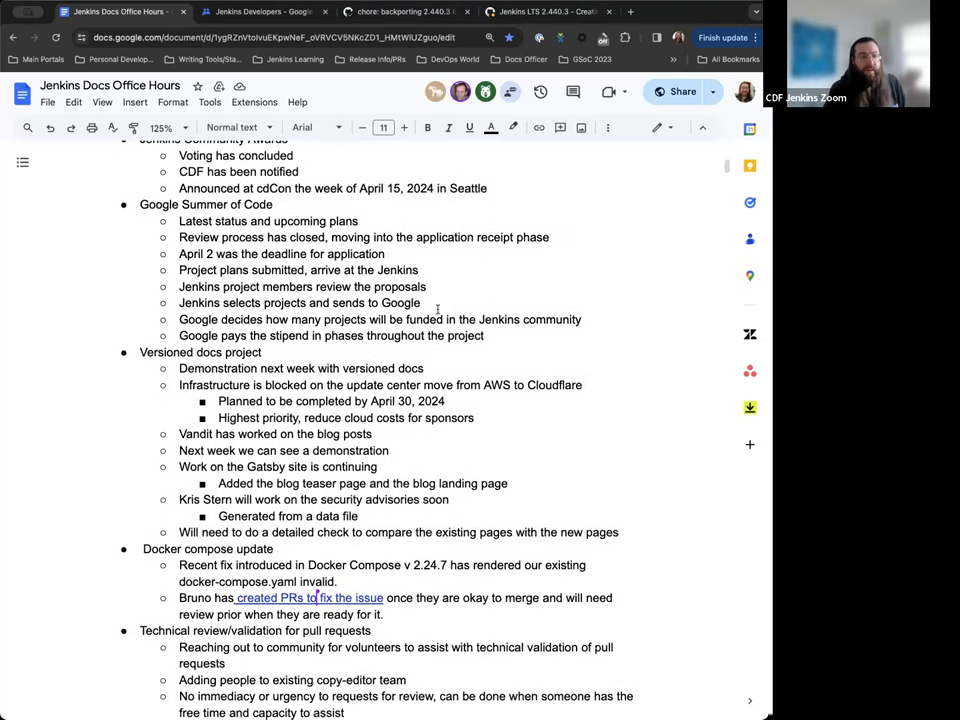
pyautogui.scroll(-3)
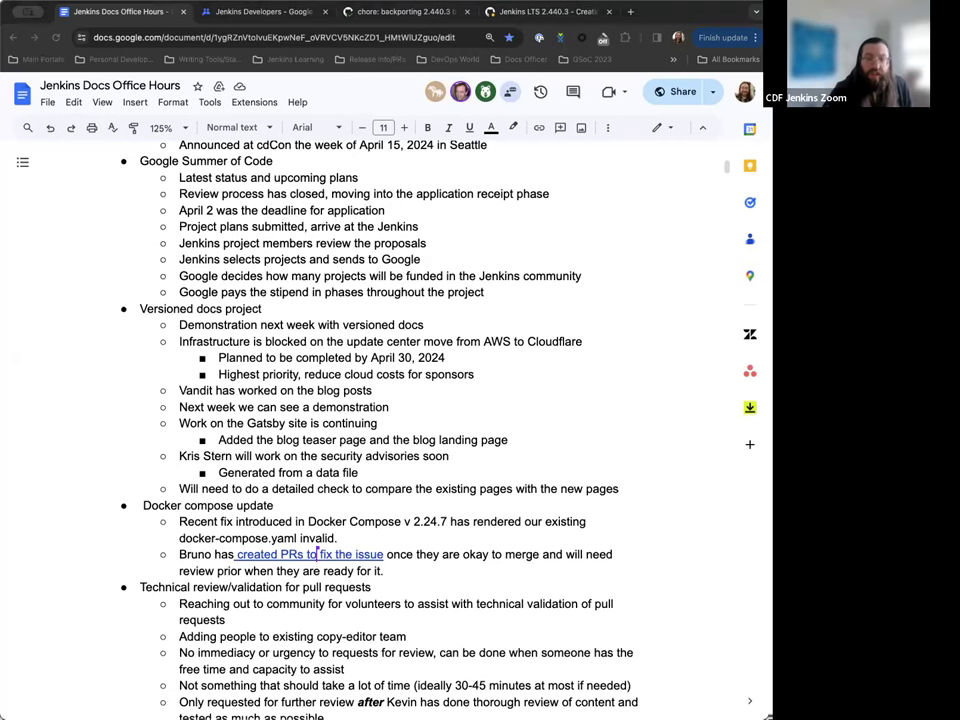
pyautogui.scroll(-3)
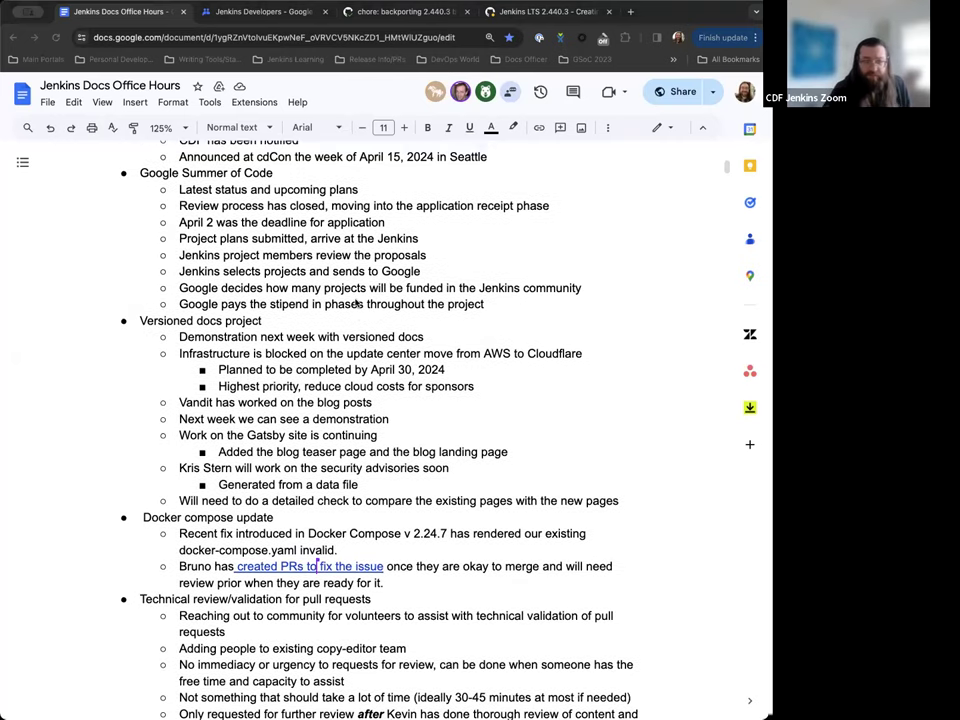
pyautogui.scroll(-3)
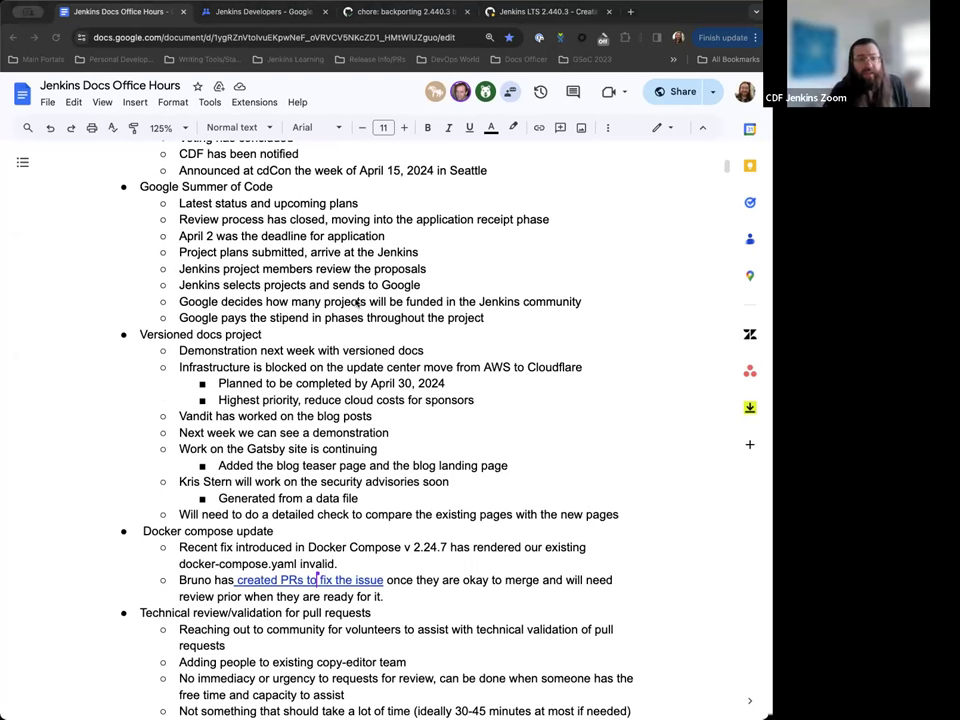
pyautogui.scroll(-3)
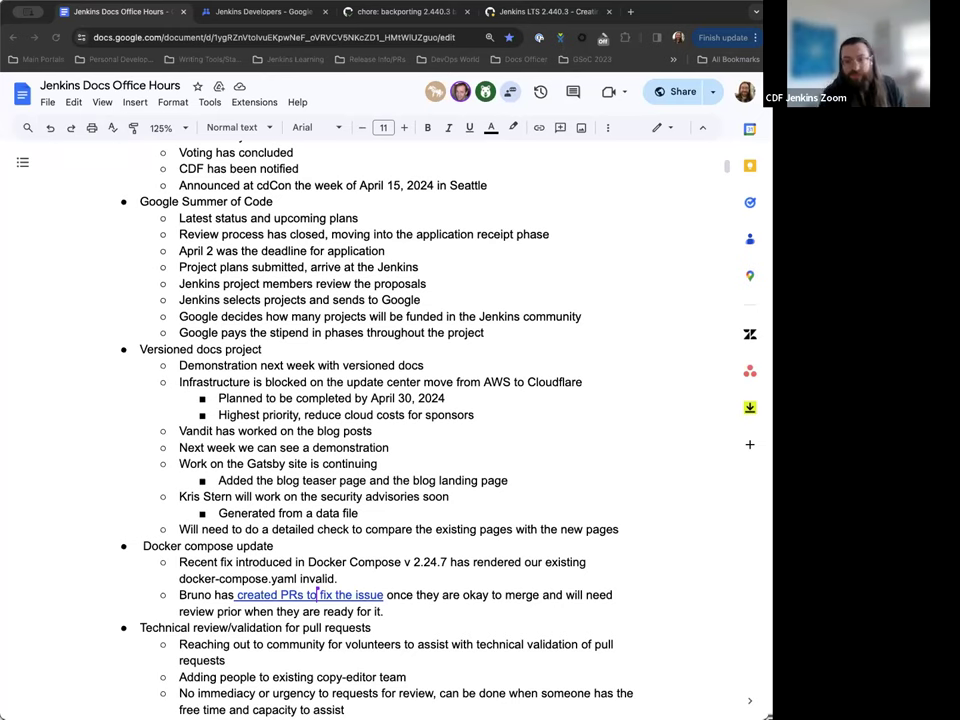
pyautogui.scroll(-3)
pyautogui.write('Mentors need to finish grading projects by t')
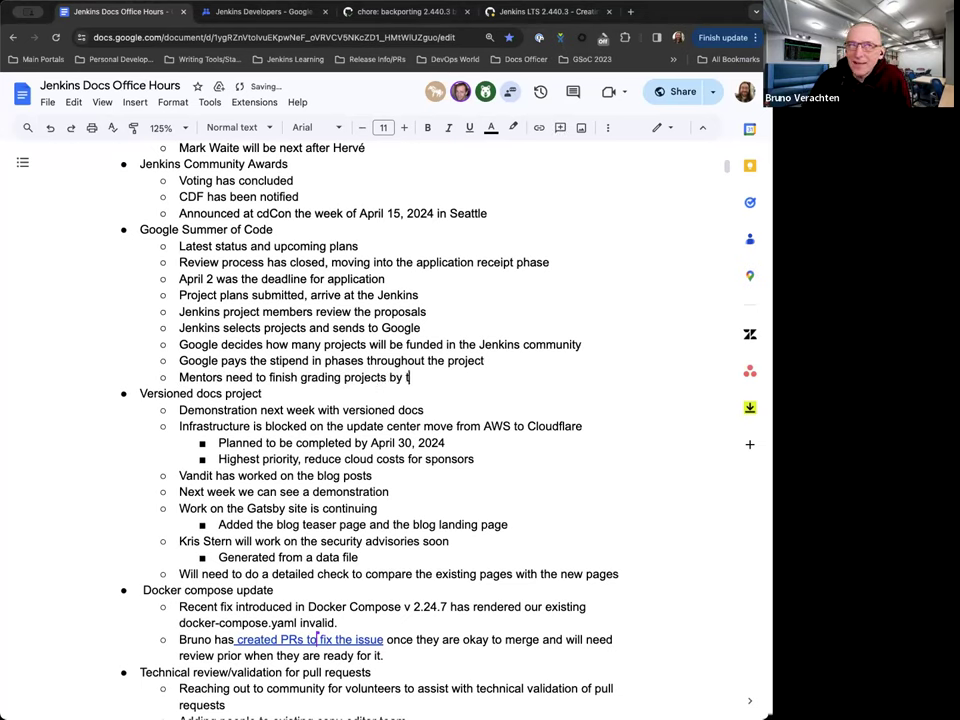
# - Finish the mentor bullet: 'by the 19th (then send the selections to Google)'
pyautogui.write('he 19th')
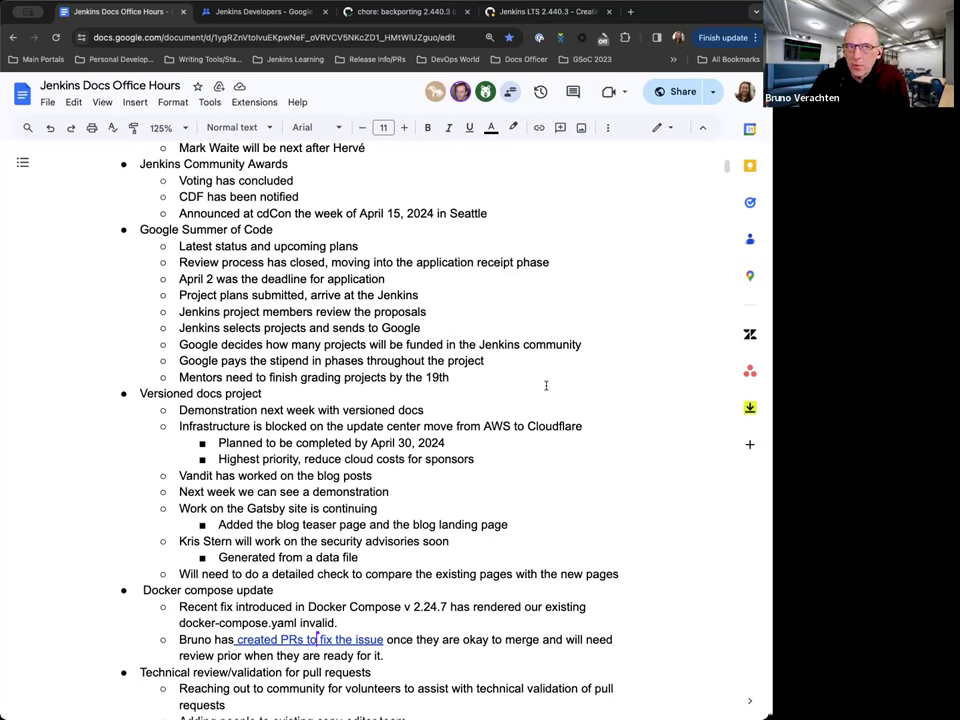
pyautogui.write('(then send')
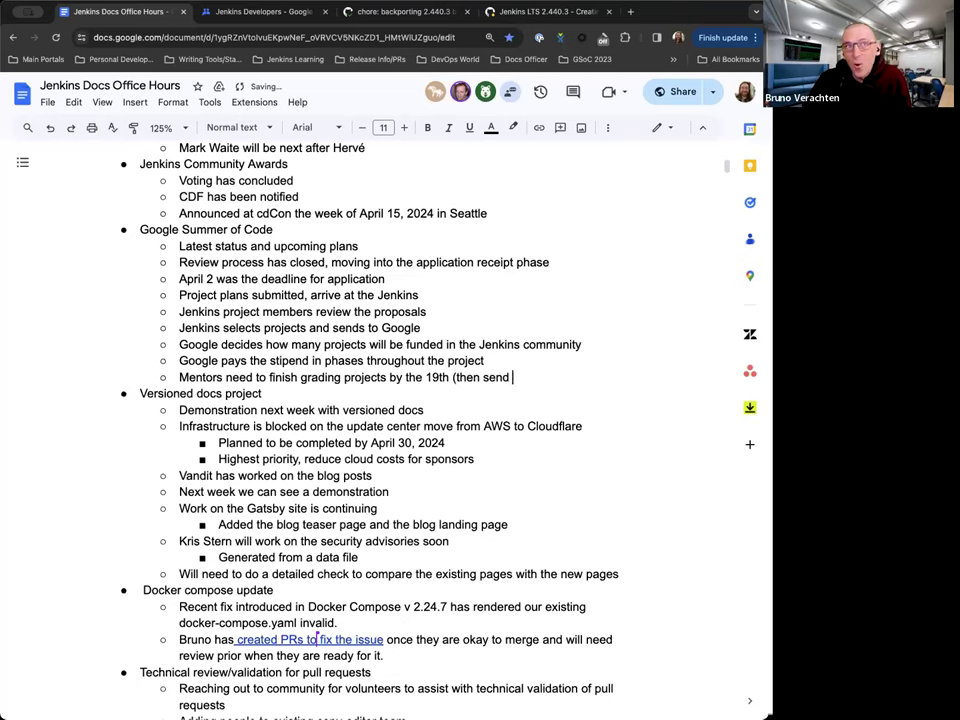
pyautogui.write('the')
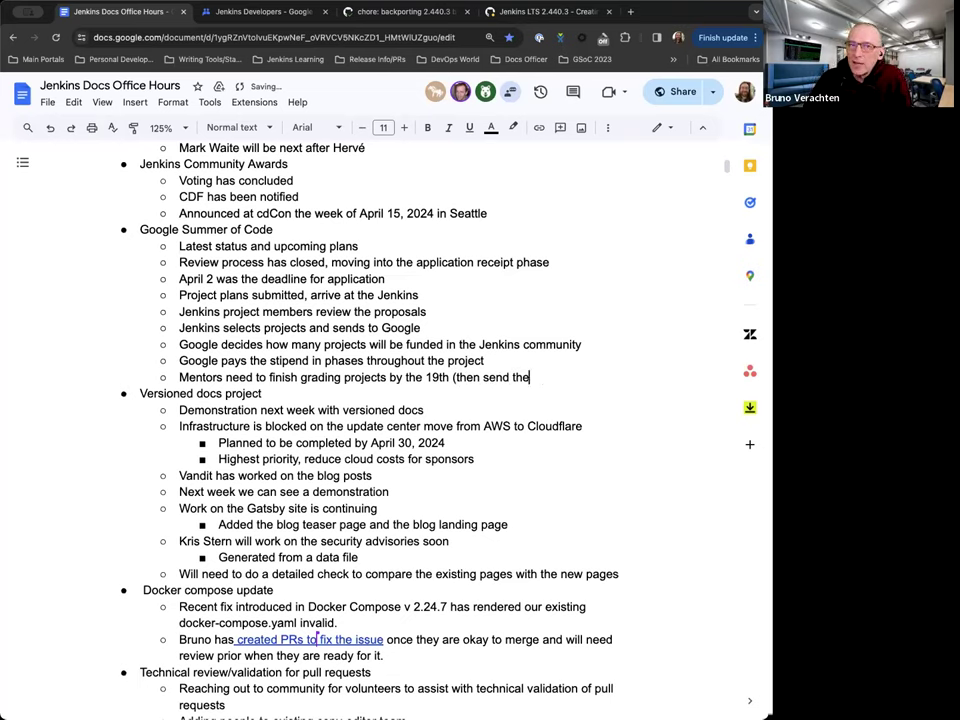
pyautogui.write('selections to')
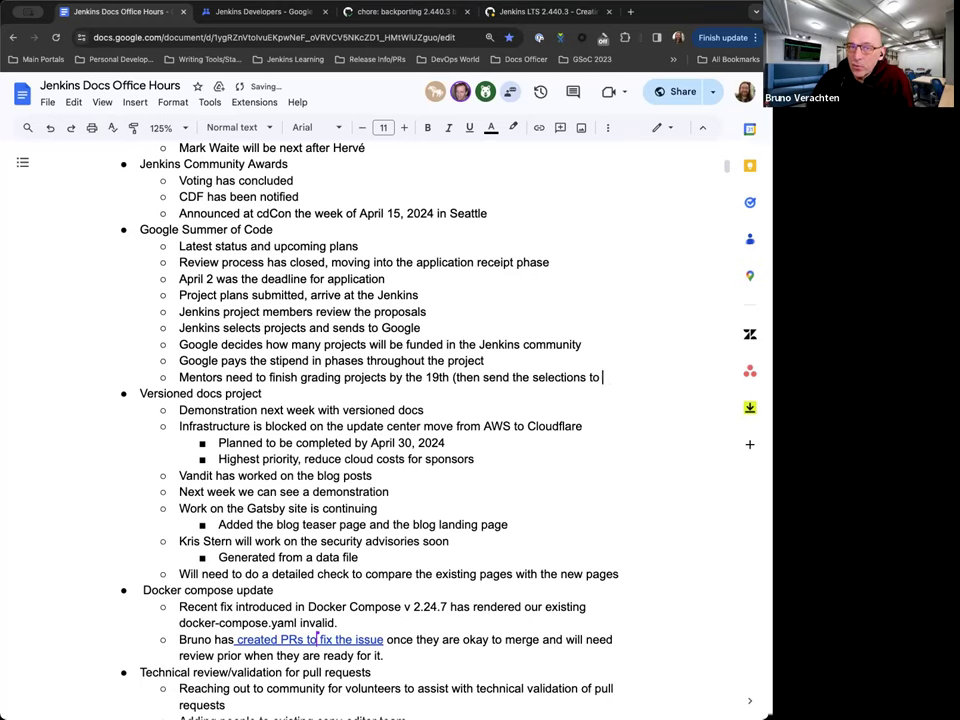
pyautogui.write('Google)')
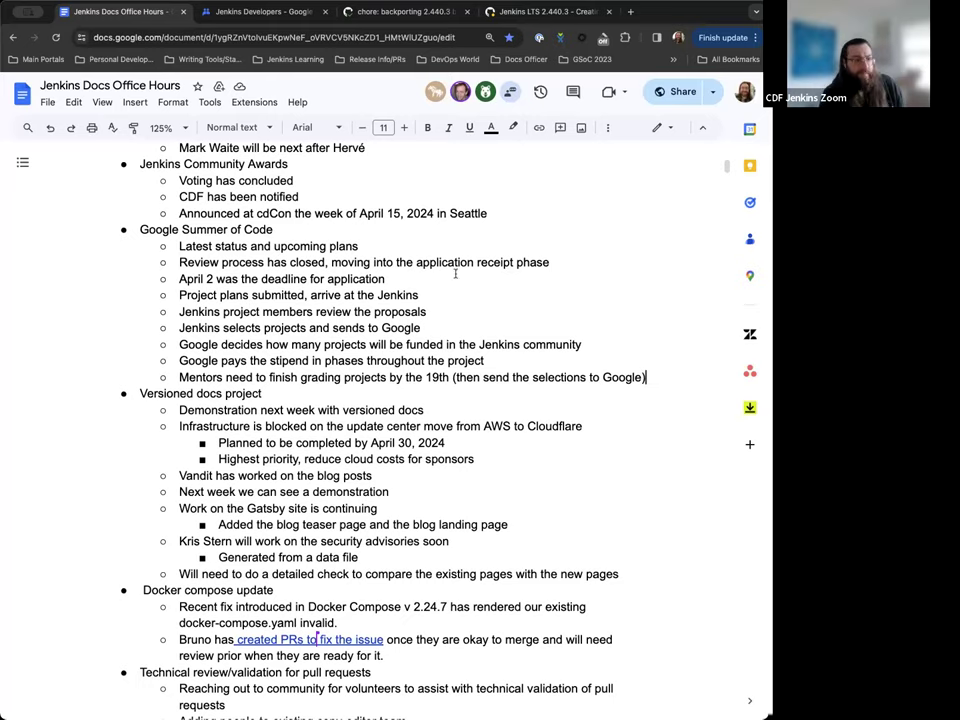
pyautogui.scroll(-3)
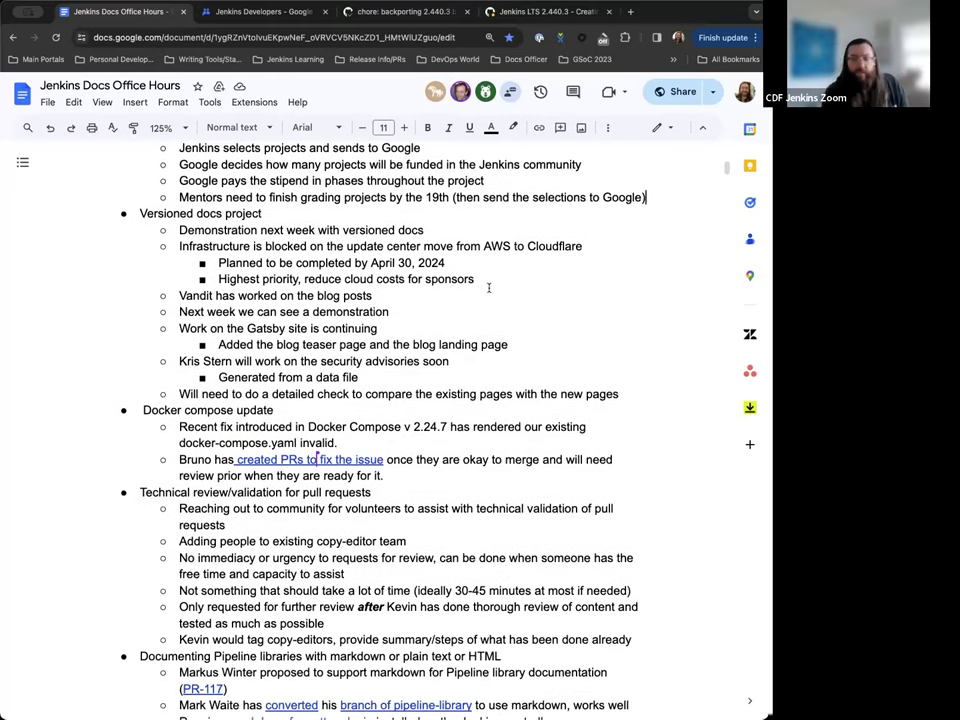
pyautogui.moveTo(568, 300)
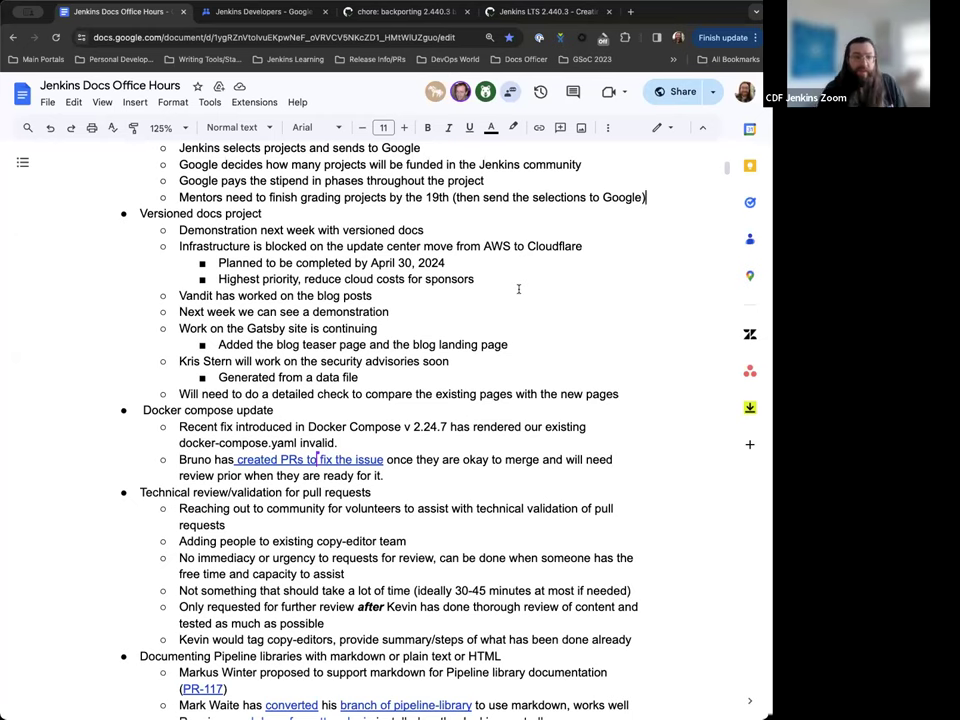
pyautogui.scroll(-3)
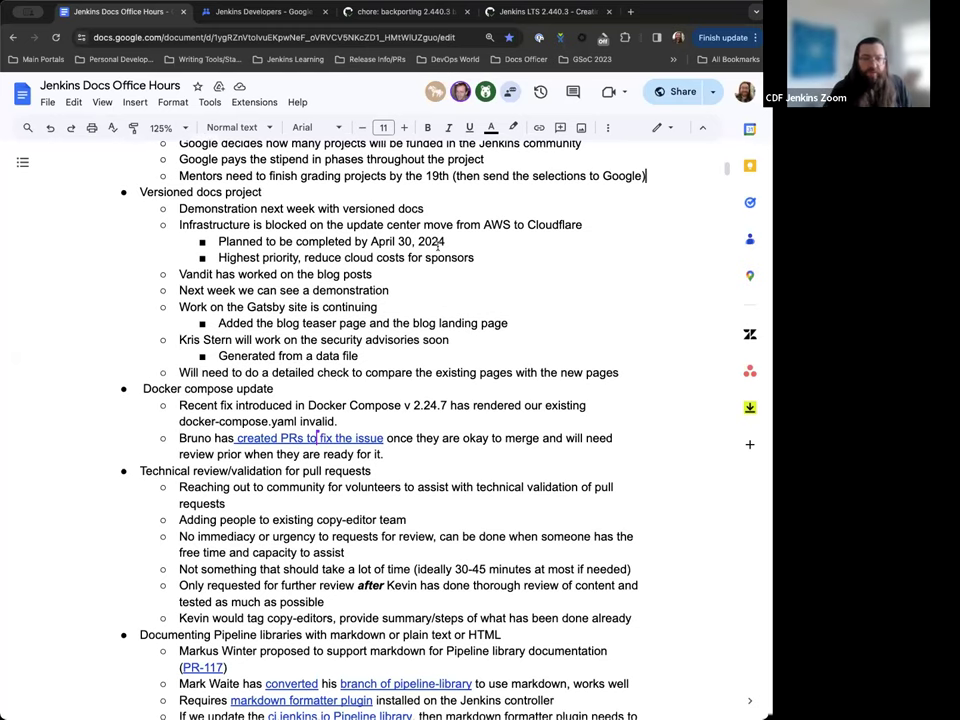
pyautogui.scroll(-3)
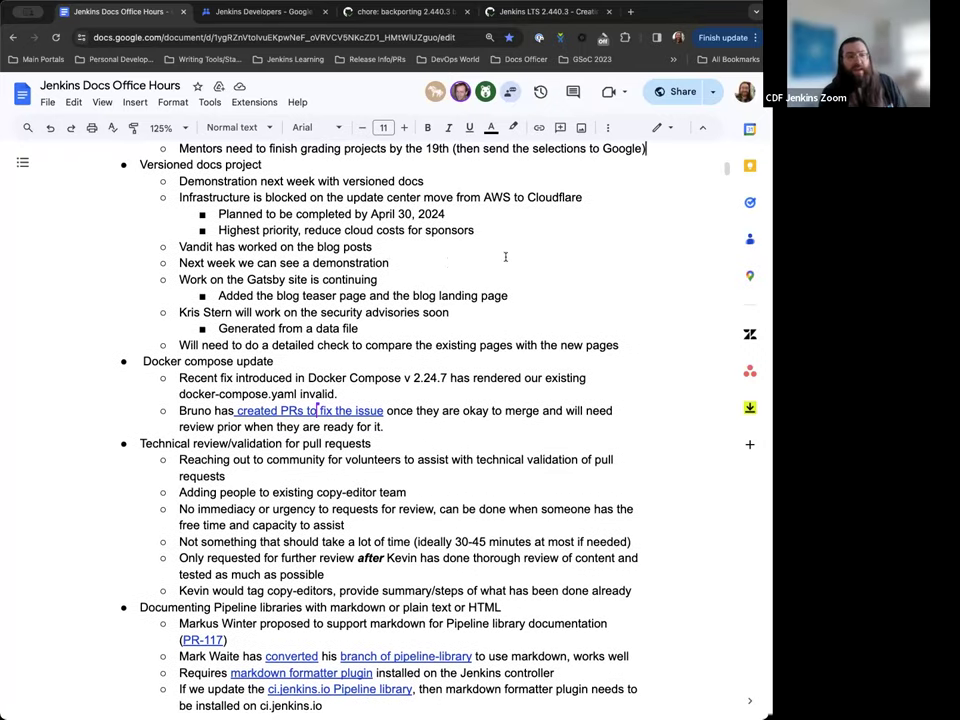
pyautogui.scroll(-3)
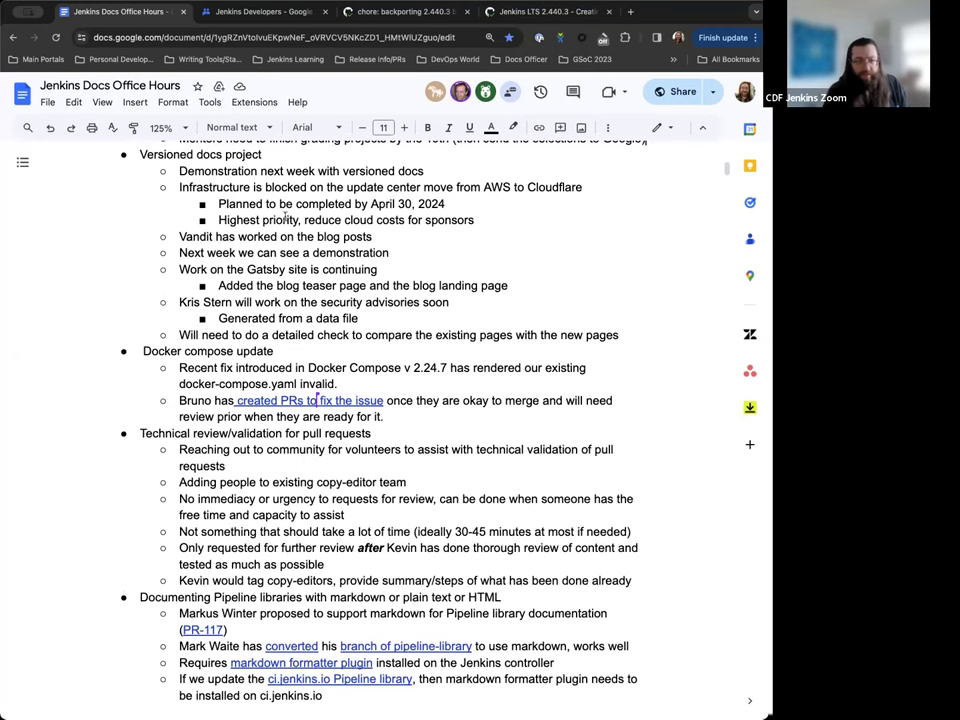
pyautogui.scroll(-3)
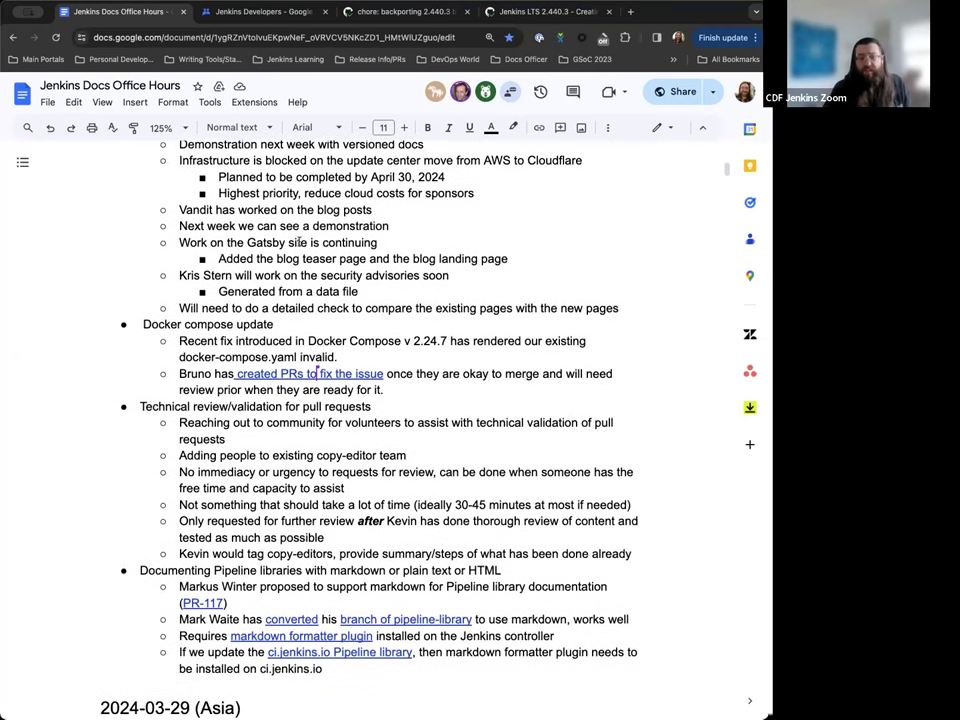
pyautogui.scroll(-3)
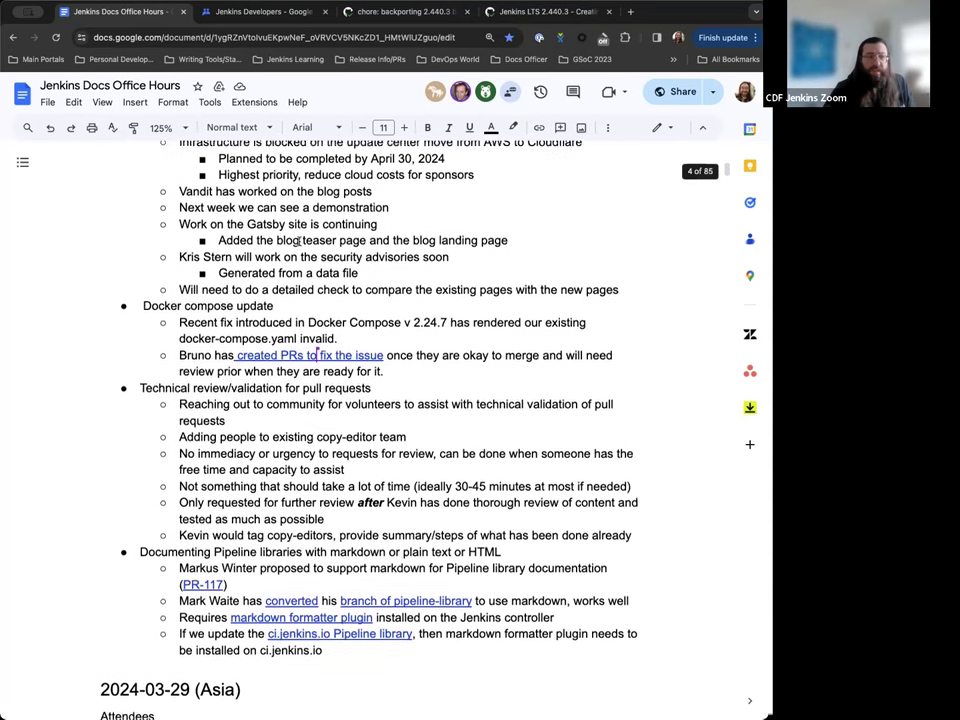
pyautogui.scroll(-3)
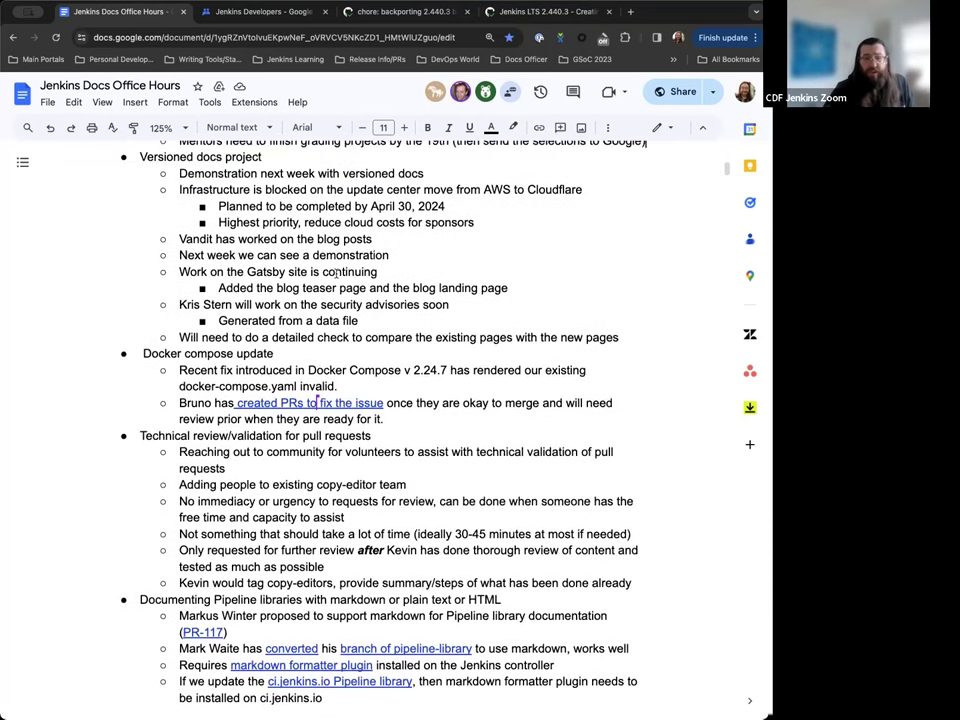
pyautogui.scroll(-3)
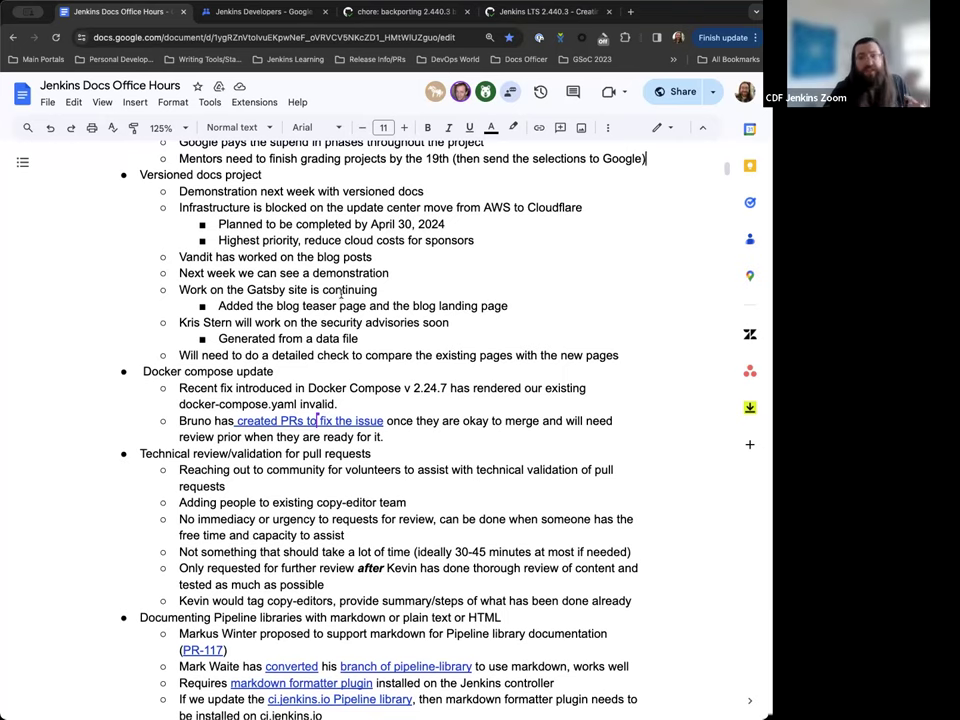
pyautogui.scroll(-3)
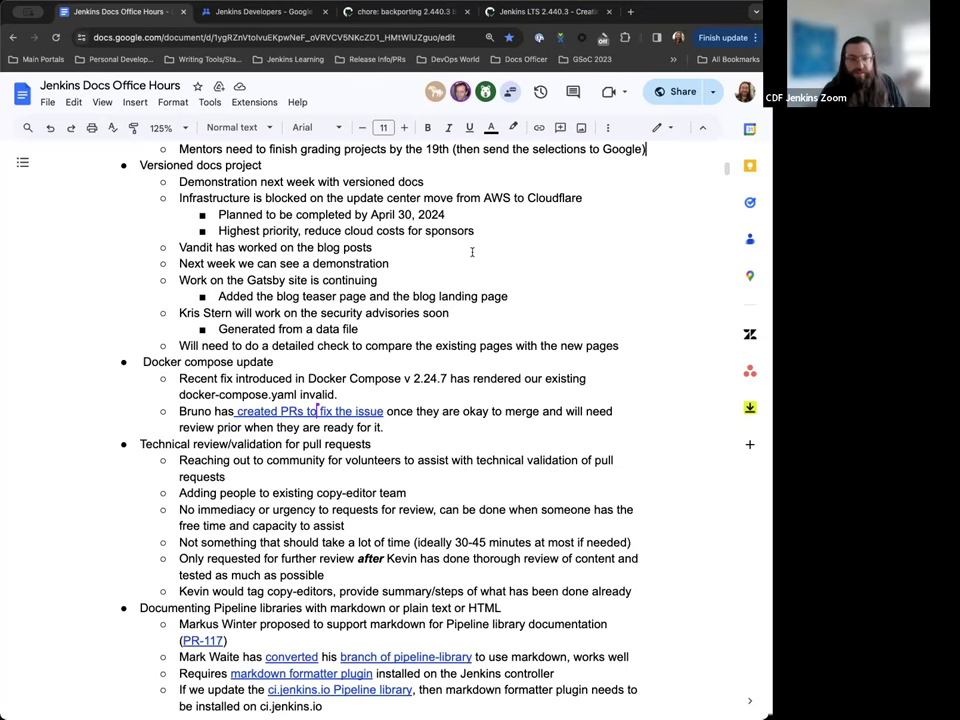
pyautogui.scroll(-3)
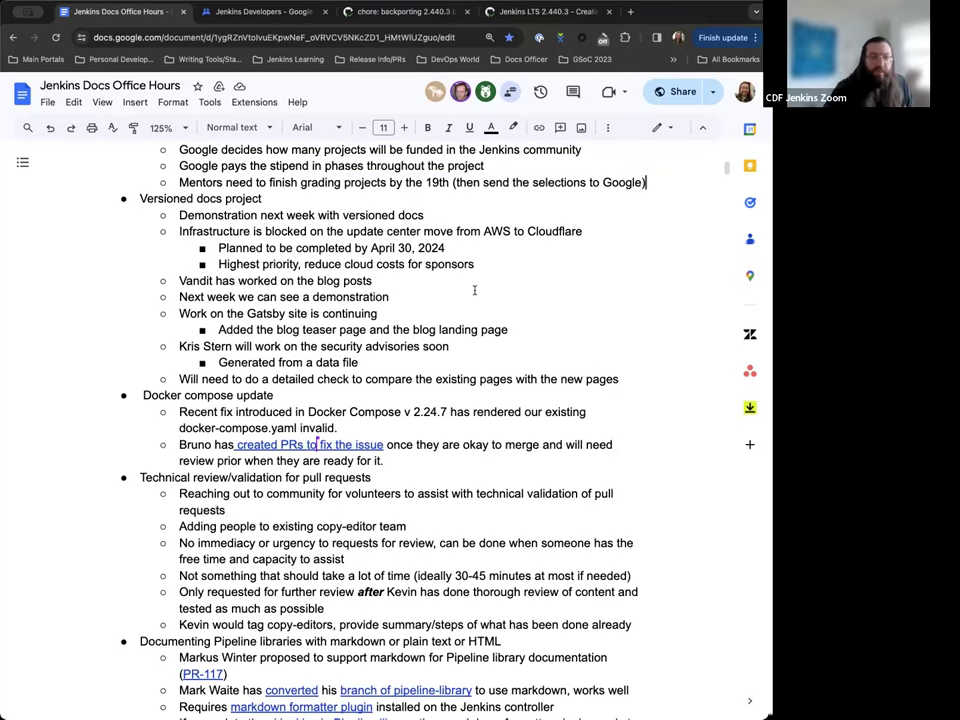
pyautogui.scroll(-3)
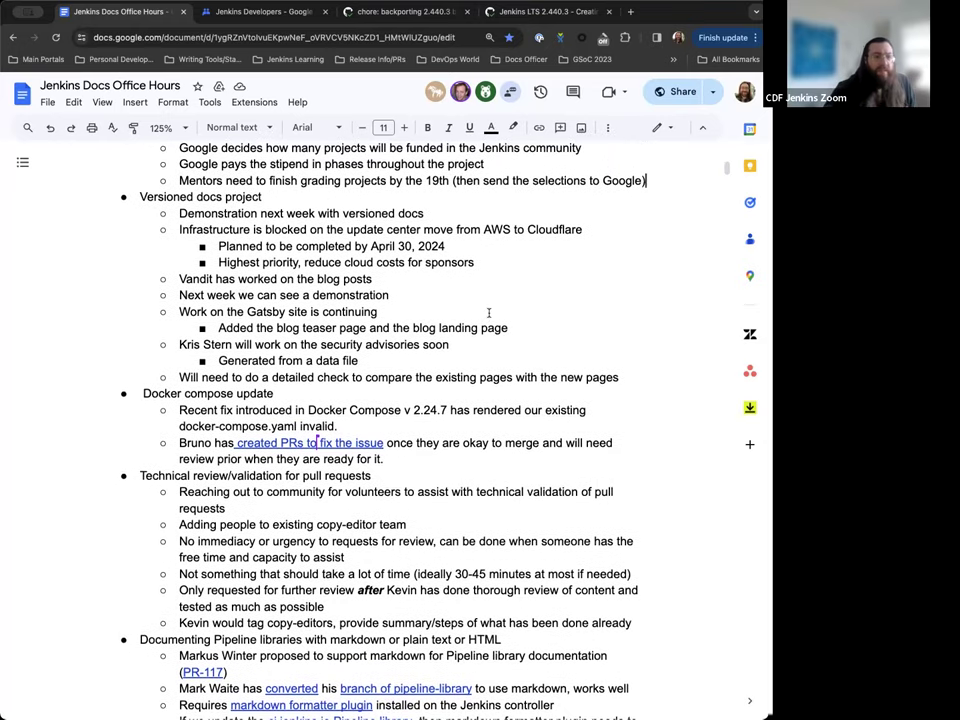
pyautogui.scroll(-3)
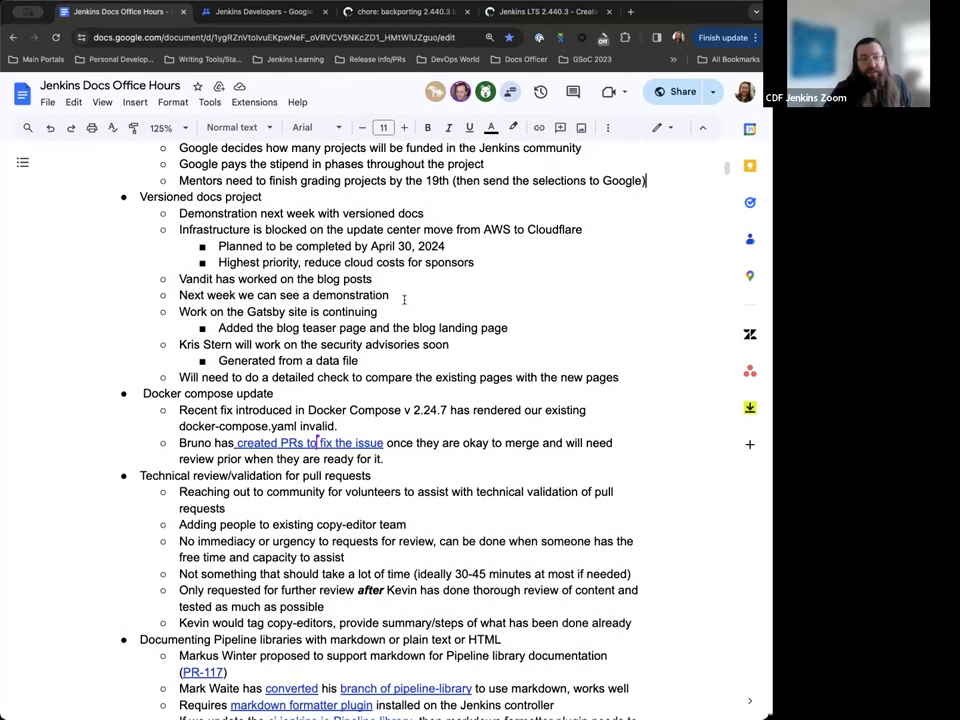
pyautogui.scroll(-3)
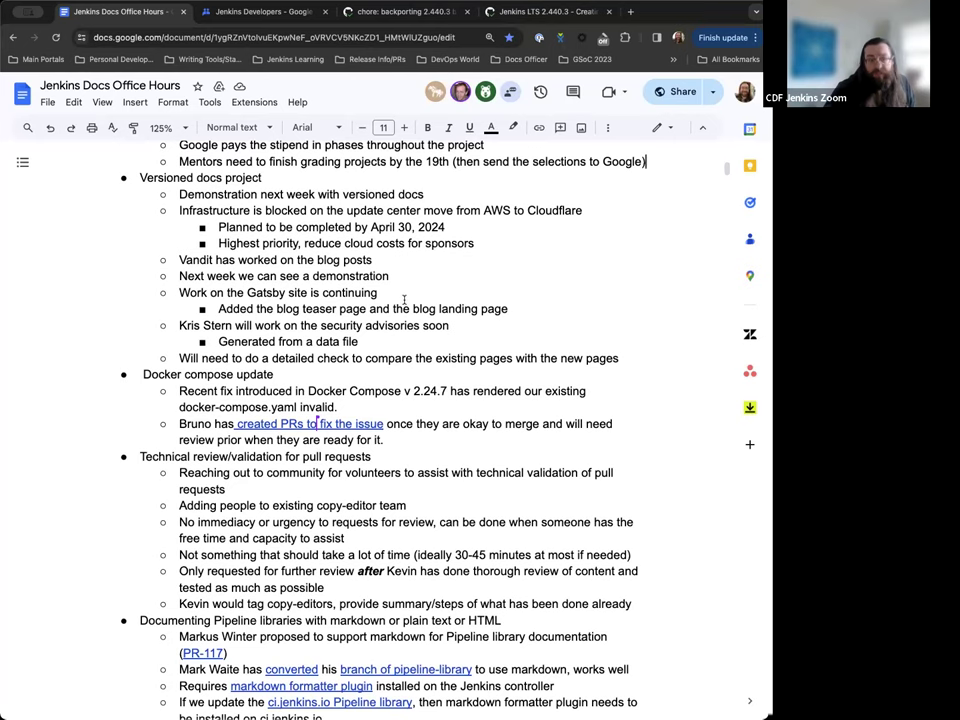
pyautogui.scroll(-3)
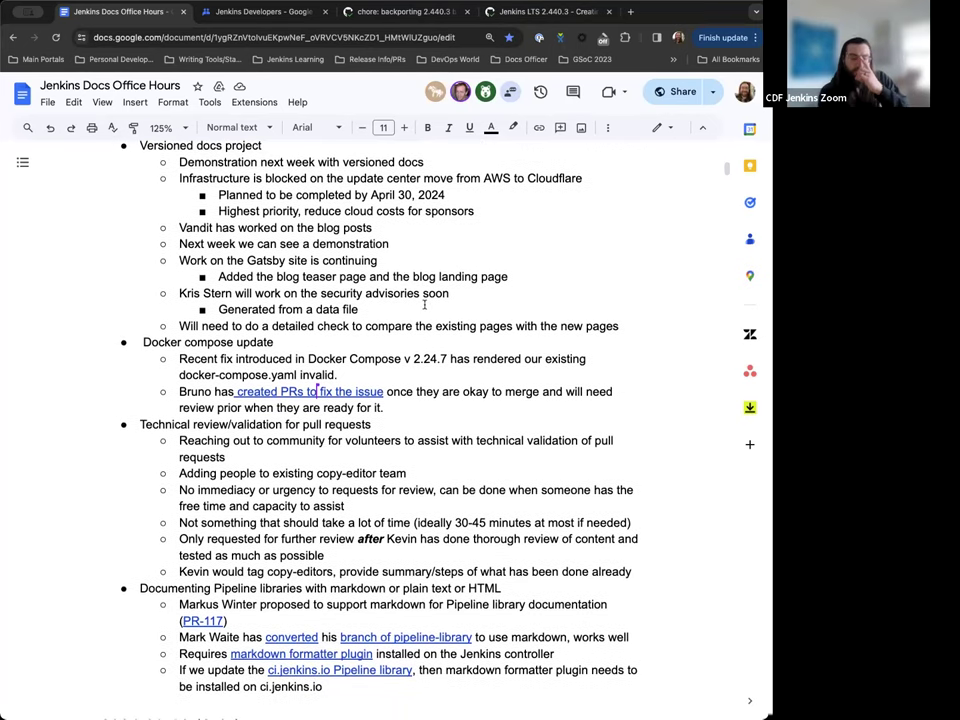
pyautogui.scroll(-3)
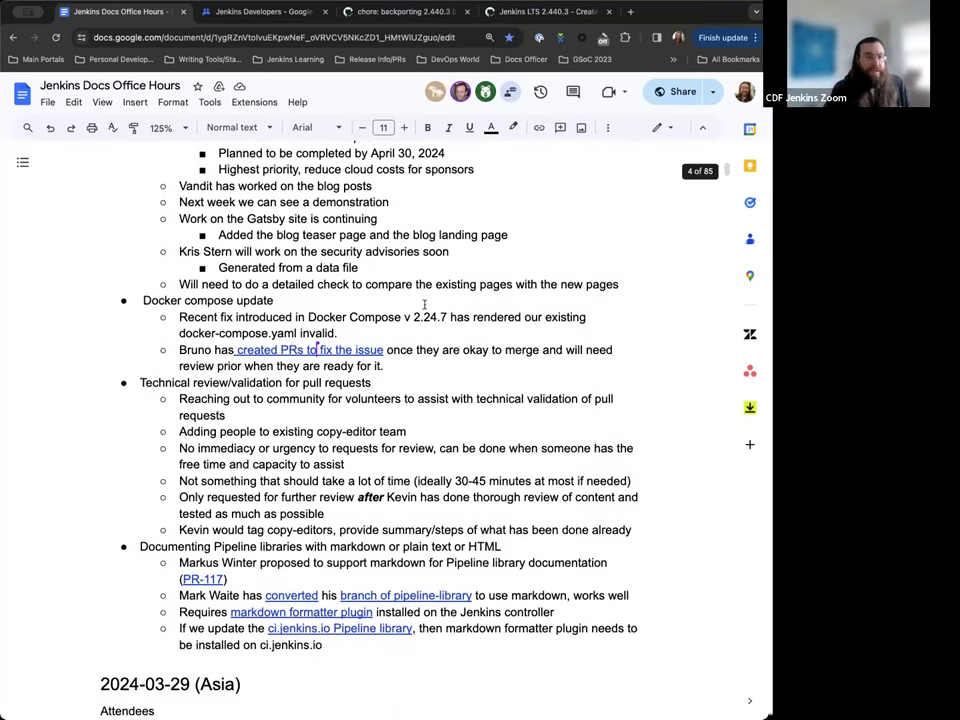
# - Scroll down to the 2024-03-29 (Asia) notes and their first agenda item
pyautogui.scroll(-3)
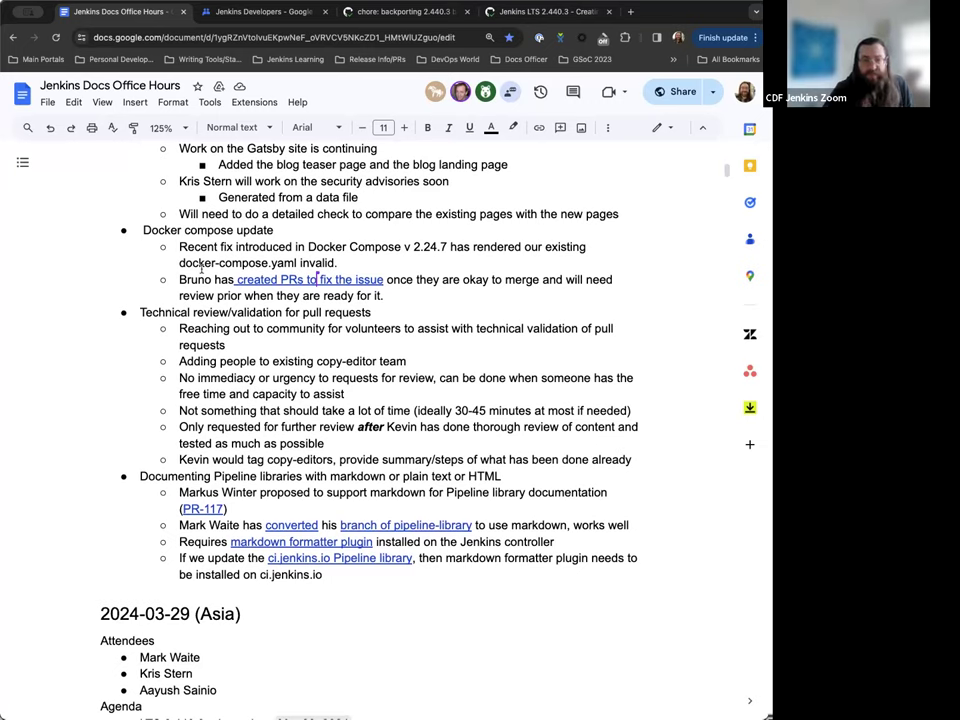
pyautogui.scroll(-3)
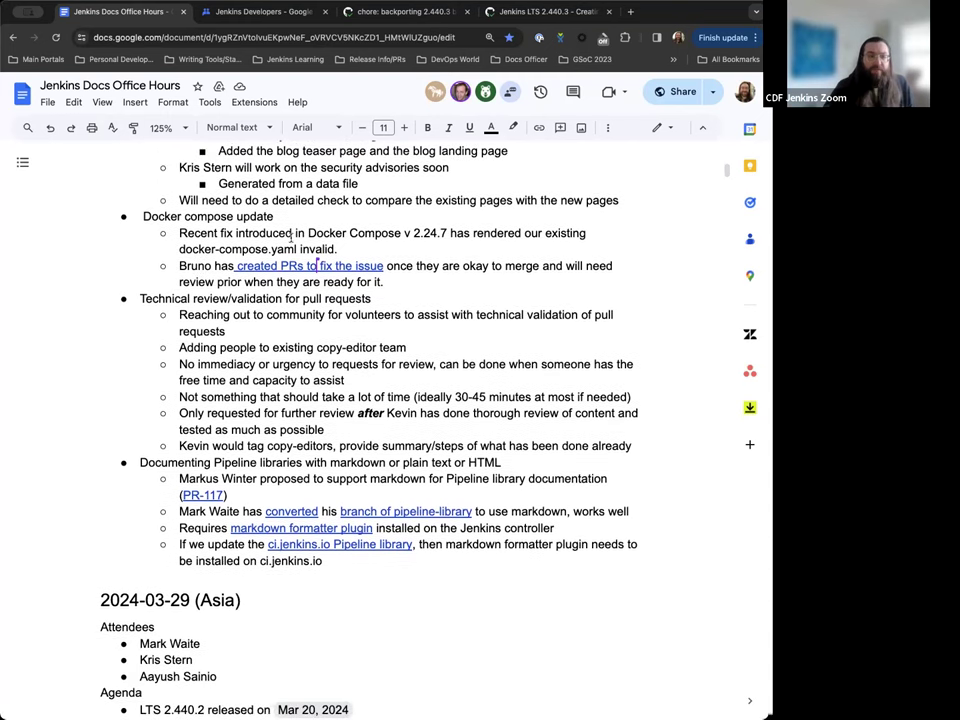
pyautogui.scroll(-3)
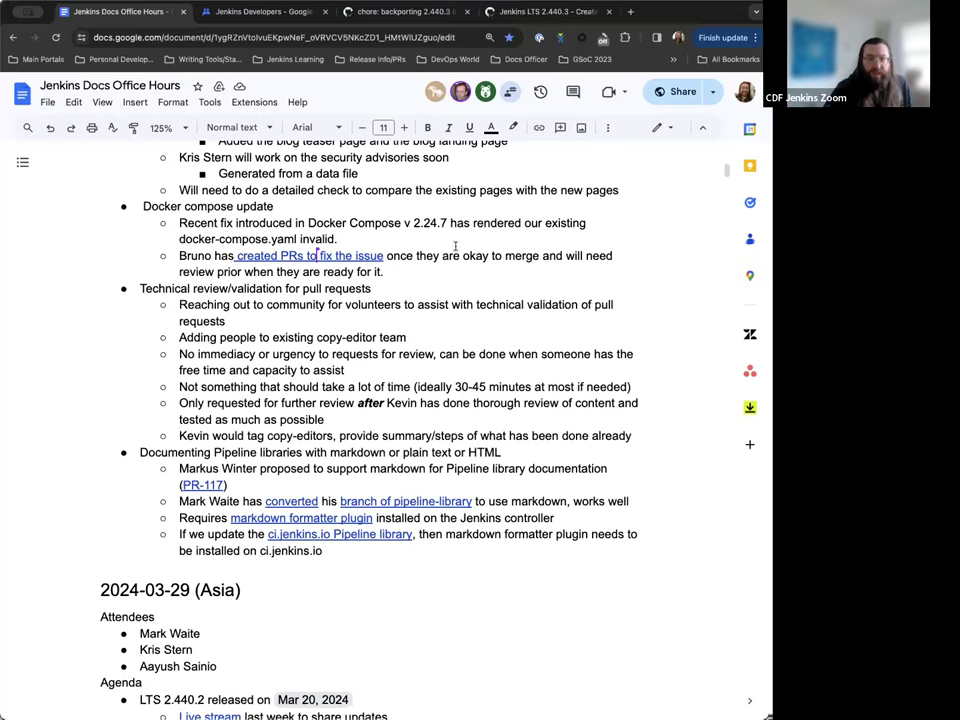
pyautogui.moveTo(384, 242)
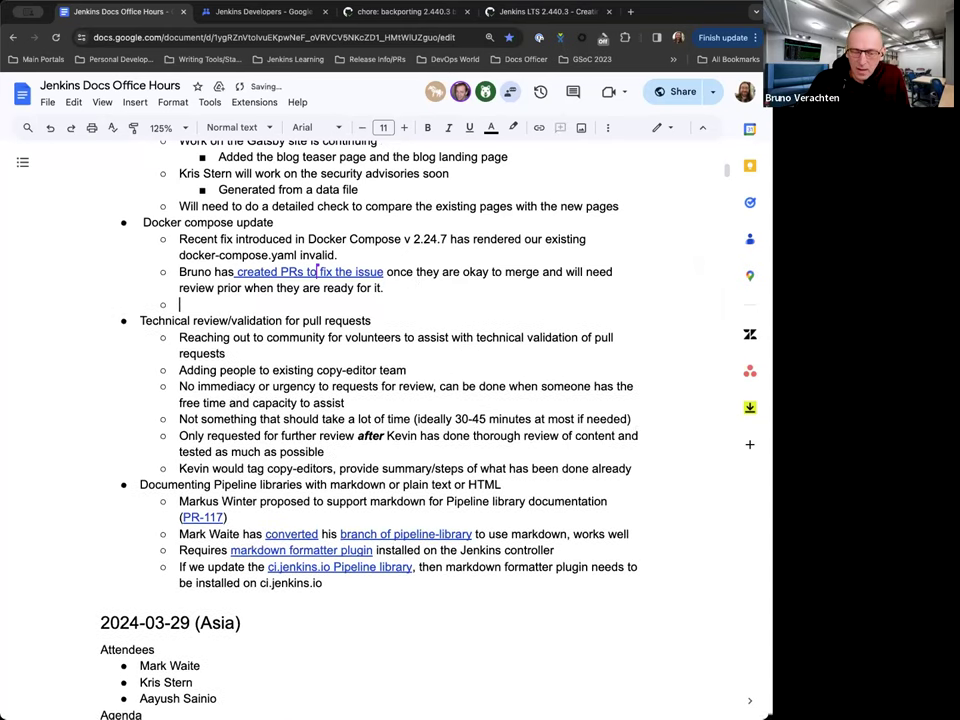
# - Note that Bruno saw that 40 people had forked the repo
pyautogui.write('Bruno sa')
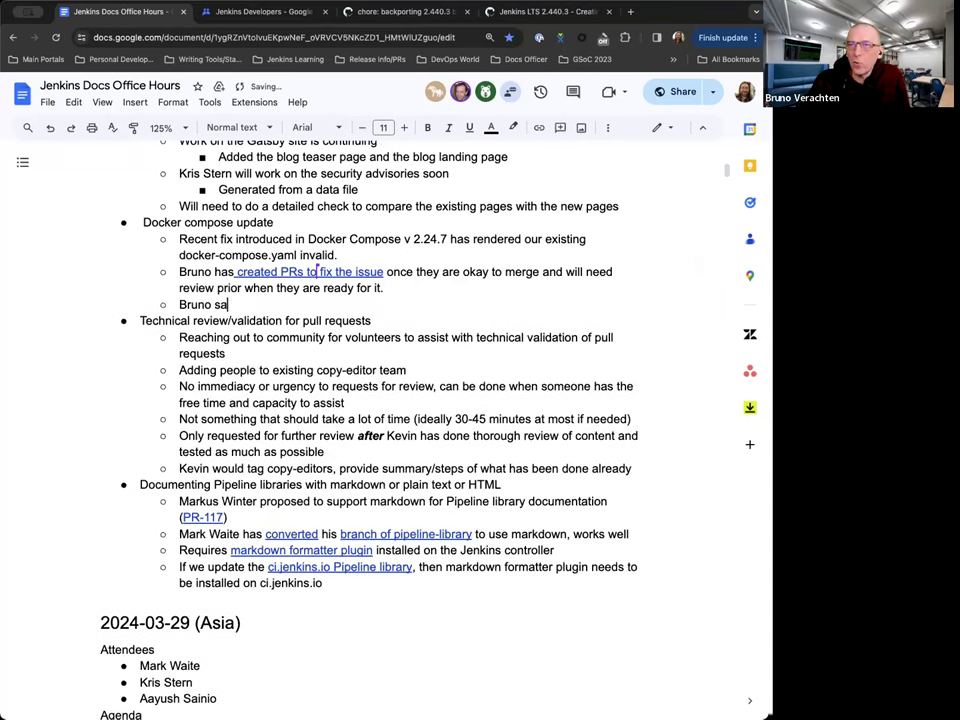
pyautogui.write('w that 40 people had')
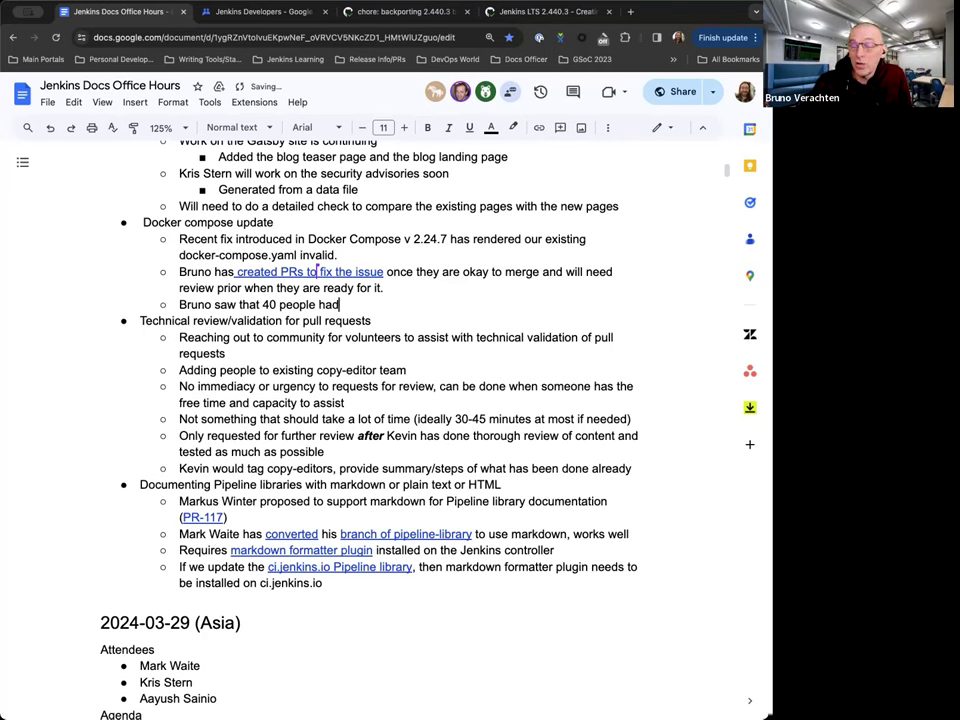
pyautogui.write('forked the repo')
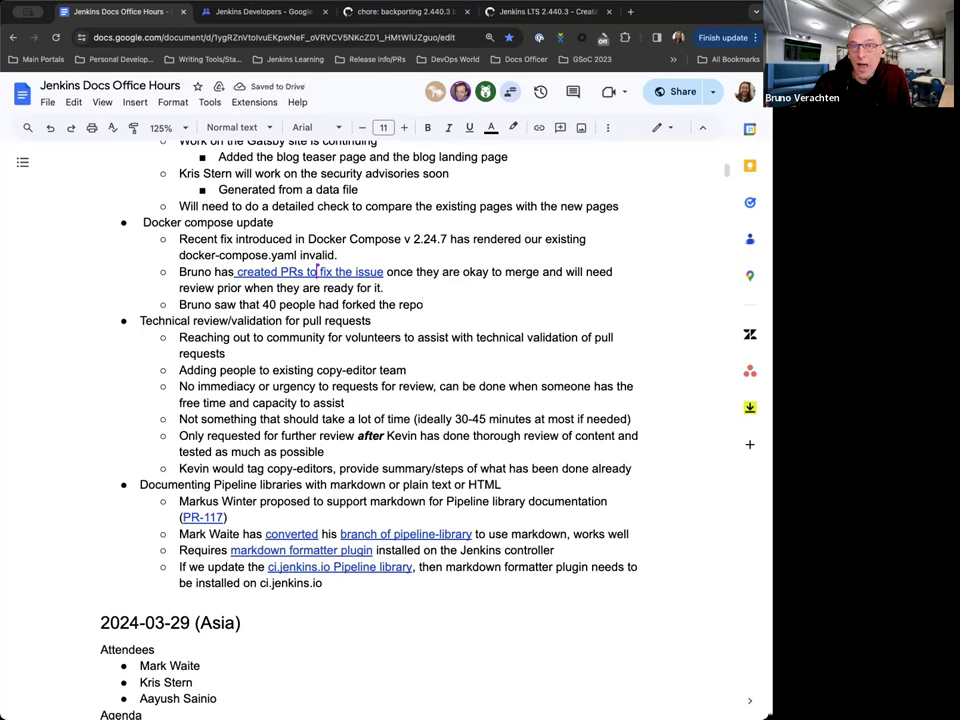
pyautogui.write(',')
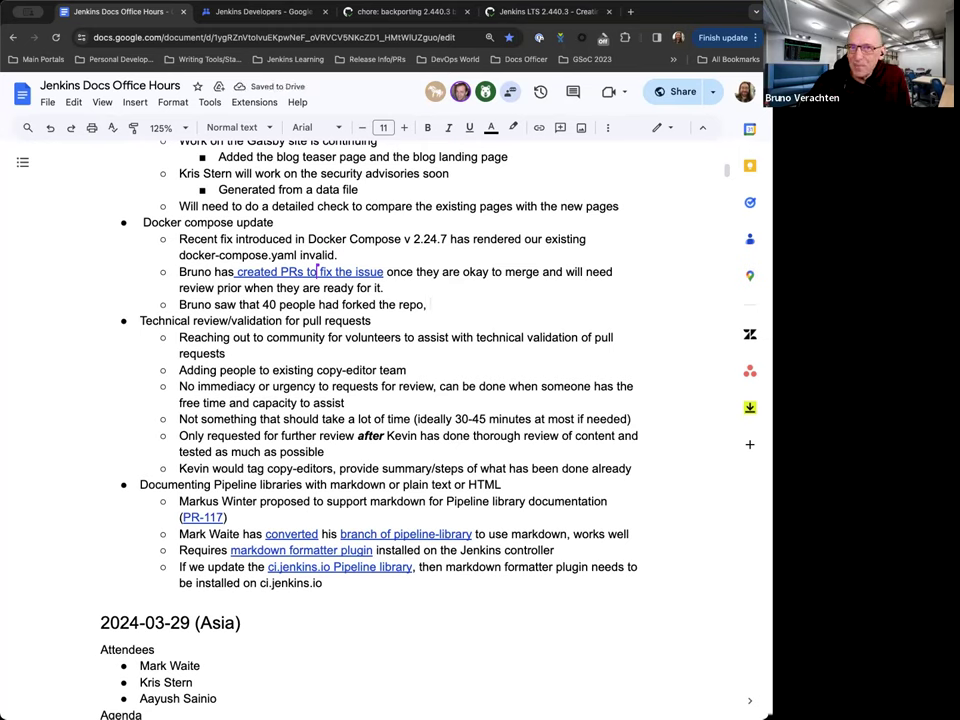
pyautogui.write('in')
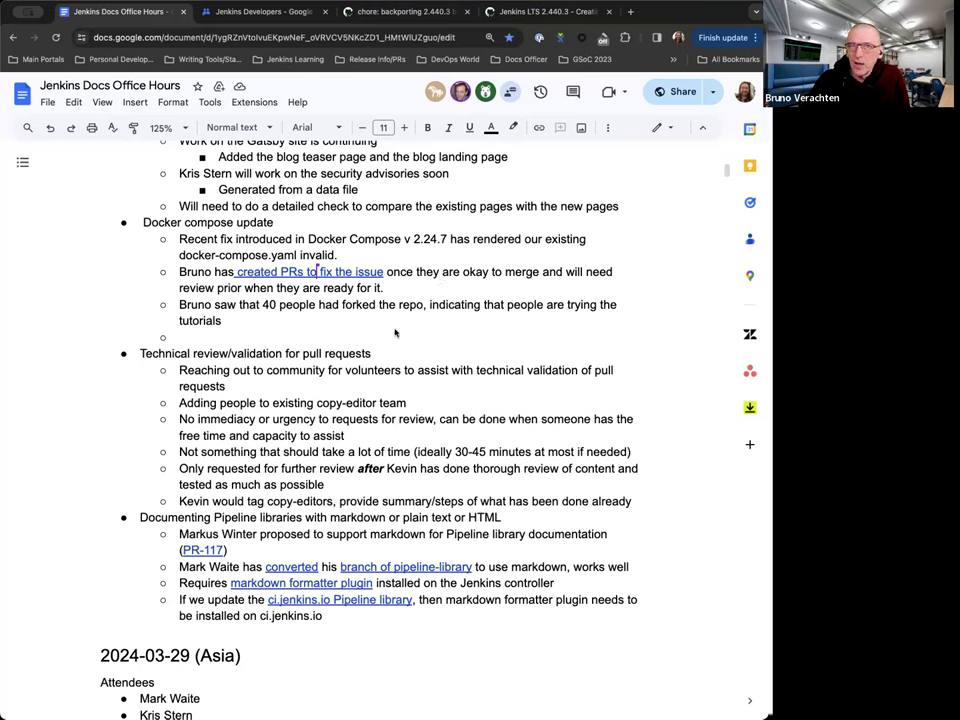
pyautogui.moveTo(290, 332)
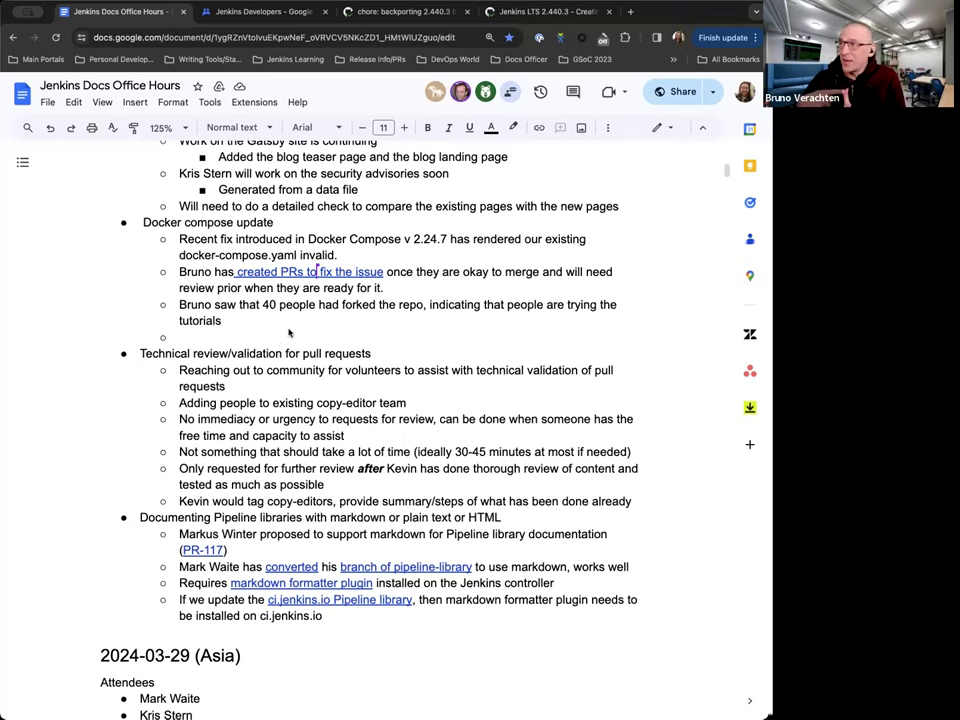
# - Note that users have reported issues working due to the Docker Compose update (node tutorial)
pyautogui.write('p')
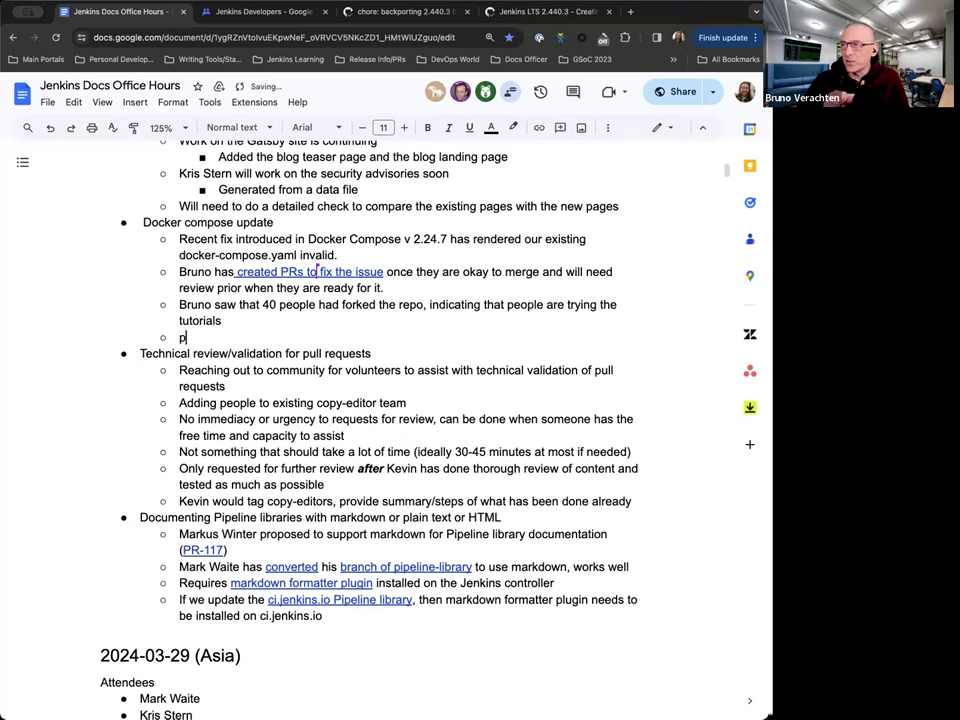
pyautogui.write('U')
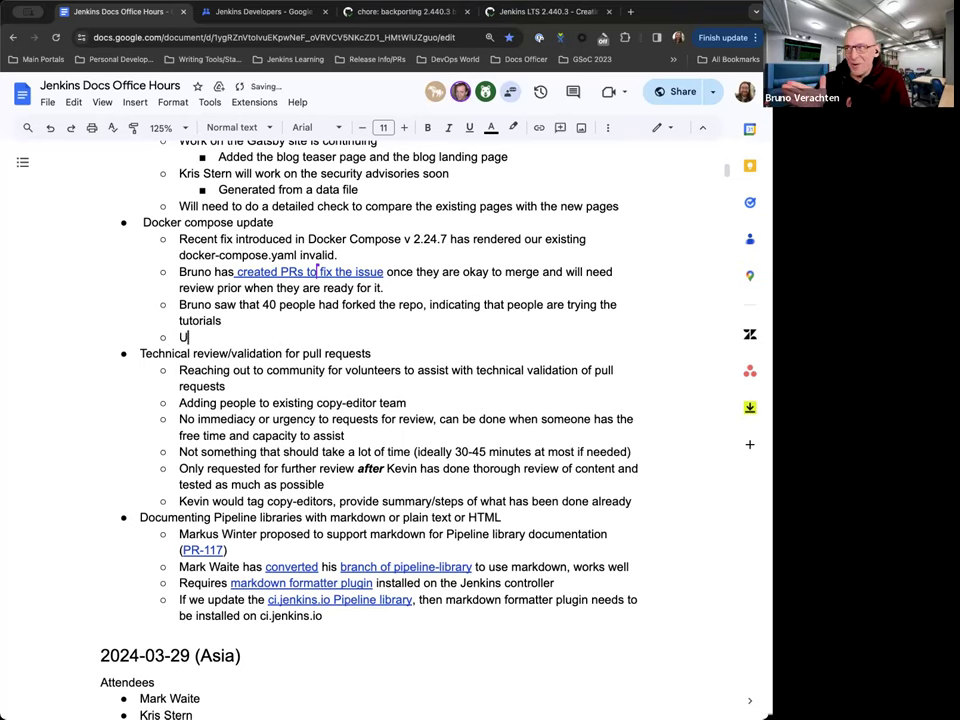
pyautogui.write('sers have reported issues that it is not')
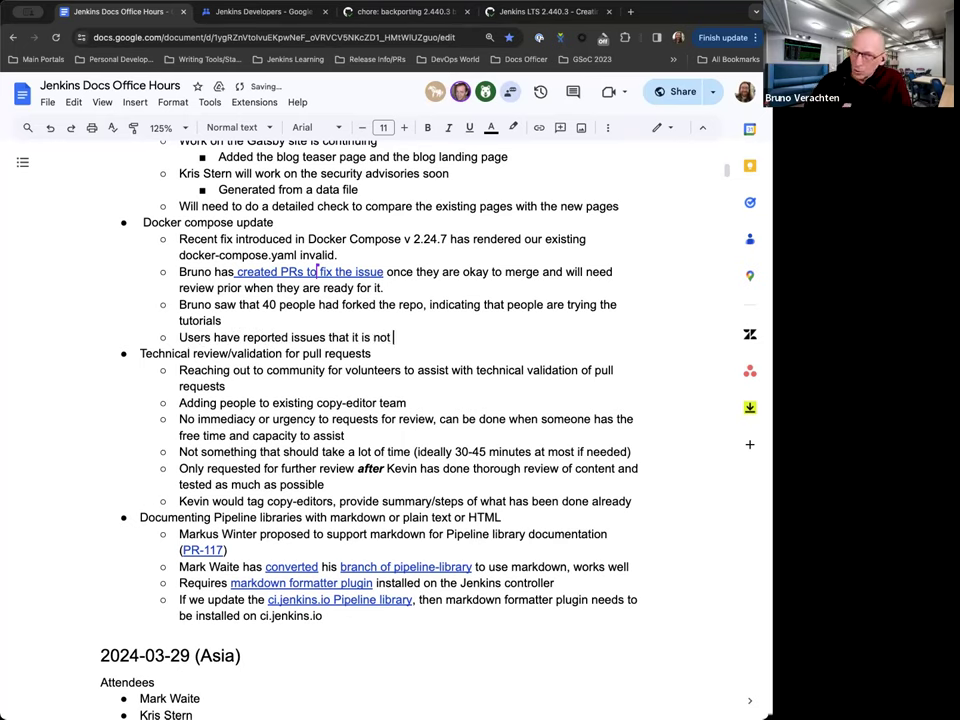
pyautogui.write('working due to the')
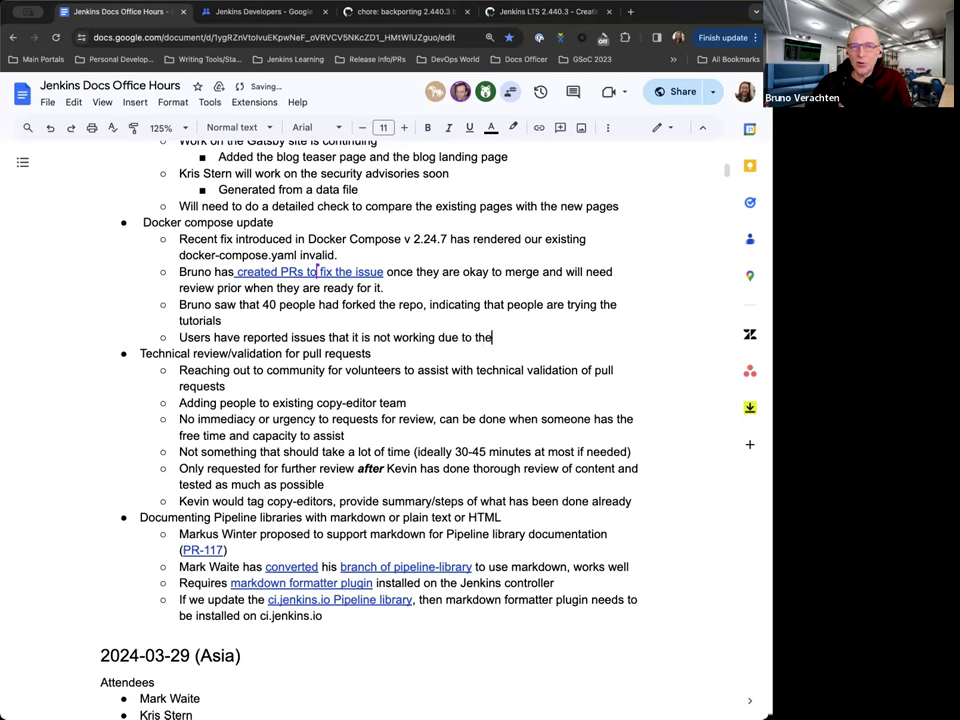
pyautogui.write('Docker Compose')
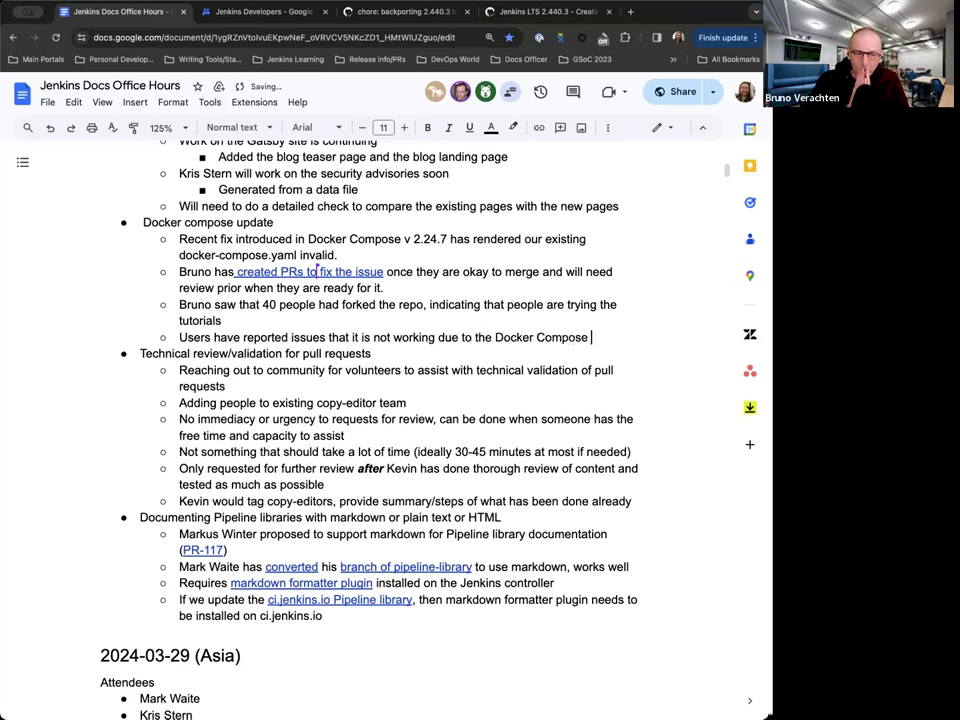
pyautogui.write('update')
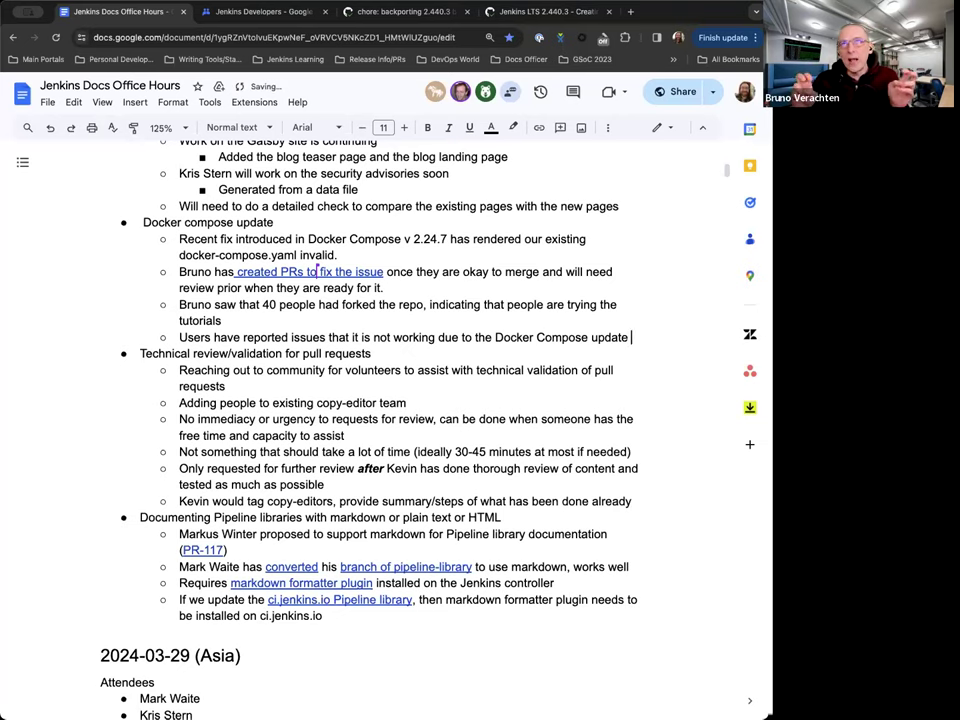
pyautogui.write('(node tutoria')
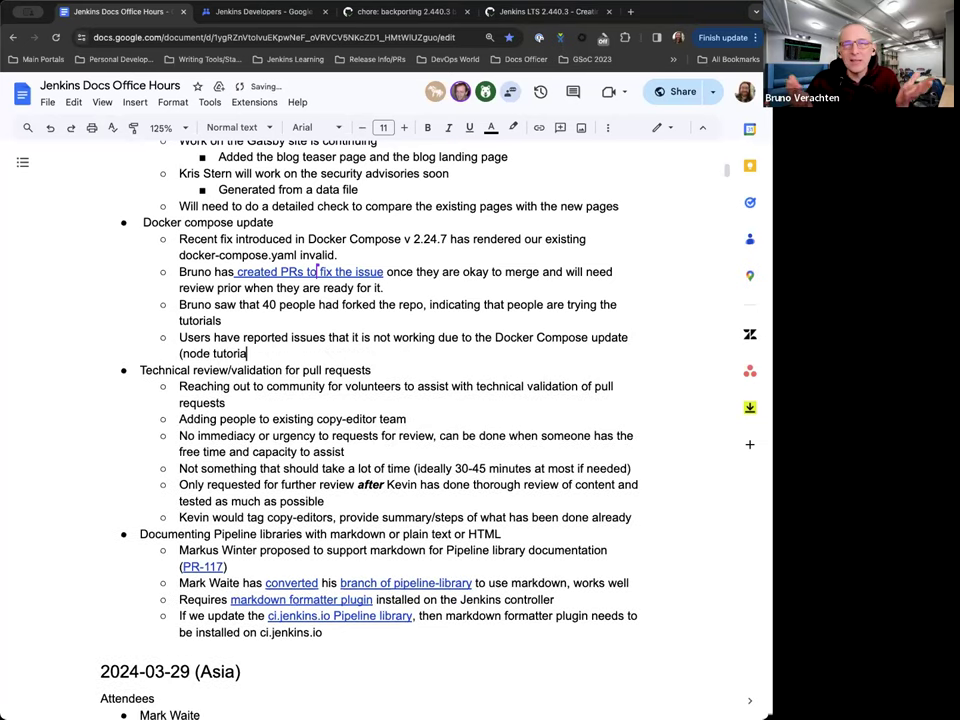
pyautogui.write(')')
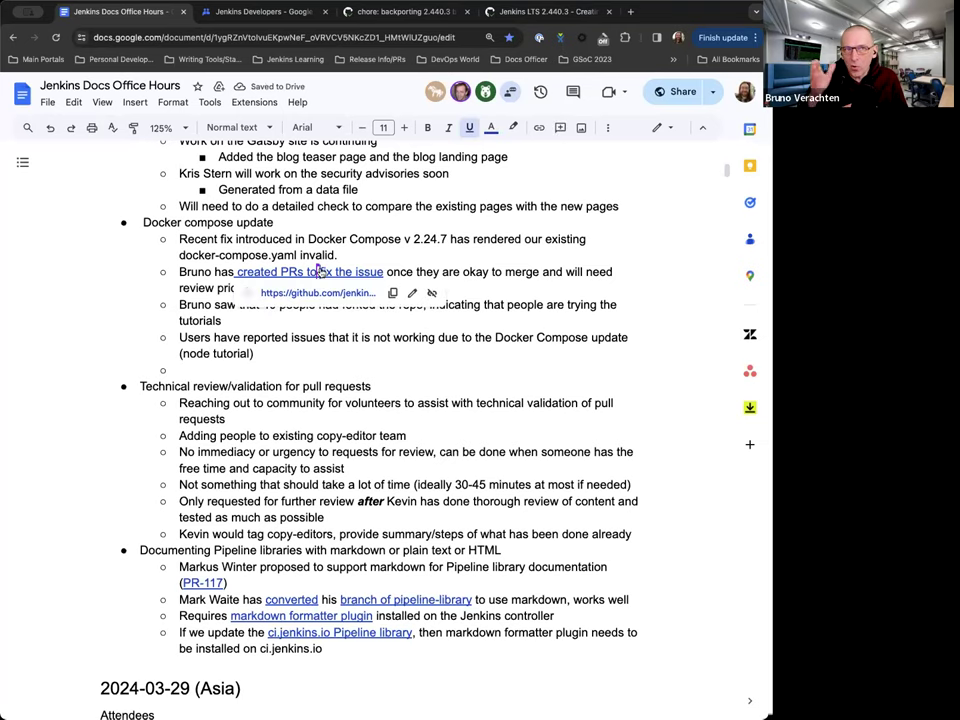
# - Follow issue #583 to the tutorials pull request #7228 that moves to using profiles and review it
pyautogui.click(308, 272)
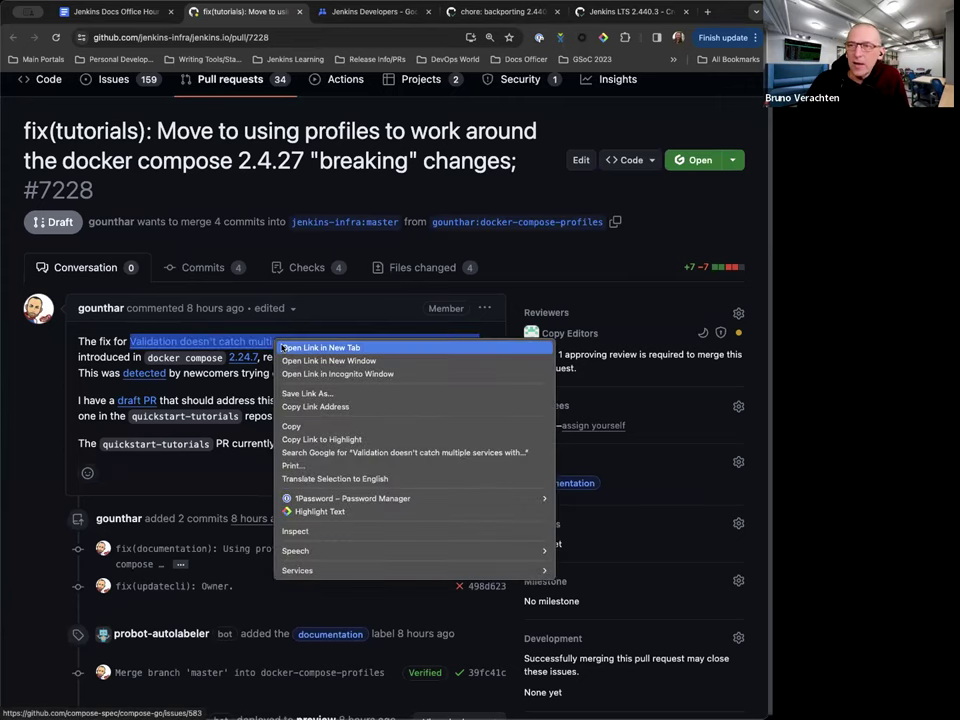
pyautogui.click(320, 348)
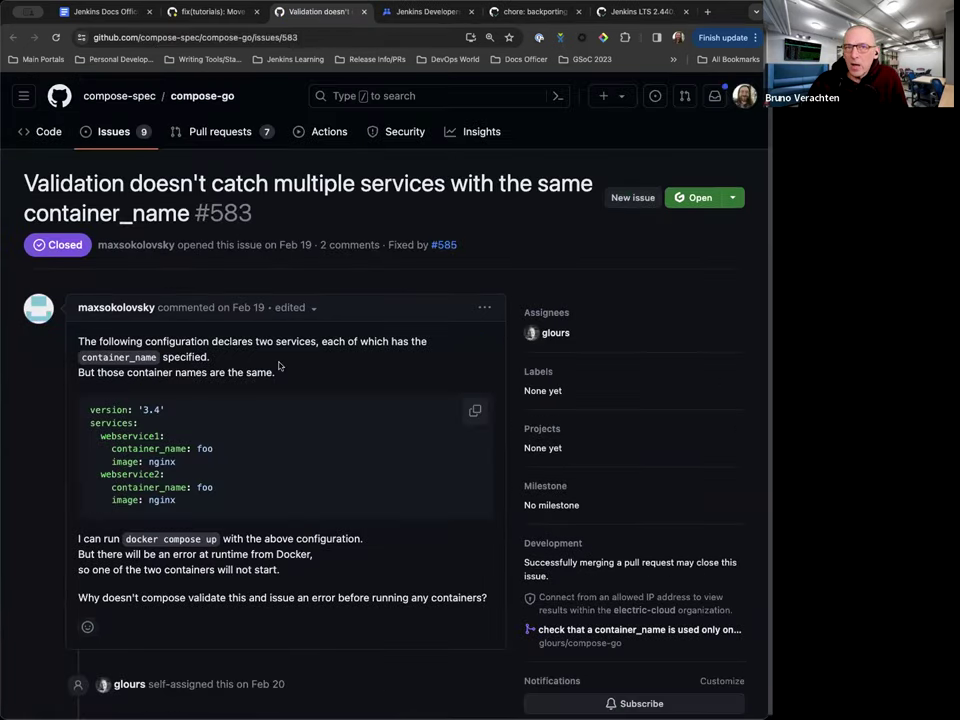
pyautogui.scroll(-3)
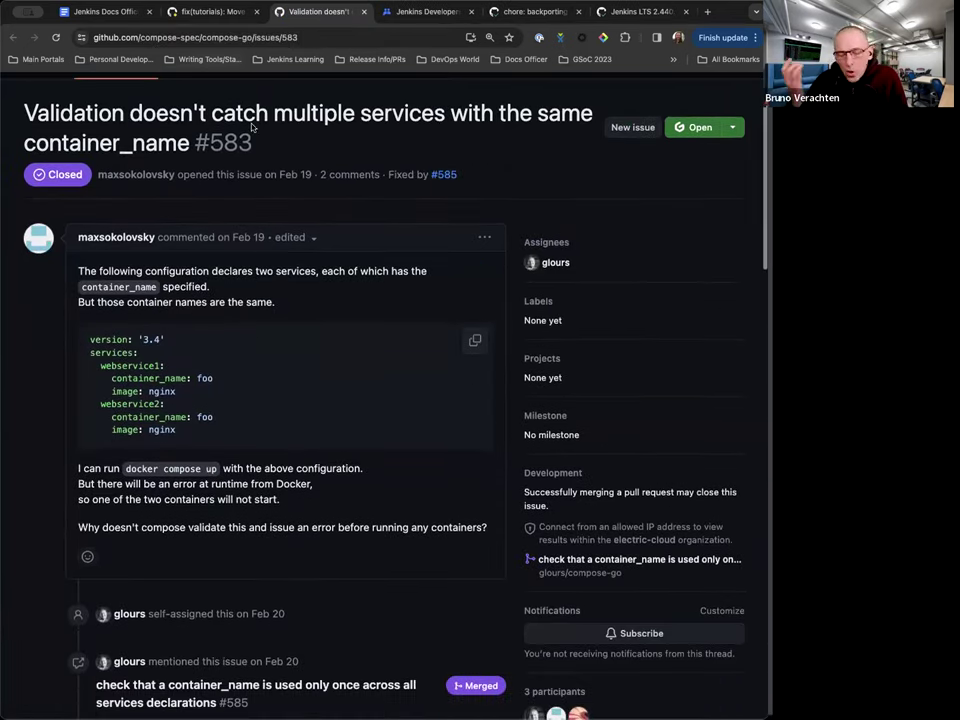
pyautogui.moveTo(210, 12)
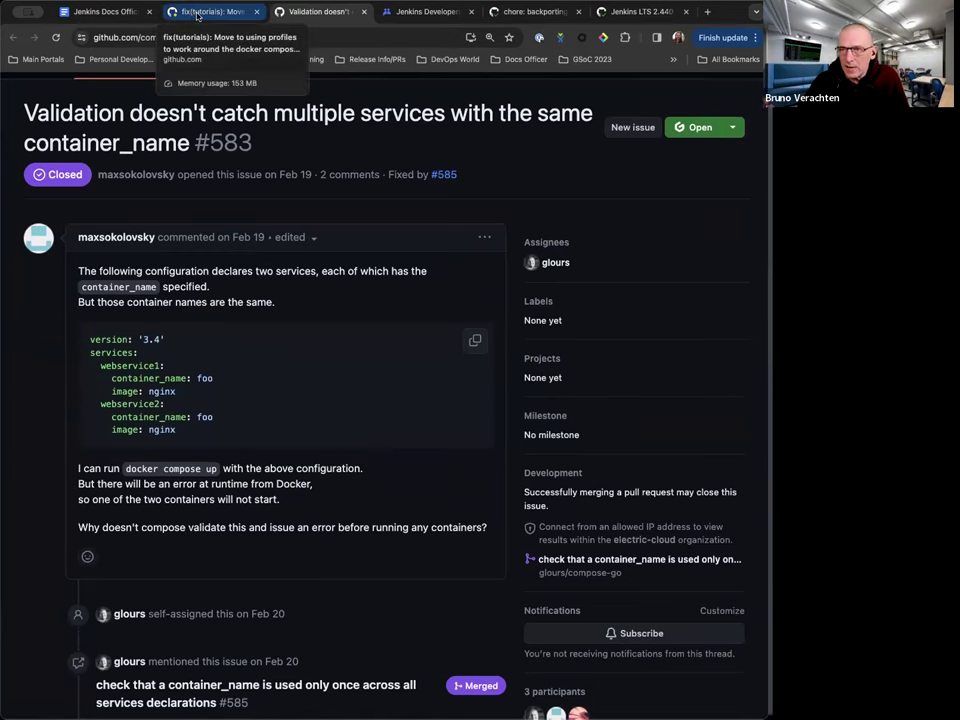
pyautogui.click(210, 12)
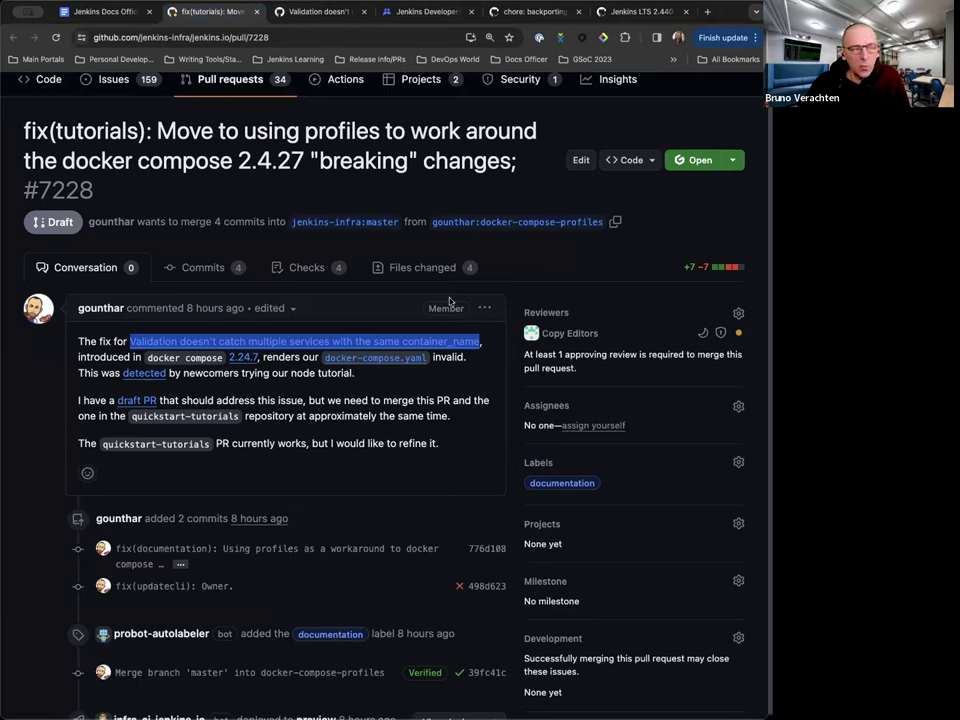
pyautogui.scroll(-3)
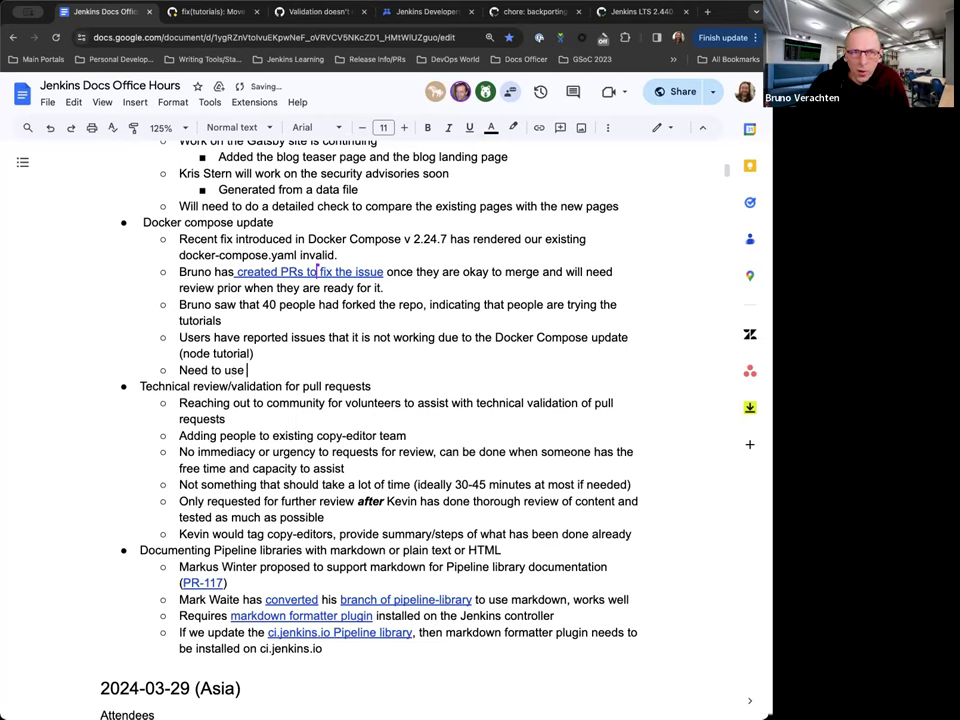
# - Finish 'Need to use a profile extensively', check the PR again, and start the next bullet 'Discus'
pyautogui.write('a profile extensively')
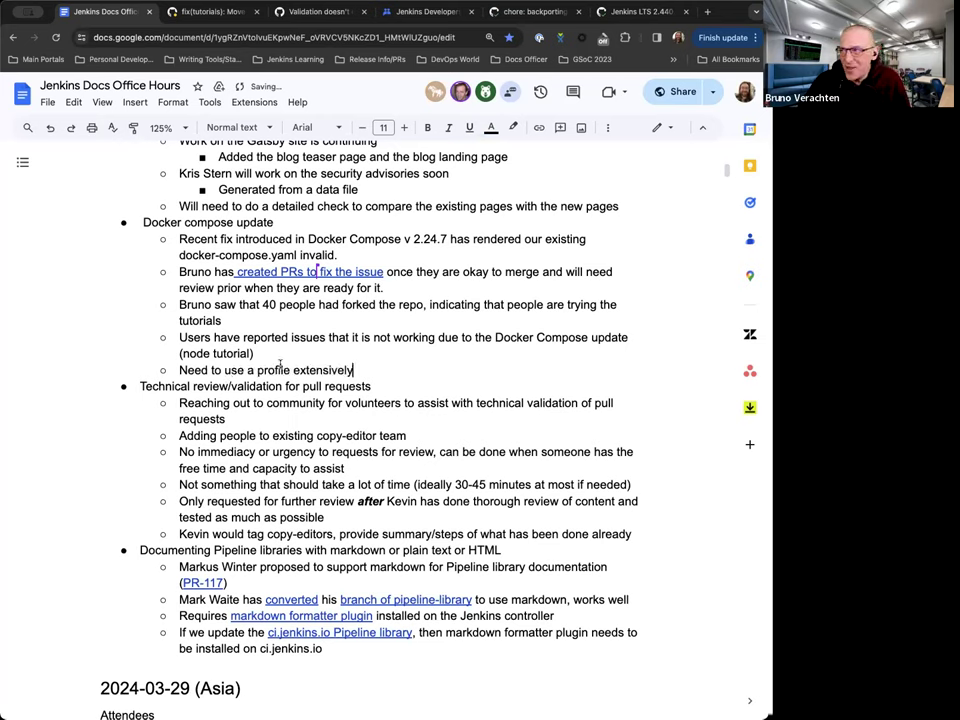
pyautogui.click(210, 12)
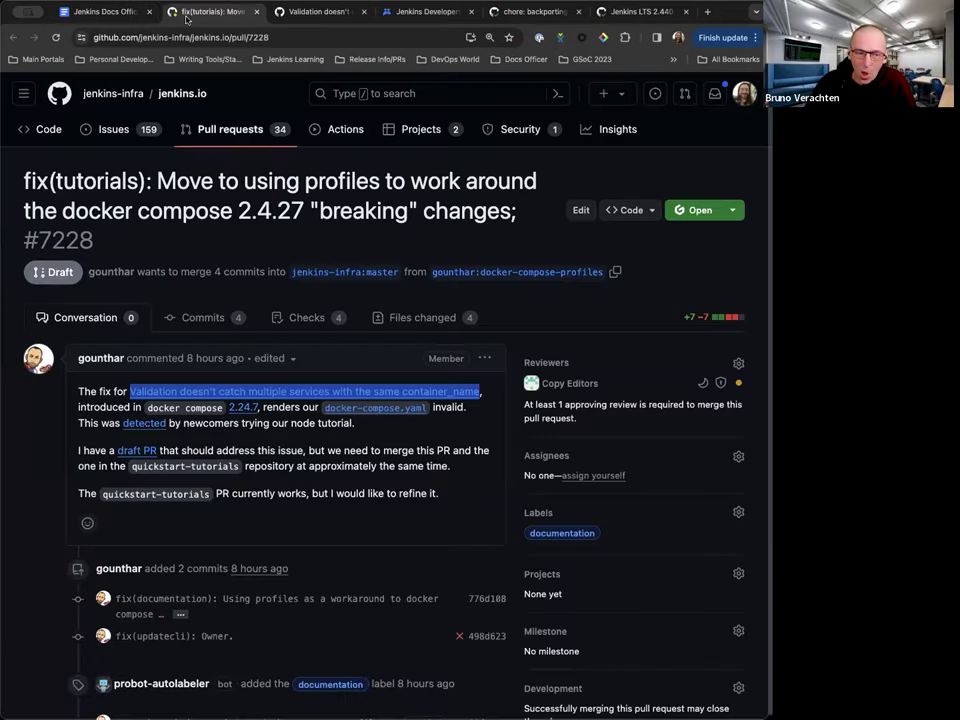
pyautogui.click(108, 12)
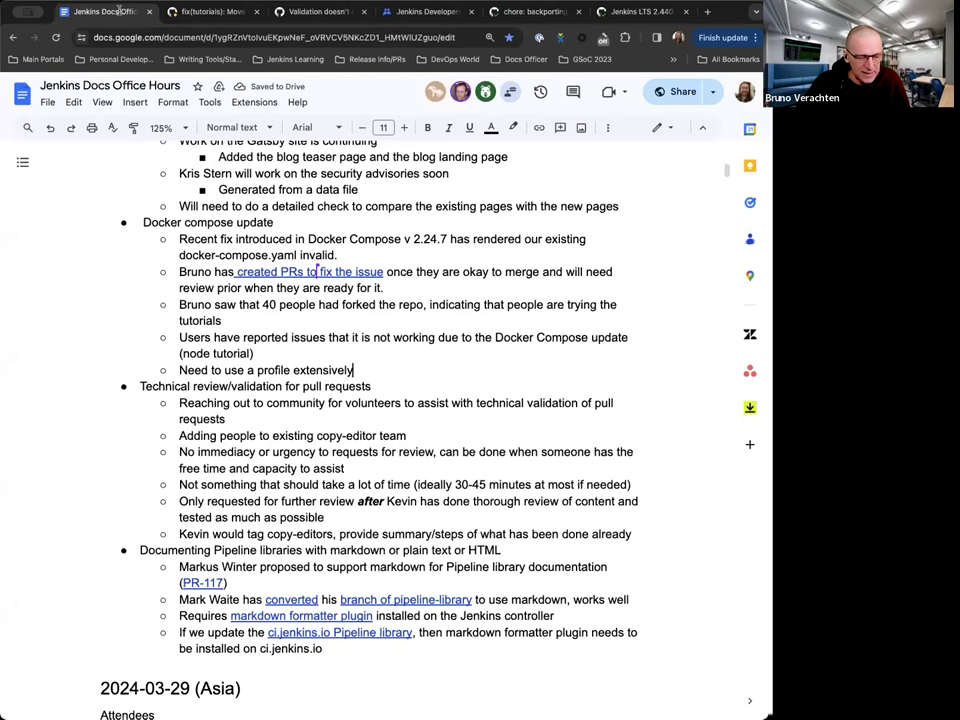
pyautogui.write('Discus')
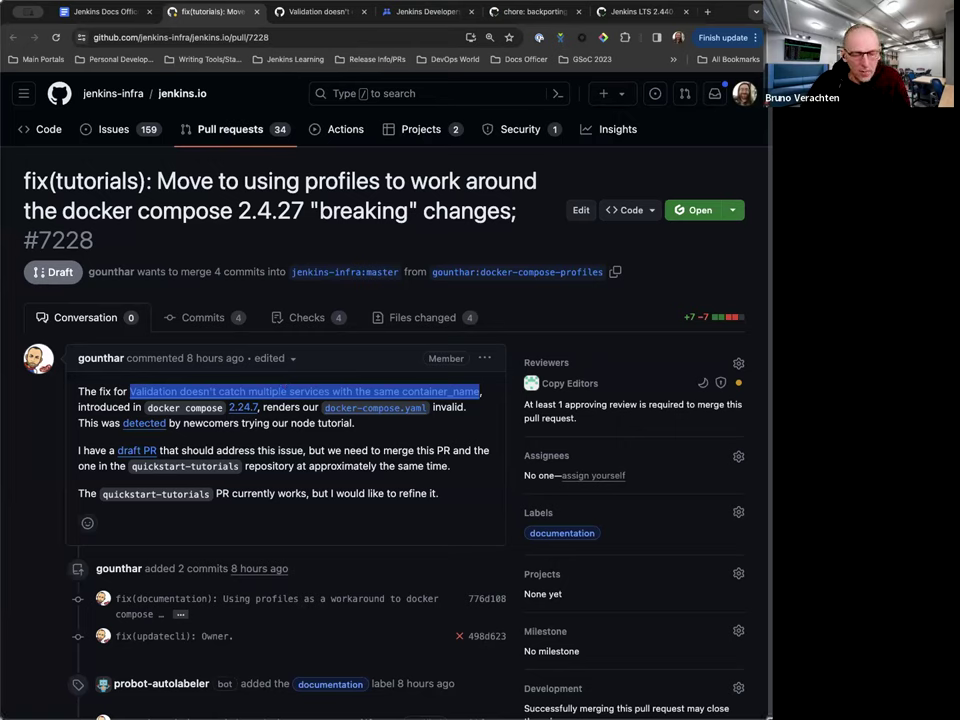
pyautogui.moveTo(716, 264)
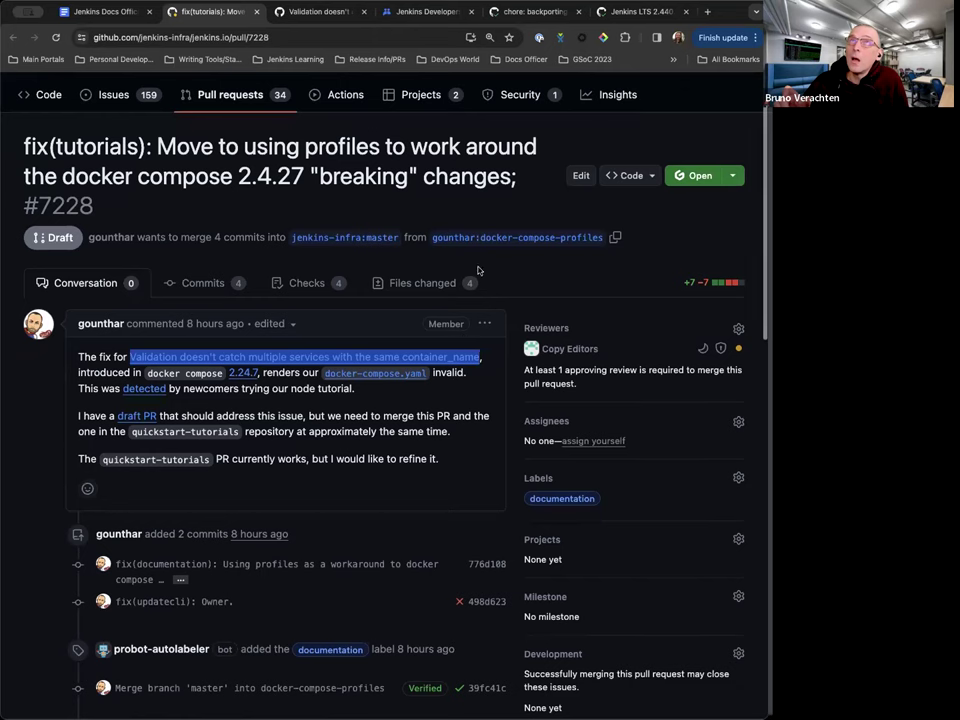
# - Review the files changed by PR #7228, then return to the meeting notes document
pyautogui.click(420, 282)
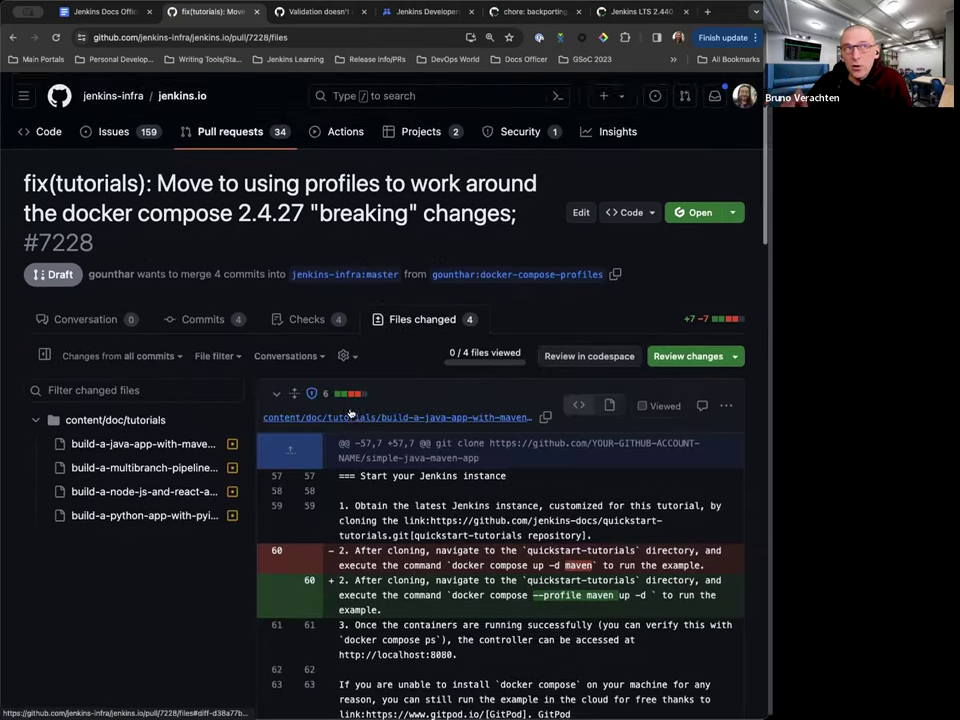
pyautogui.scroll(-3)
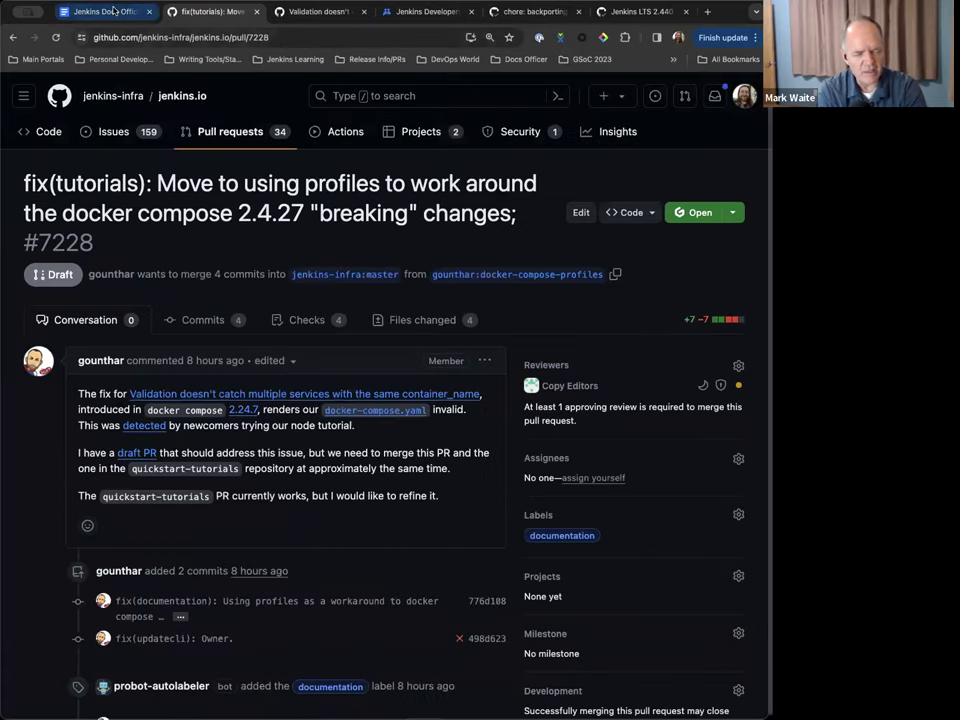
pyautogui.click(100, 12)
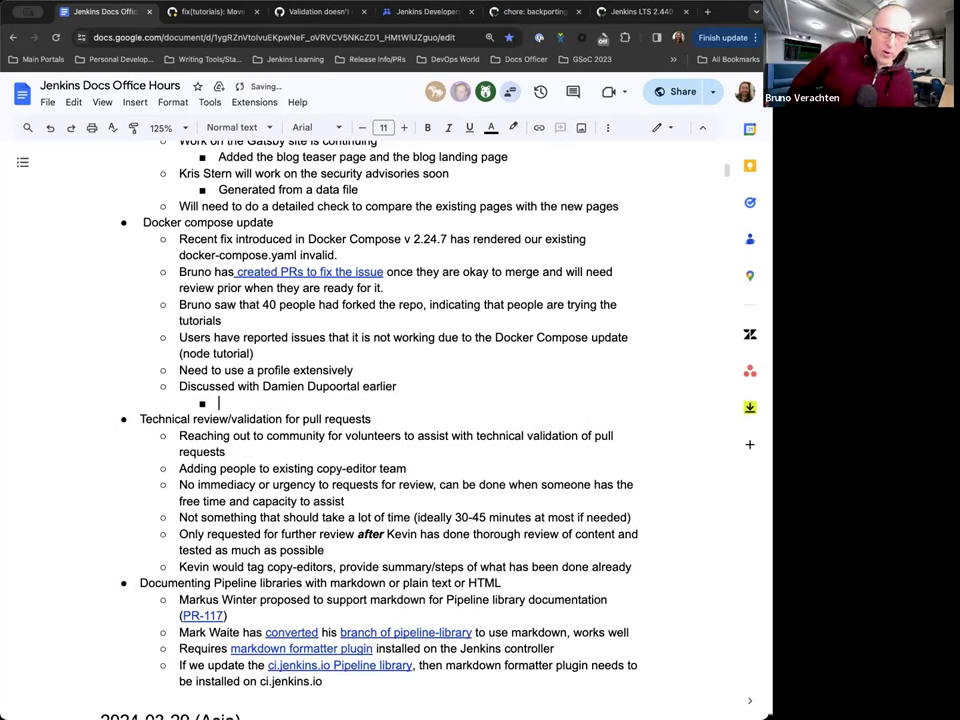
pyautogui.write('Oka')
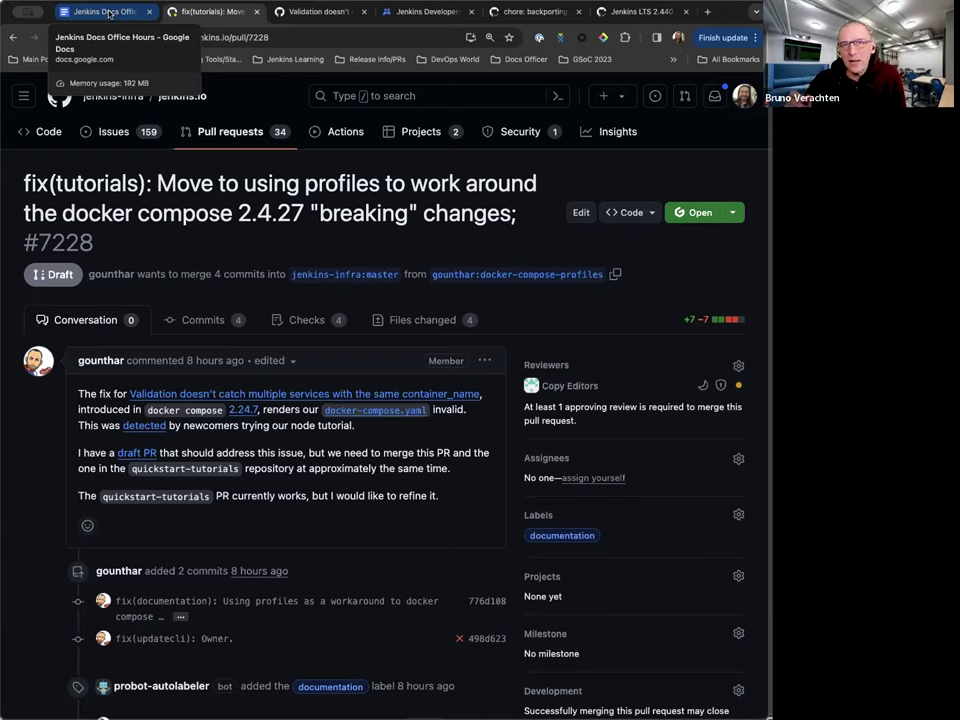
pyautogui.moveTo(376, 244)
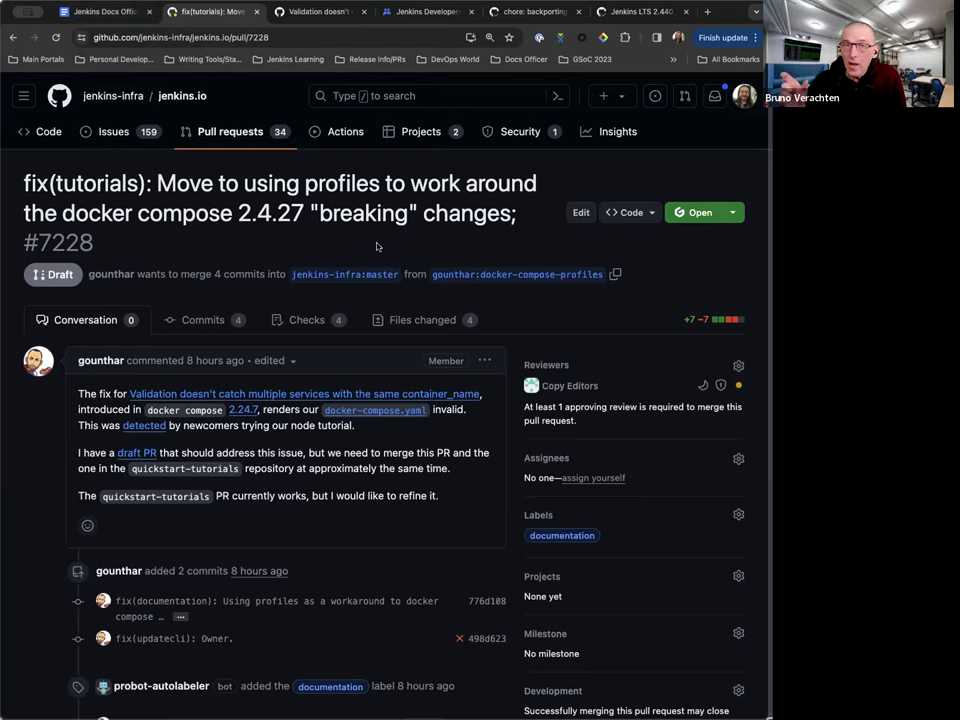
pyautogui.moveTo(332, 236)
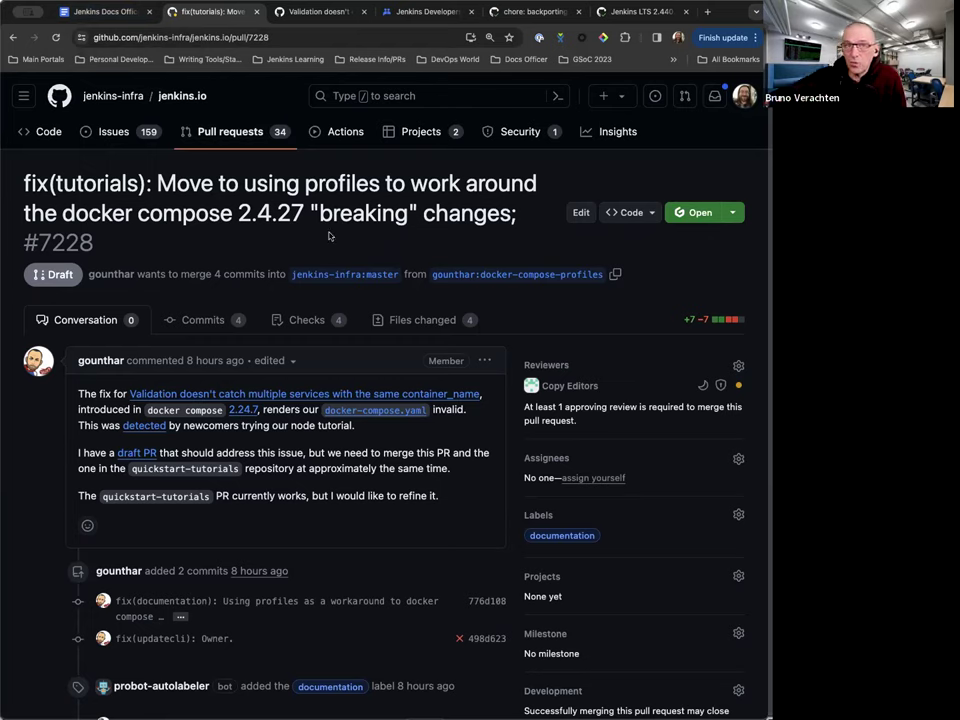
pyautogui.moveTo(348, 236)
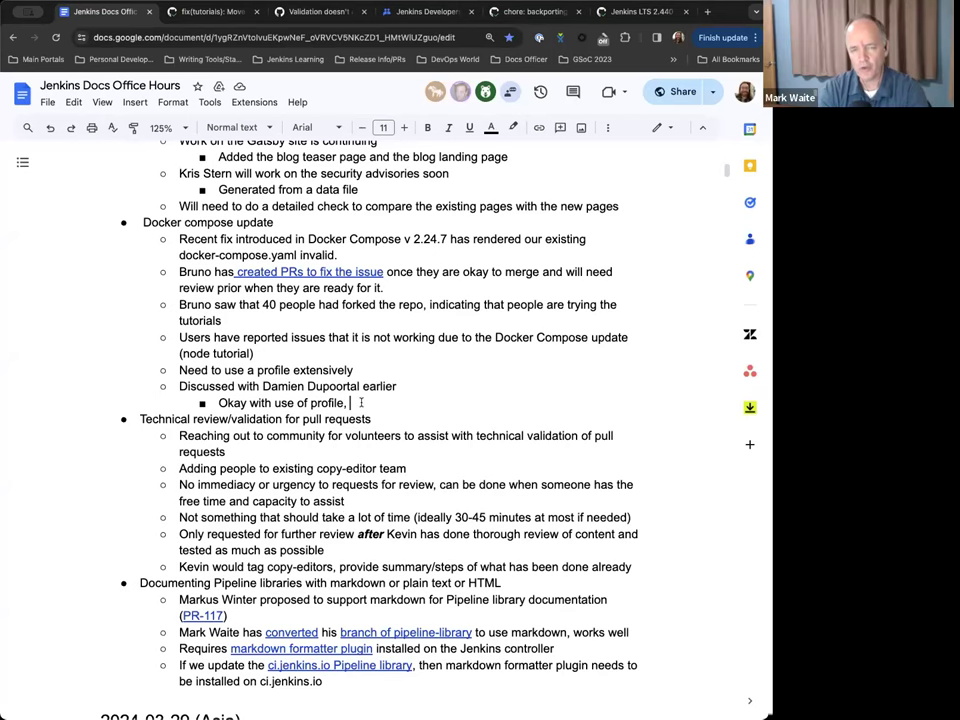
# - Complete the note: 'hardcoded data is the "overly complex" piece'
pyautogui.write('hardcoded')
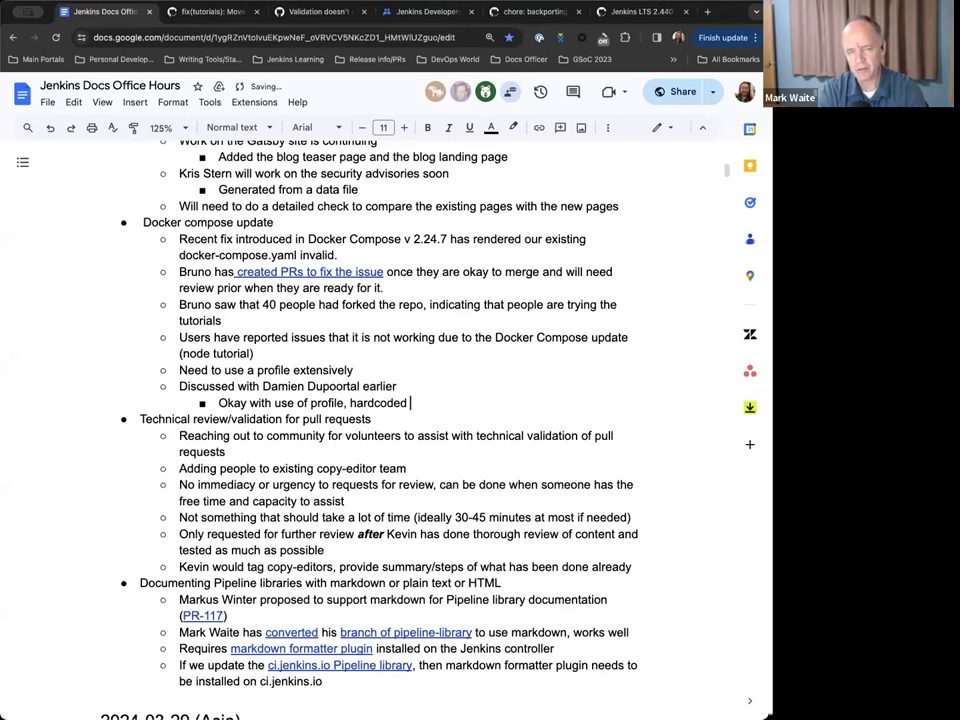
pyautogui.write('data is the')
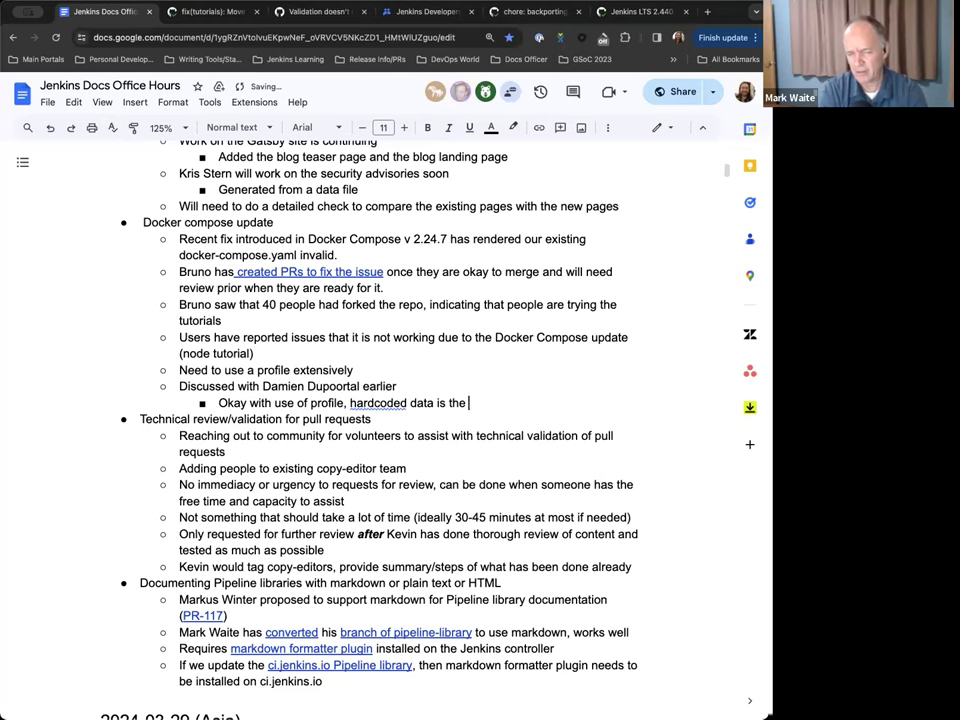
pyautogui.write('"overly complex”')
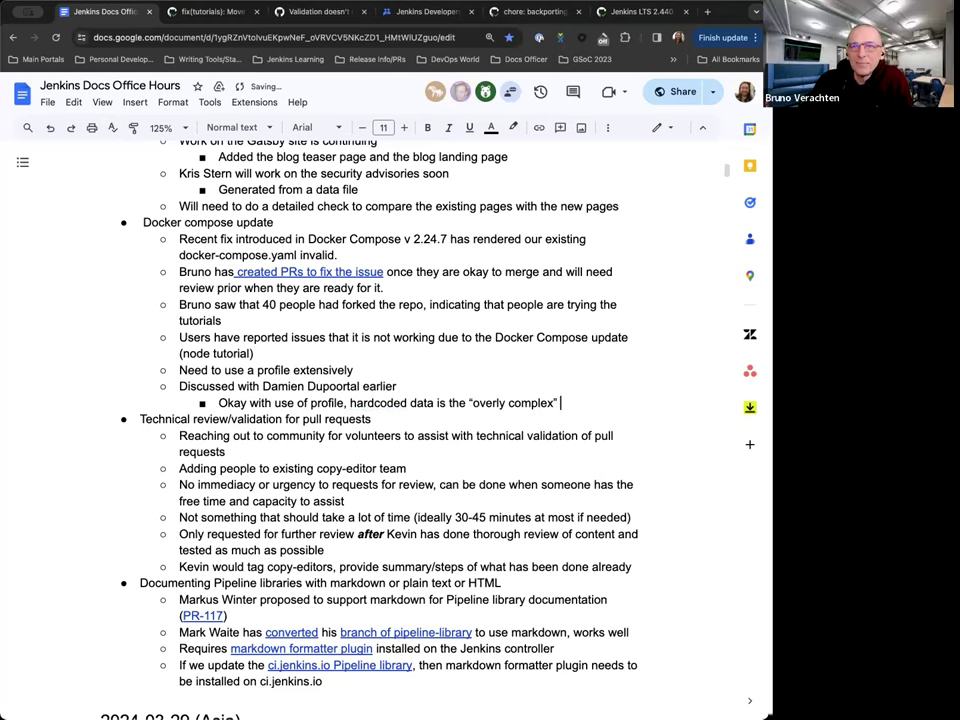
pyautogui.write('pie')
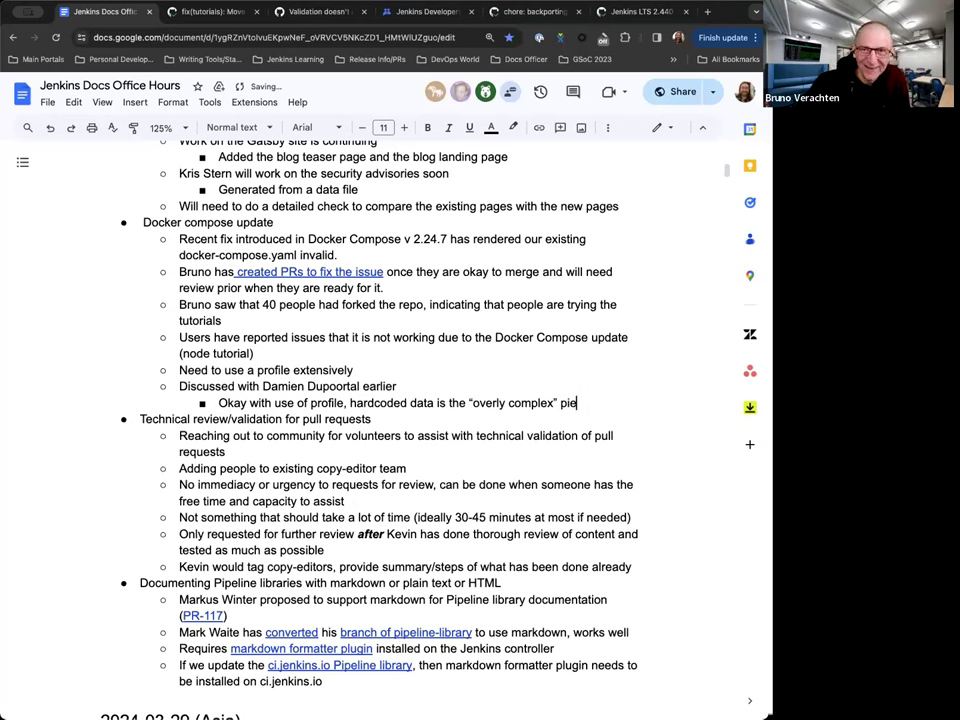
pyautogui.write('ce')
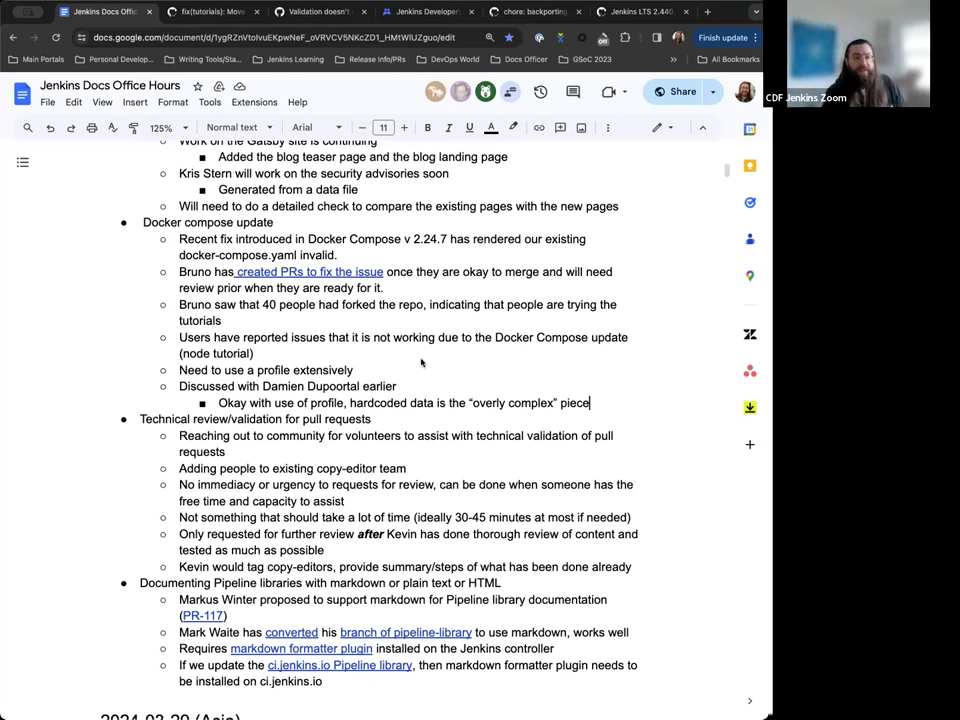
# - Add the agenda bullet 'Additional permissions for the wiki-docs repository' at the end of the notes
pyautogui.scroll(-3)
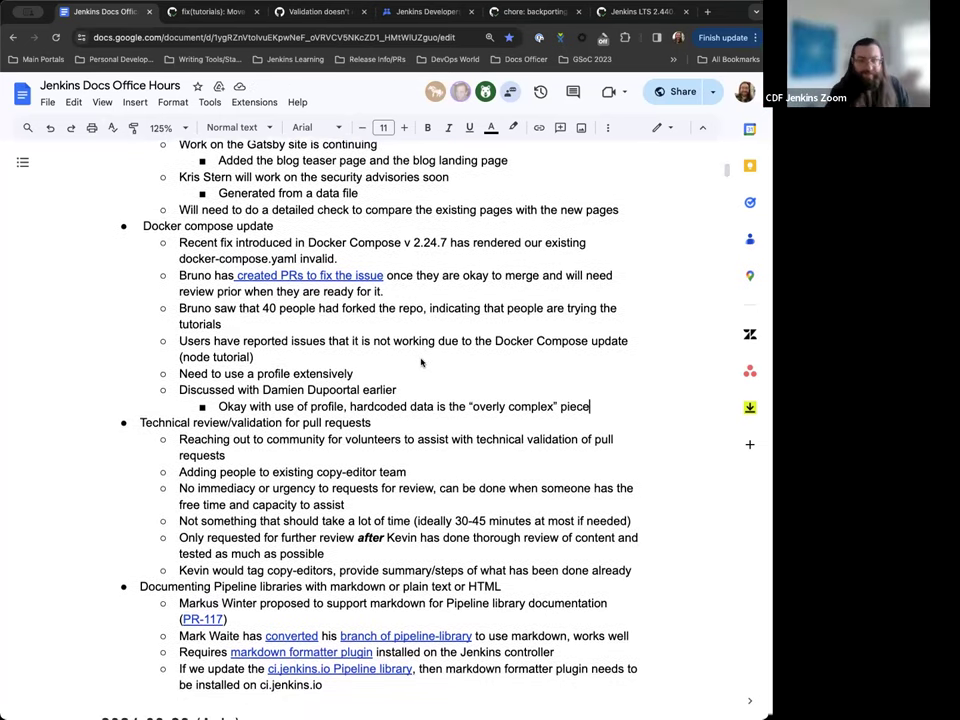
pyautogui.scroll(-3)
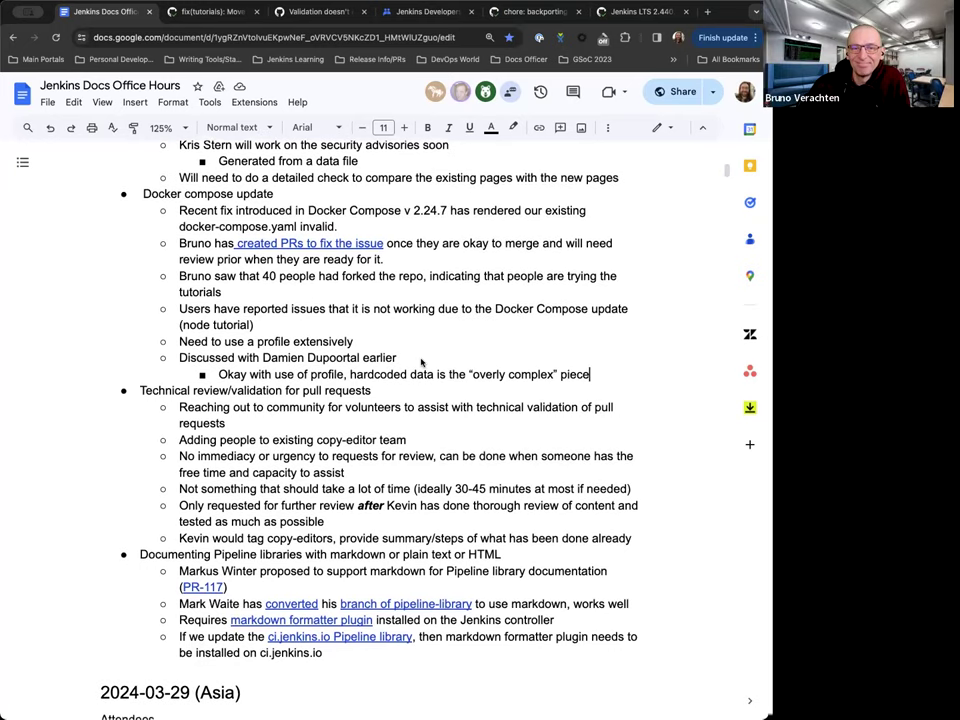
pyautogui.scroll(-3)
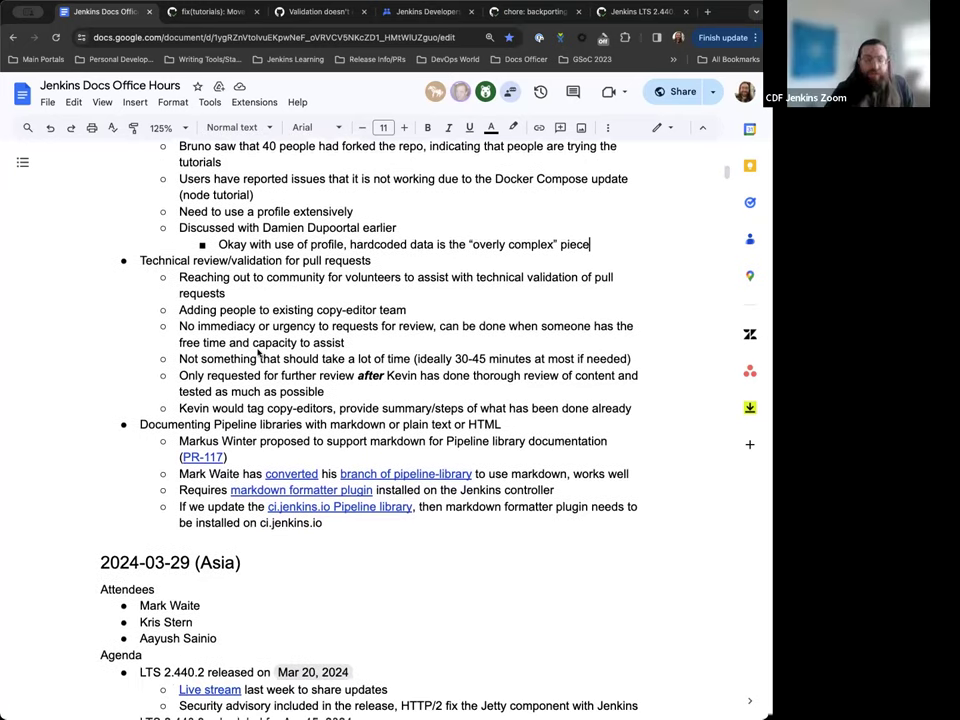
pyautogui.scroll(-3)
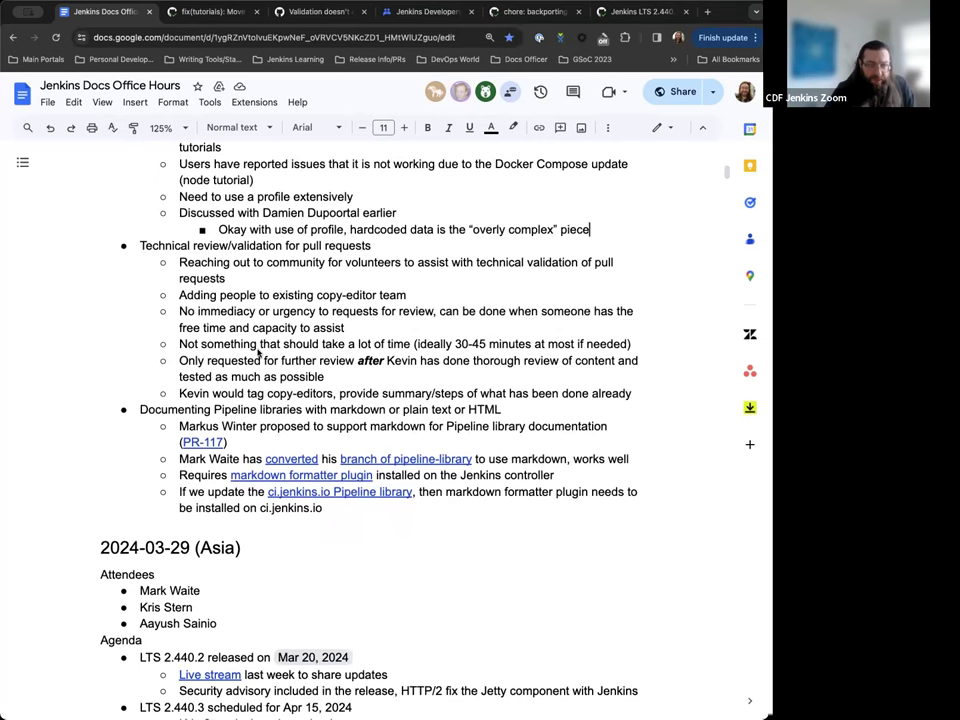
pyautogui.scroll(-3)
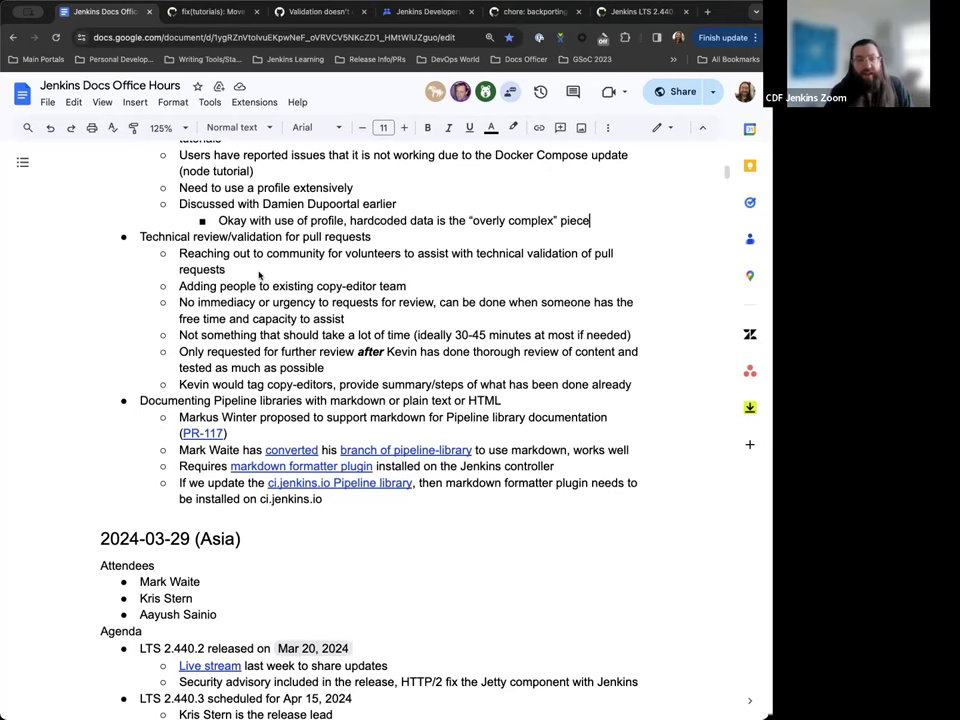
pyautogui.press('enter')
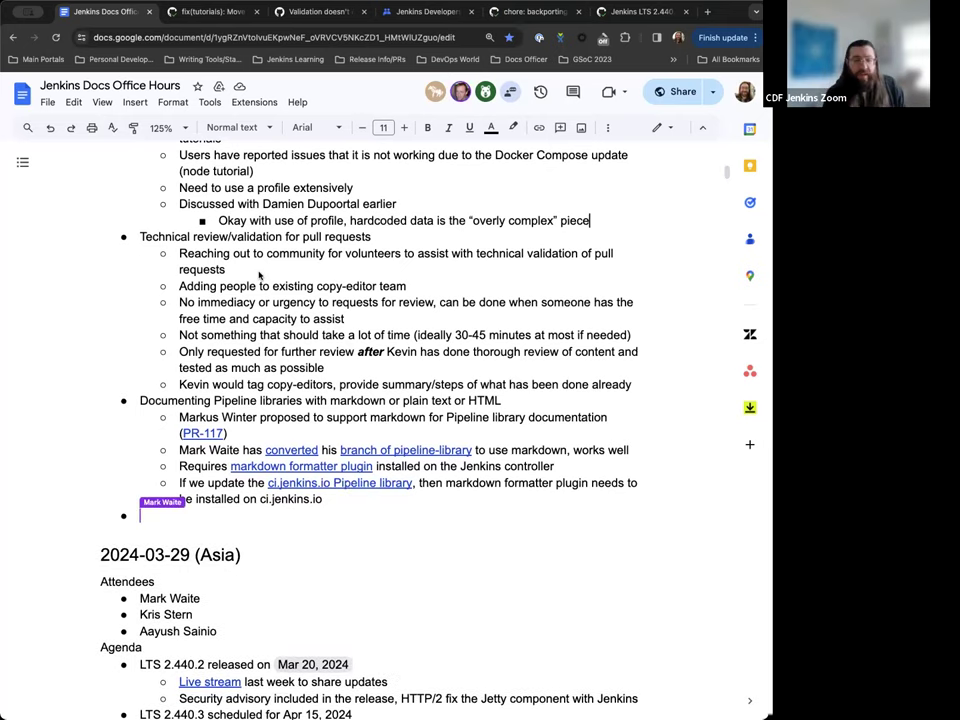
pyautogui.scroll(-3)
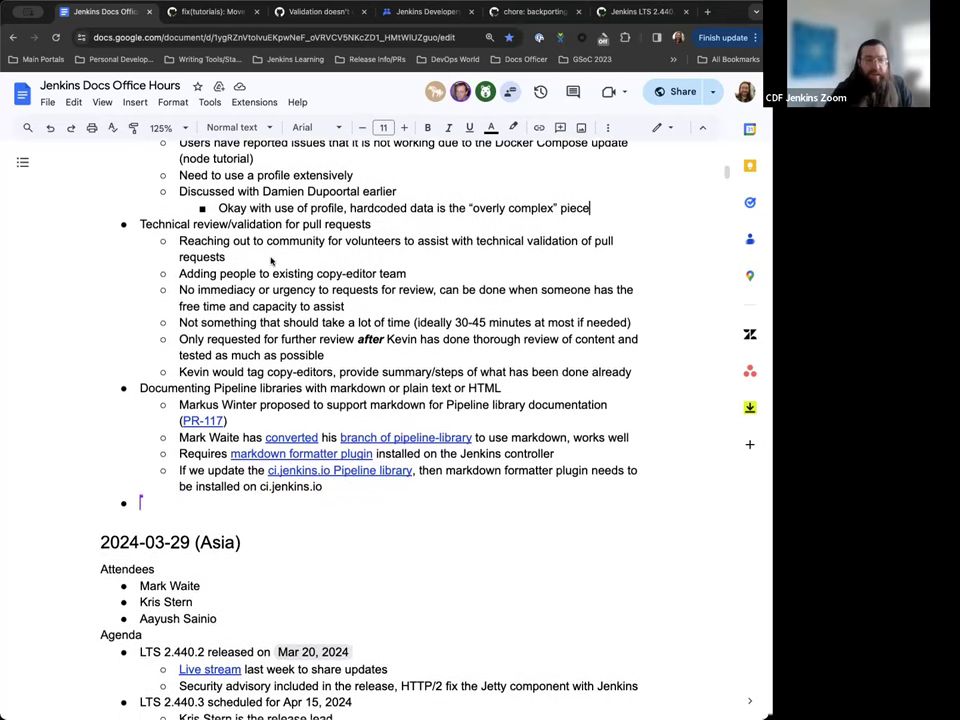
pyautogui.write('Addut')
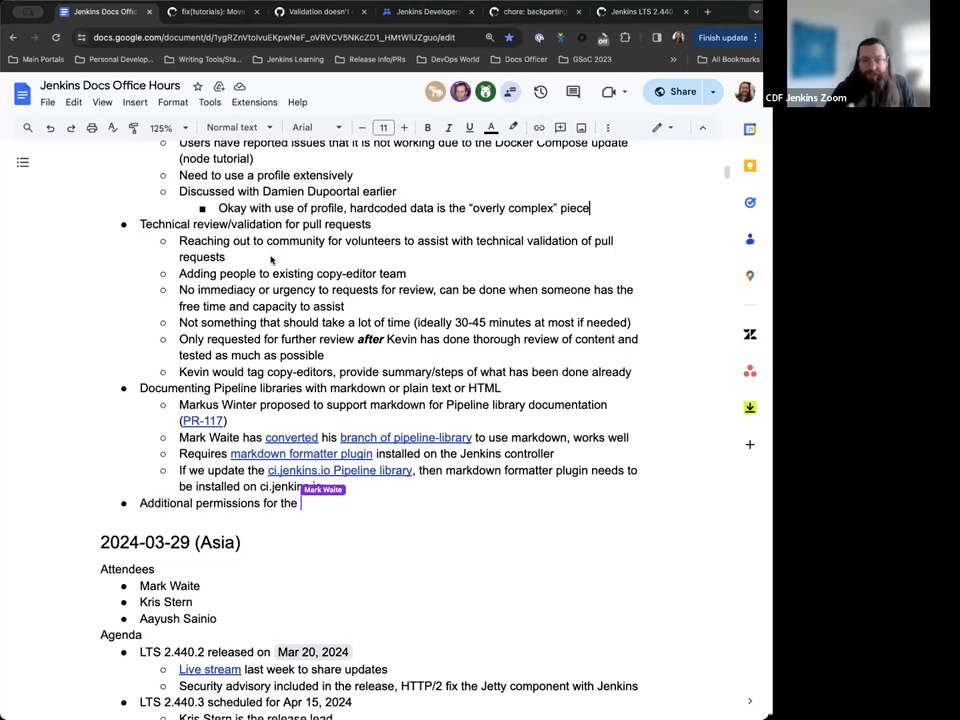
pyautogui.write('jenki')
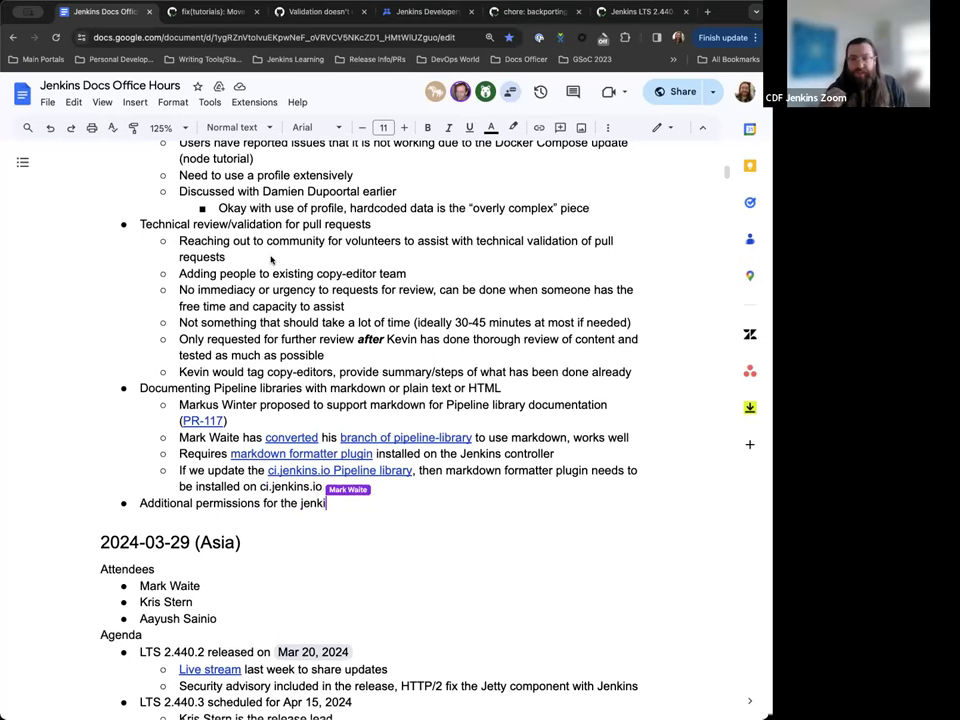
pyautogui.write('wiki')
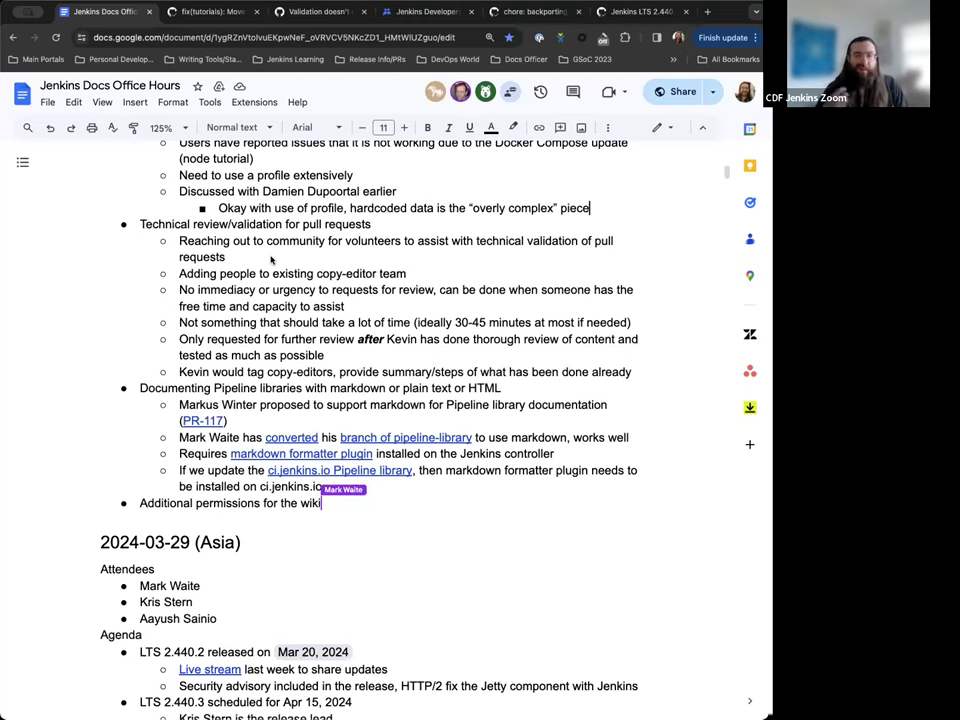
pyautogui.write('-docs repository')
pyautogui.write('Mark Waite')
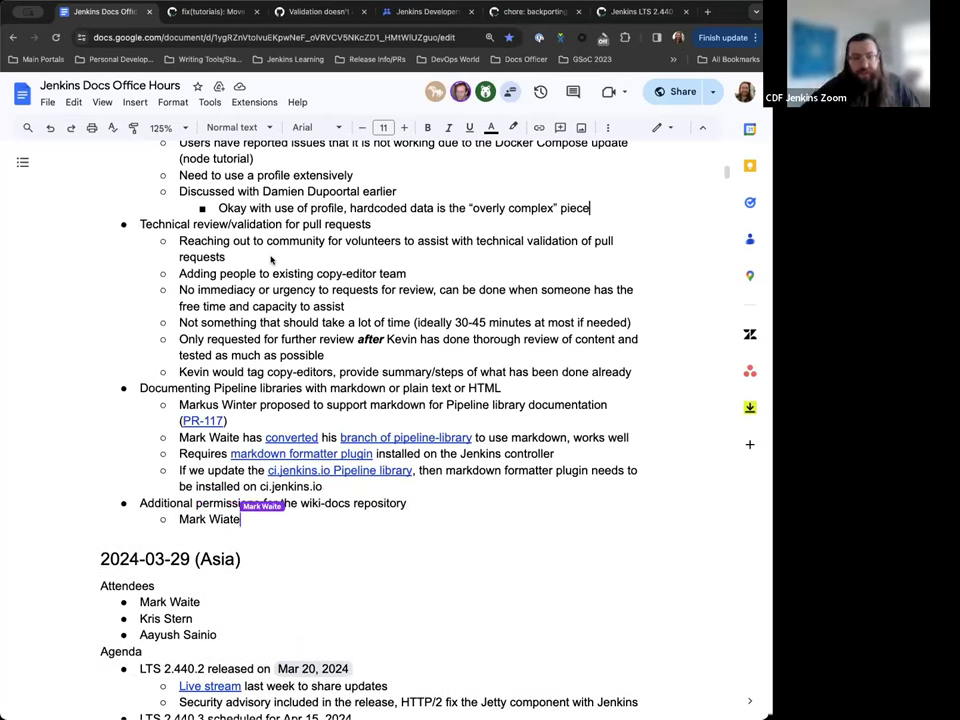
# - Note that the docs team didn't have permissions on the wiki archive repository
pyautogui.write('learned that')
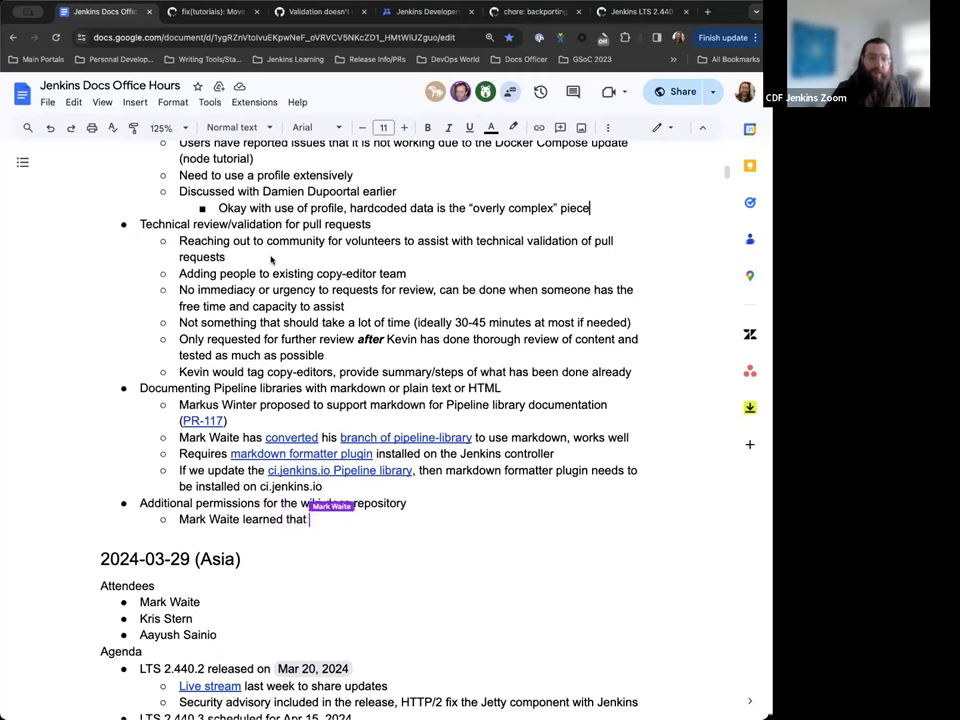
pyautogui.write("we didn't have")
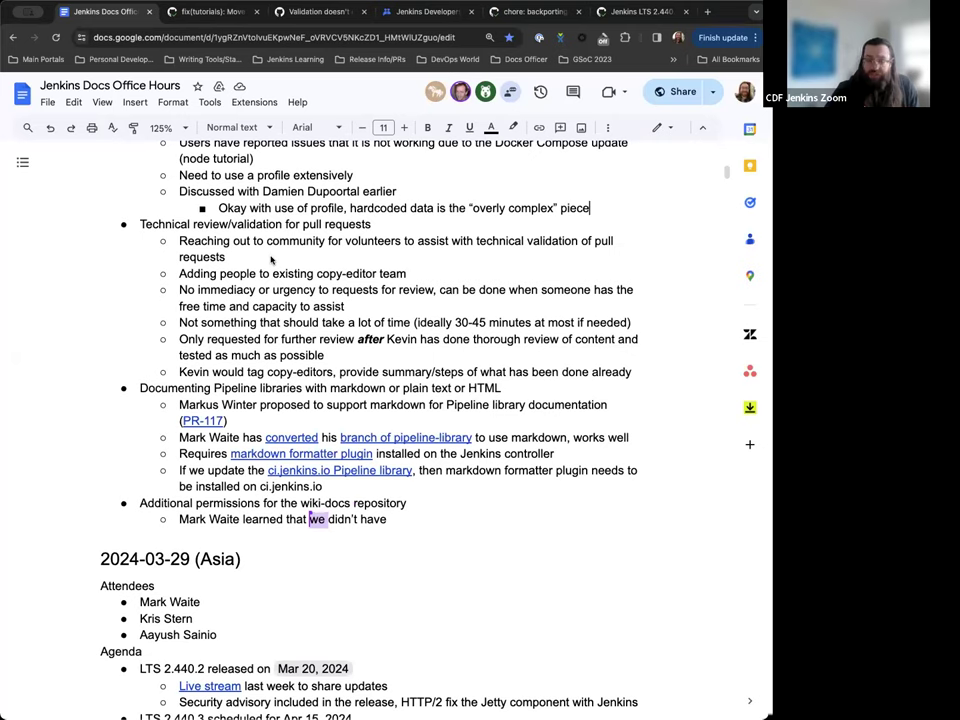
pyautogui.write("docs team didn't have permissions on the wiki archive")
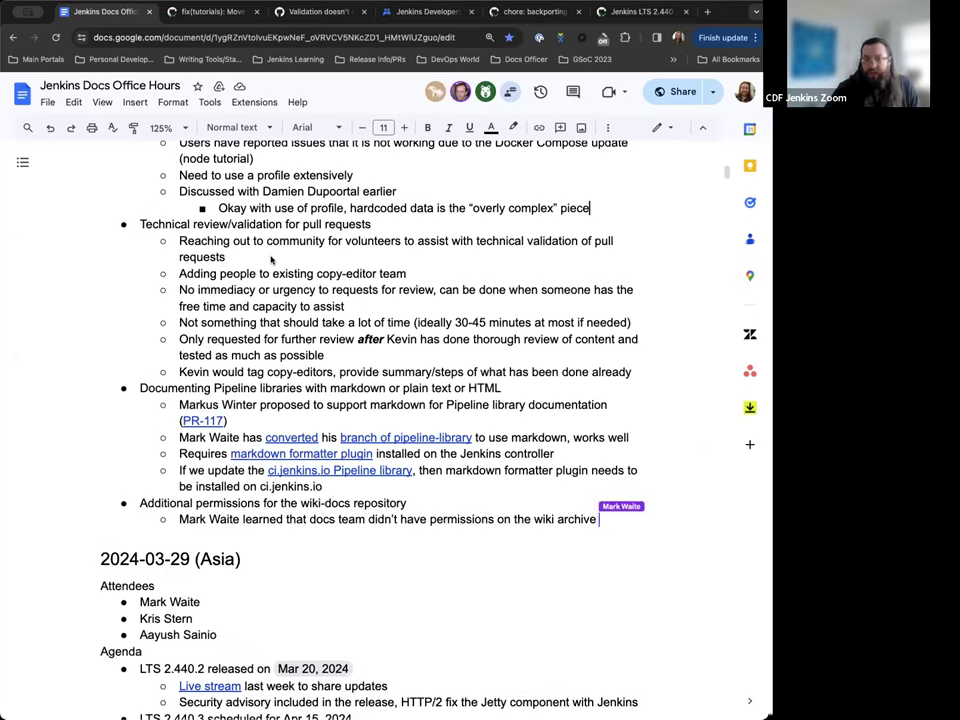
pyautogui.write('repository')
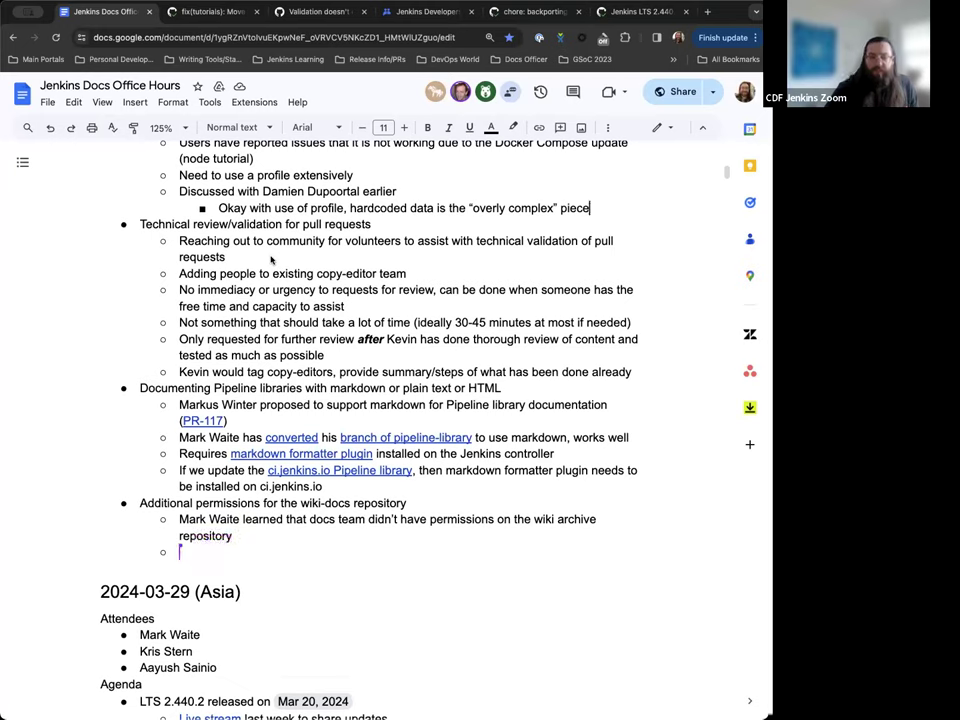
# - Add 'Fixed by' Tim Jacomb and the infrastructure team beneath it
pyautogui.write('Fixed by Tim Jacomb and')
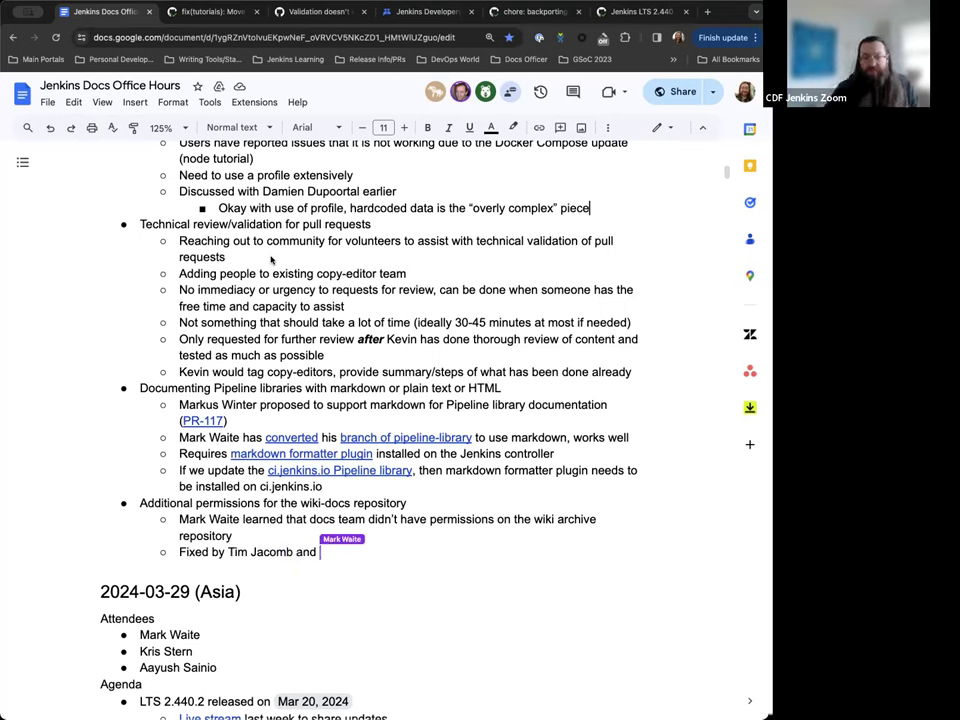
pyautogui.write('infrast')
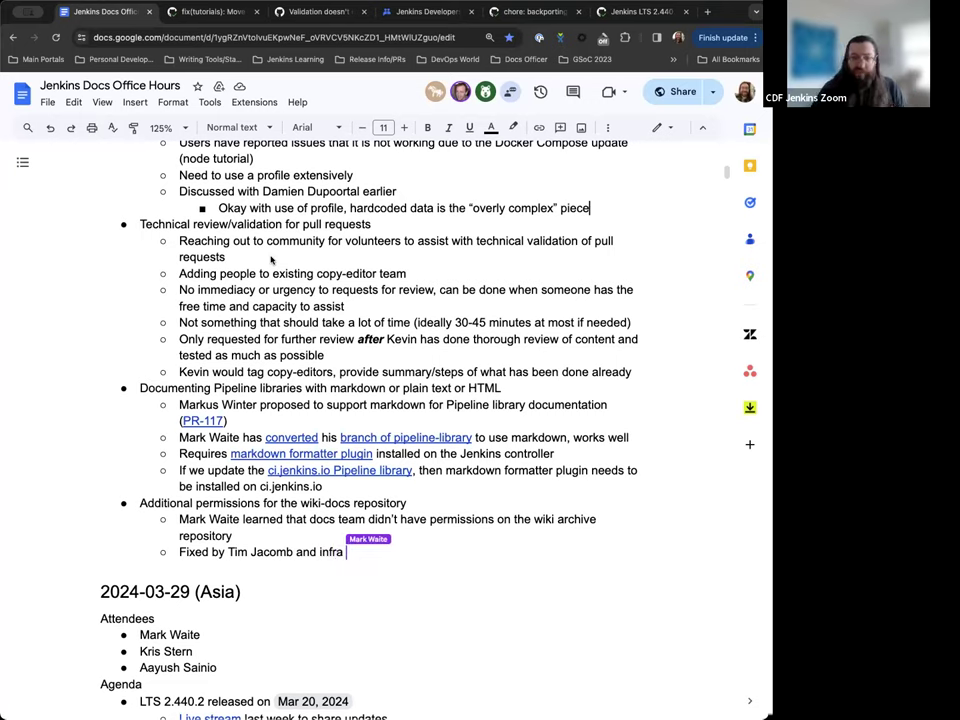
pyautogui.write('team')
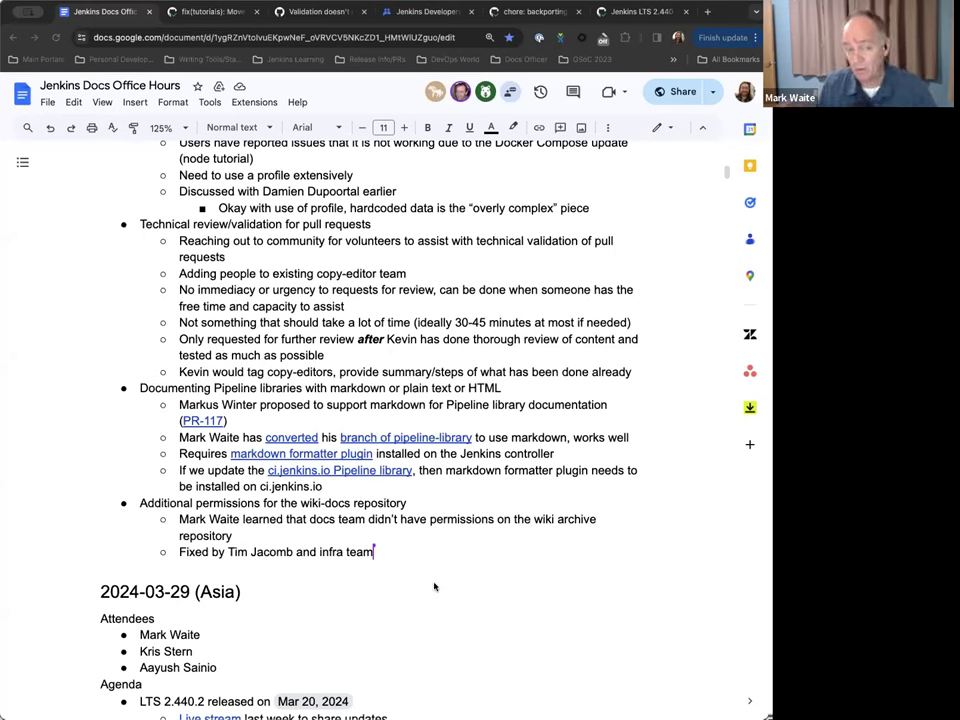
pyautogui.moveTo(436, 600)
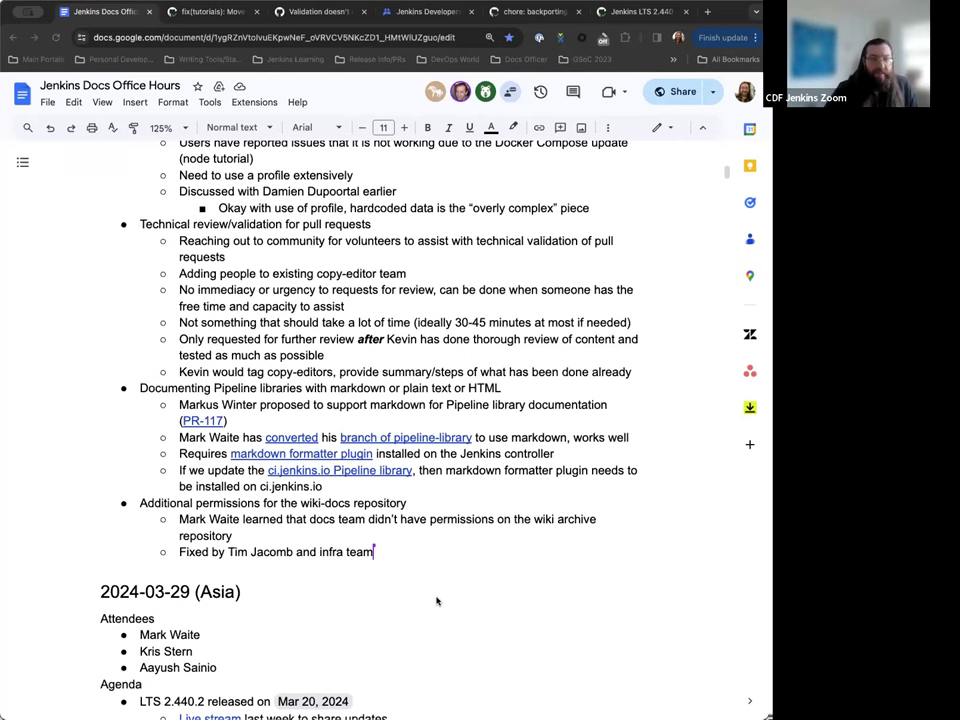
# - Follow the PR-117 link under the Documenting Pipeline libraries item
pyautogui.scroll(-3)
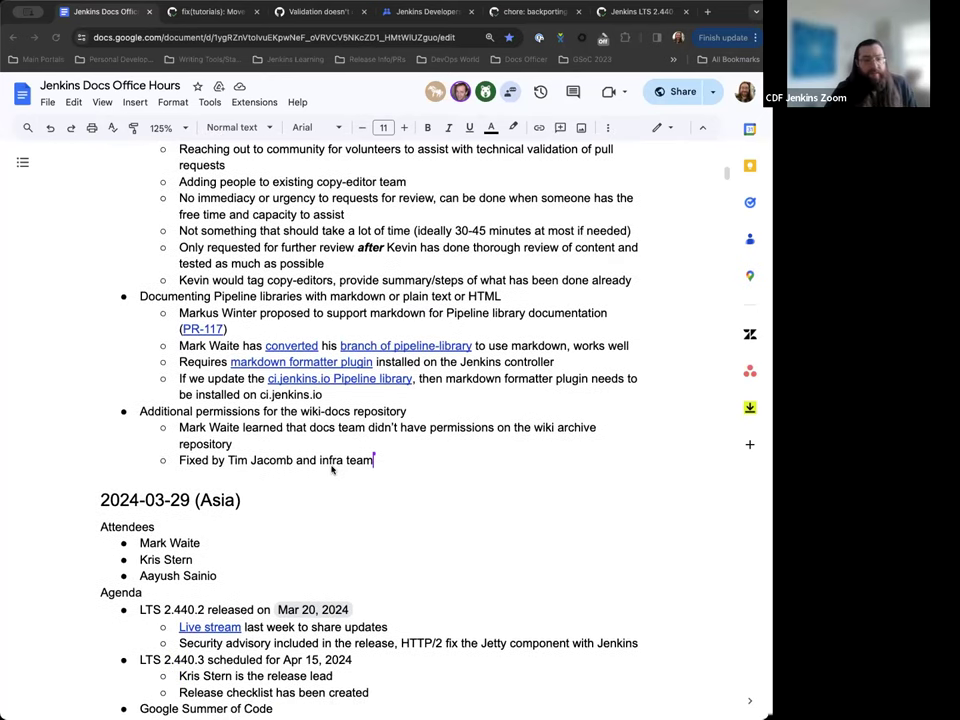
pyautogui.scroll(-3)
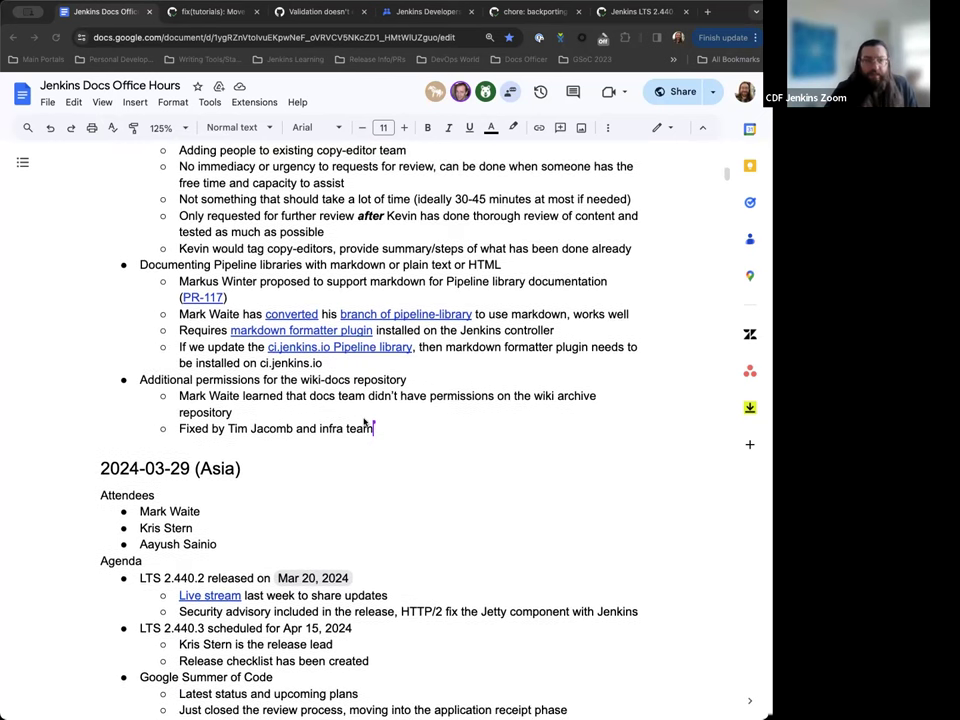
pyautogui.moveTo(416, 448)
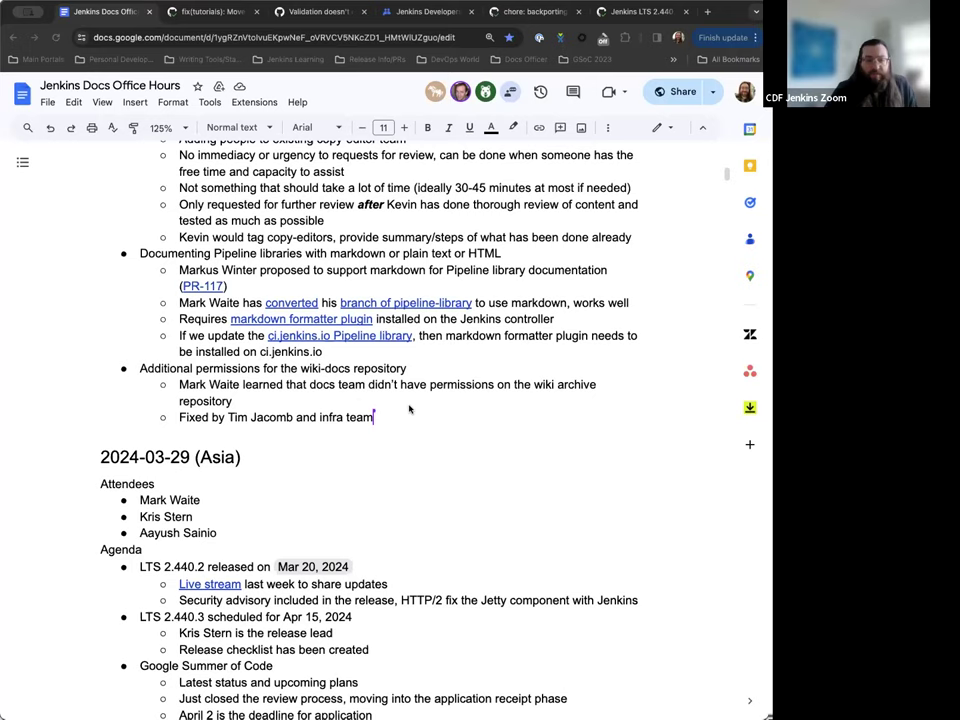
pyautogui.moveTo(476, 388)
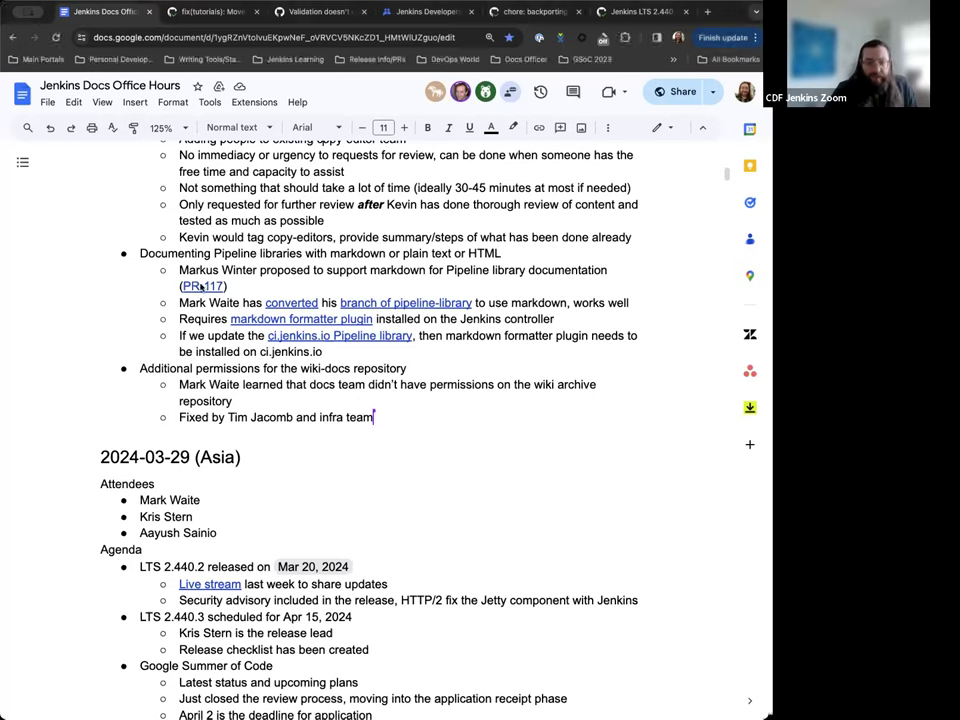
pyautogui.click(200, 286)
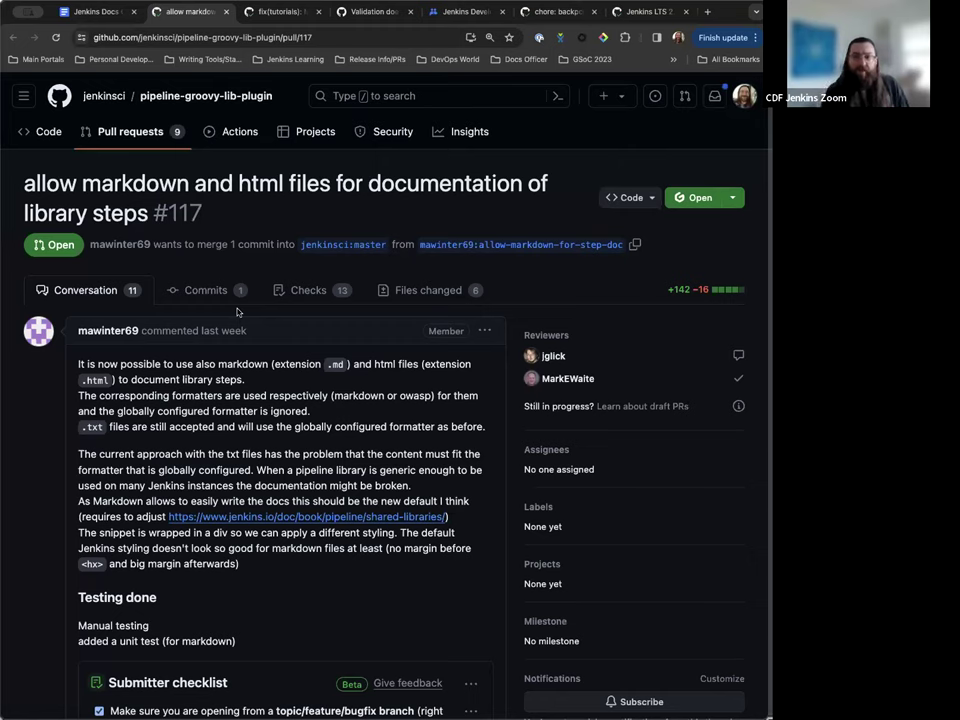
# - Read through PR #117's description, testing notes and submitter checklist
pyautogui.scroll(-3)
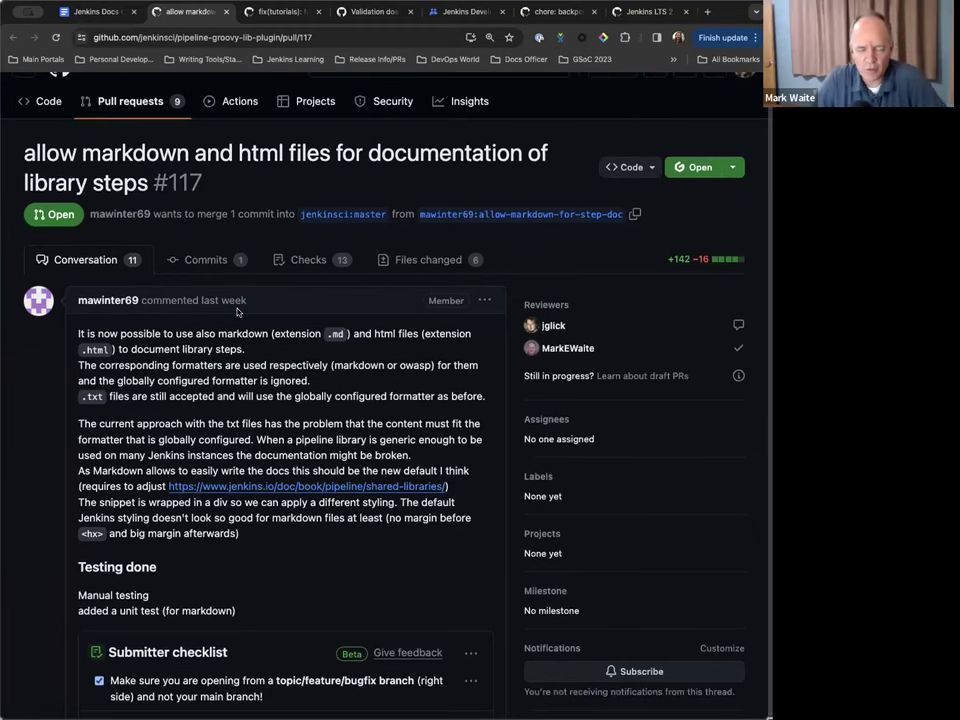
pyautogui.scroll(-3)
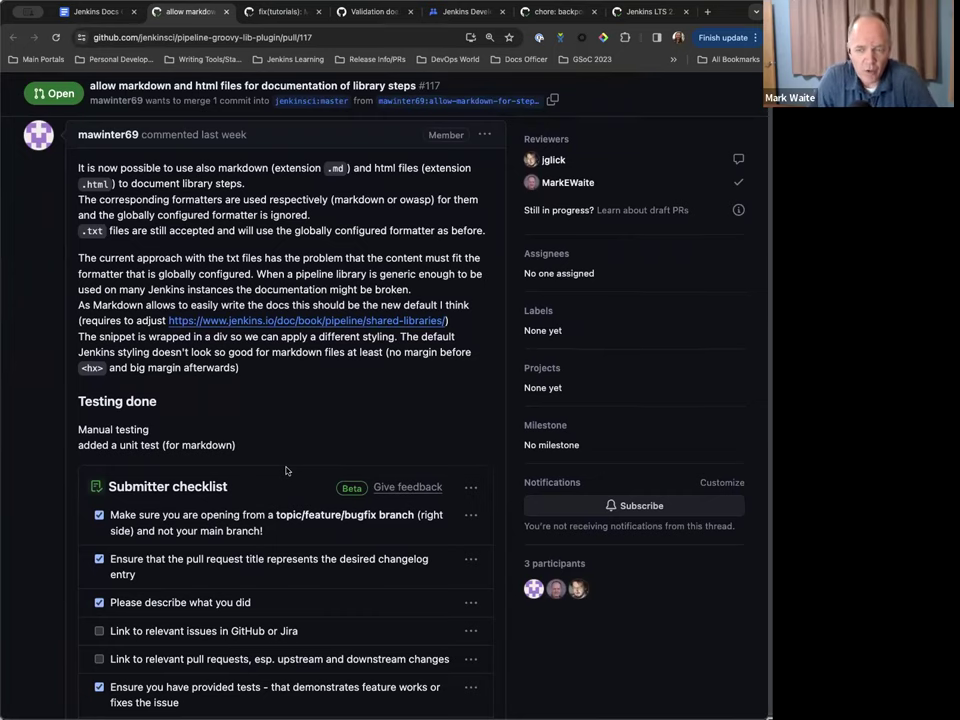
pyautogui.moveTo(276, 432)
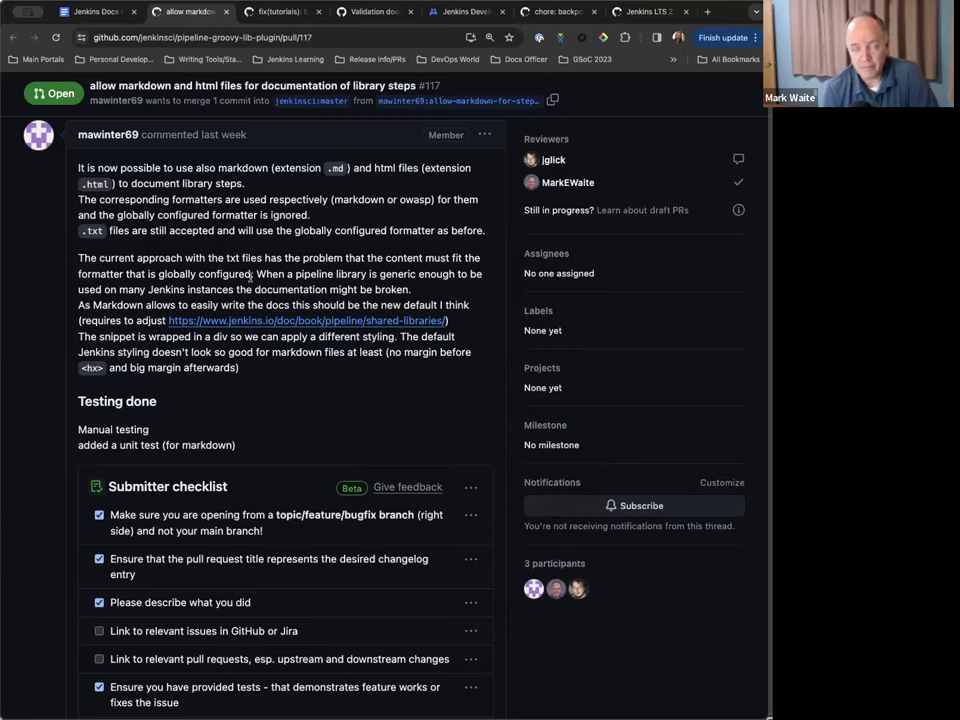
pyautogui.moveTo(30, 268)
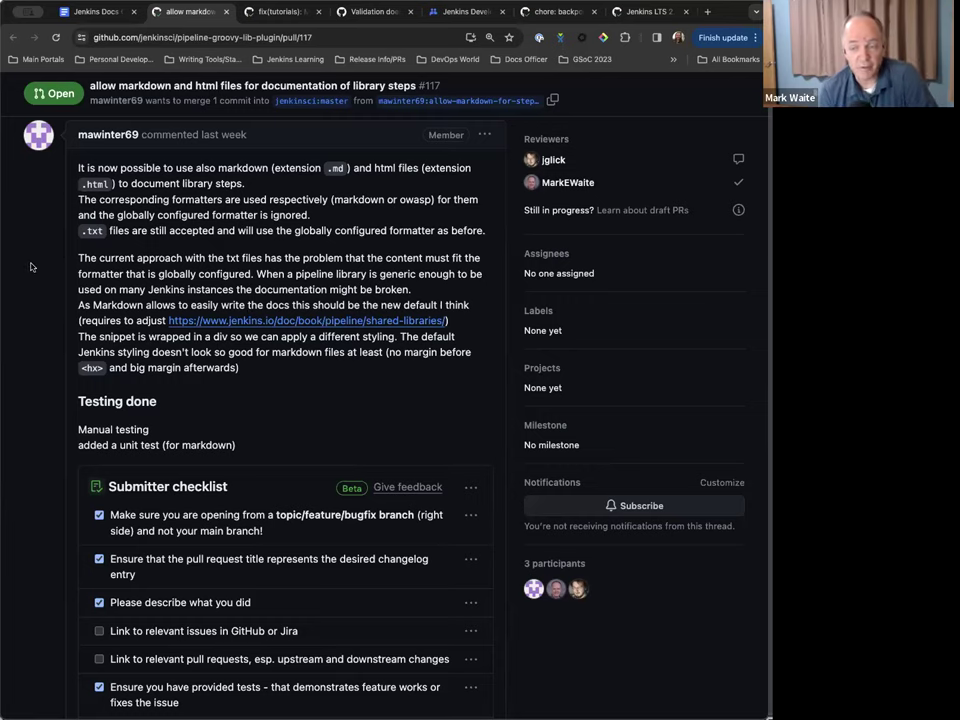
pyautogui.moveTo(56, 152)
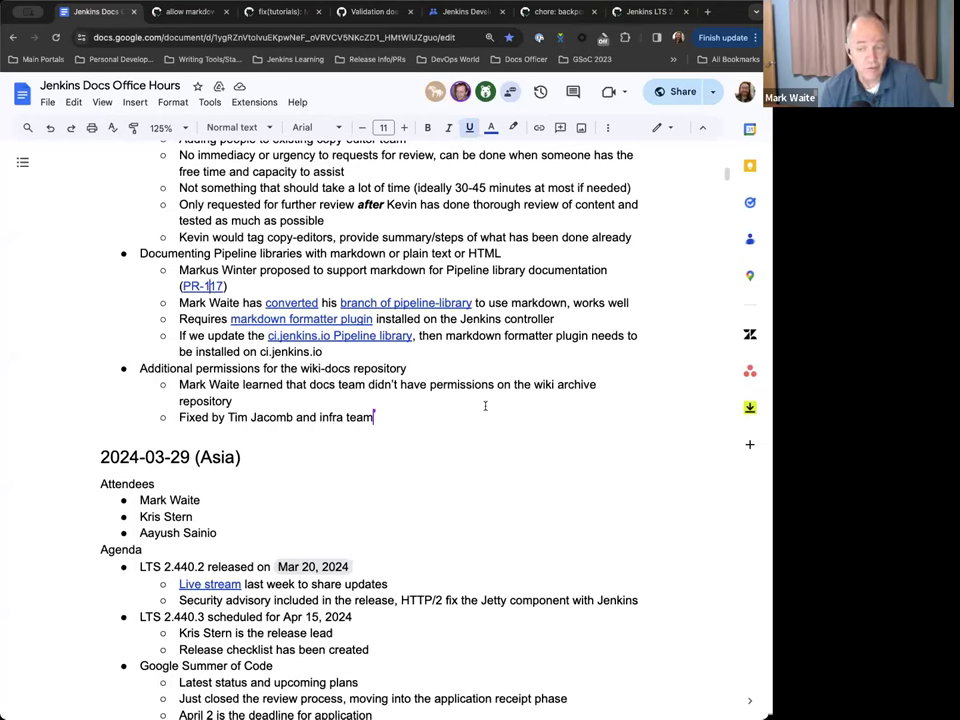
# - Look over the jenkins.io Extending with Shared Libraries documentation page
pyautogui.click(184, 12)
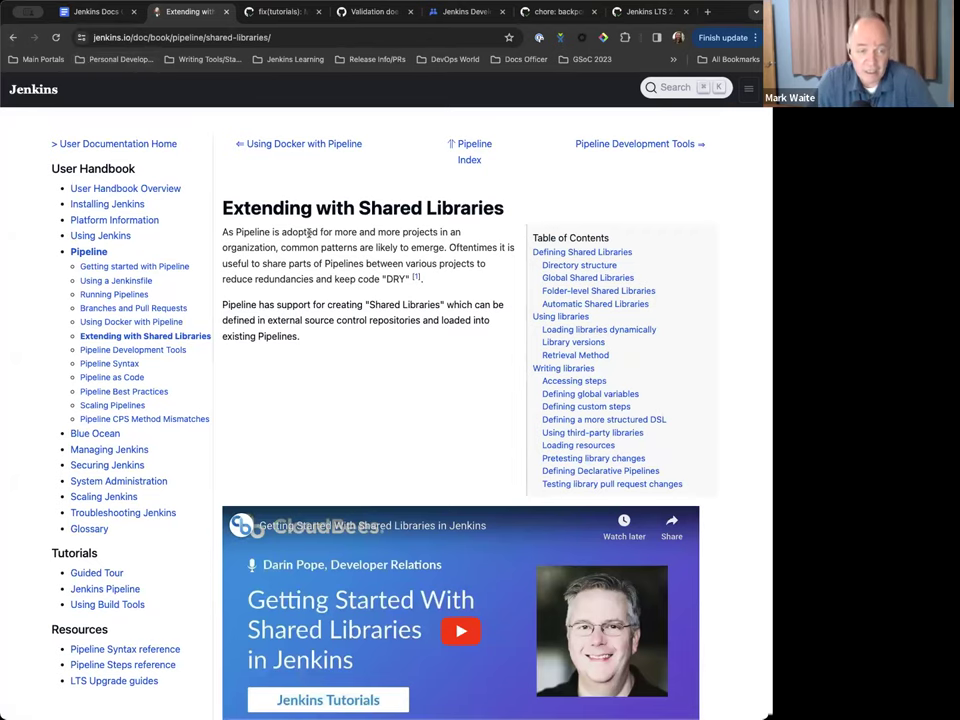
pyautogui.scroll(-3)
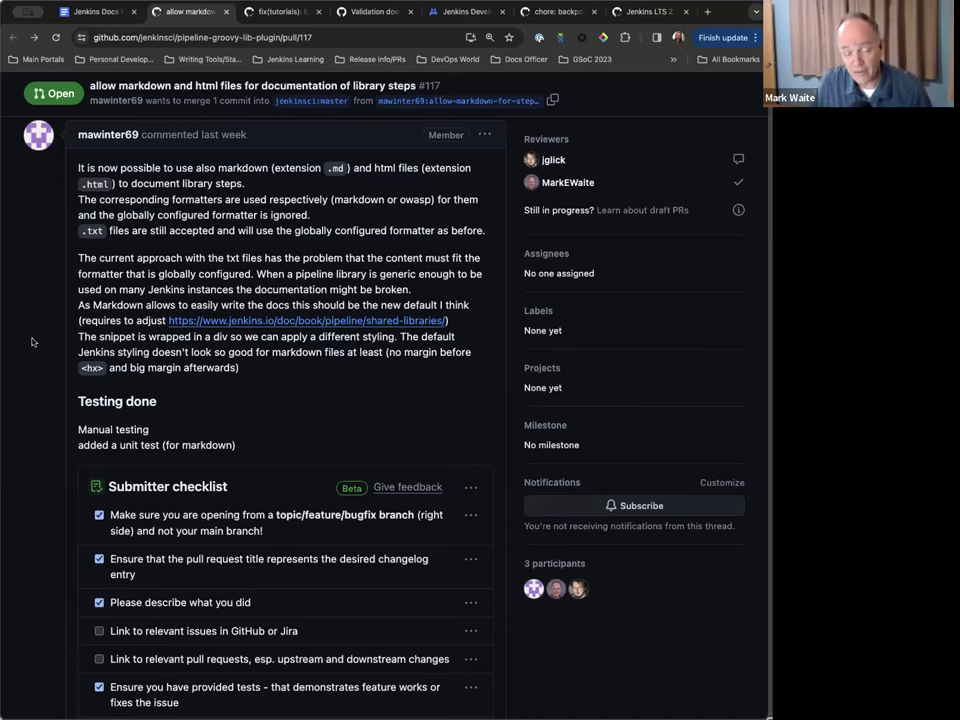
# - Scroll through the pipeline-library markdown conversion commit's file diffs
pyautogui.click(92, 12)
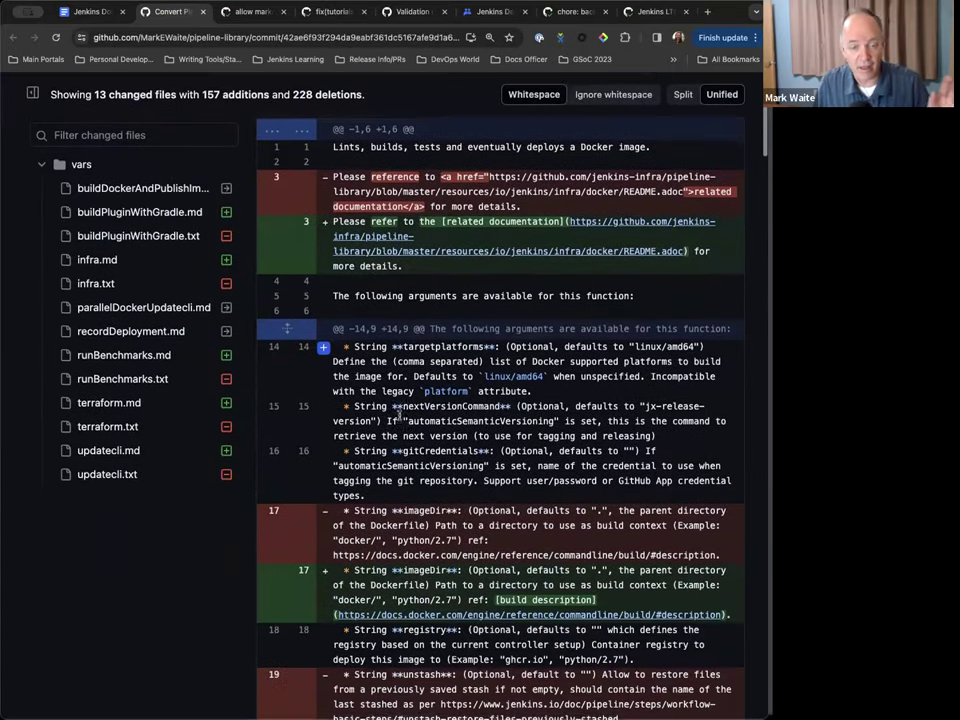
pyautogui.scroll(-3)
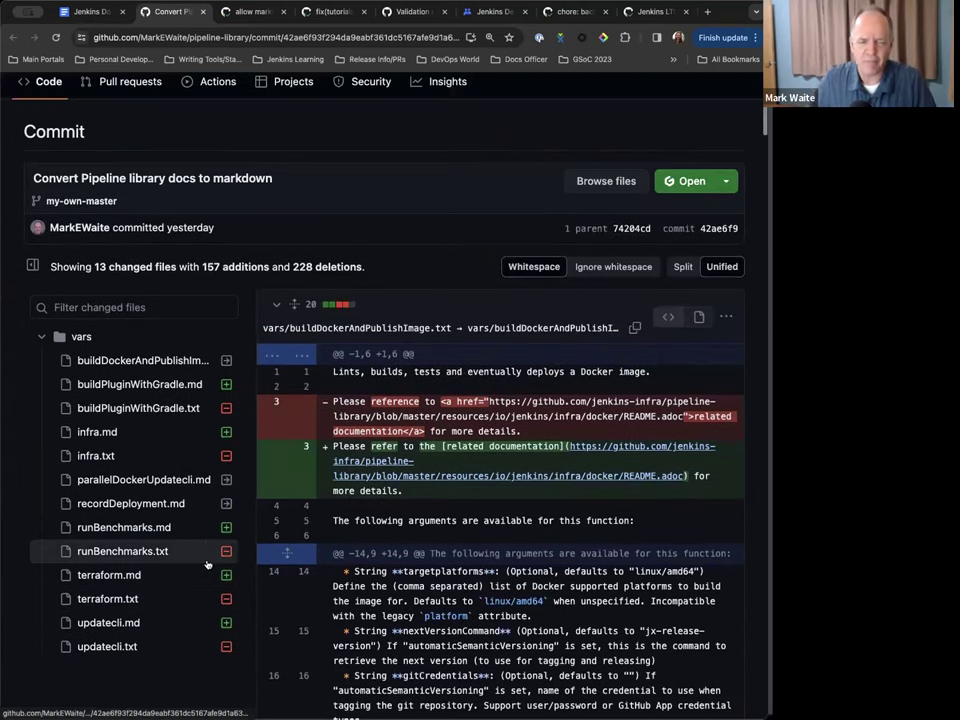
pyautogui.click(70, 12)
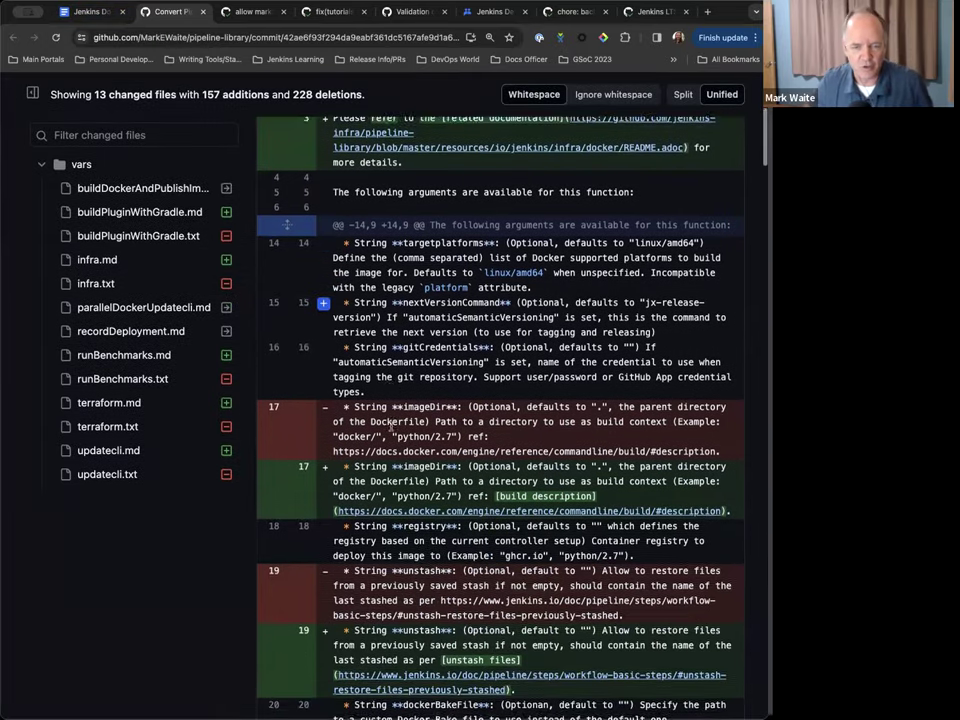
pyautogui.scroll(-3)
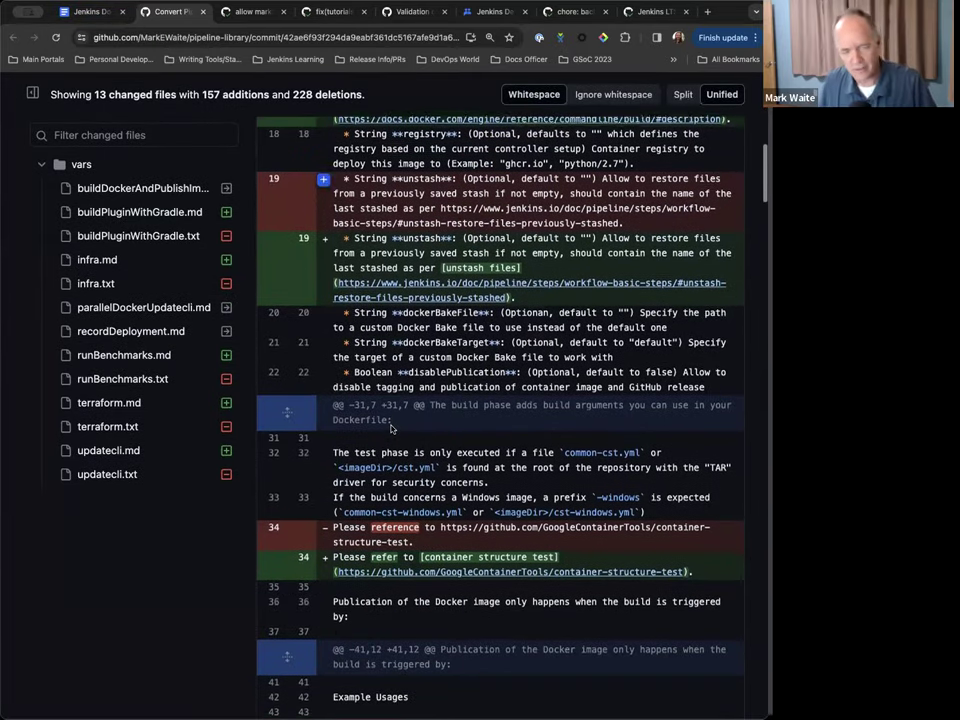
pyautogui.scroll(-3)
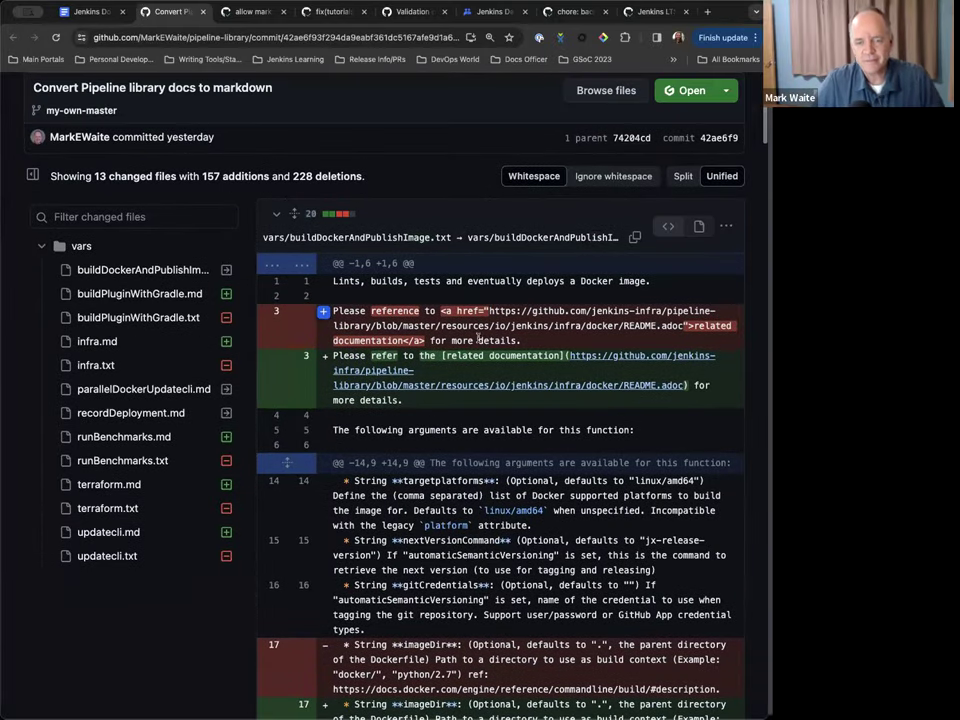
pyautogui.scroll(-3)
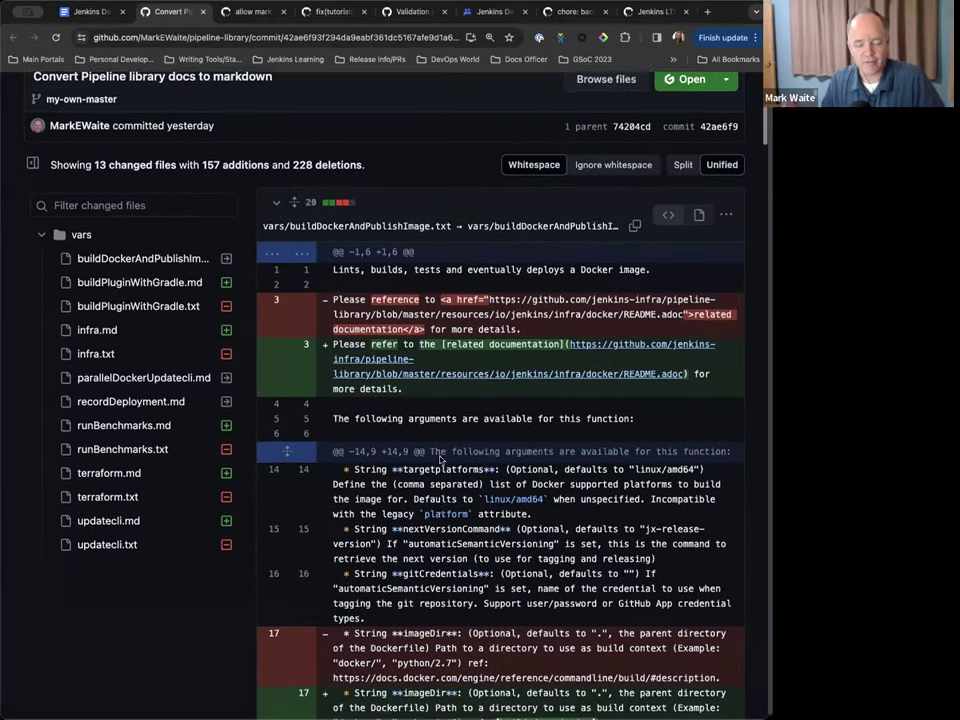
pyautogui.scroll(-3)
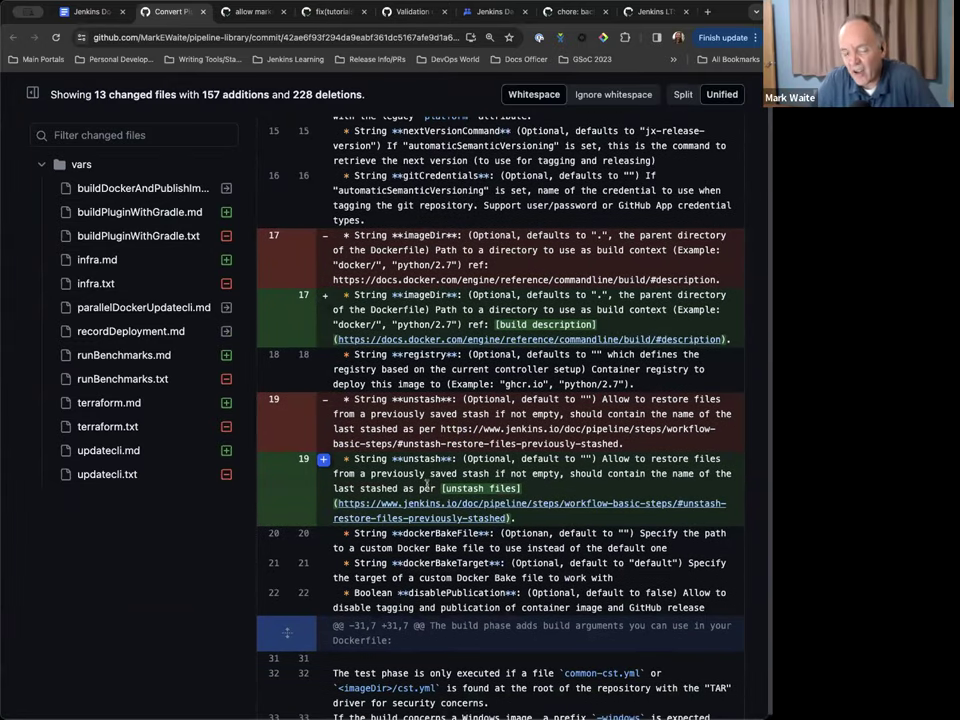
pyautogui.scroll(-3)
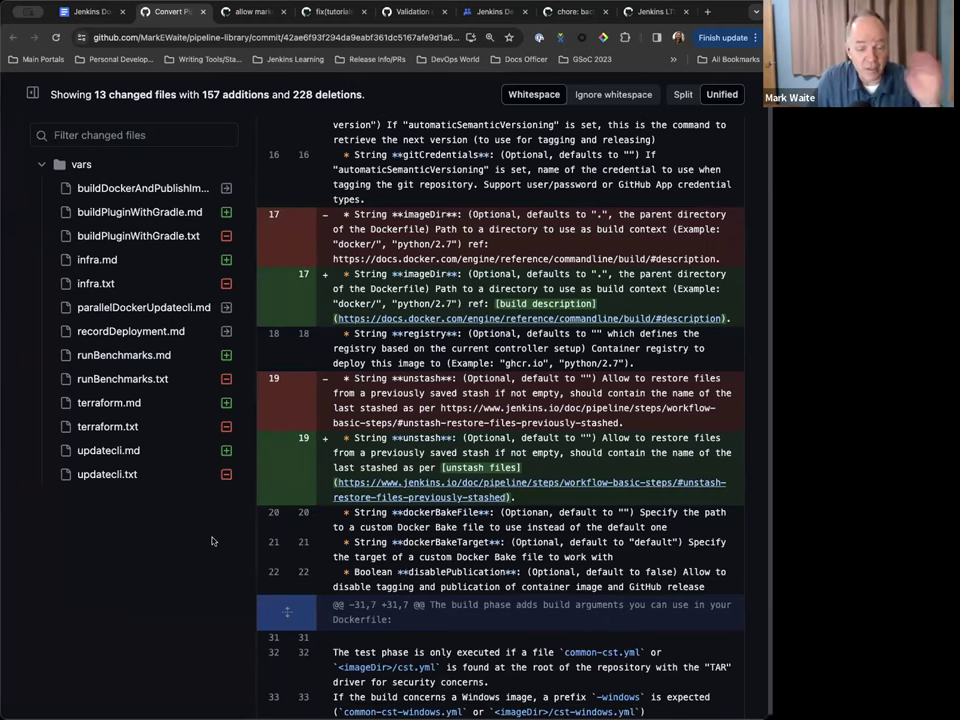
pyautogui.moveTo(164, 540)
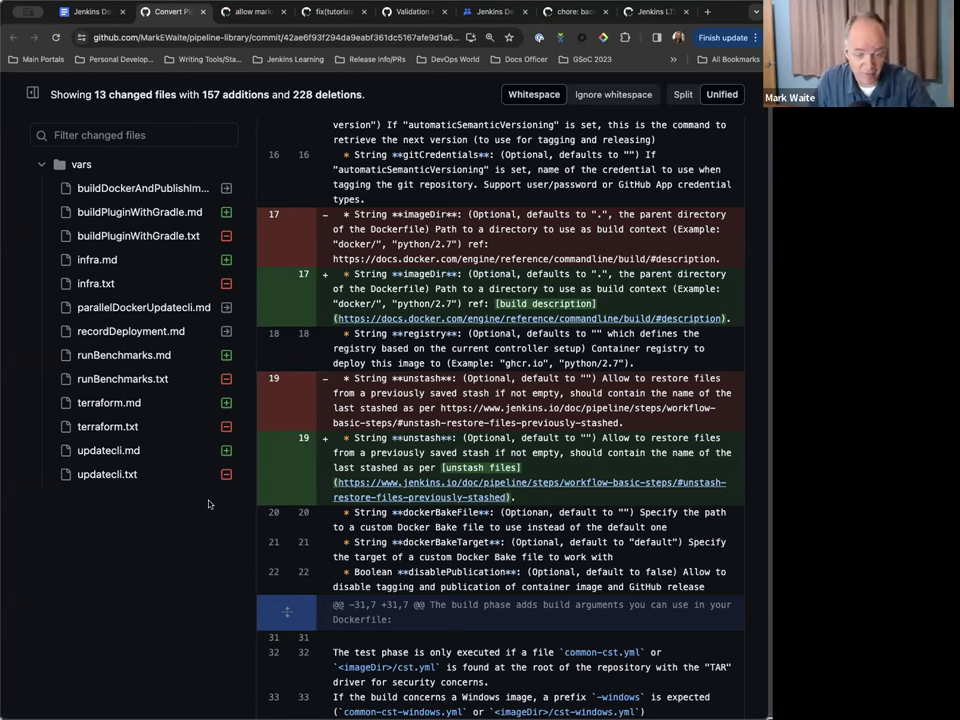
# - Finish reviewing the remaining diffs and return to the office hours notes
pyautogui.scroll(-3)
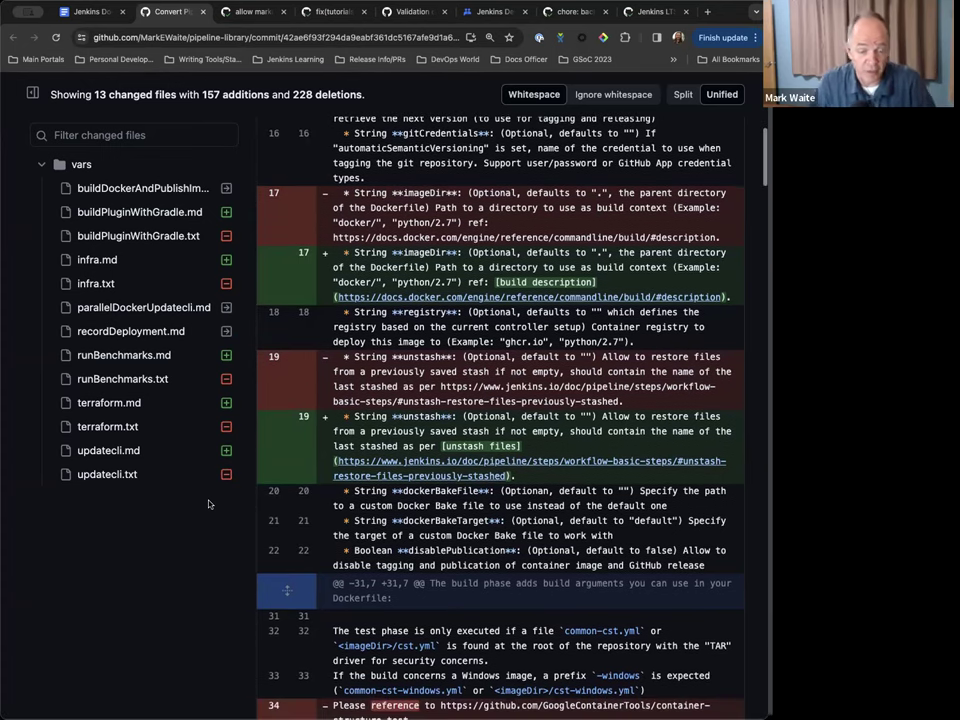
pyautogui.scroll(-3)
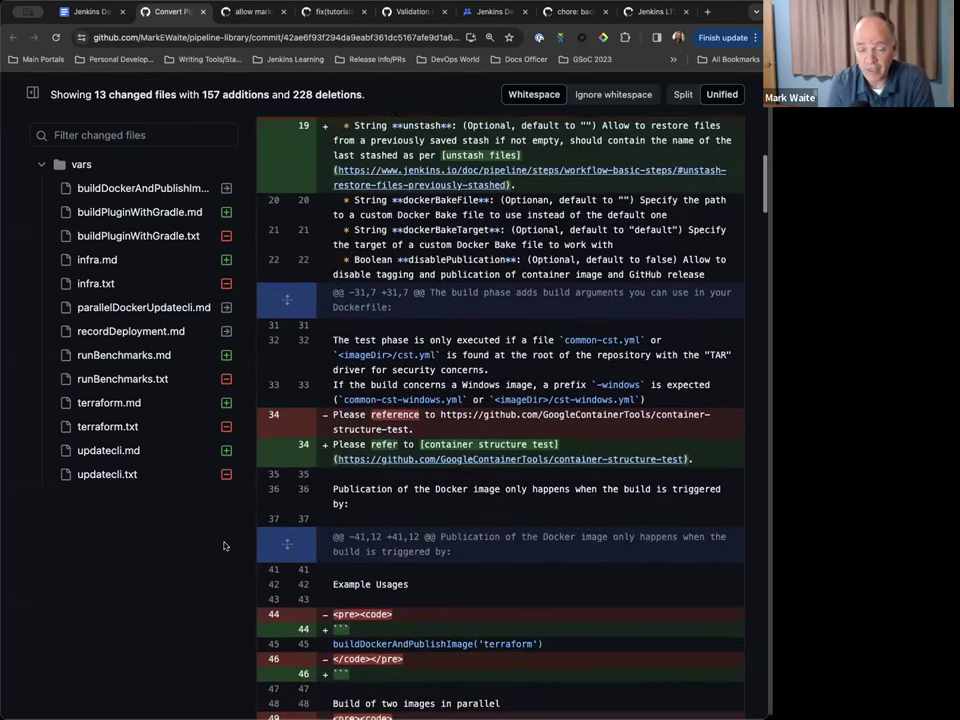
pyautogui.scroll(-3)
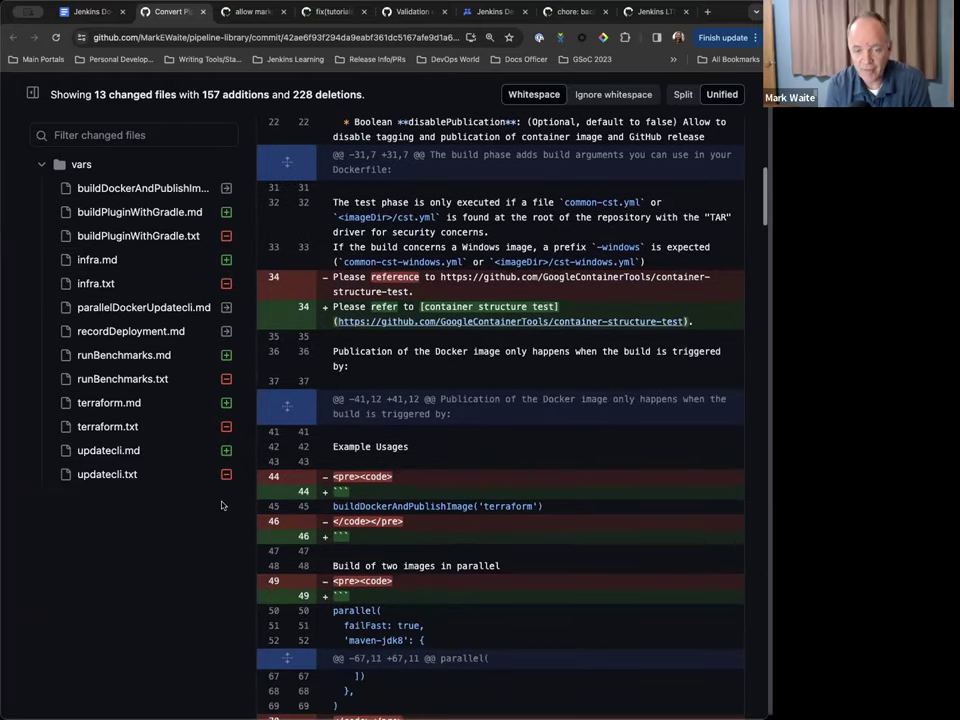
pyautogui.scroll(-3)
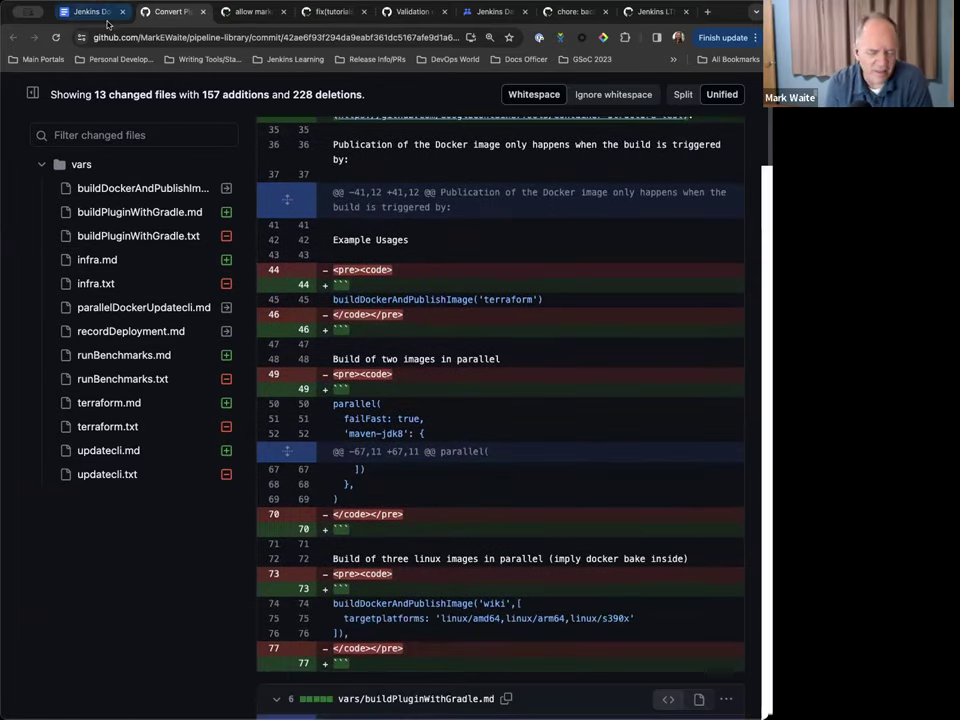
pyautogui.click(84, 12)
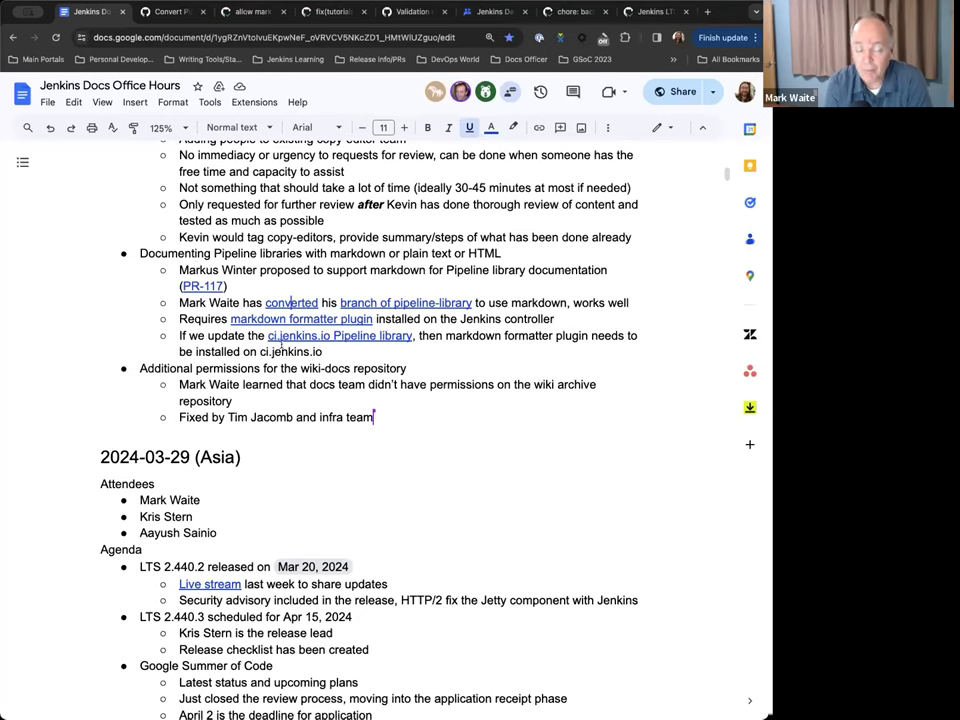
# - Add a sub-bullet that Mark introduced the topic in IRC under the Pipeline library item
pyautogui.scroll(-3)
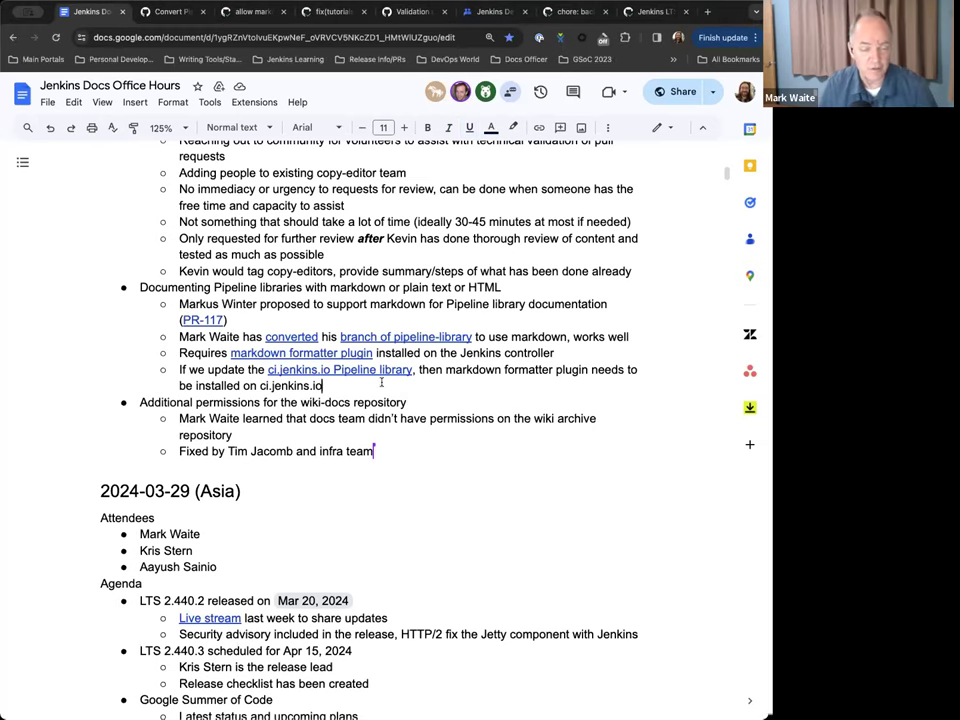
pyautogui.write('Mark')
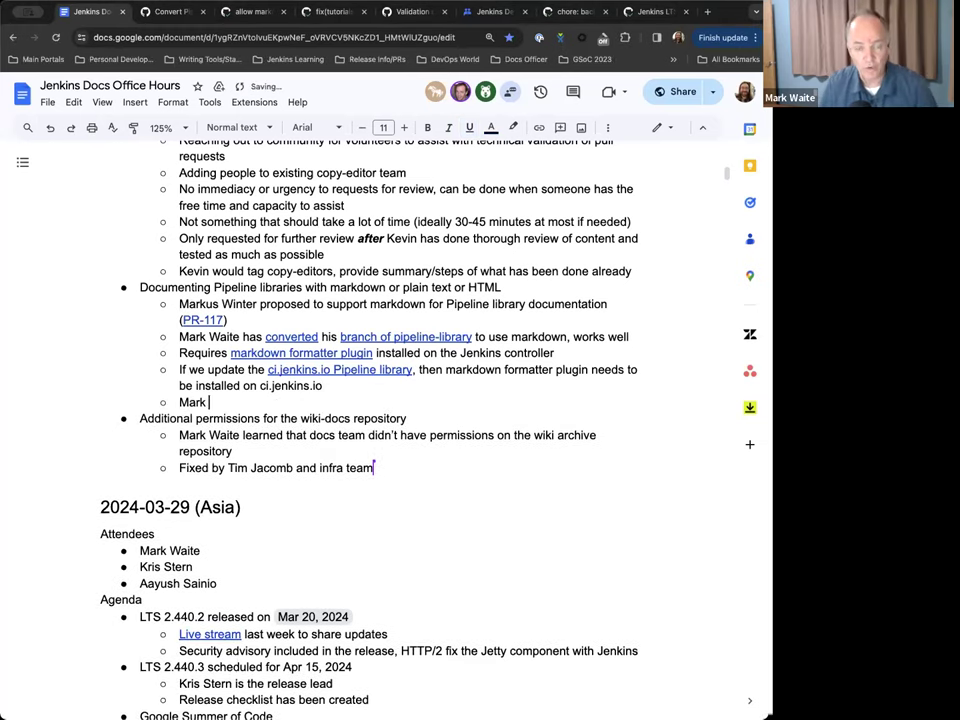
pyautogui.write('st')
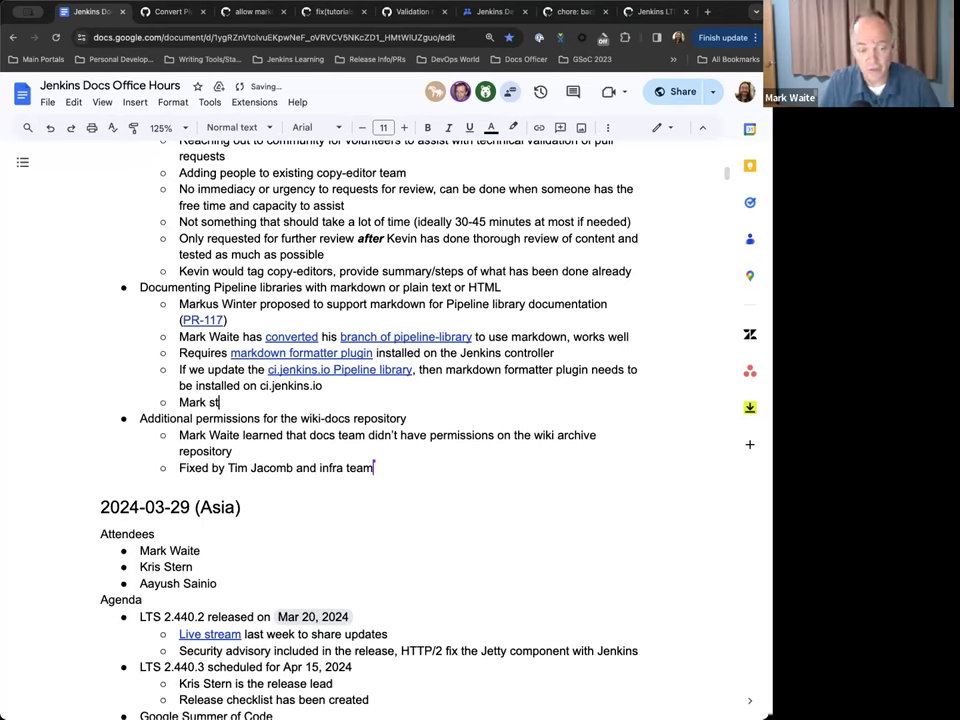
pyautogui.write('introduced topic in')
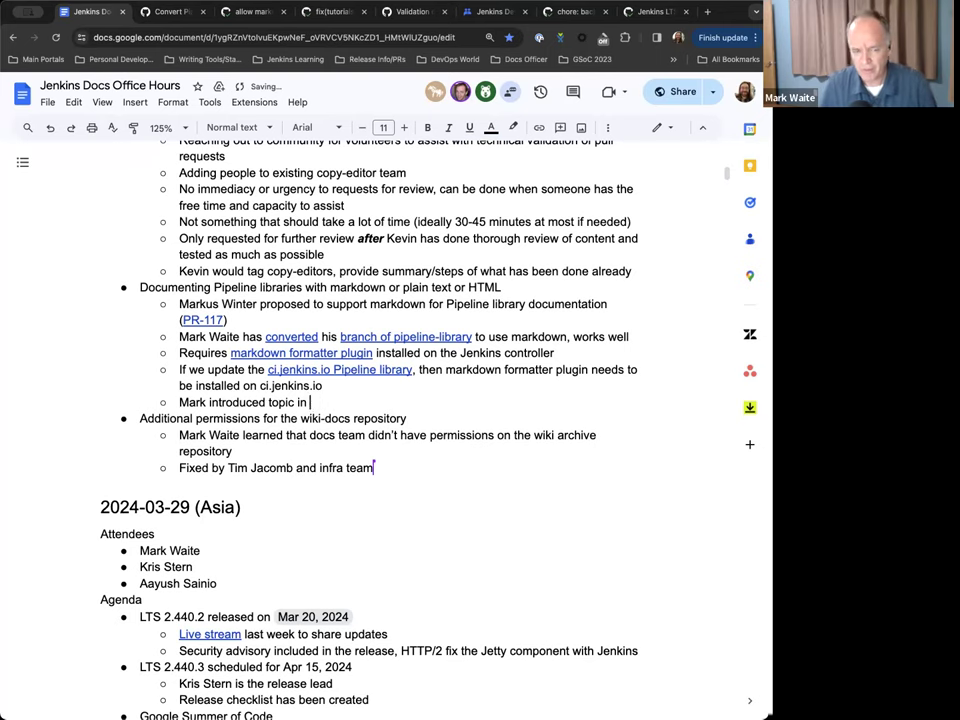
pyautogui.write('IRC')
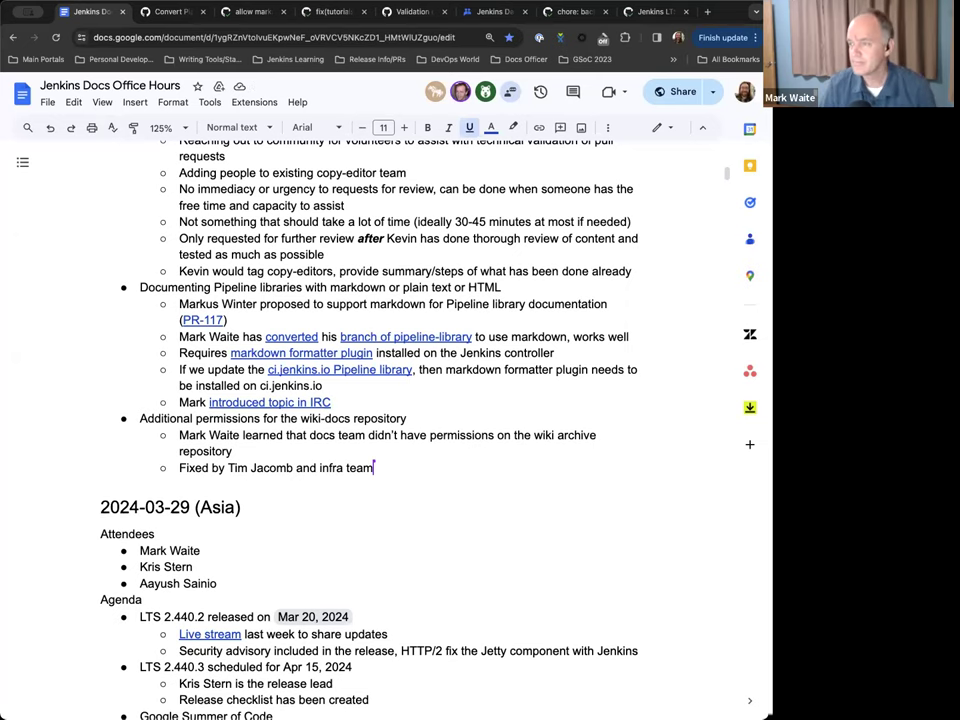
# - Scroll down through the rest of the office hours notes
pyautogui.scroll(-3)
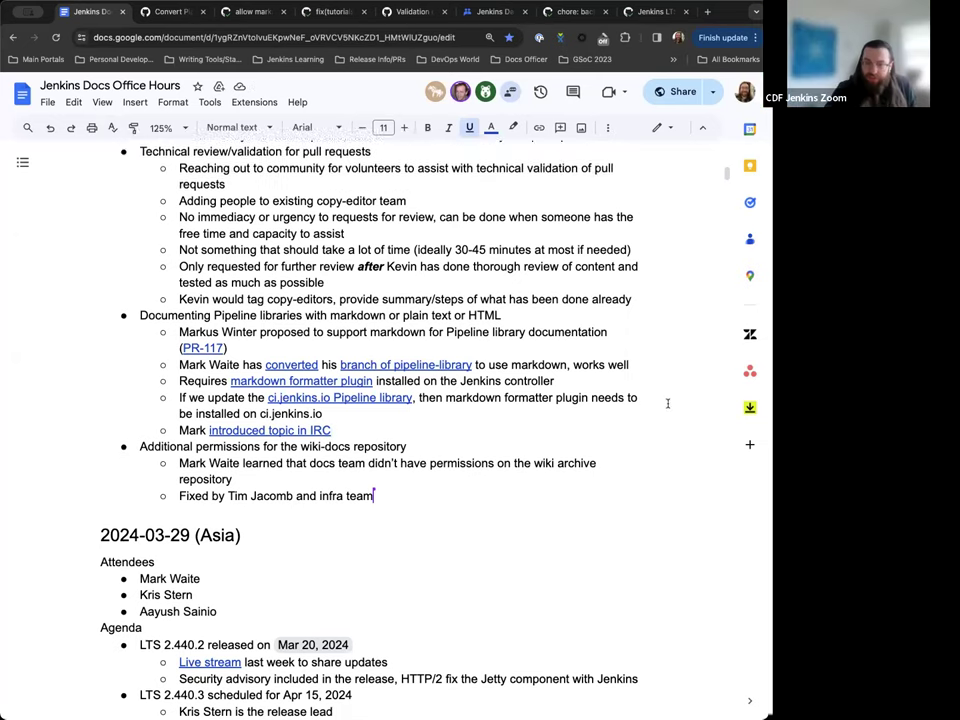
pyautogui.scroll(-3)
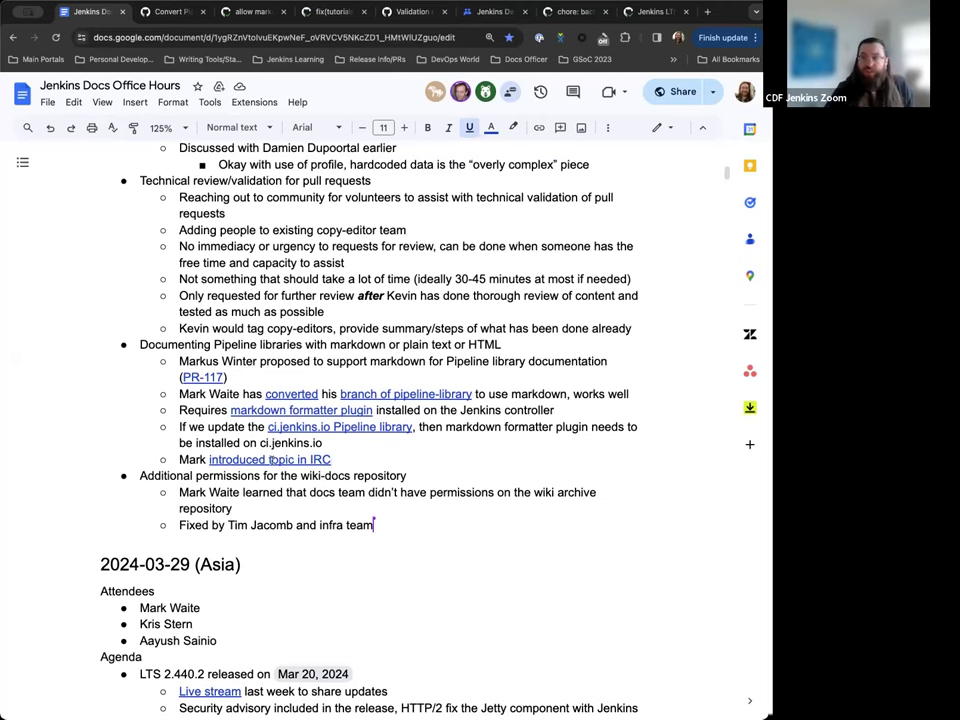
pyautogui.scroll(-3)
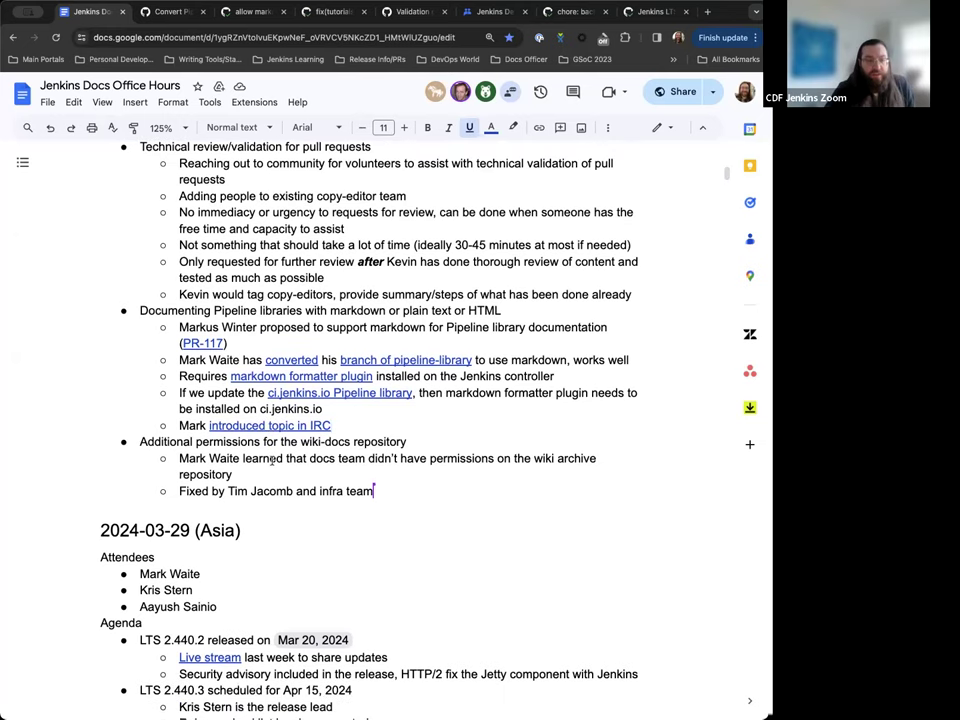
pyautogui.scroll(-3)
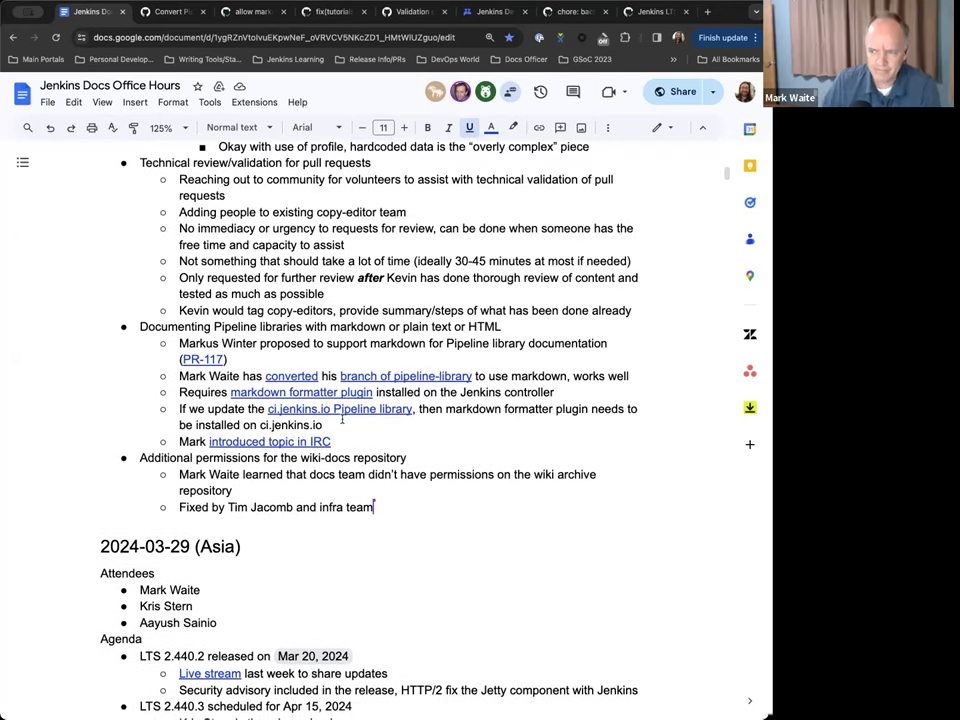
pyautogui.scroll(-3)
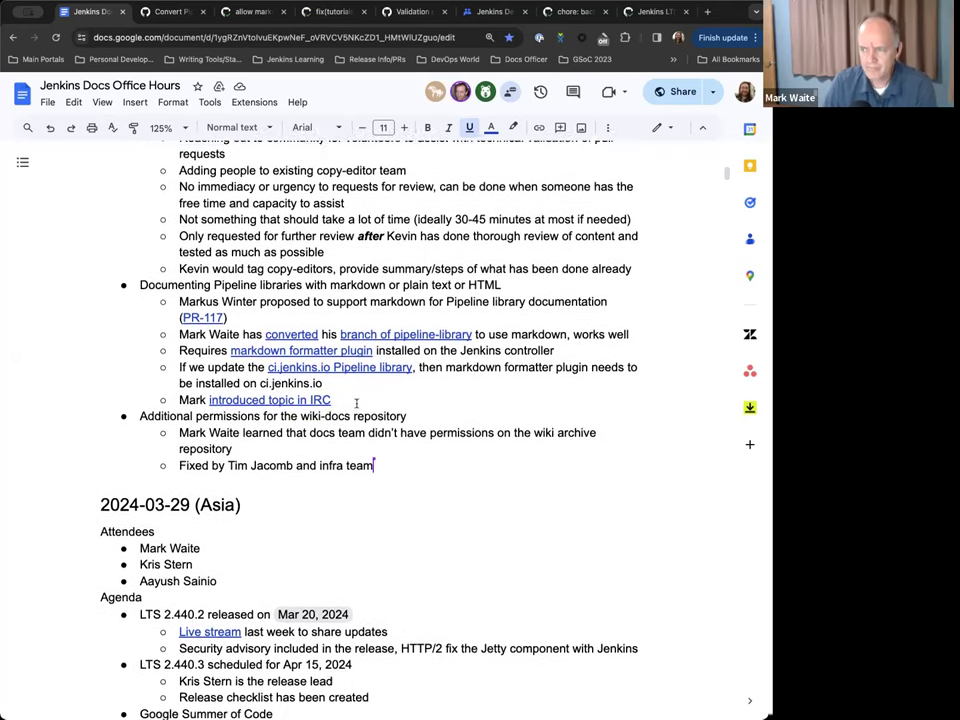
pyautogui.scroll(-3)
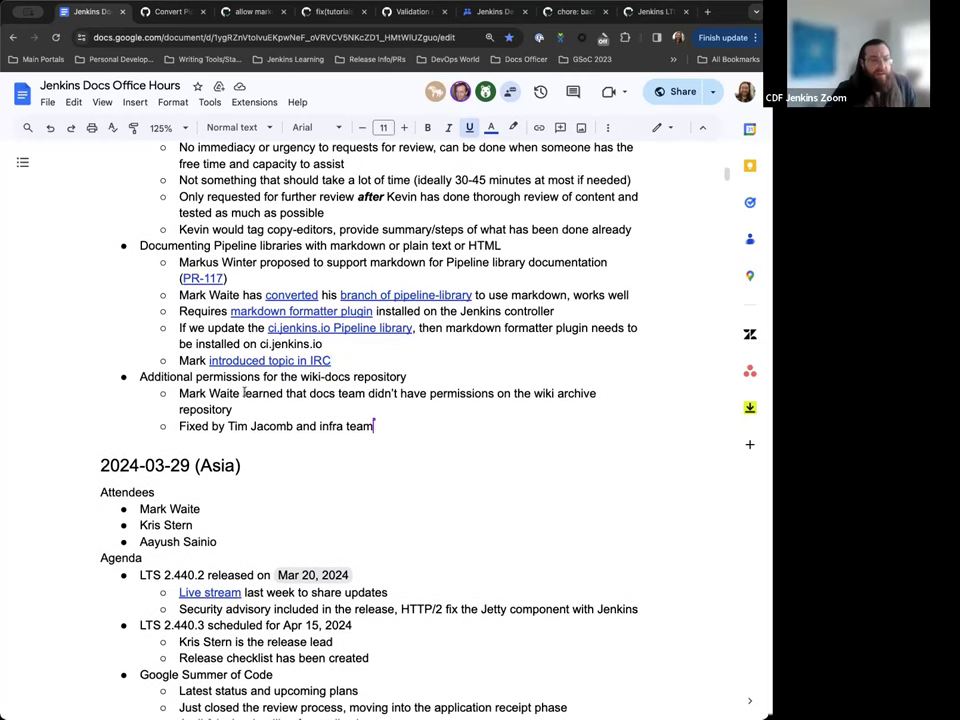
pyautogui.scroll(-3)
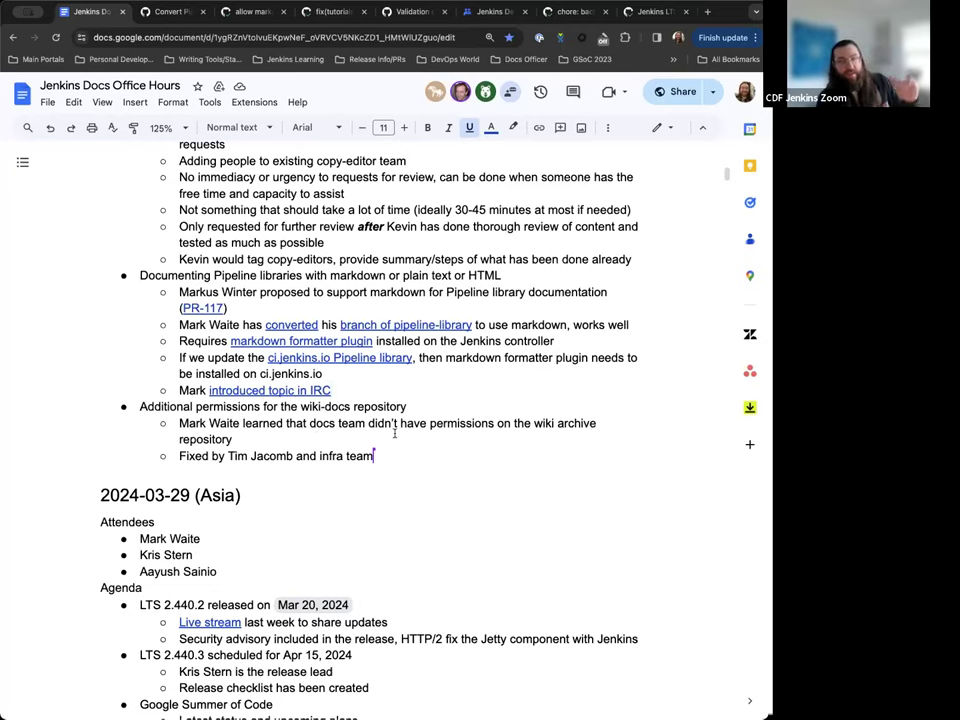
pyautogui.scroll(-3)
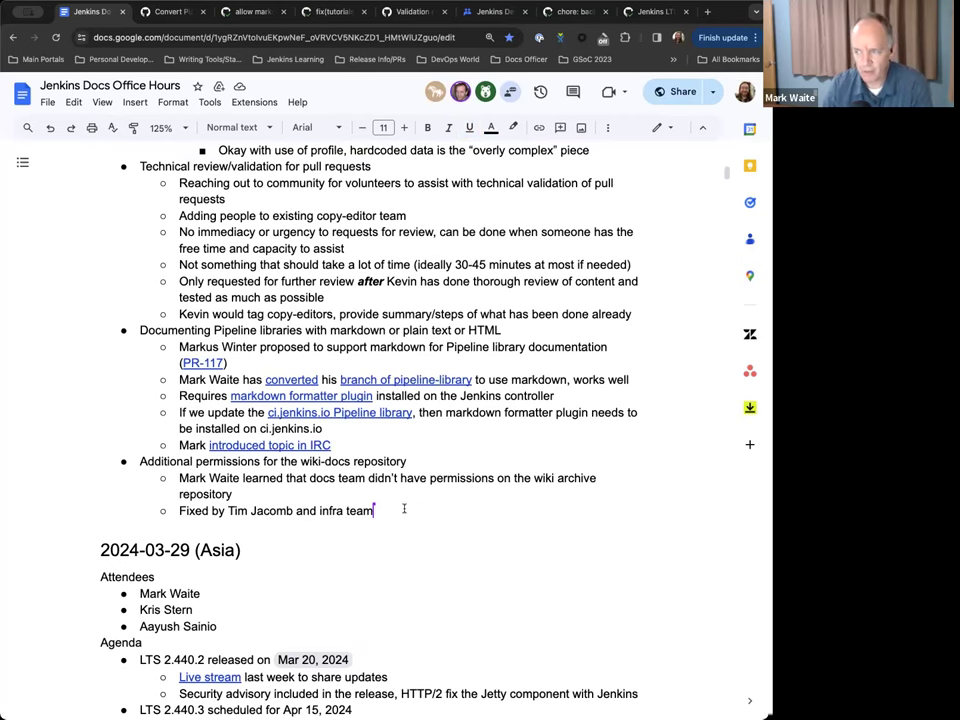
# - Note that we don't generally make changes to the wiki-docs repo
pyautogui.write('Dont')
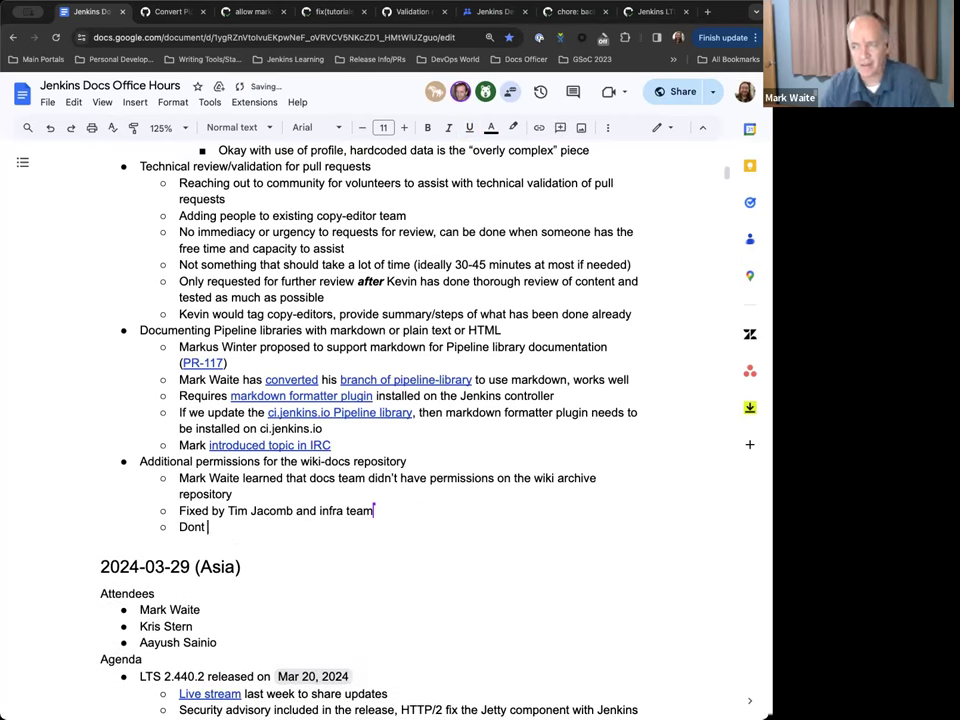
pyautogui.write('gene')
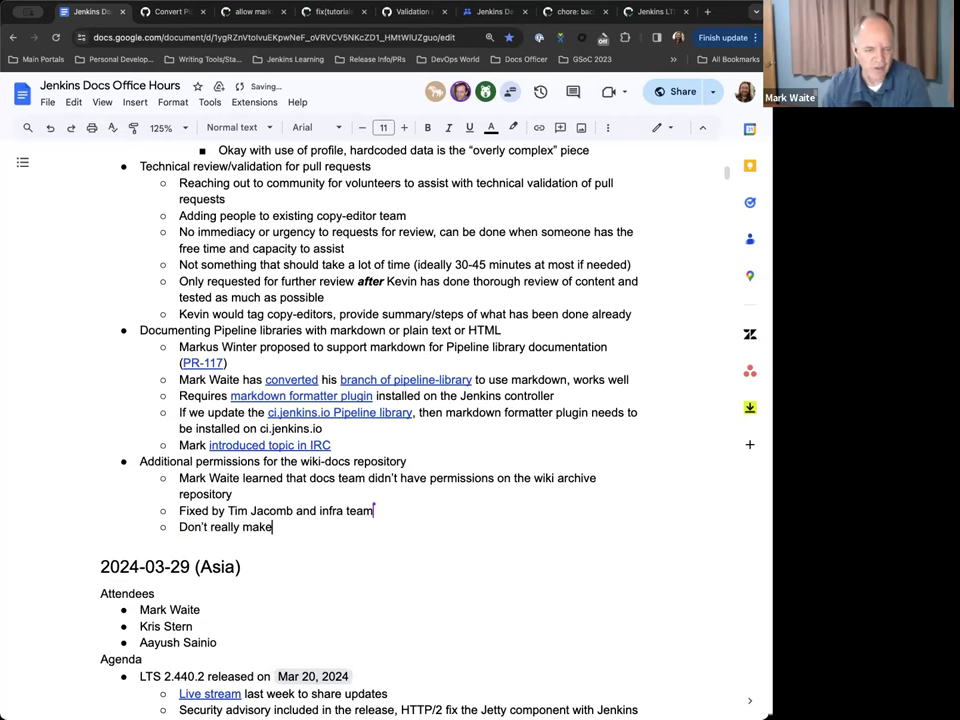
pyautogui.write('changes to that rep')
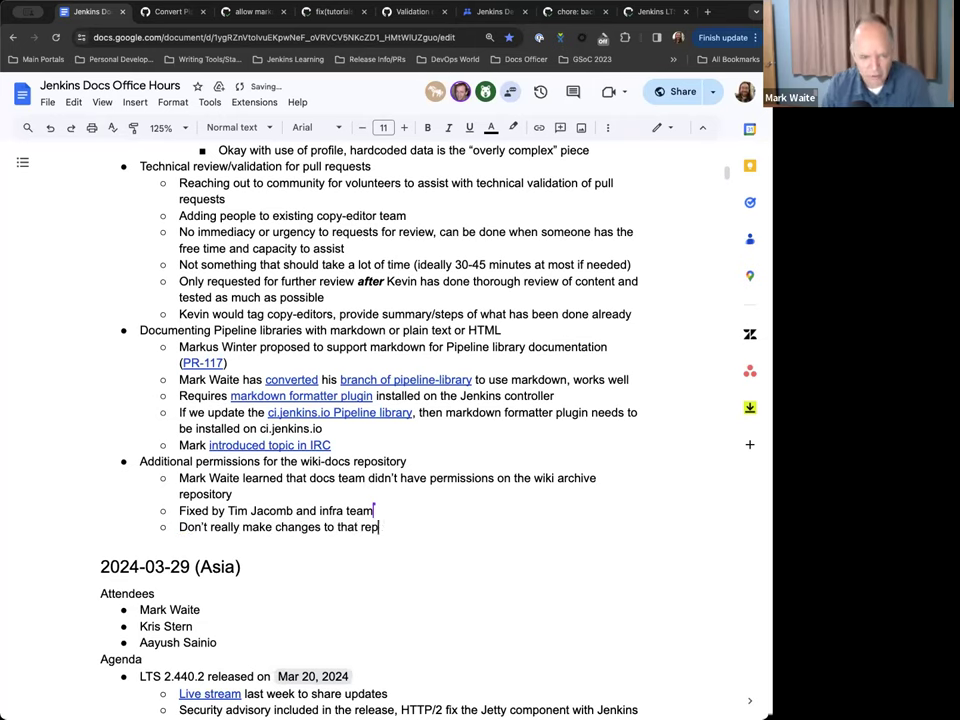
pyautogui.write('o')
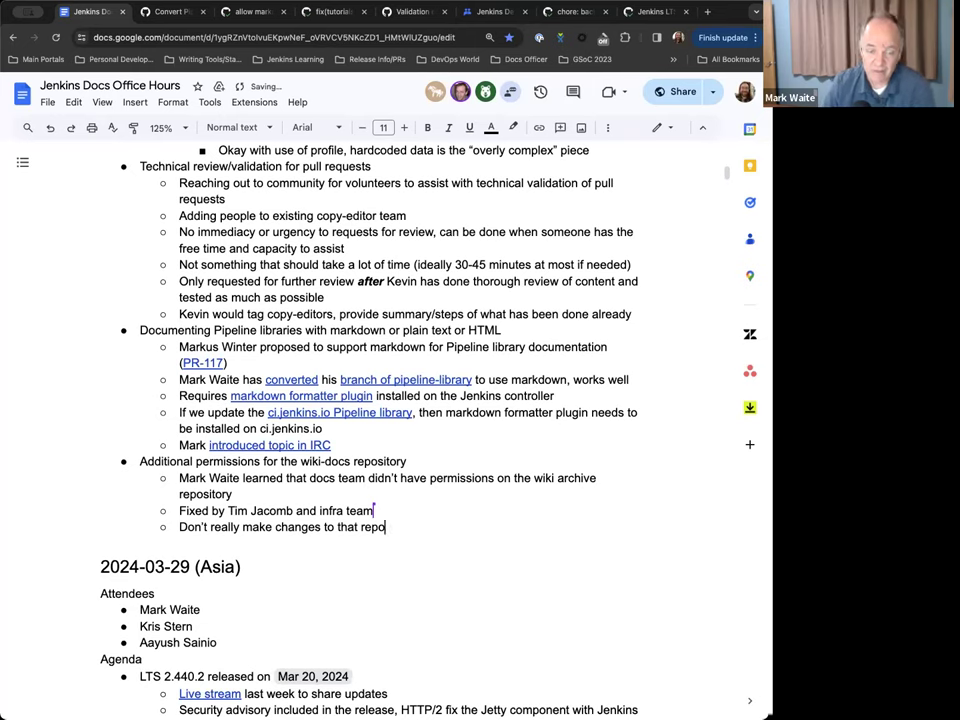
# - Note a wiki-documented plugin was marked deprecated by editing the files in the wiki archive
pyautogui.write('In this')
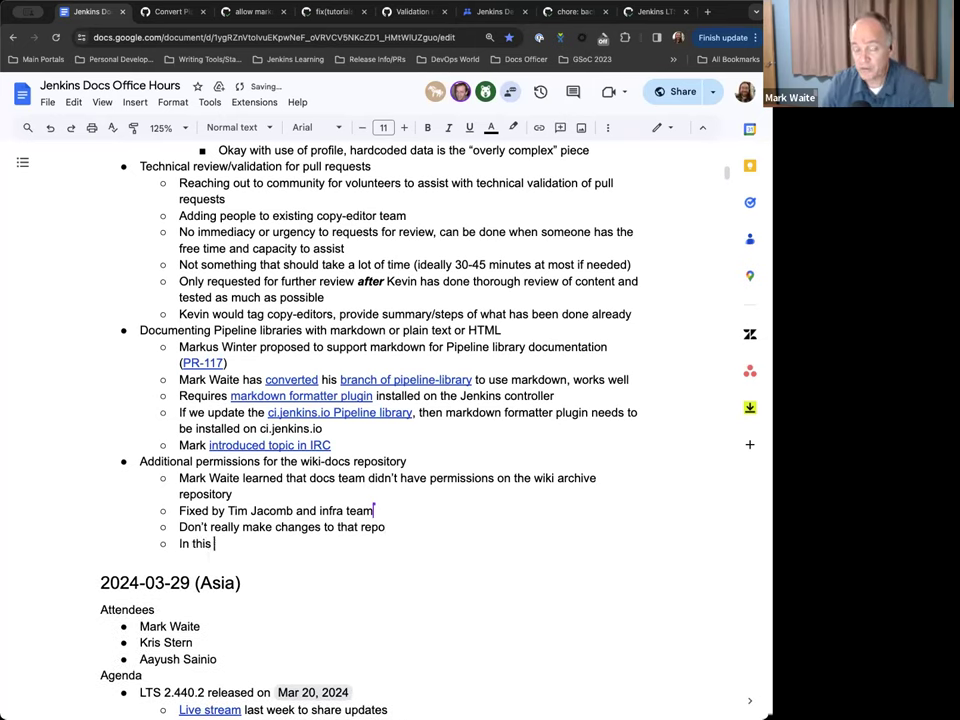
pyautogui.write('case, we had a plug')
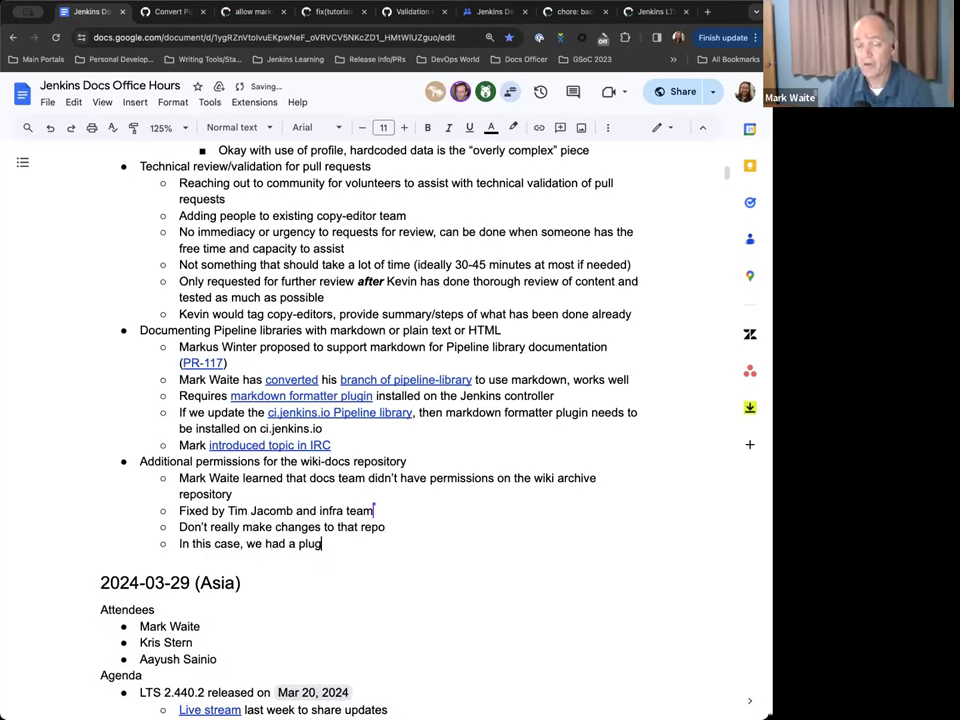
pyautogui.write('in')
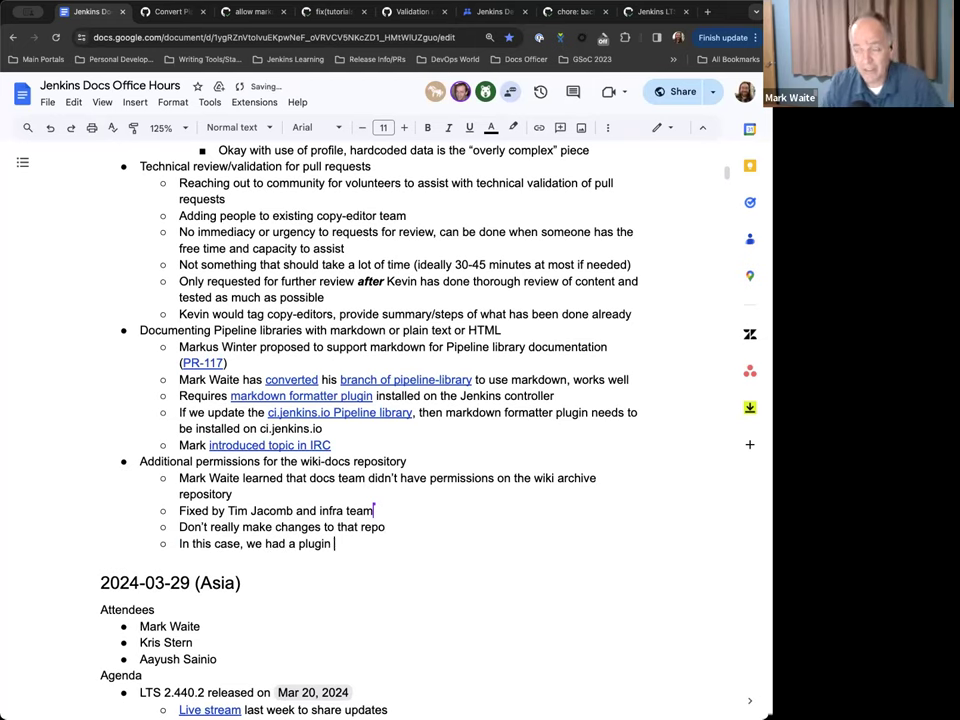
pyautogui.write('that had documentation')
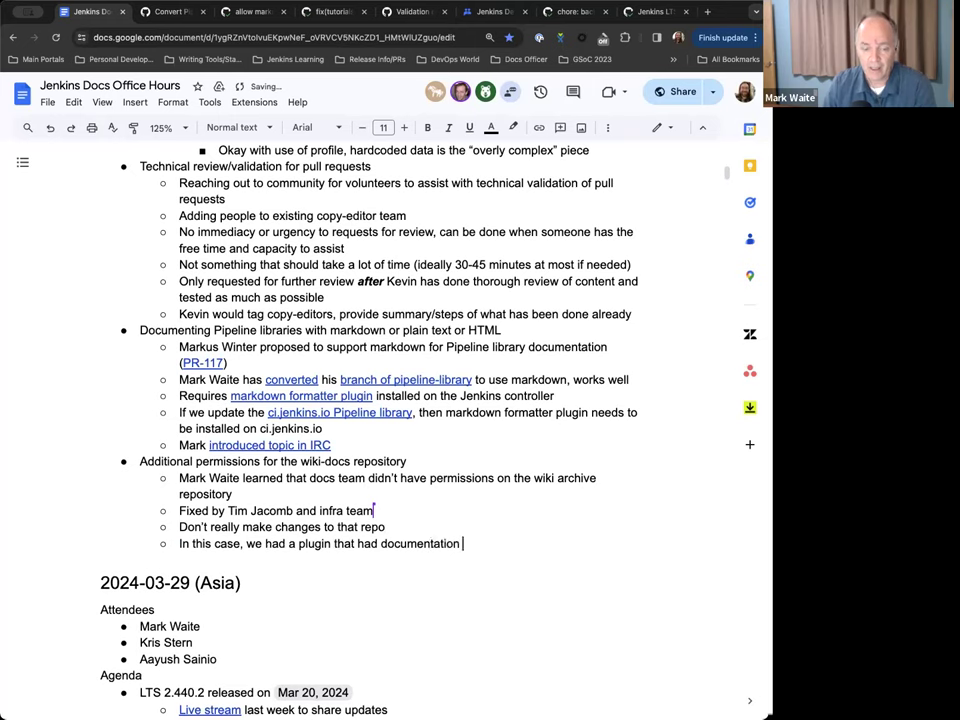
pyautogui.write('in the wiki, but need')
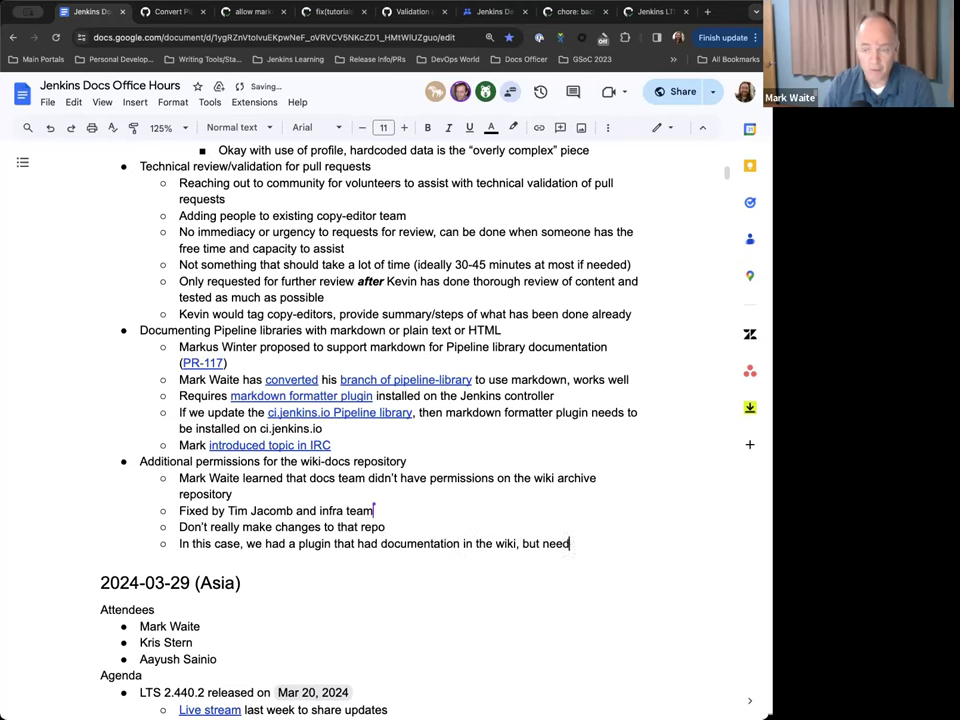
pyautogui.write('ed to mark the')
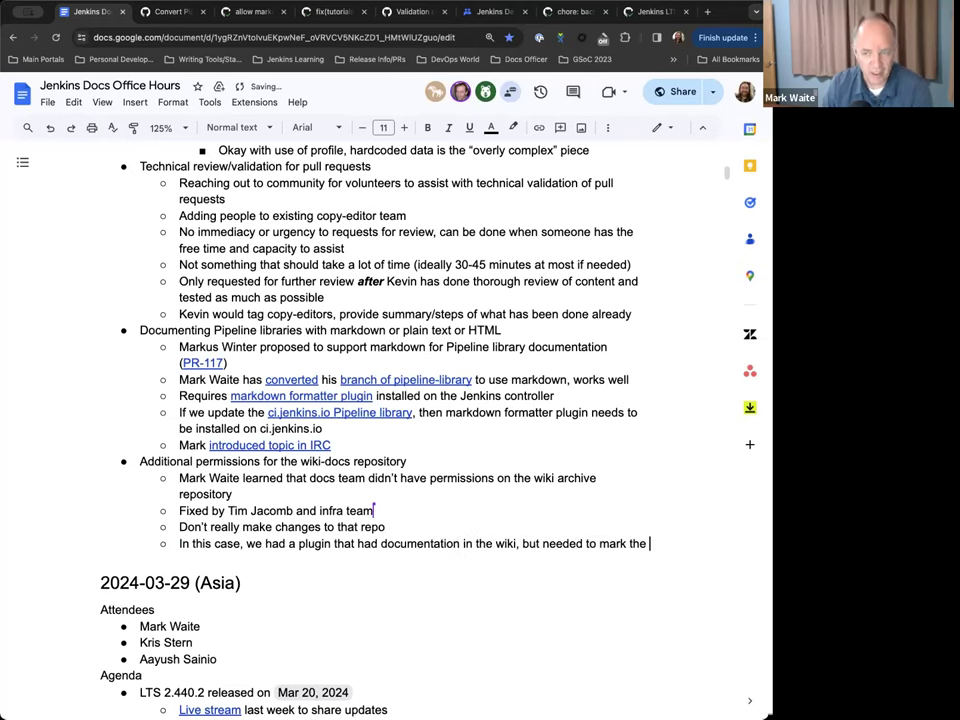
pyautogui.write('plugin as deprecated.')
pyautogui.write('By e')
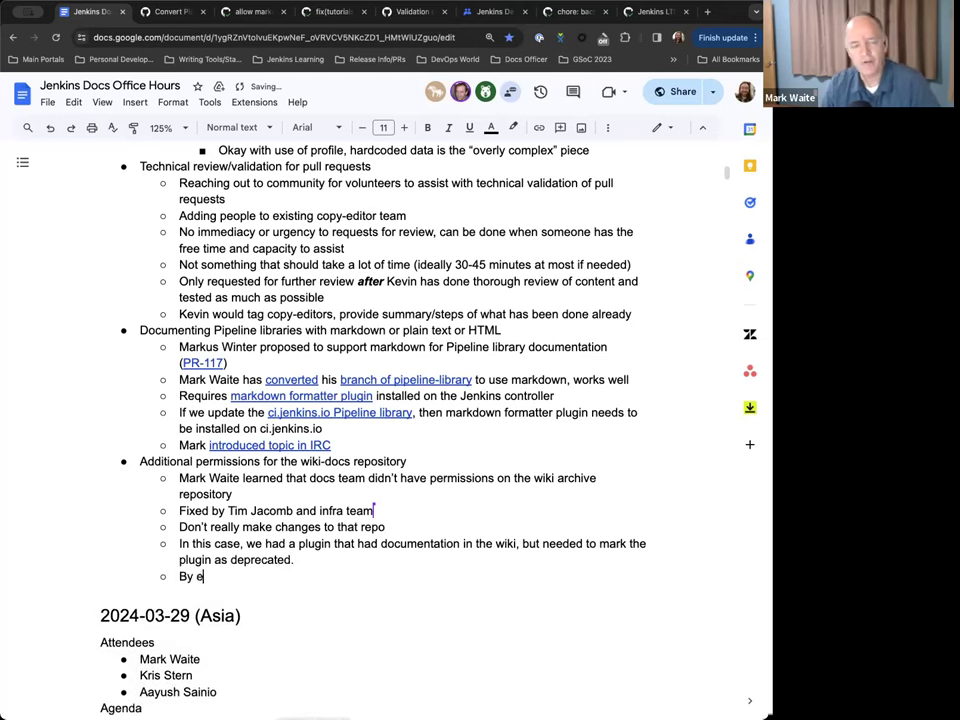
pyautogui.write('diting the fils in the wiki')
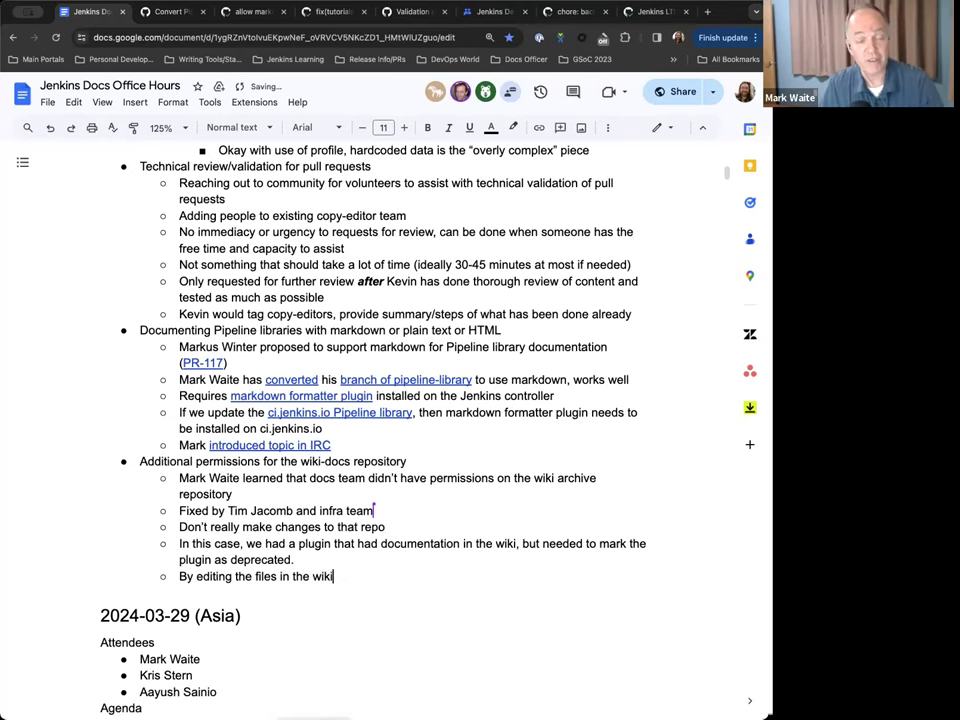
pyautogui.write('archive')
pyautogui.click(296, 38)
pyautogui.write('https://plugins.jenkins.io/peg')
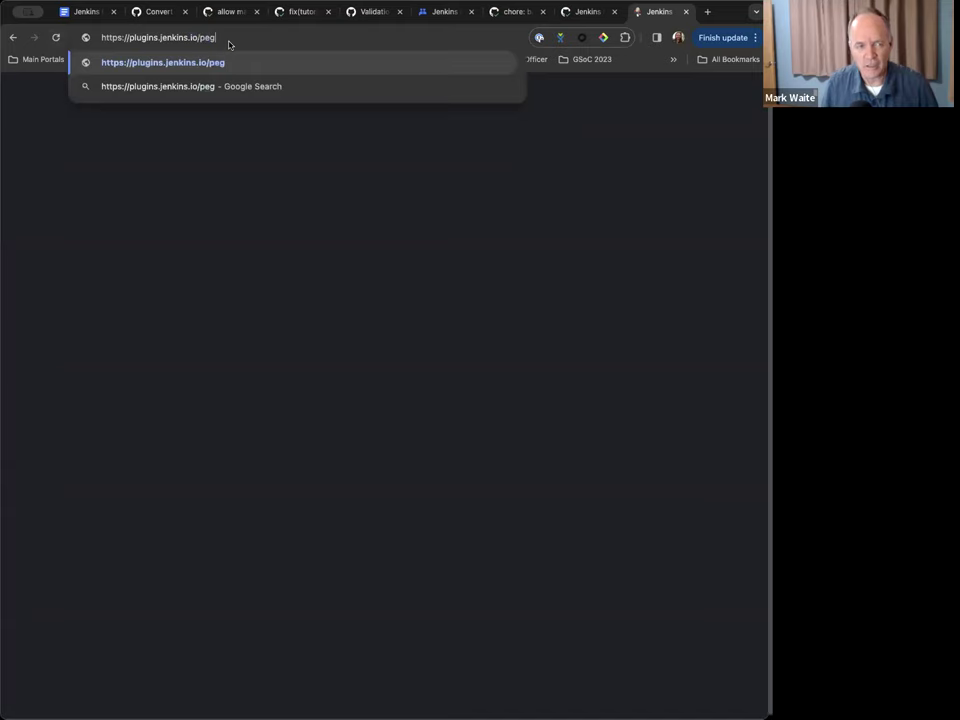
# - Go to the PegDown Formatter plugin page on plugins.jenkins.io
pyautogui.write('down-formatter/')
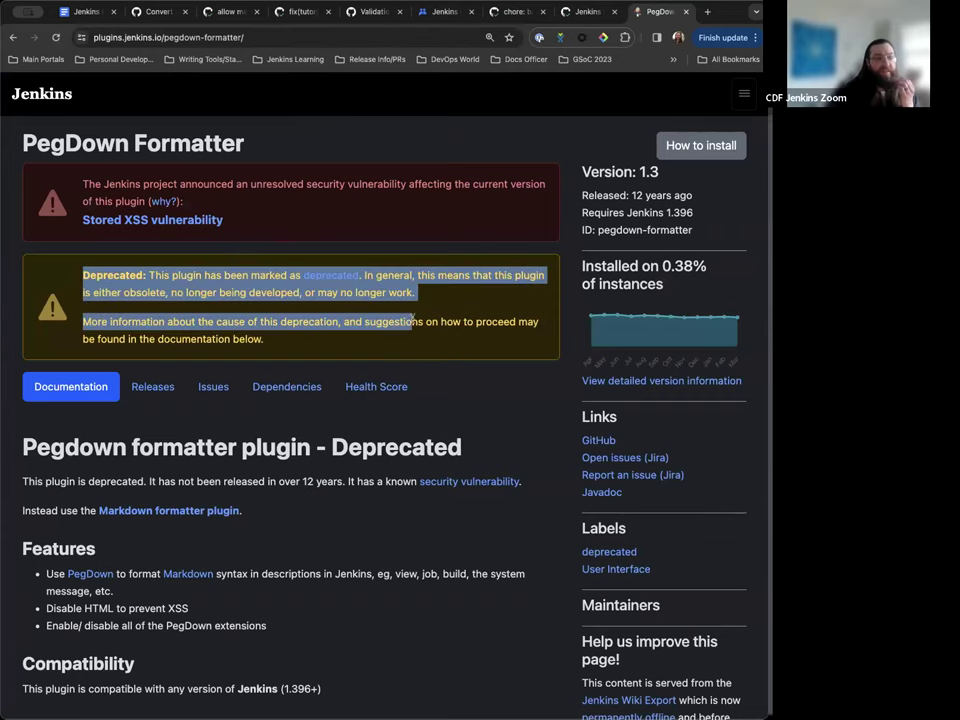
# - Scroll through the PegDown Formatter deprecation page, then return to the notes and scroll up
pyautogui.click(380, 348)
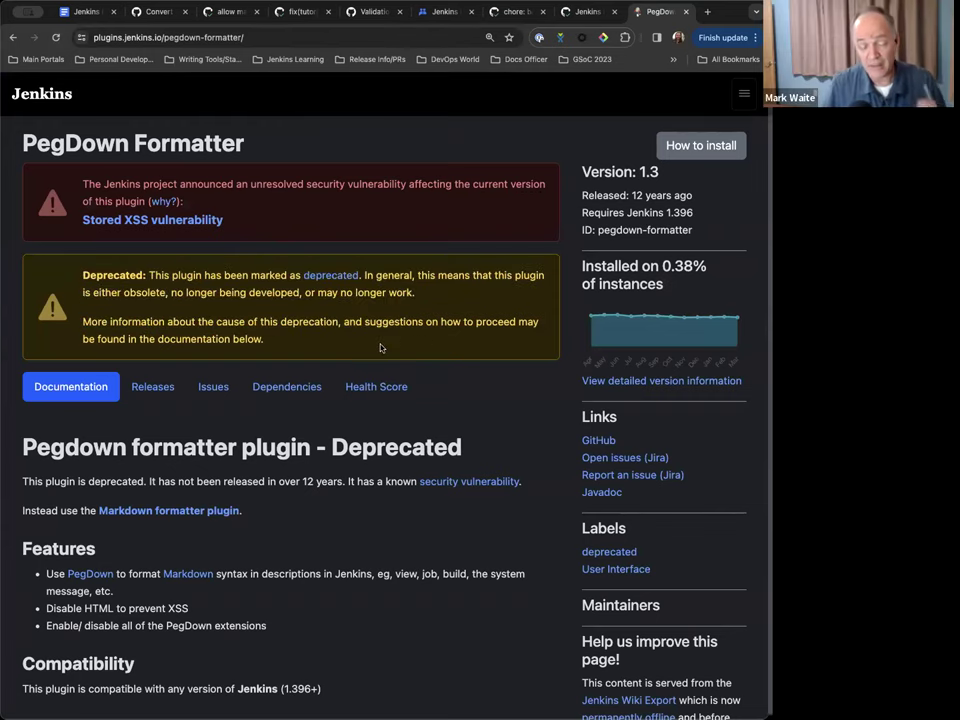
pyautogui.moveTo(338, 344)
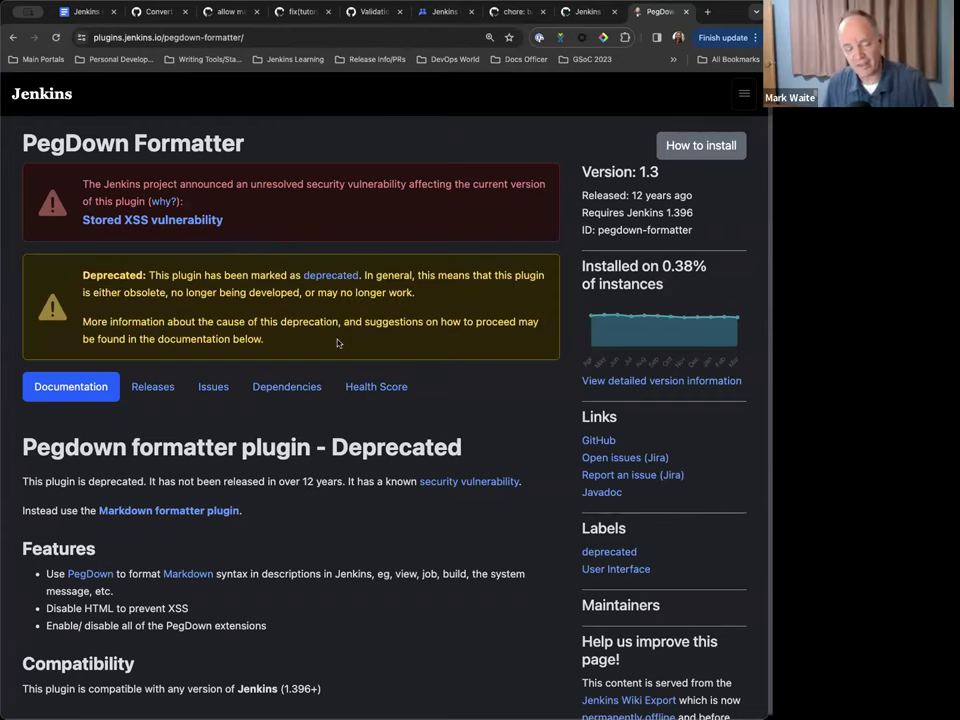
pyautogui.scroll(-3)
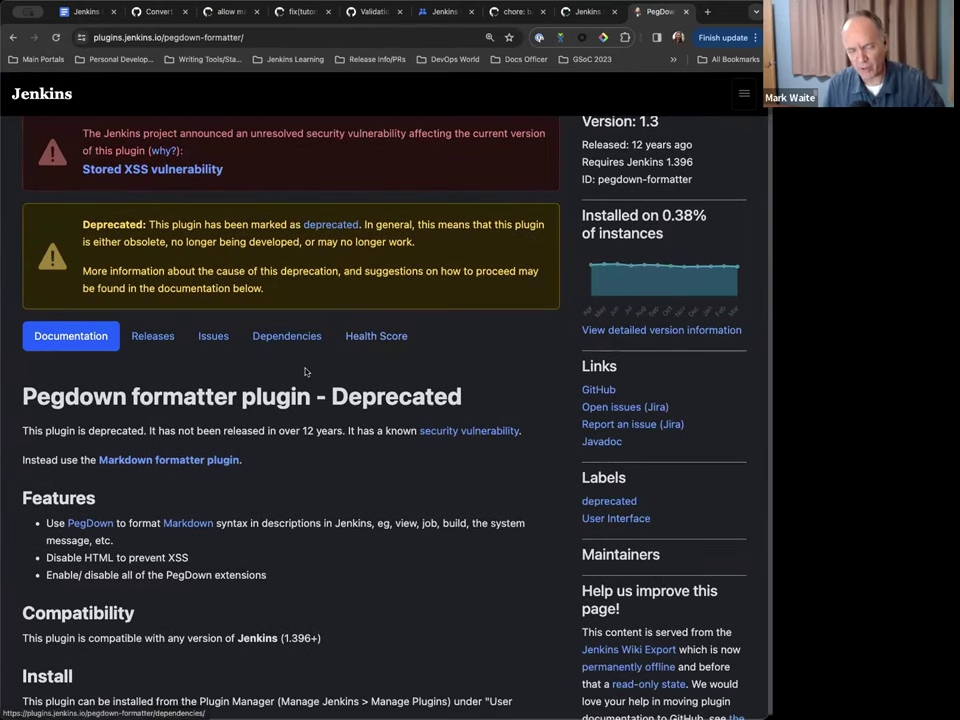
pyautogui.scroll(-3)
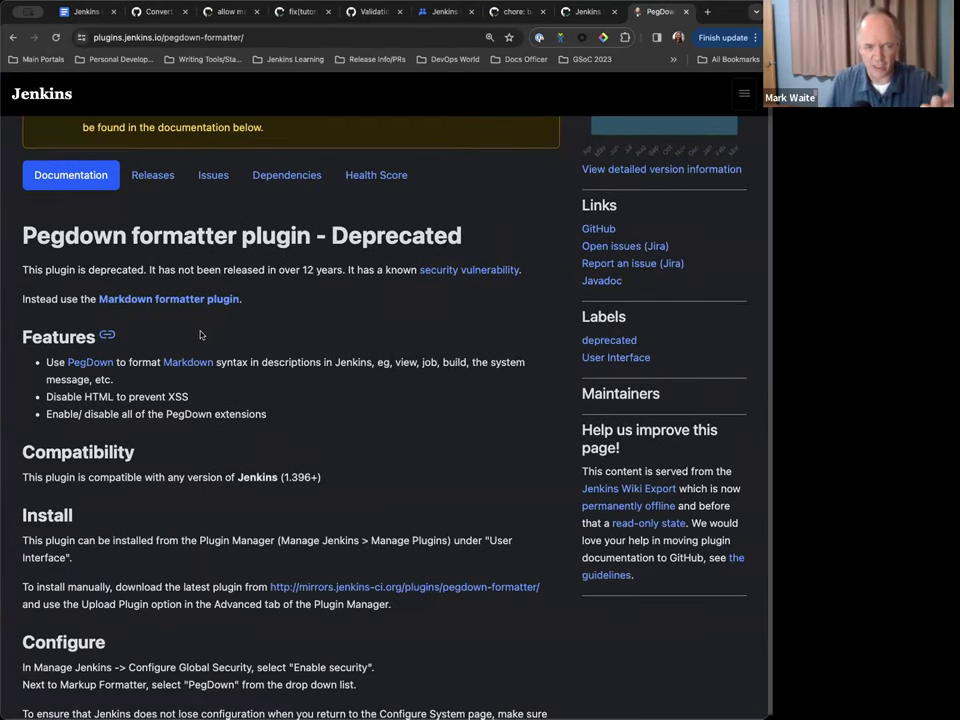
pyautogui.moveTo(448, 322)
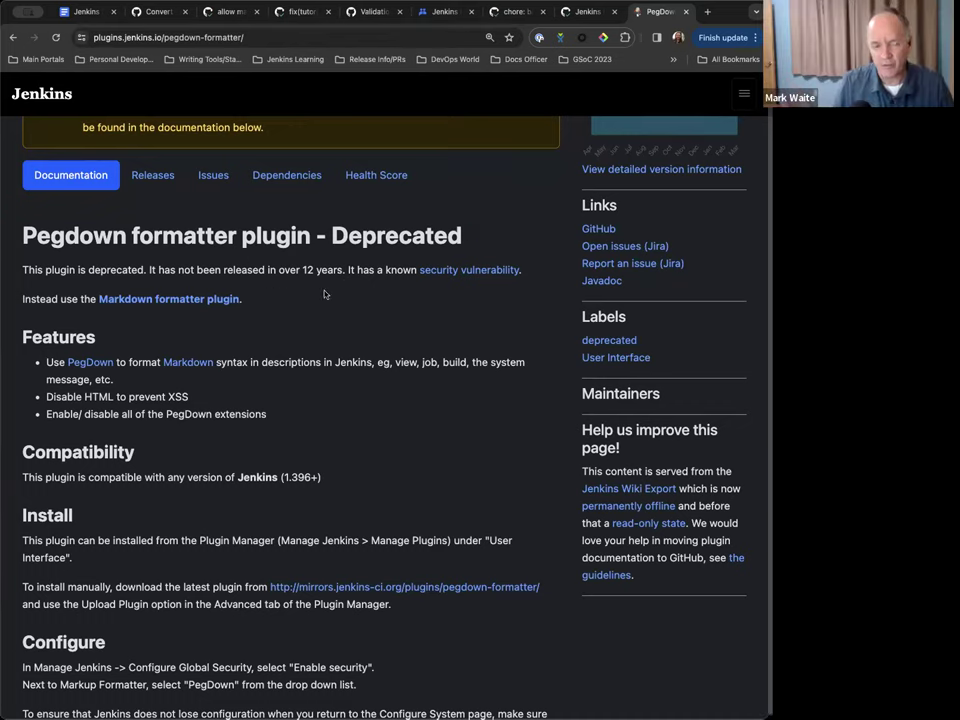
pyautogui.scroll(-3)
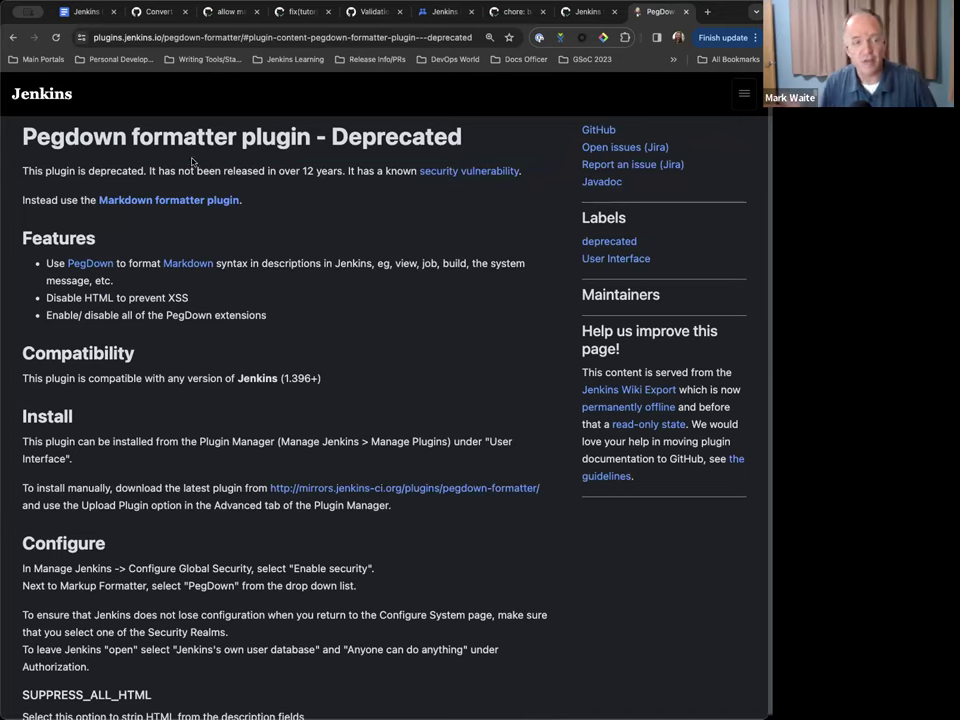
pyautogui.moveTo(204, 280)
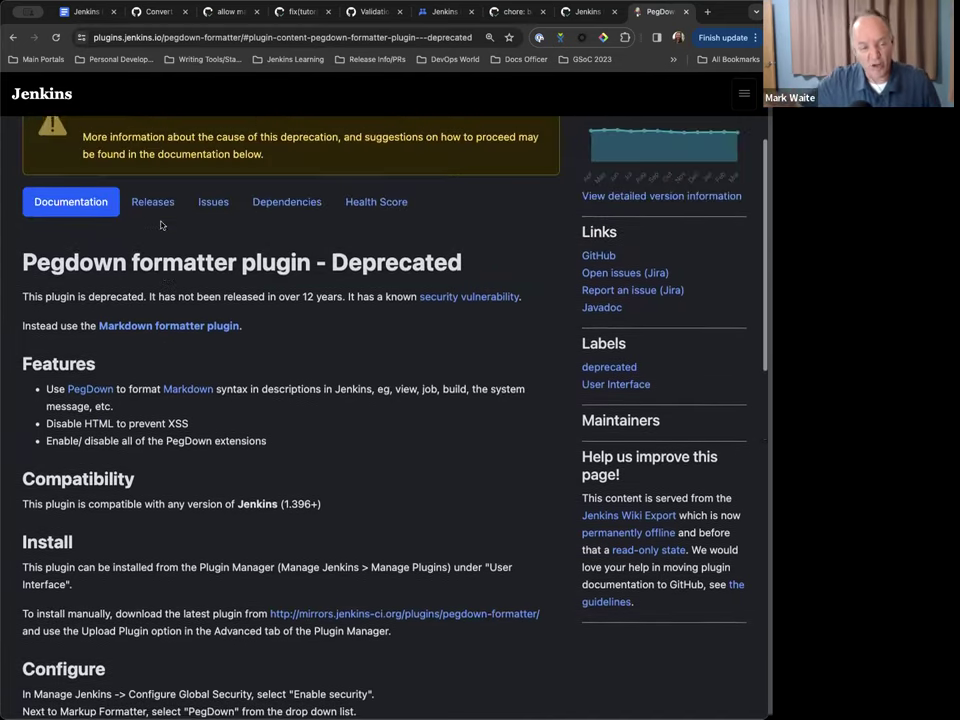
pyautogui.scroll(-3)
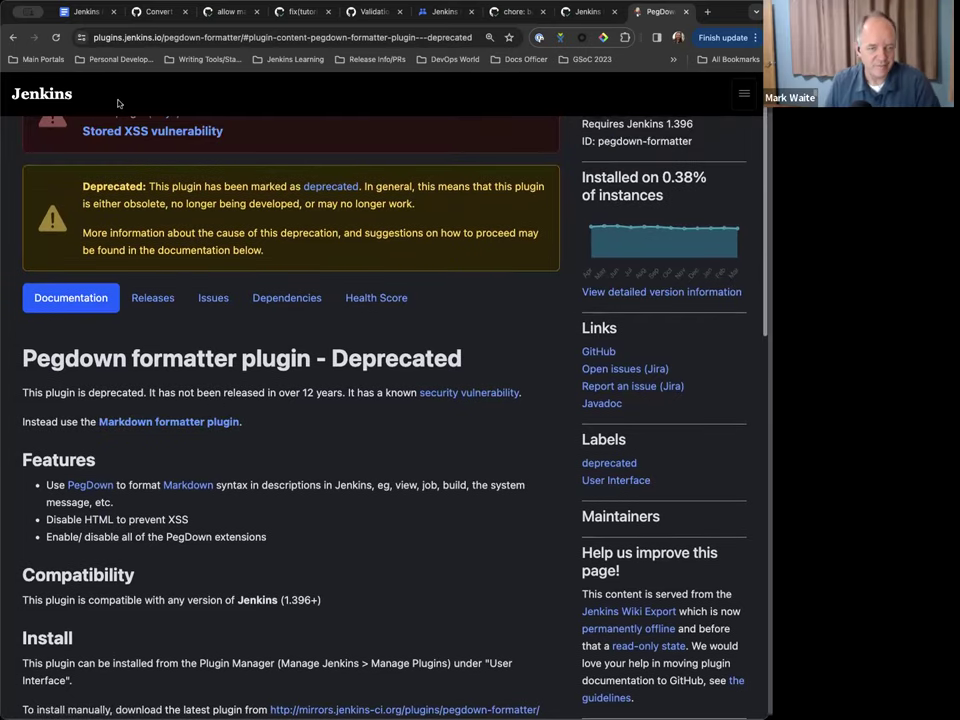
pyautogui.moveTo(84, 12)
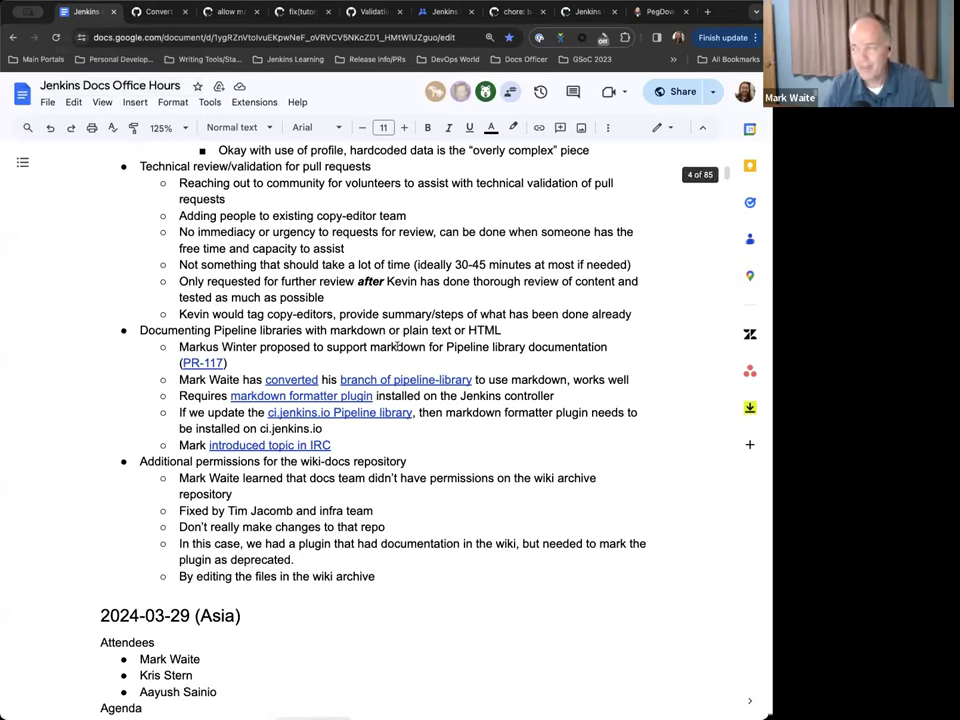
pyautogui.scroll(3)
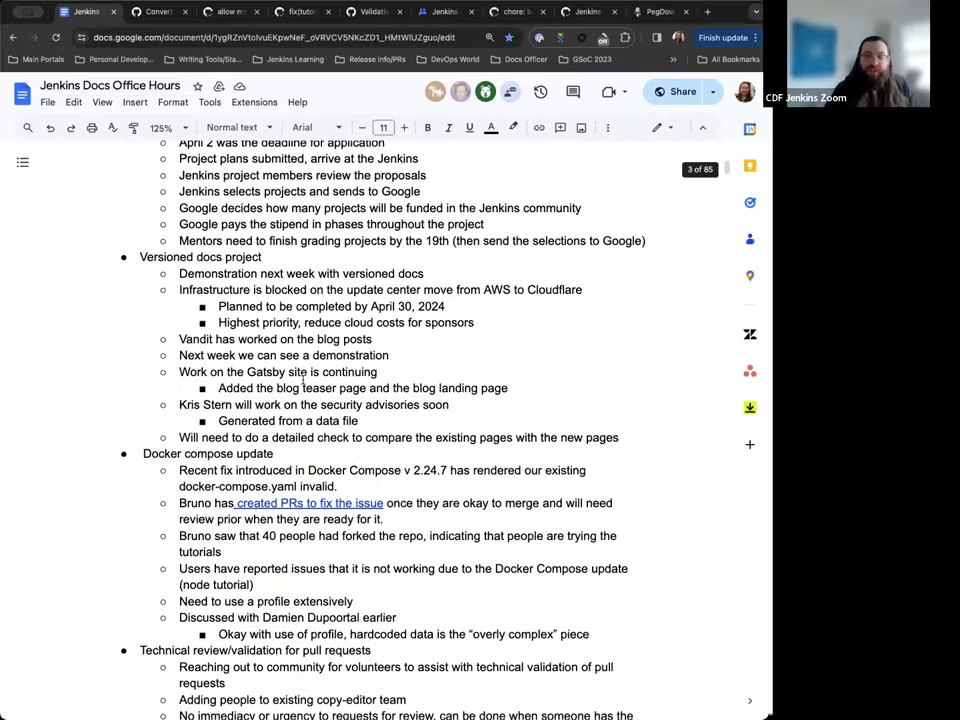